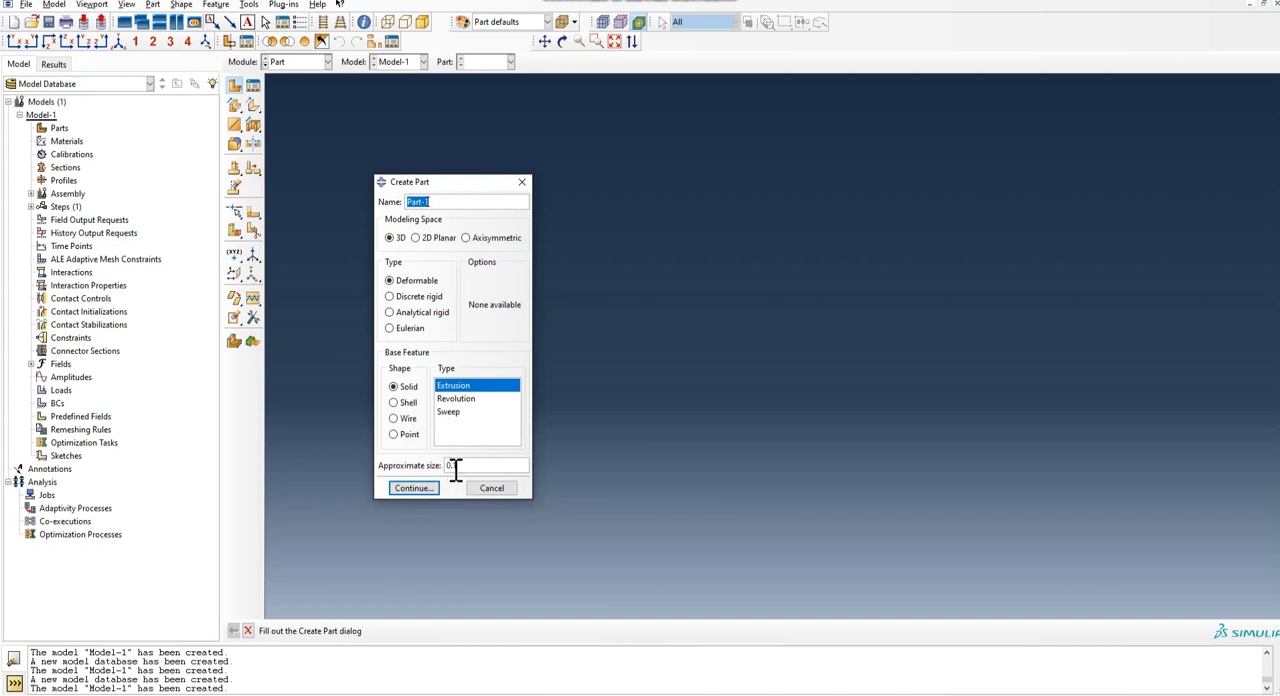
- Set up a 3D deformable solid extrusion part with approximate size 0.1
type("0.1")
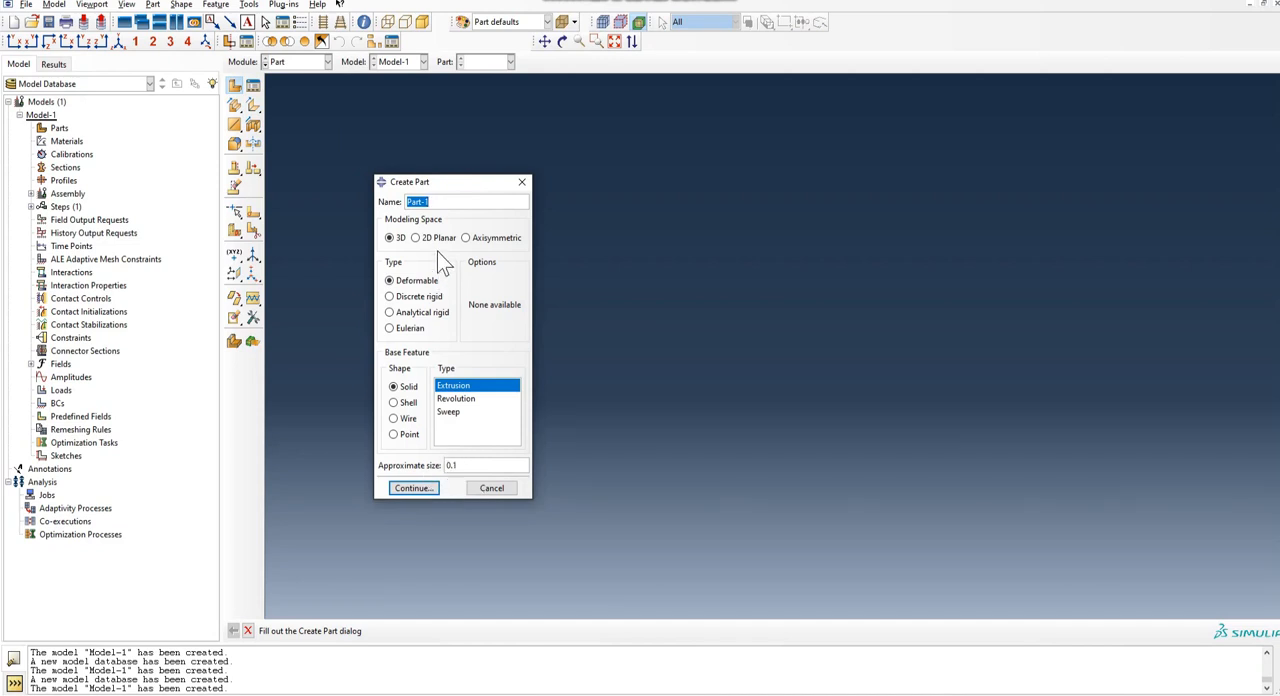
mouse_move(437, 308)
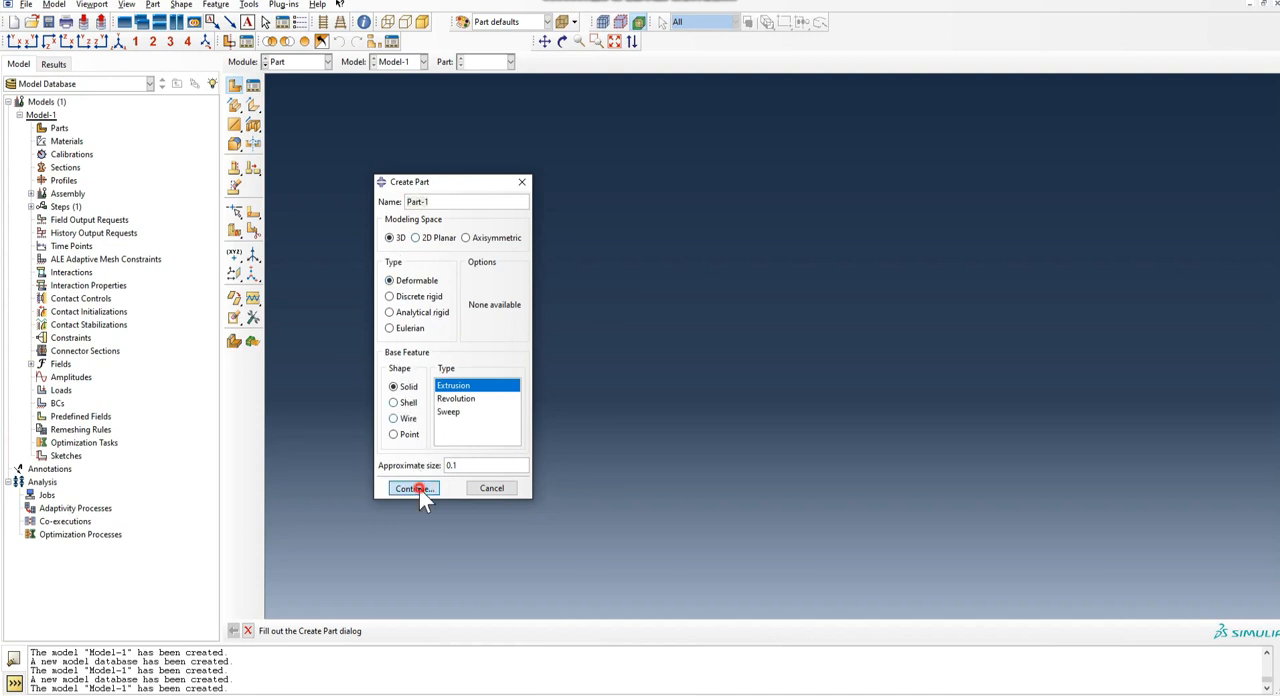
- Sketch a rectangular section with its first corner at the origin, then finish the sketch
left_click(410, 488)
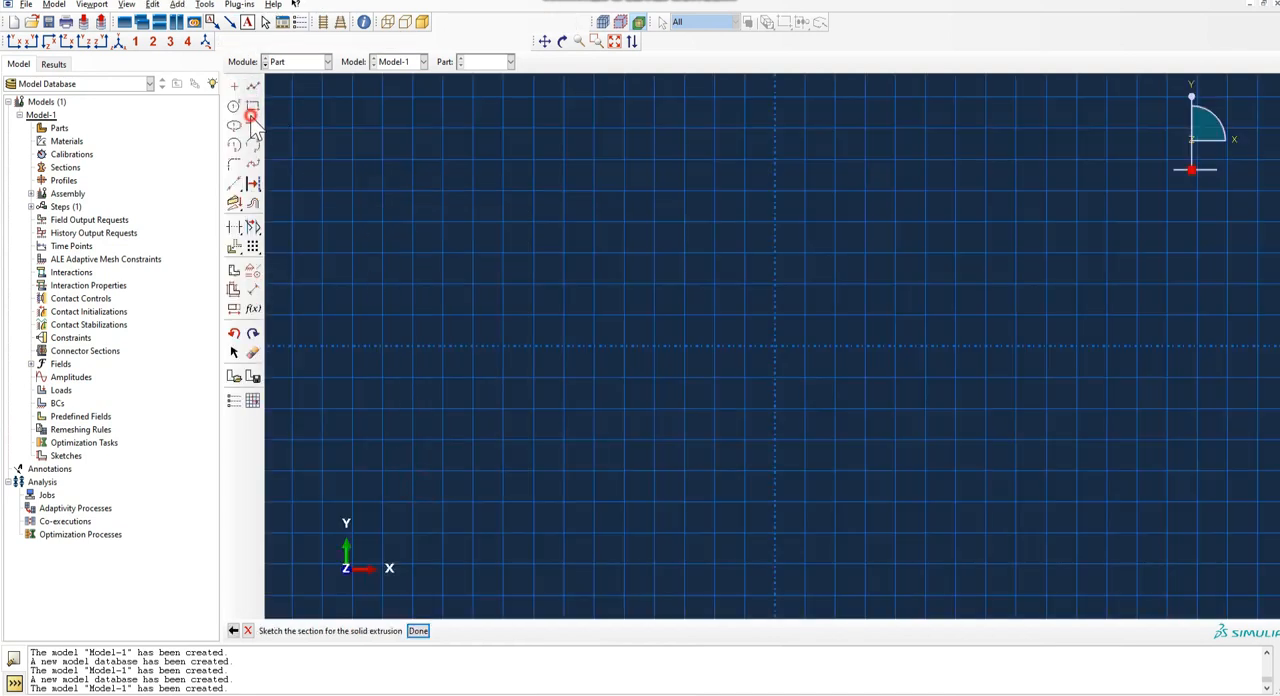
left_click(251, 120)
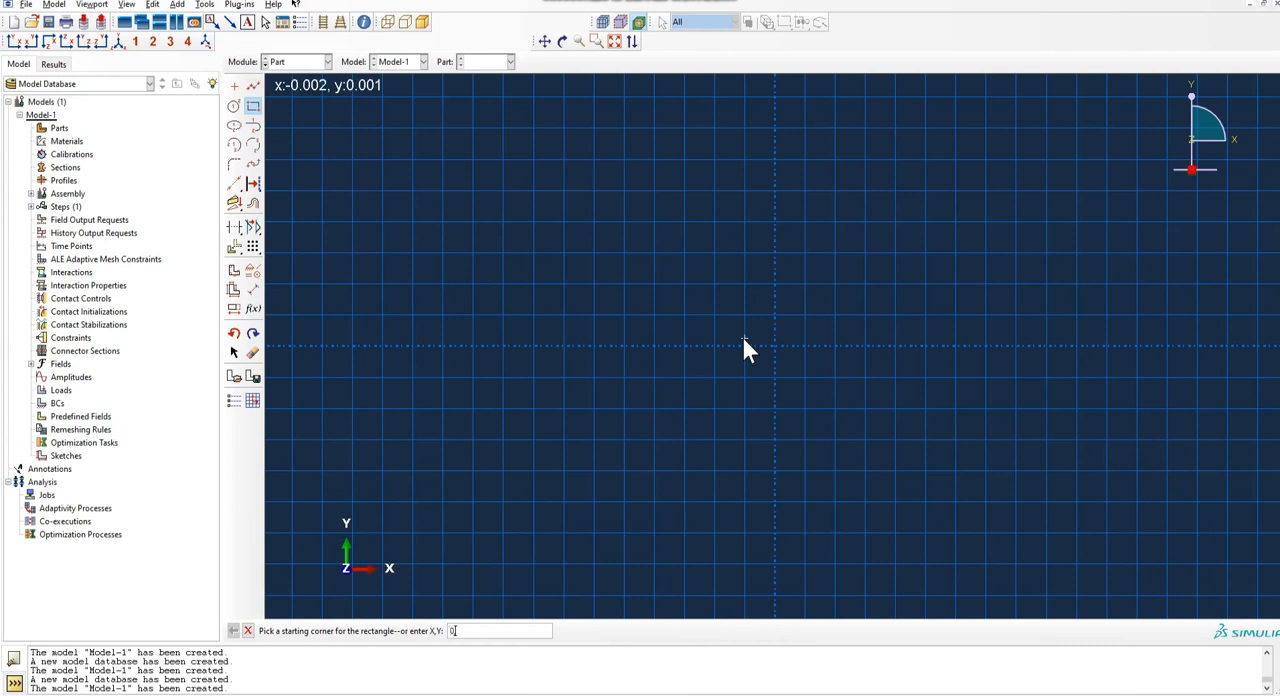
left_click(745, 347)
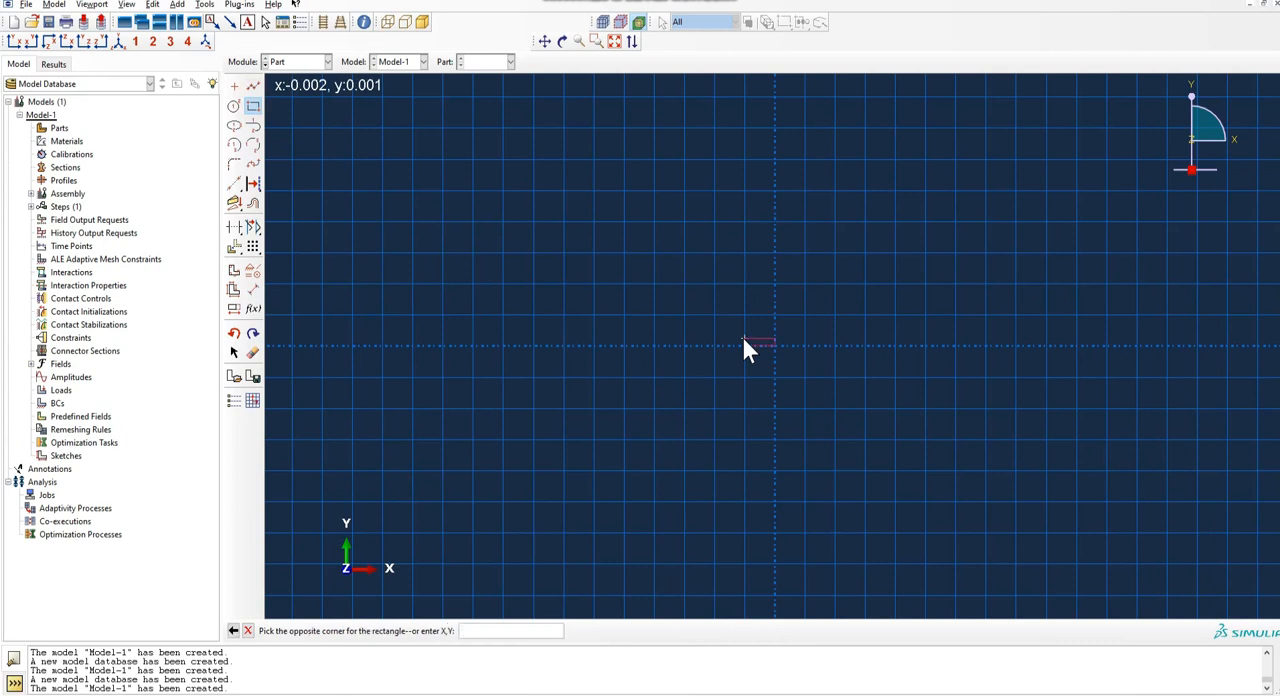
mouse_move(815, 343)
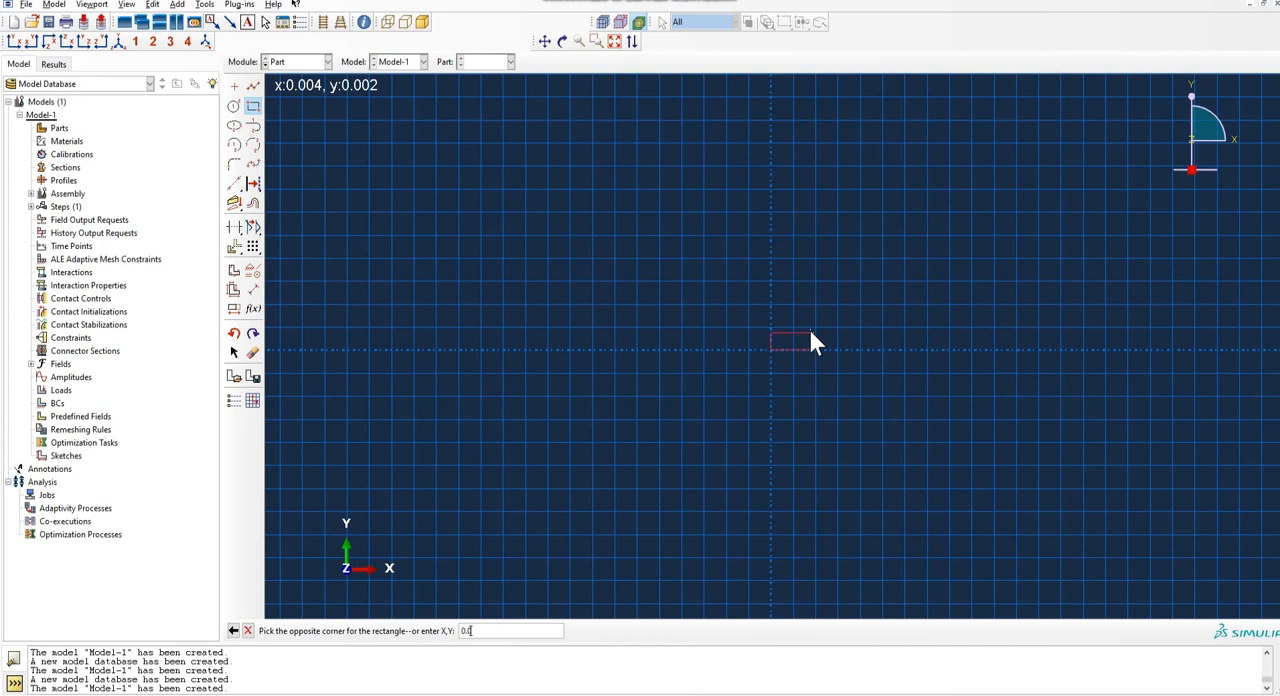
type("3")
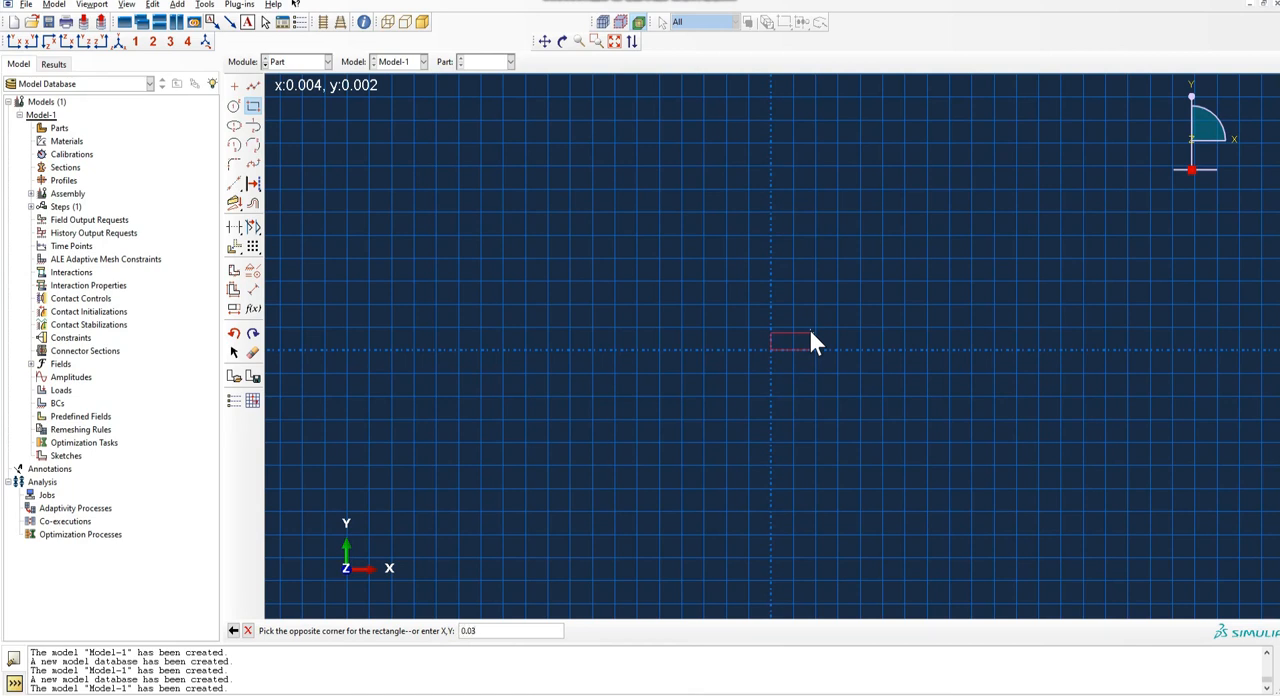
type(",0.0")
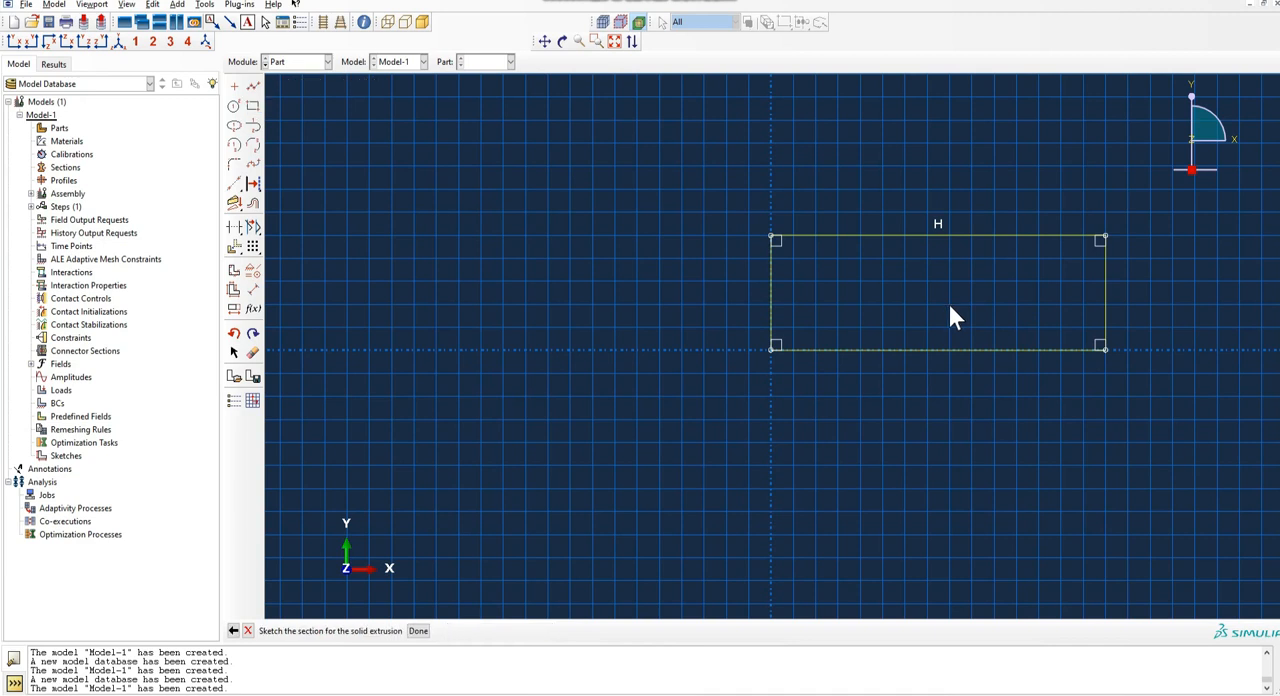
mouse_move(790, 392)
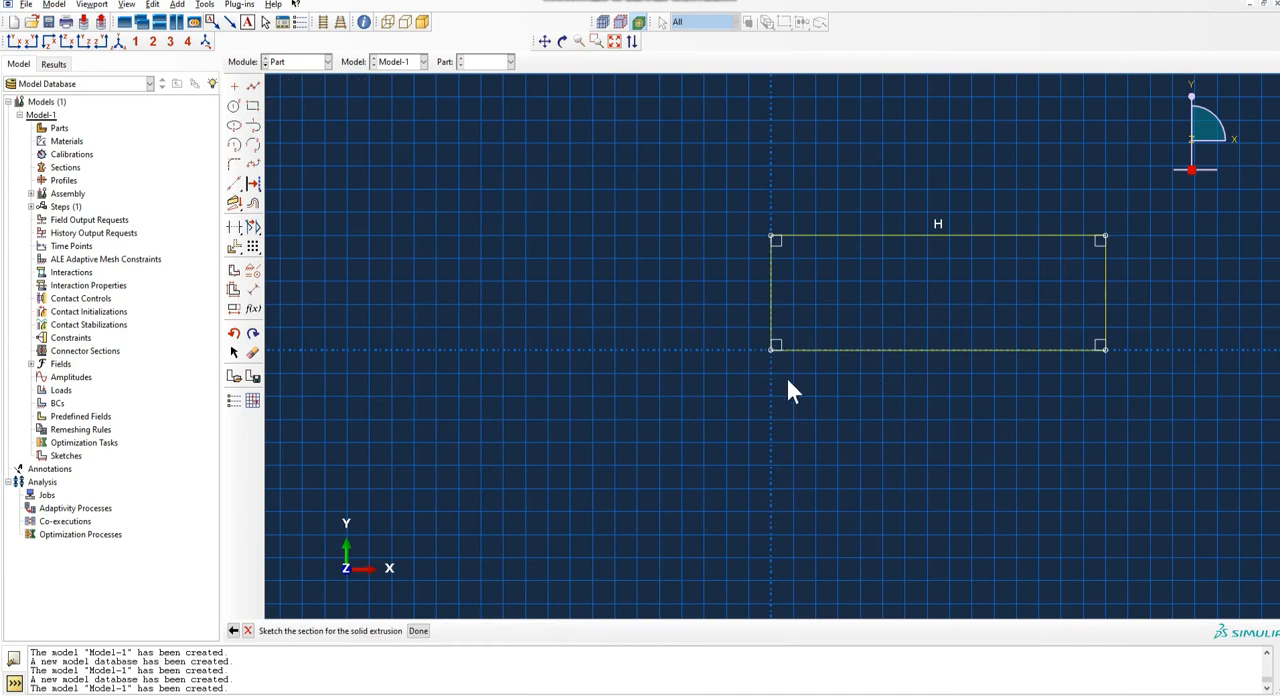
left_click(418, 631)
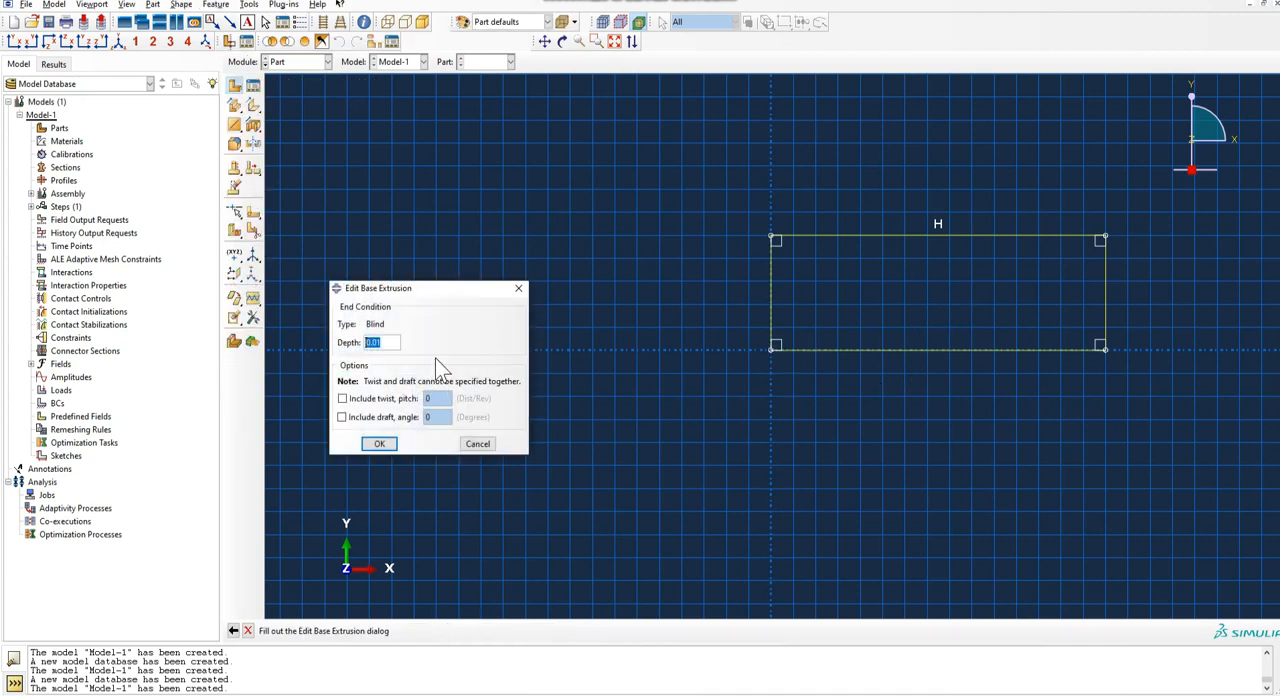
- Set the extrusion depth to create the solid block Part-1
left_click(380, 342)
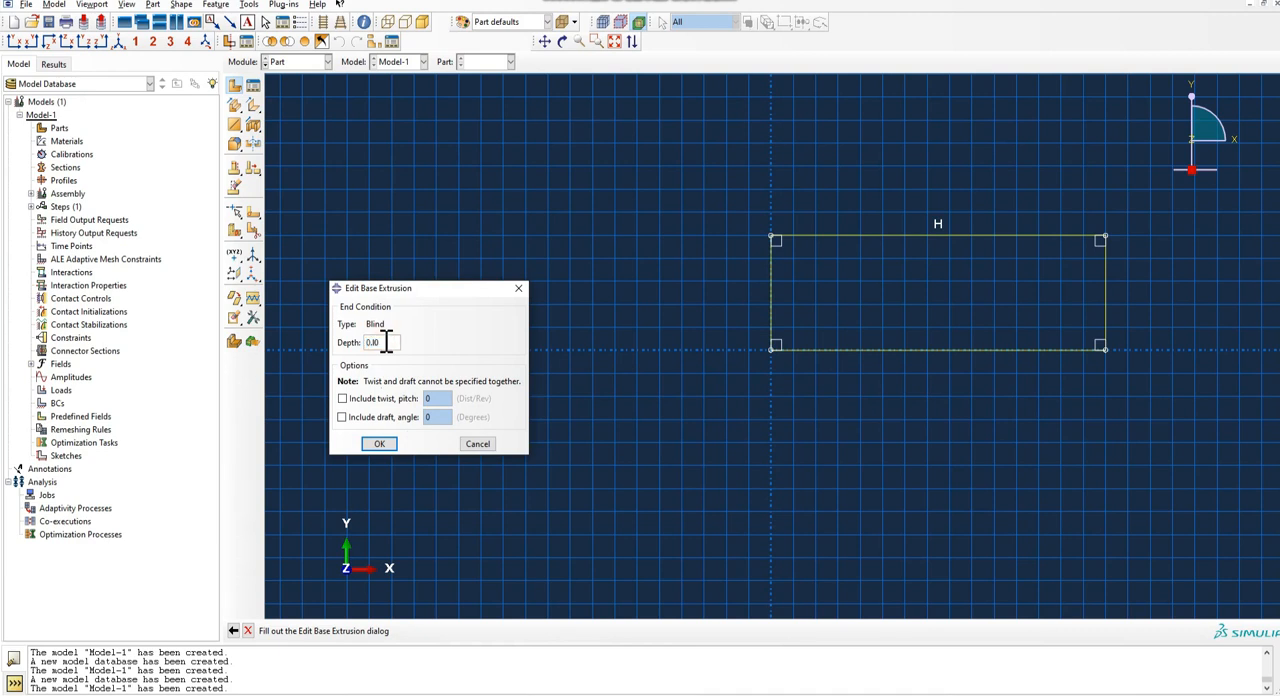
left_click(379, 443)
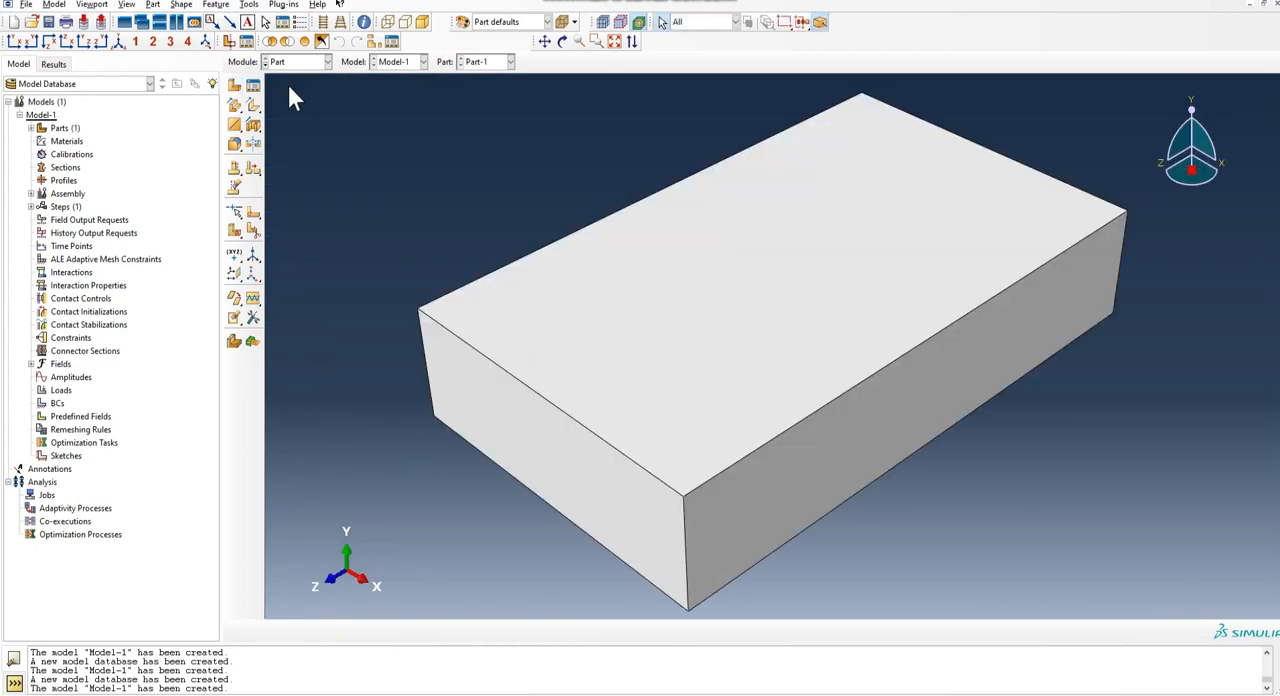
left_click(249, 4)
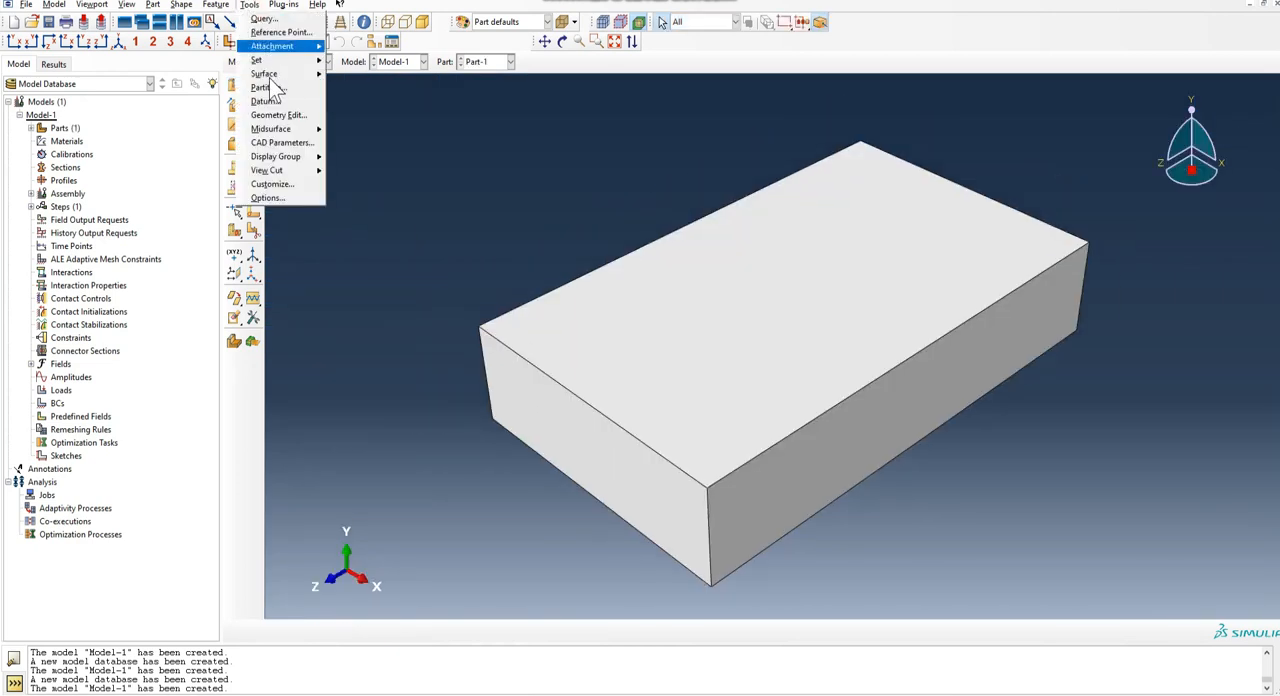
left_click(264, 100)
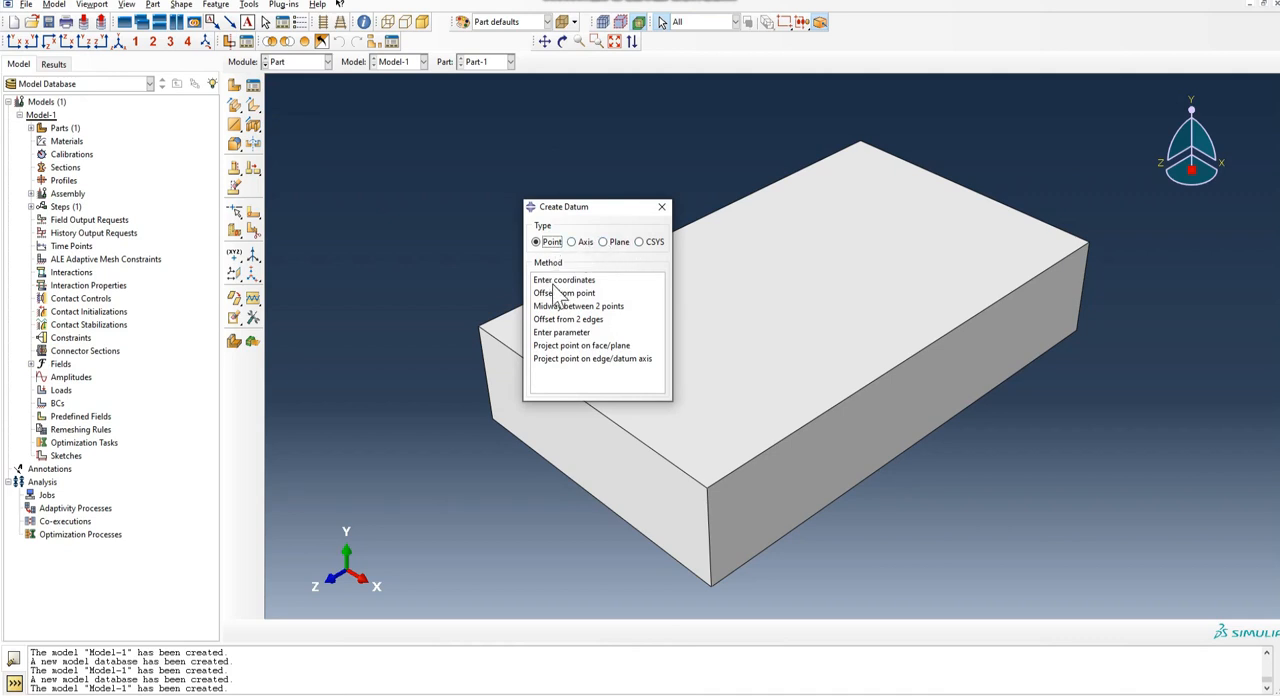
left_click(578, 305)
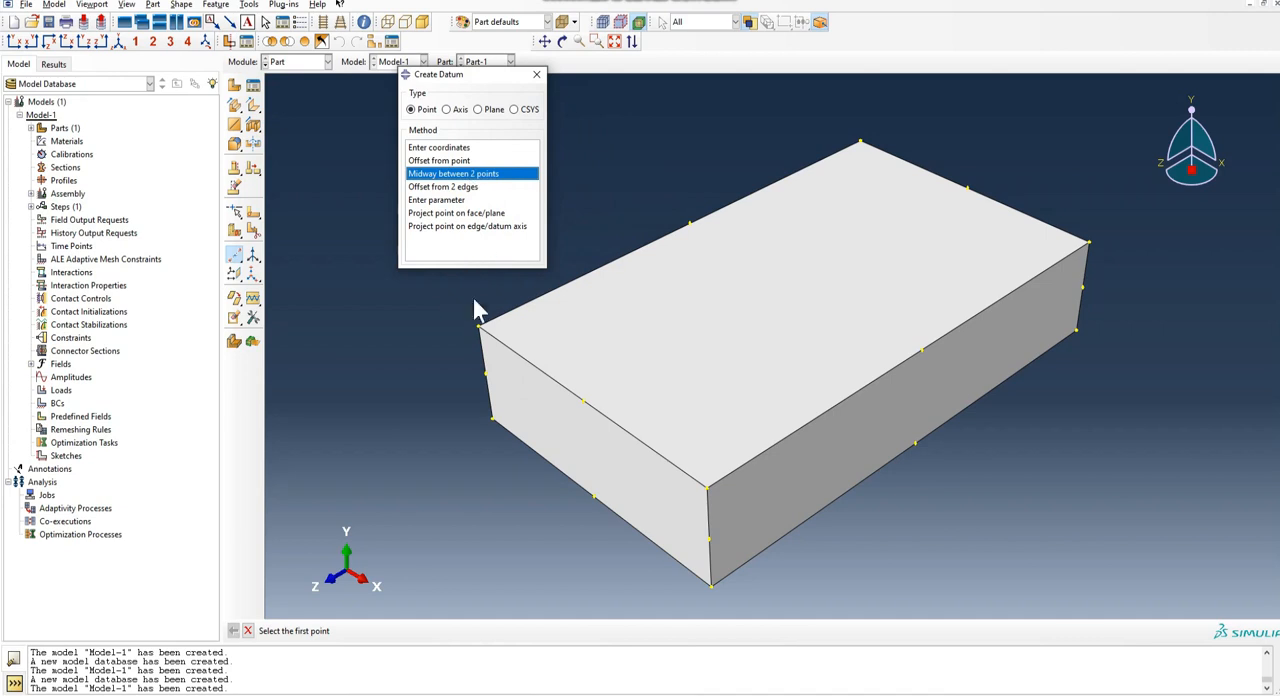
left_click(478, 328)
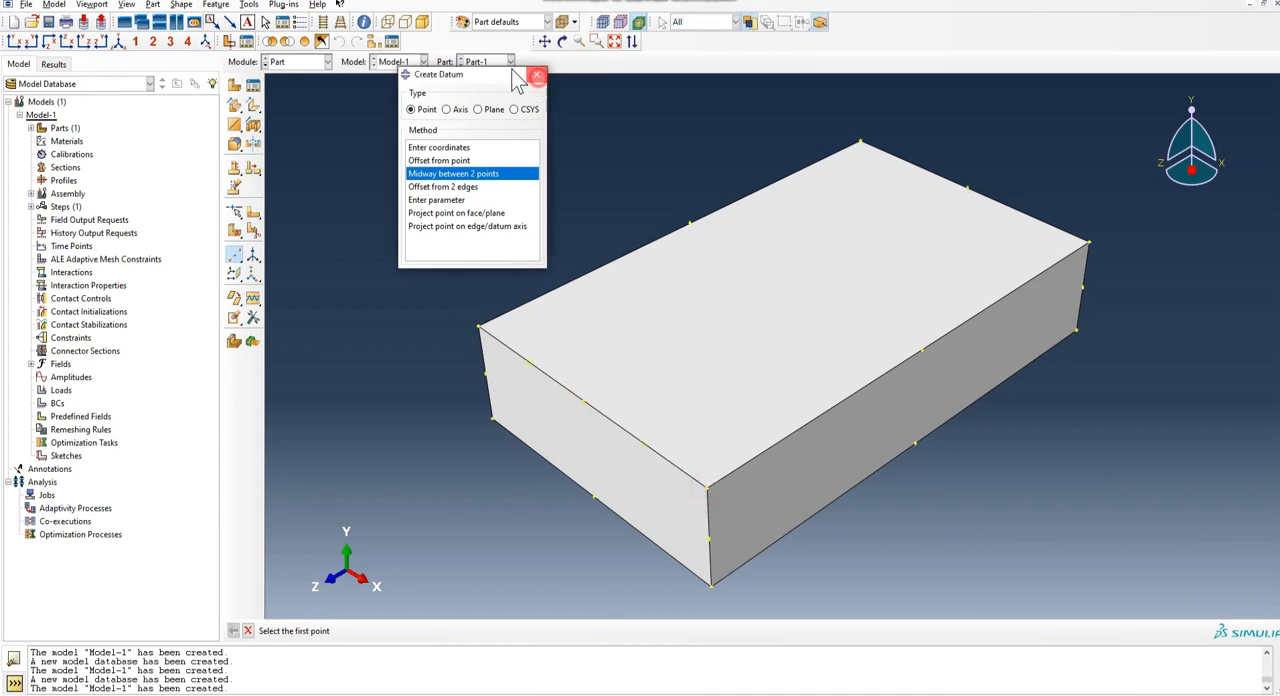
left_click(249, 4)
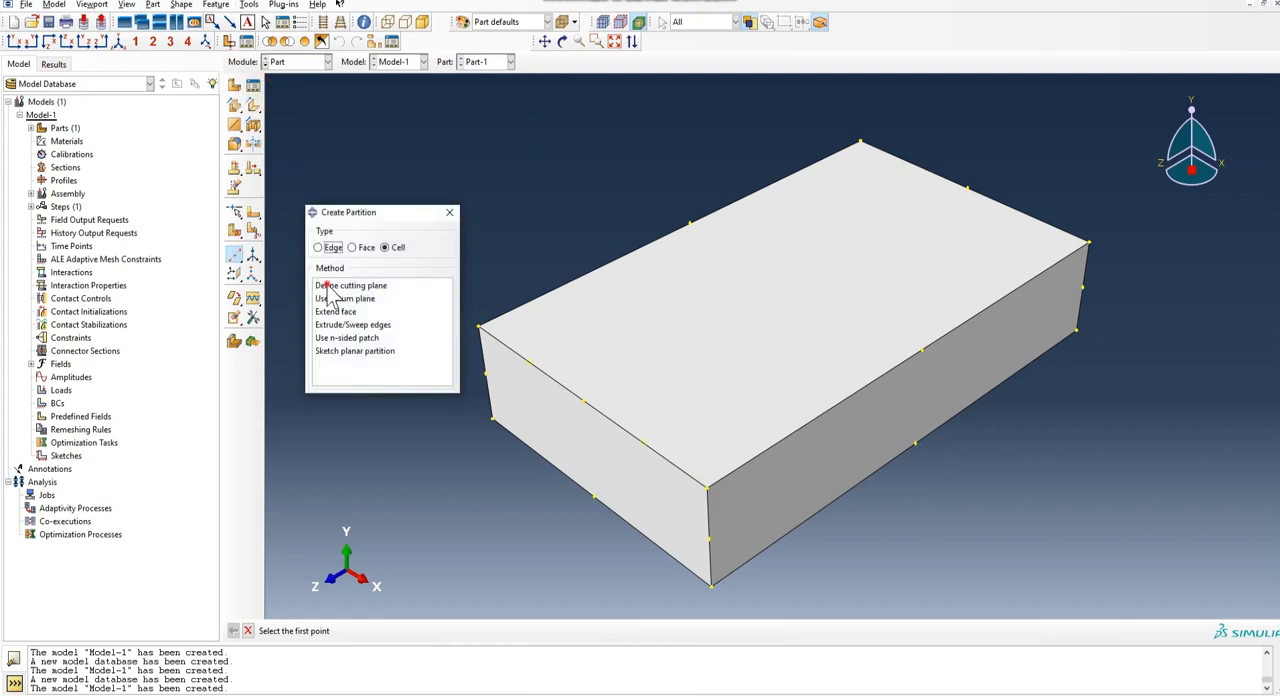
- Partition Part-1 into six cells with two lengthwise point-and-normal cuts and one mid-height cut
left_click(350, 285)
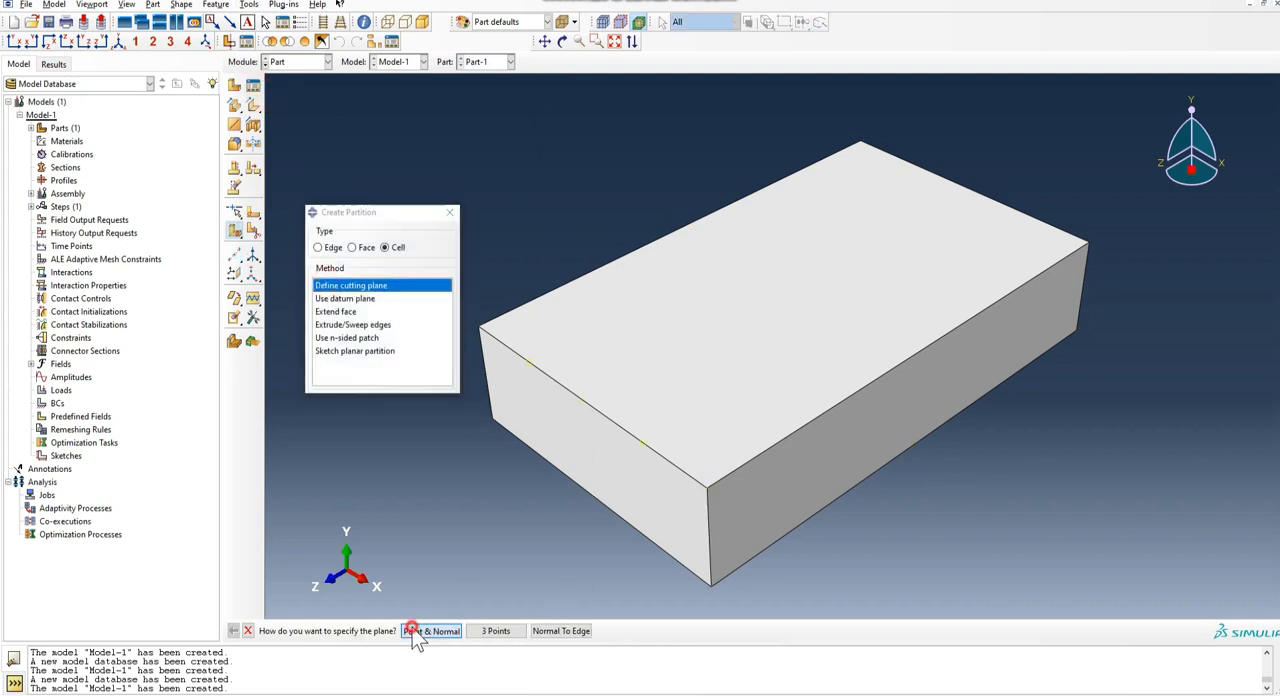
left_click(431, 631)
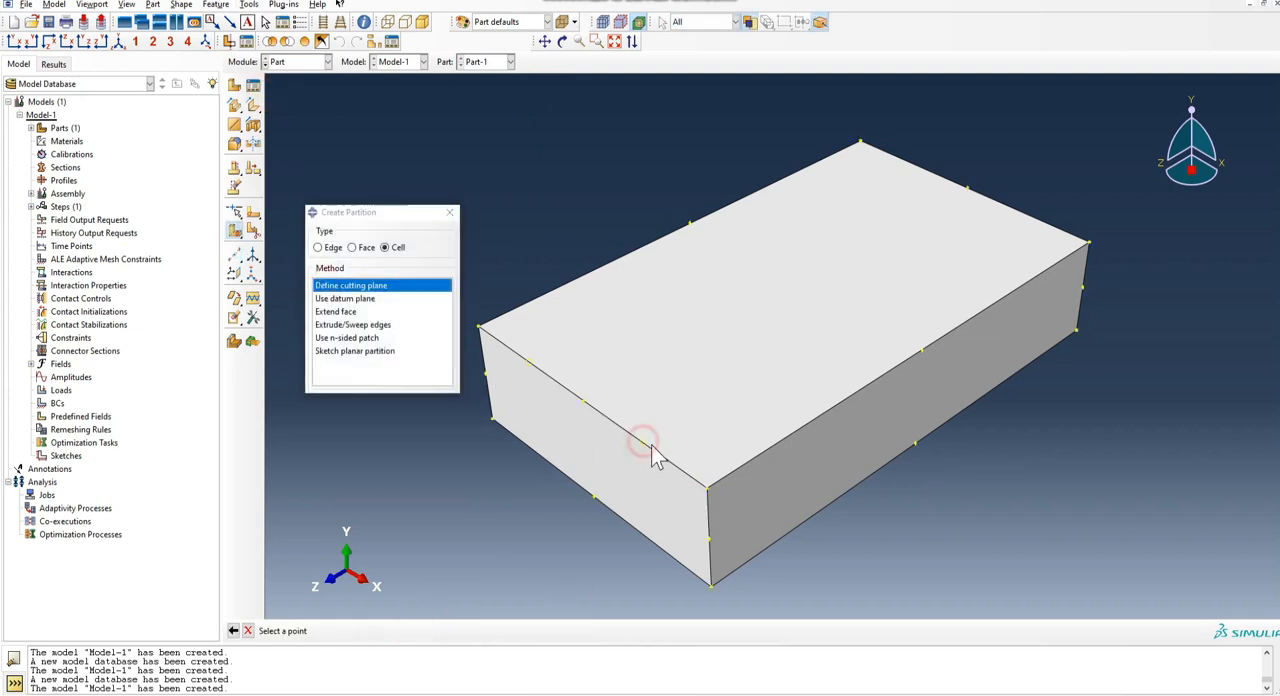
left_click(643, 441)
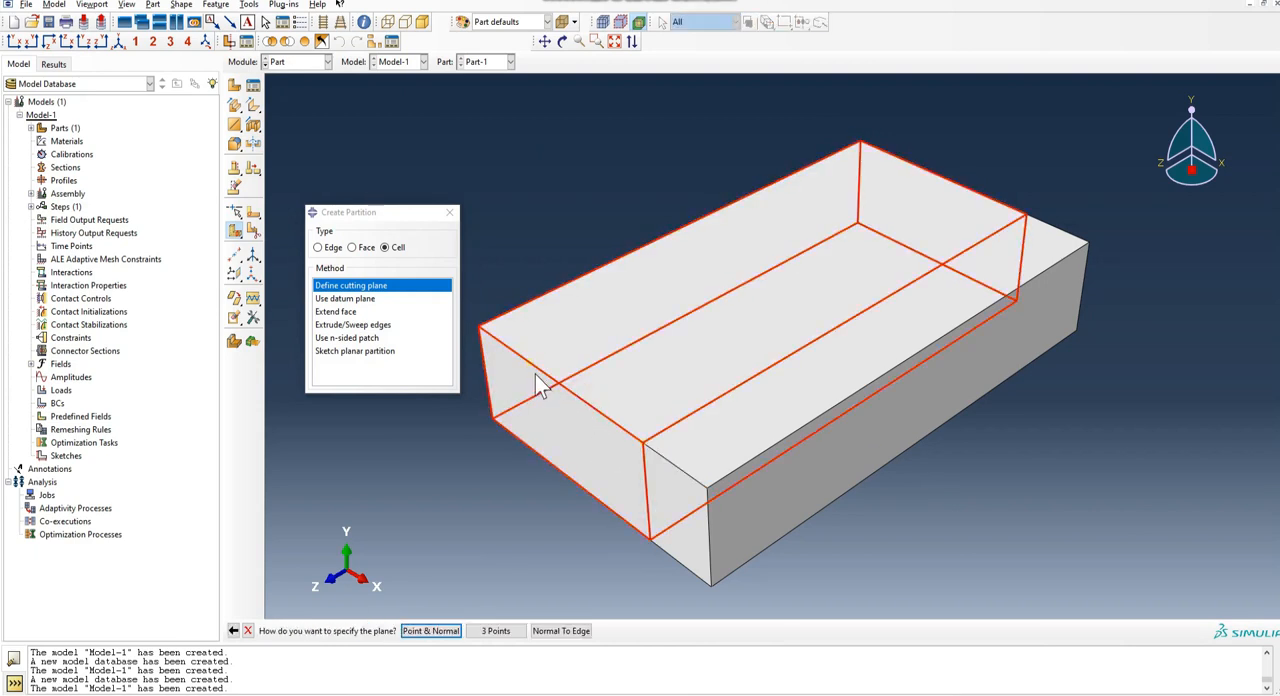
left_click(530, 360)
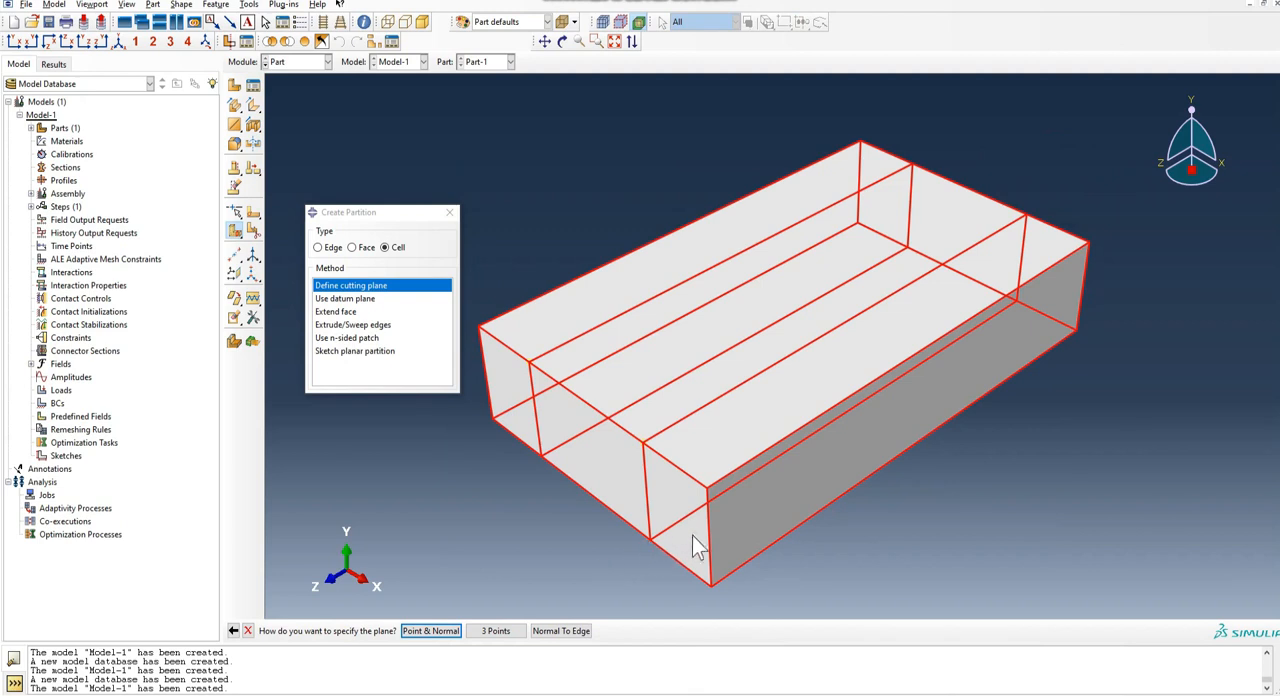
left_click(430, 630)
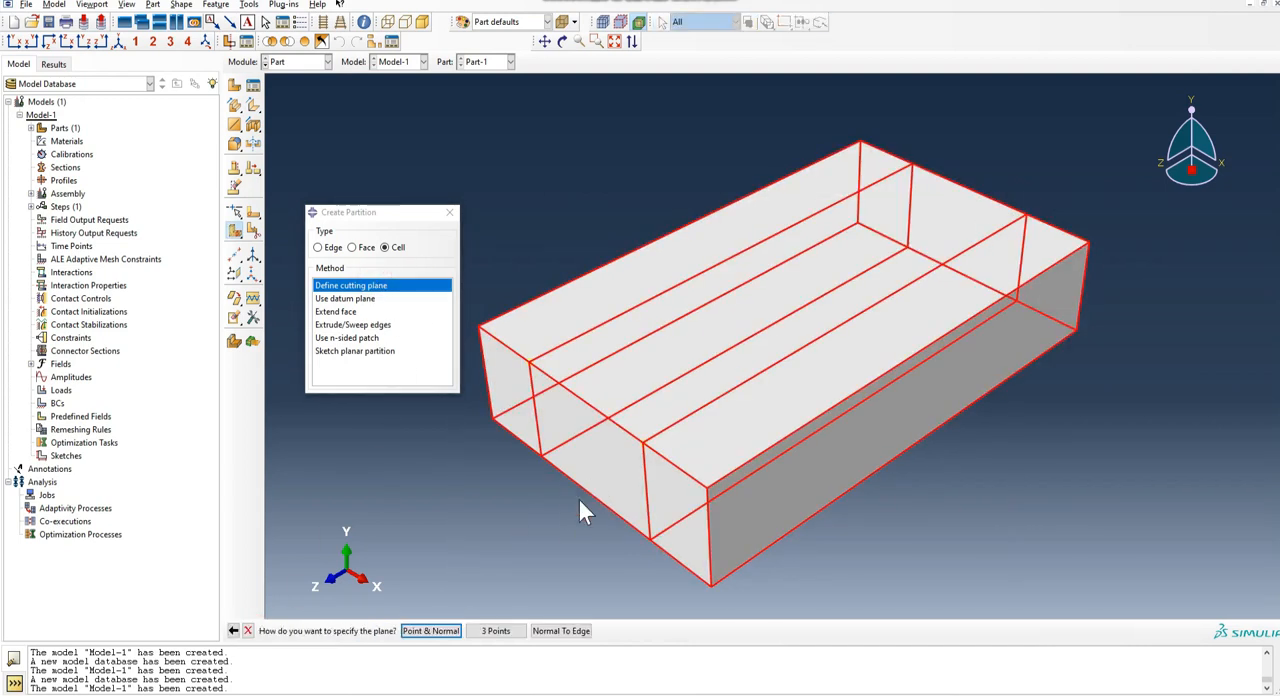
left_click(431, 630)
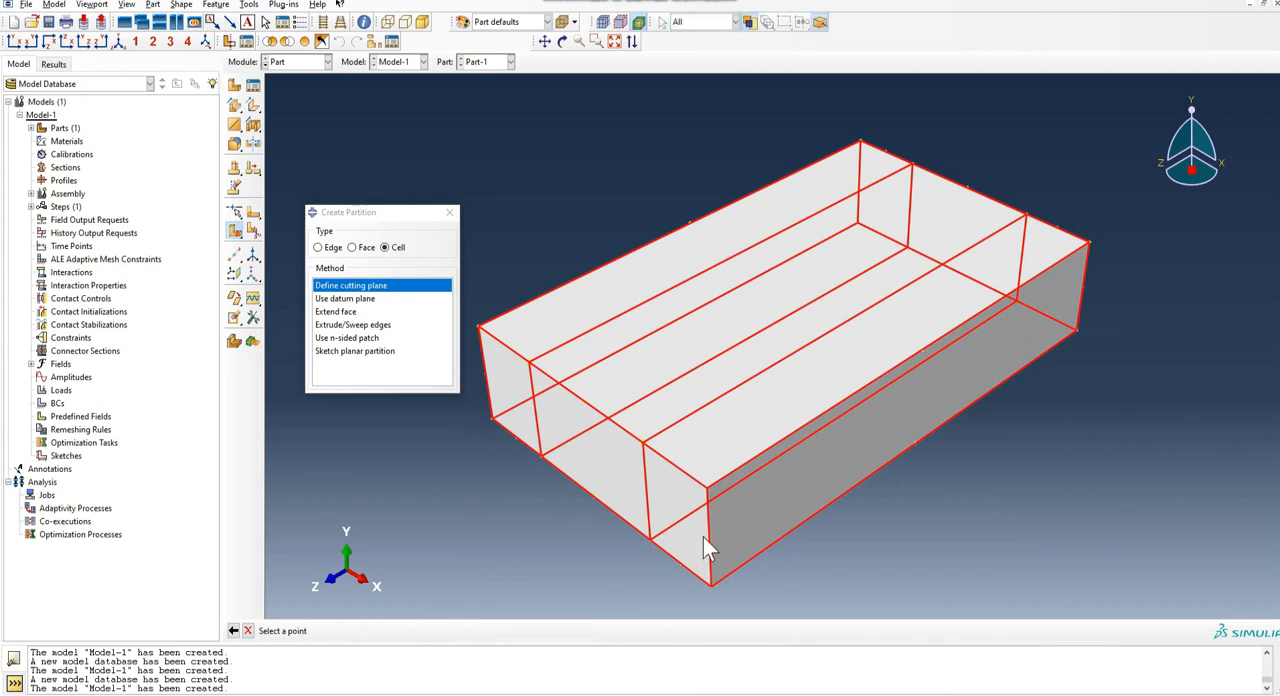
left_click(708, 540)
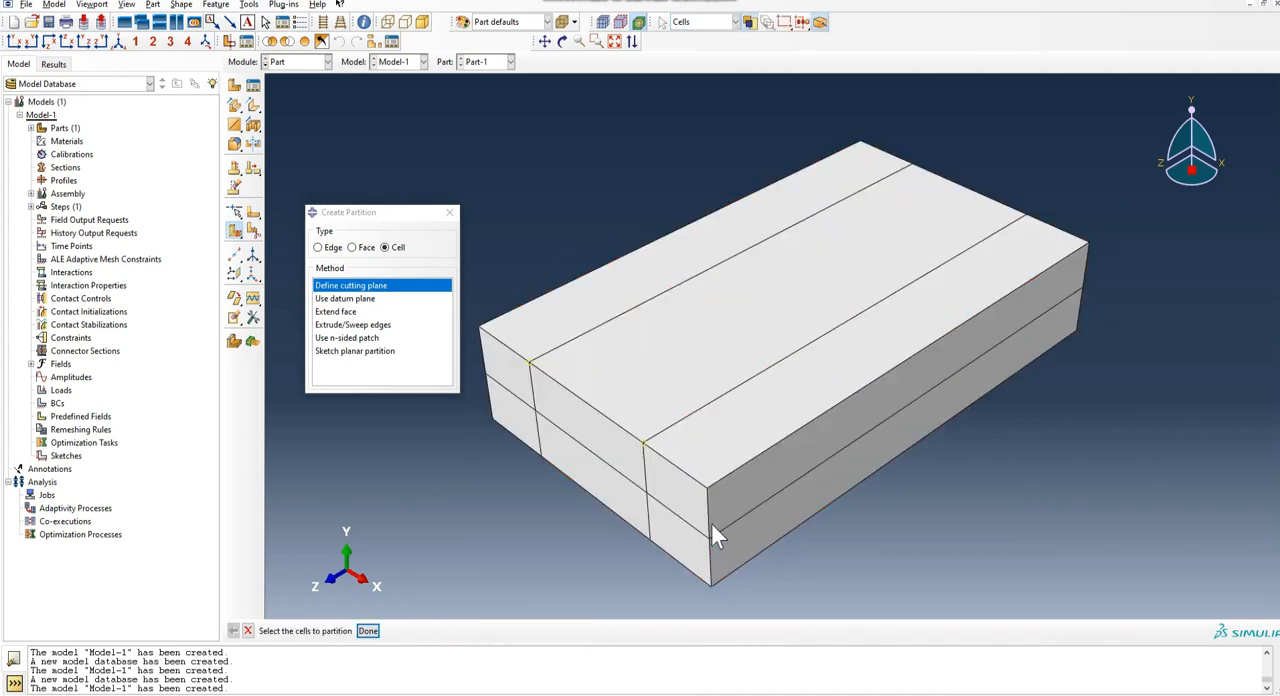
left_click_drag(715, 535, 950, 430)
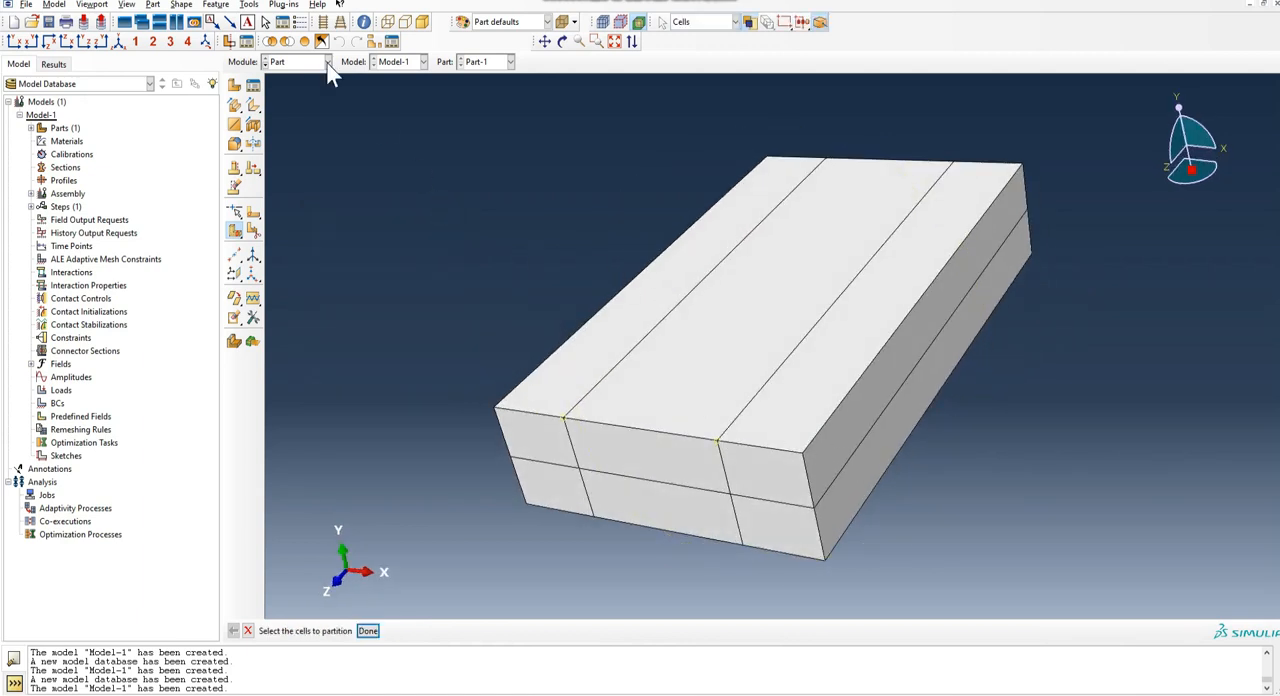
left_click(297, 61)
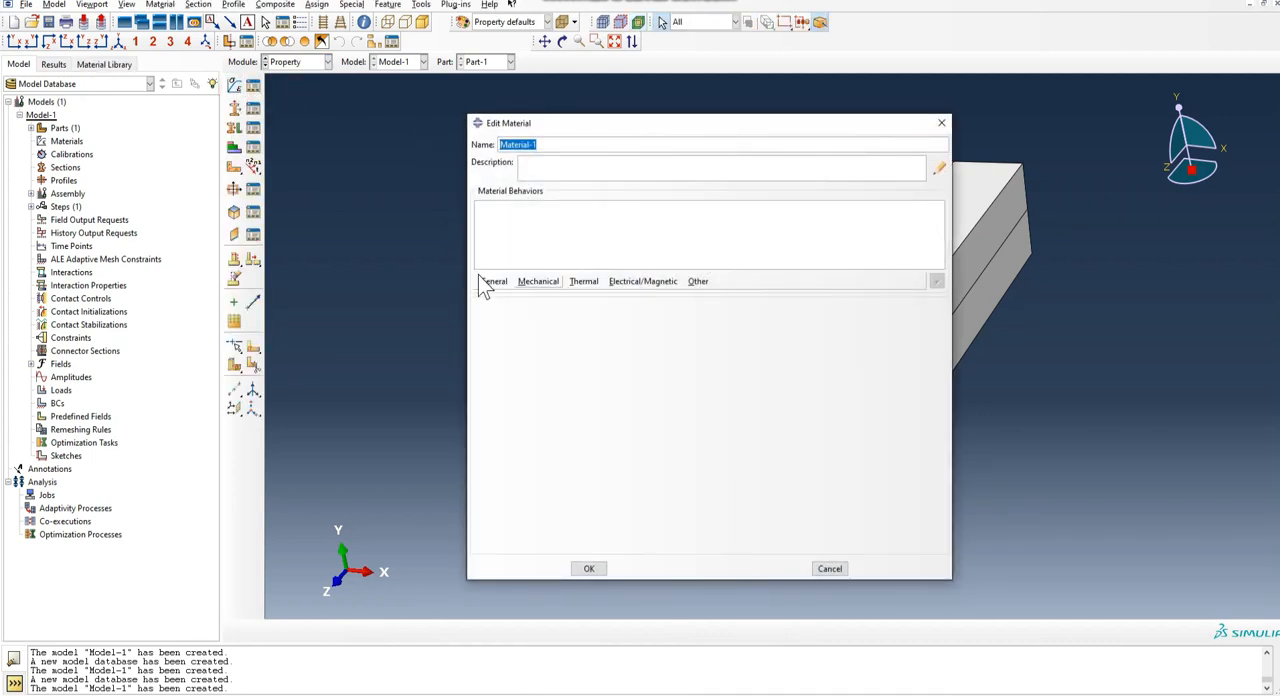
- Give Material-1 density, specific heat and conductivity, entering values such as 800 and 300
left_click(538, 281)
type("7")
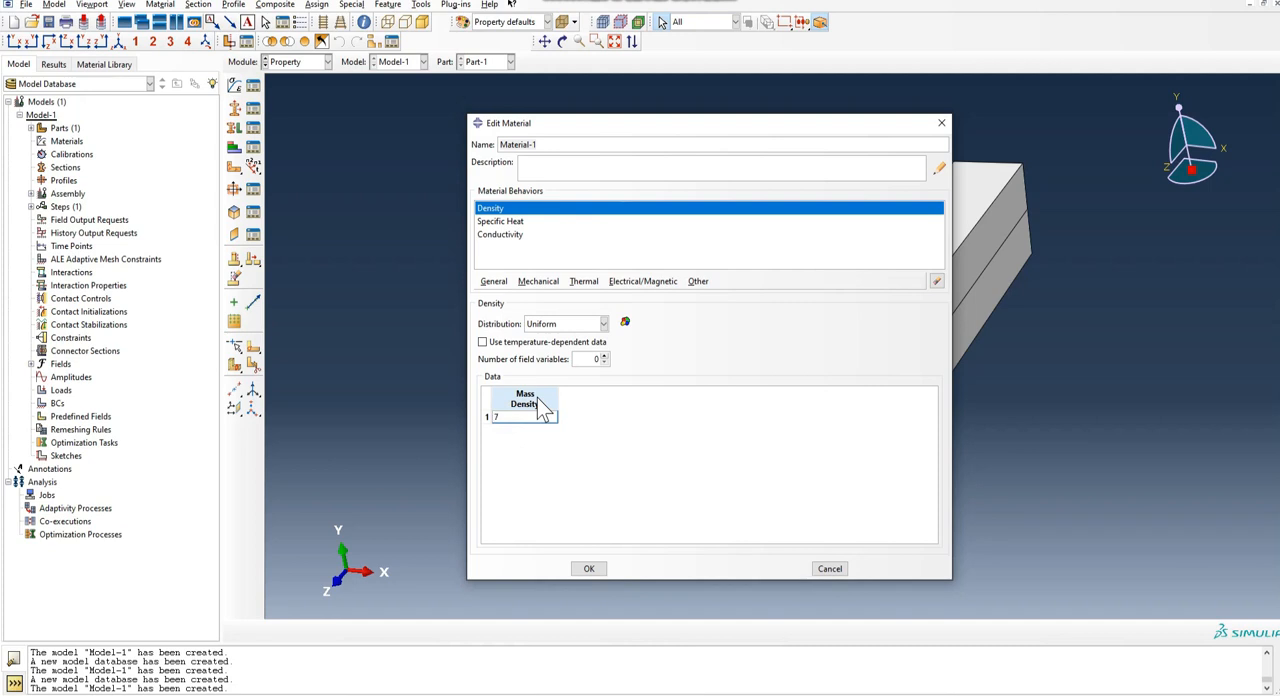
type("800")
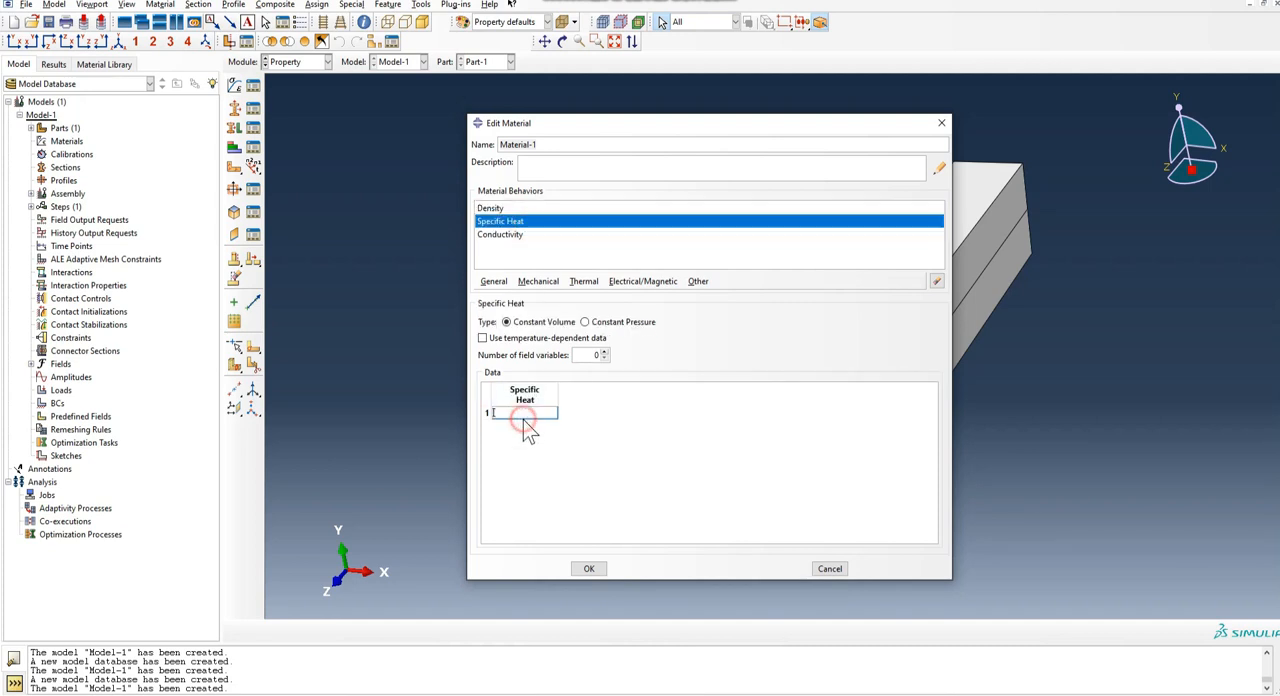
type("300")
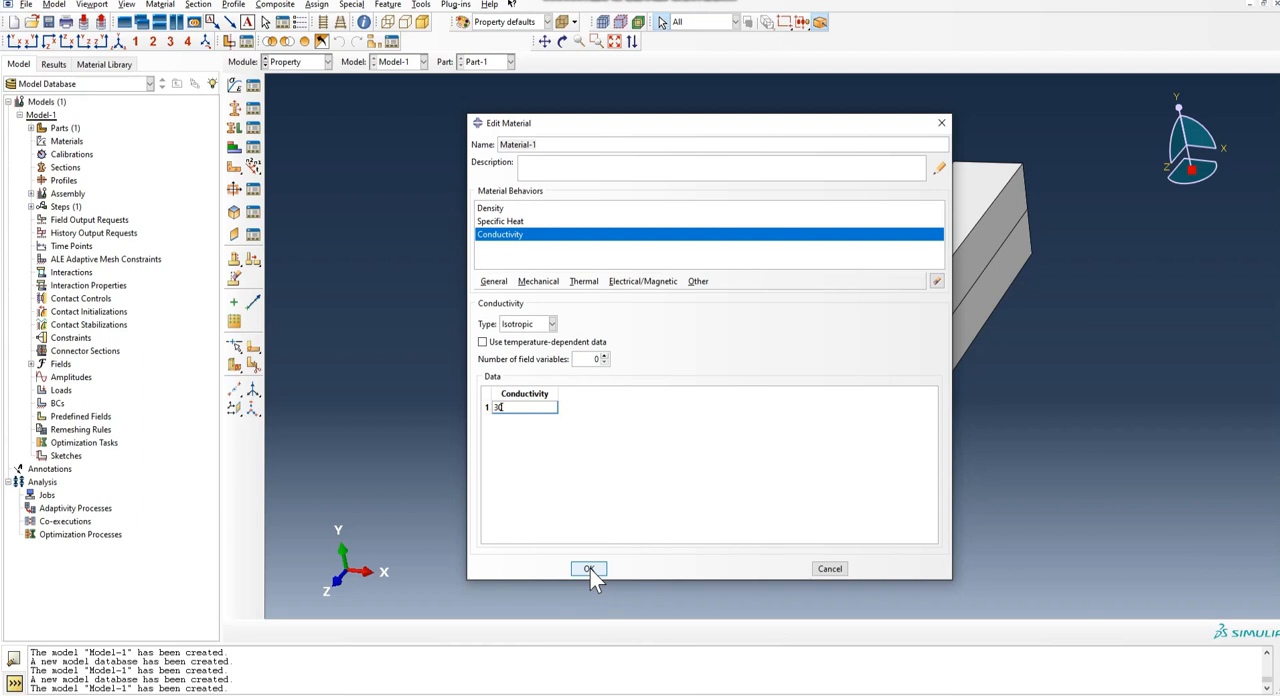
left_click(588, 568)
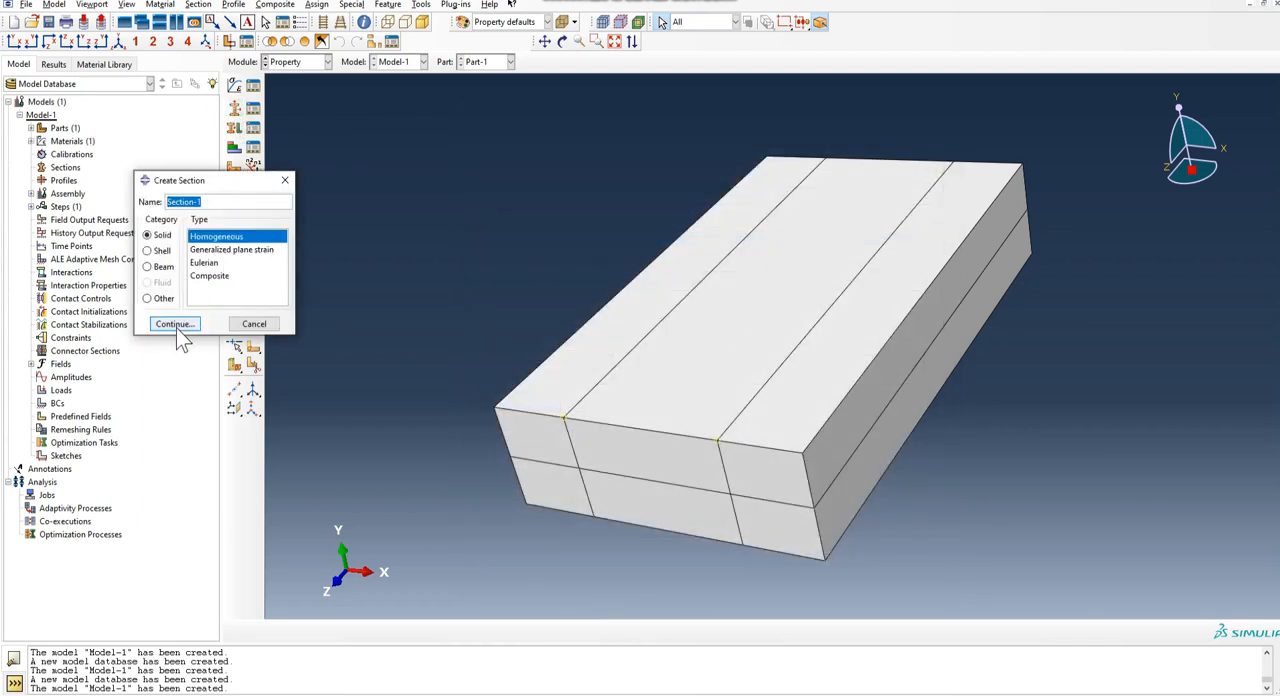
- Create solid homogeneous Section-1 and assign it to the whole Part-1 via Set-1
left_click(174, 323)
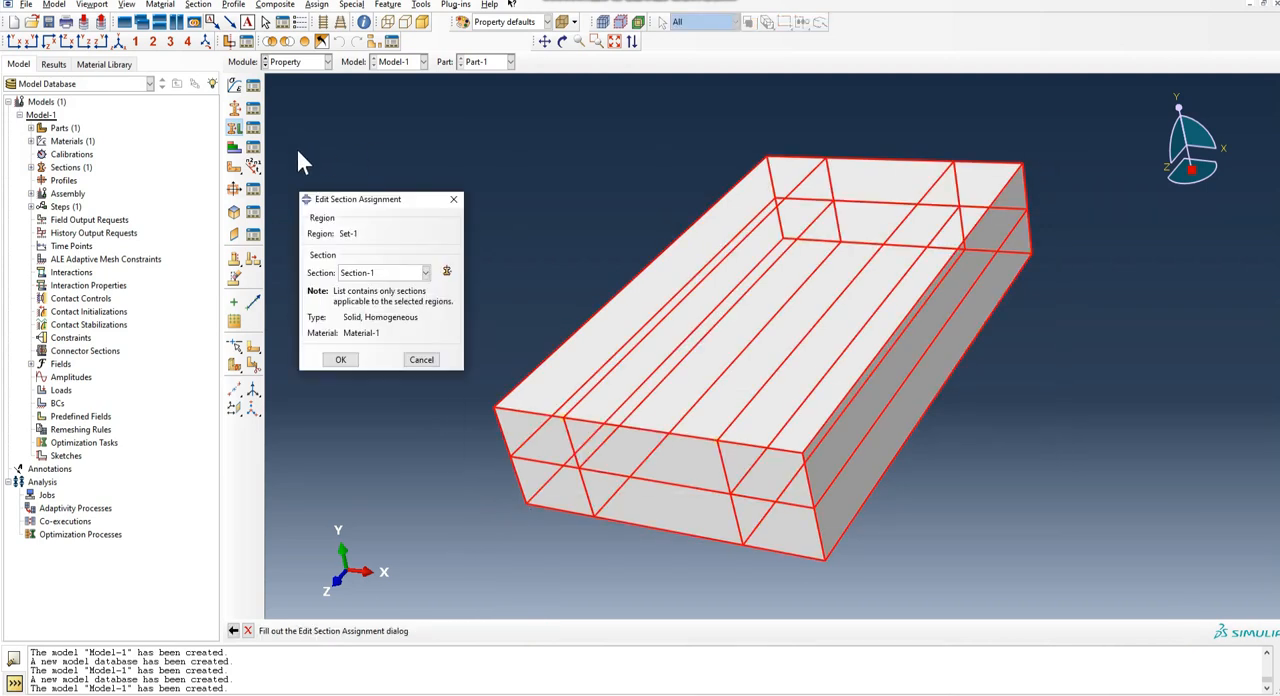
left_click(340, 359)
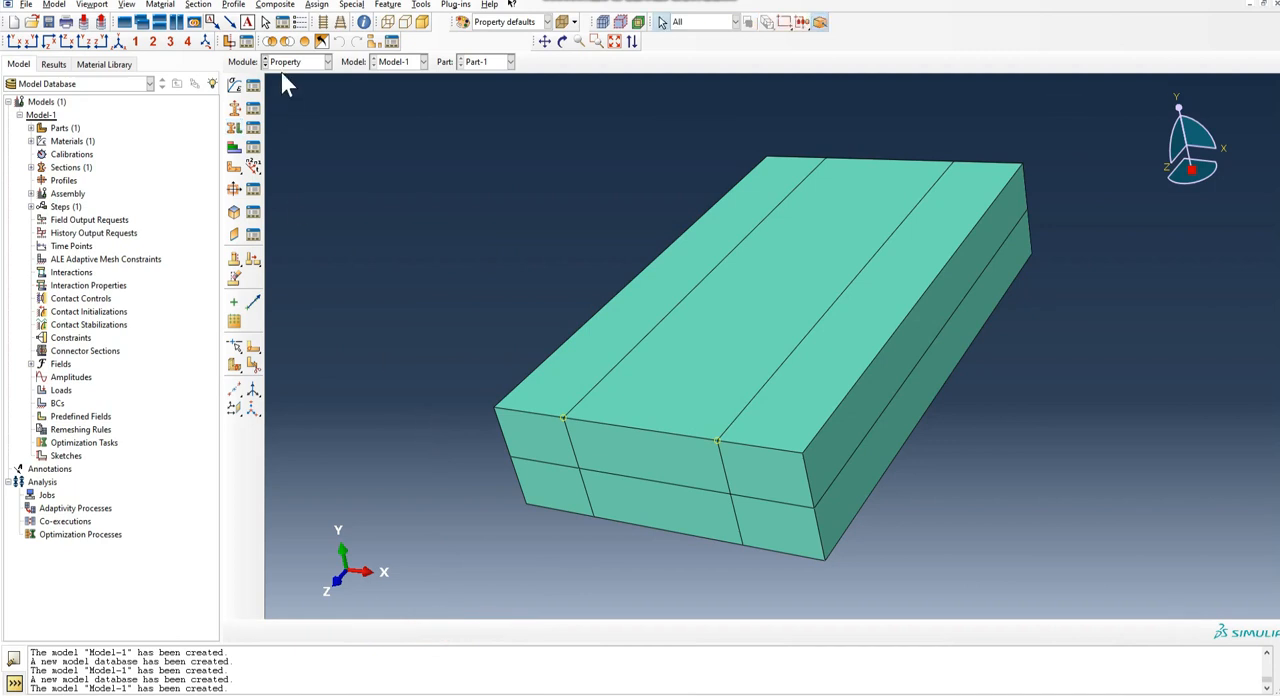
left_click(328, 62)
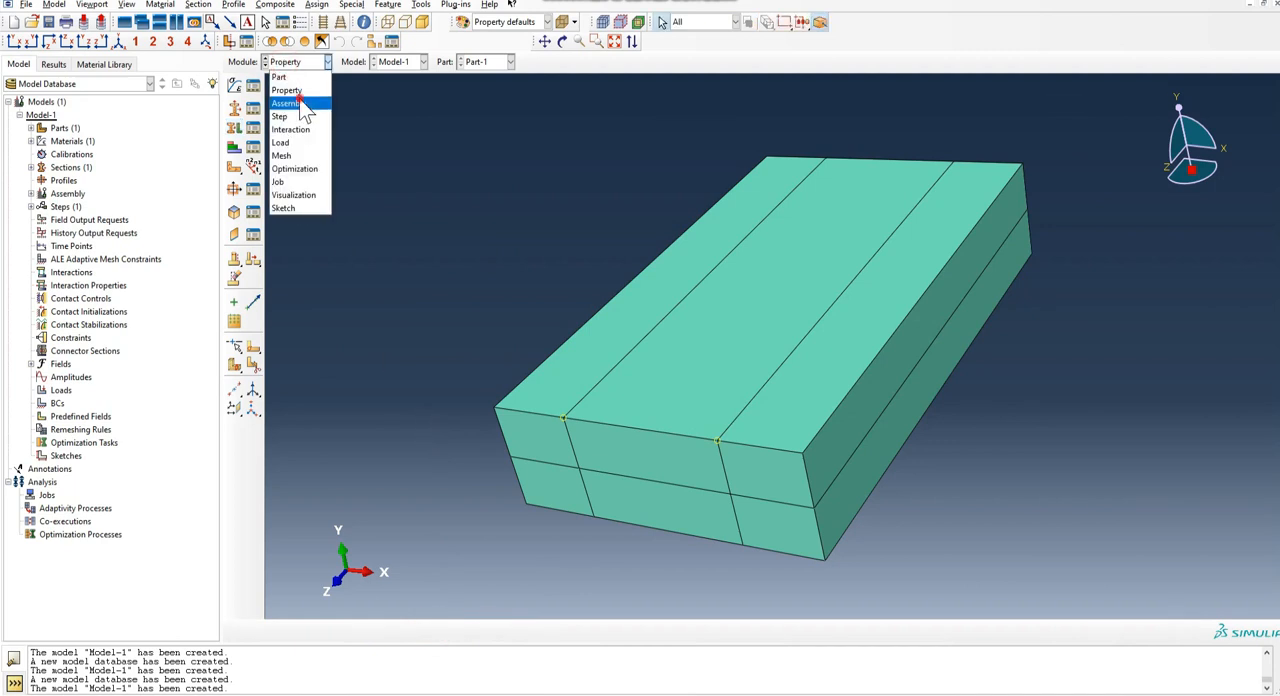
- Instance Part-1-1 in the assembly and rotate it 180° then 90° about X
left_click(286, 103)
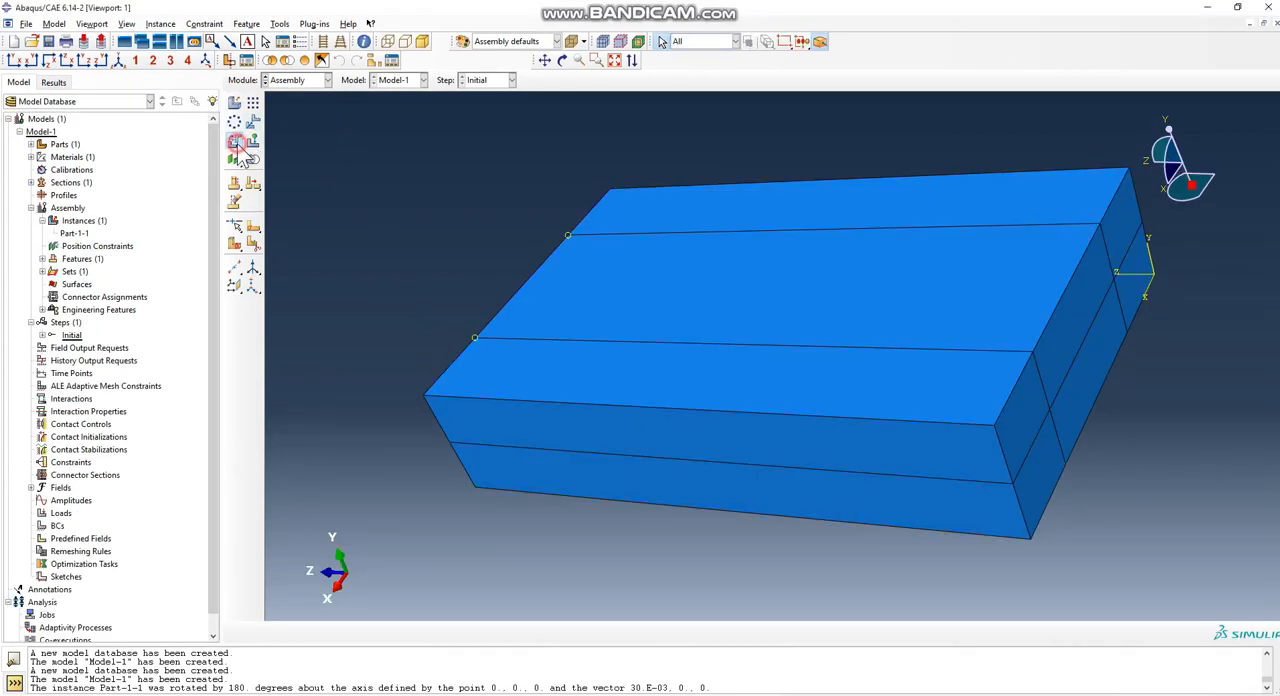
left_click(237, 147)
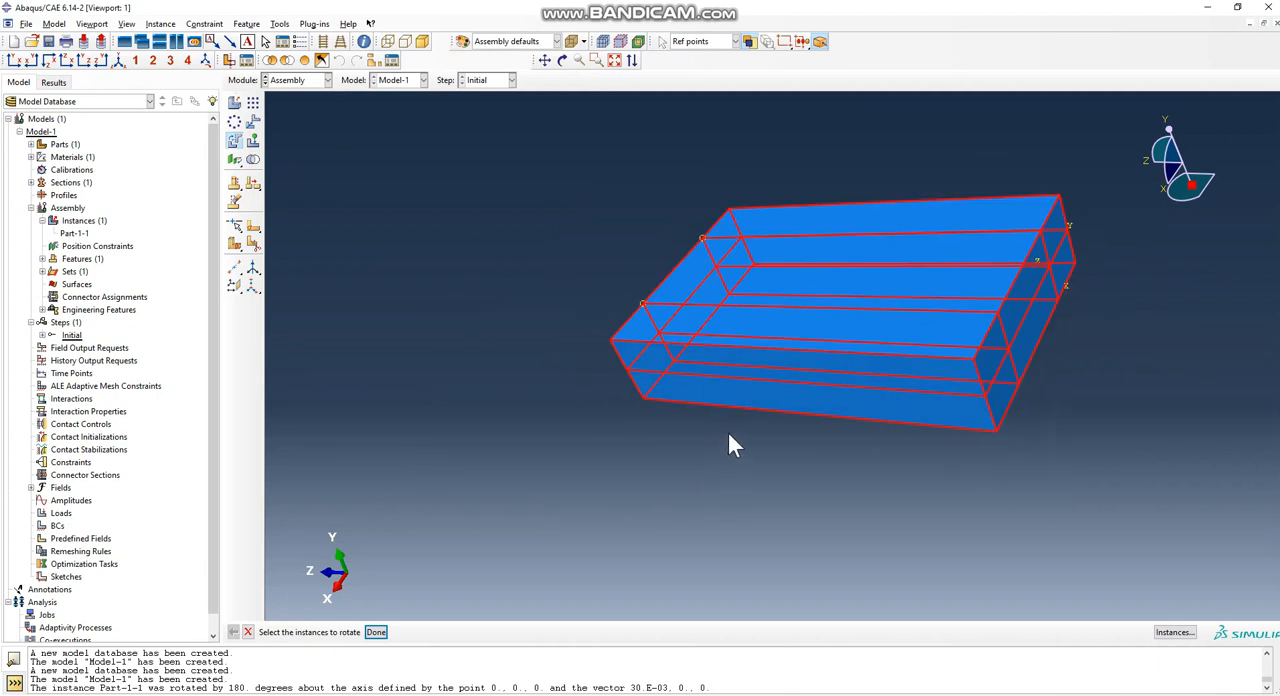
left_click(375, 632)
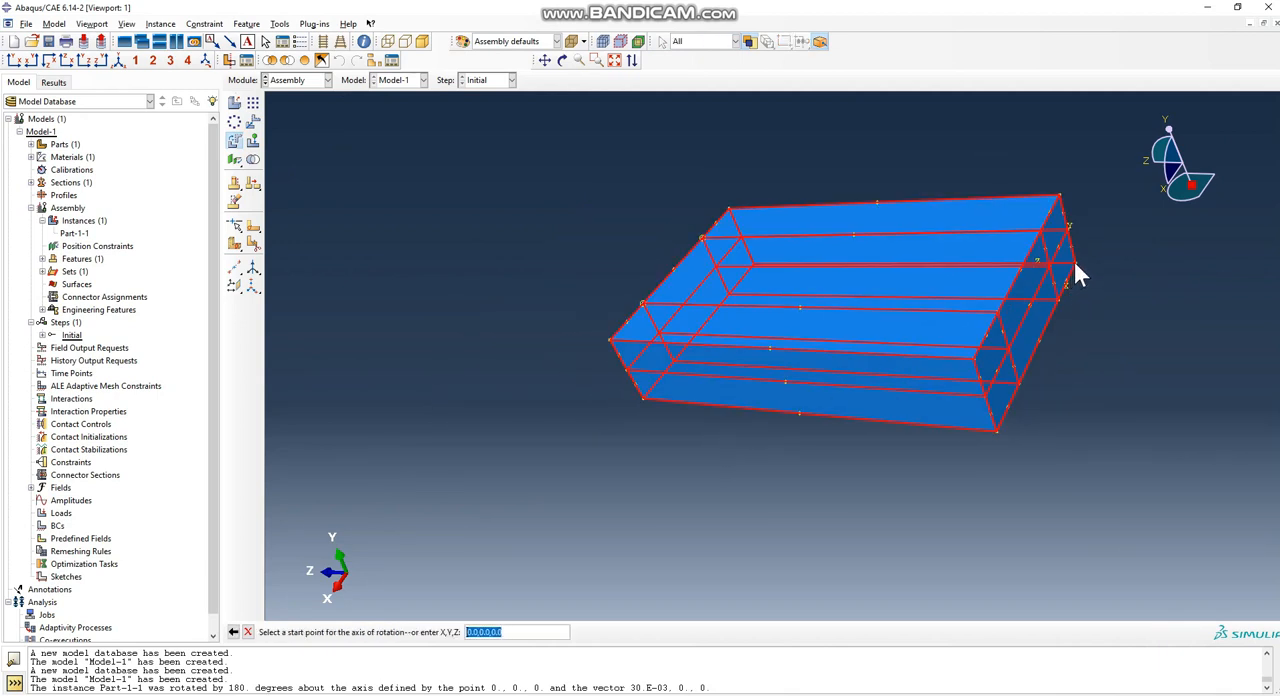
left_click(1073, 265)
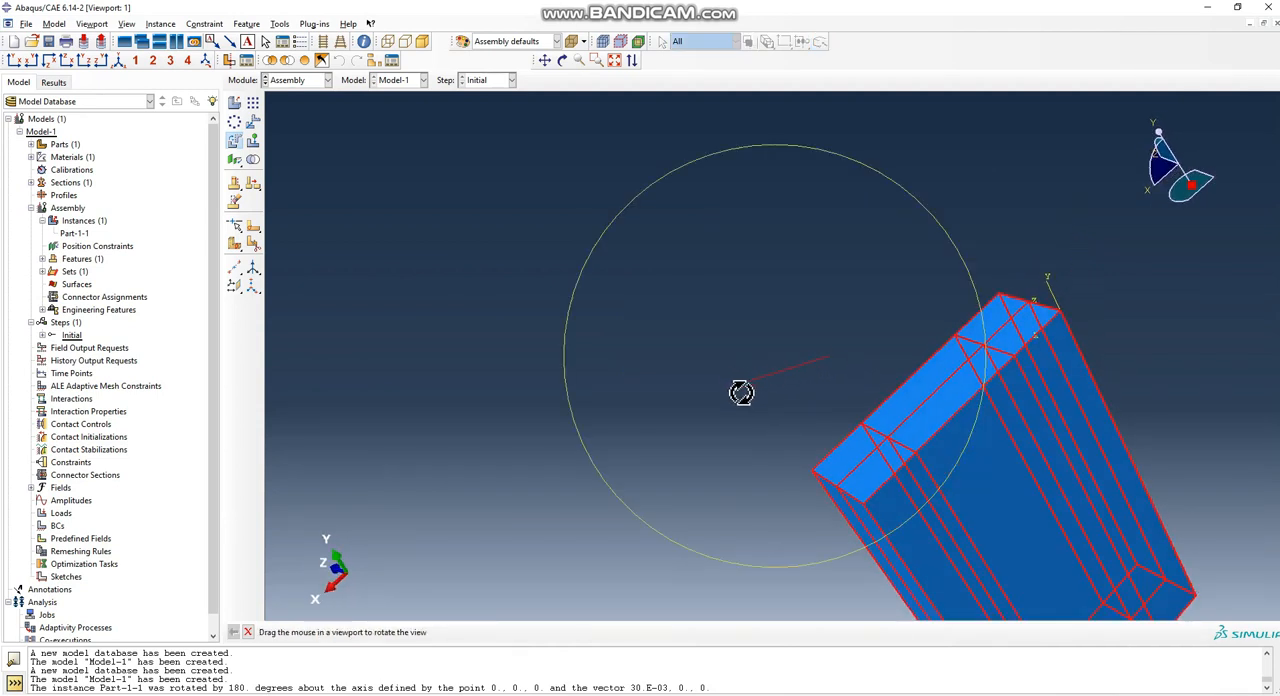
left_click_drag(742, 393, 770, 419)
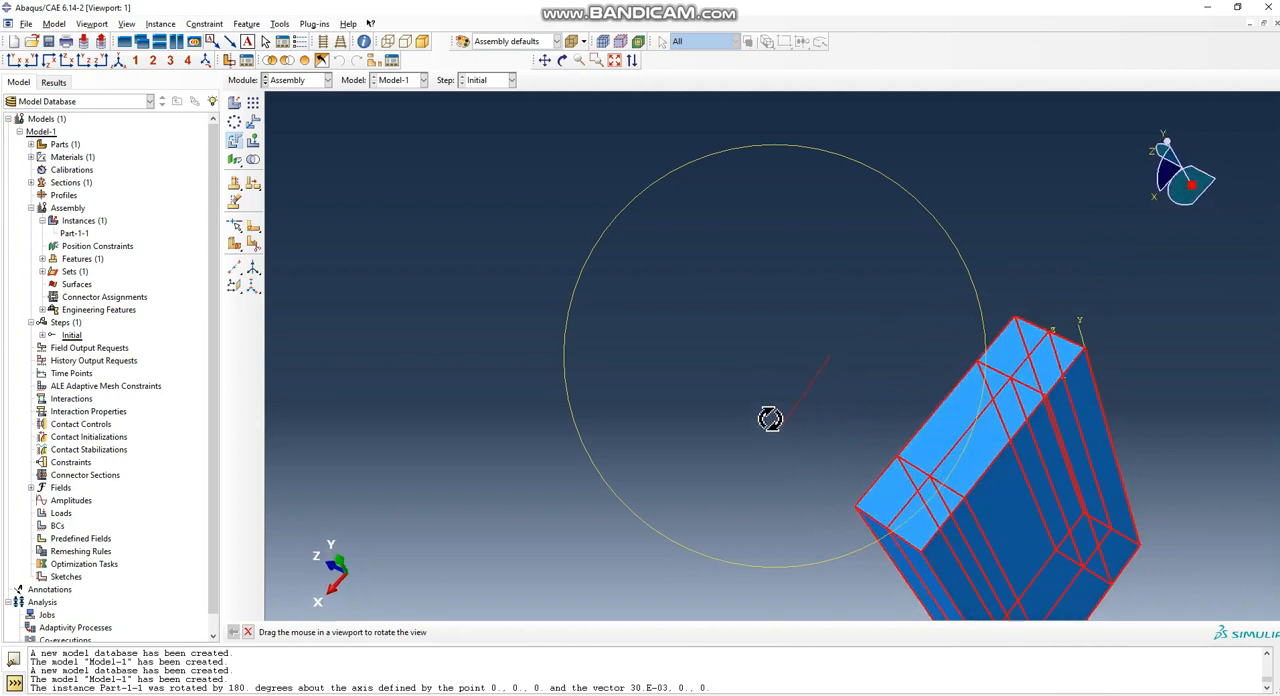
left_click_drag(770, 418, 998, 368)
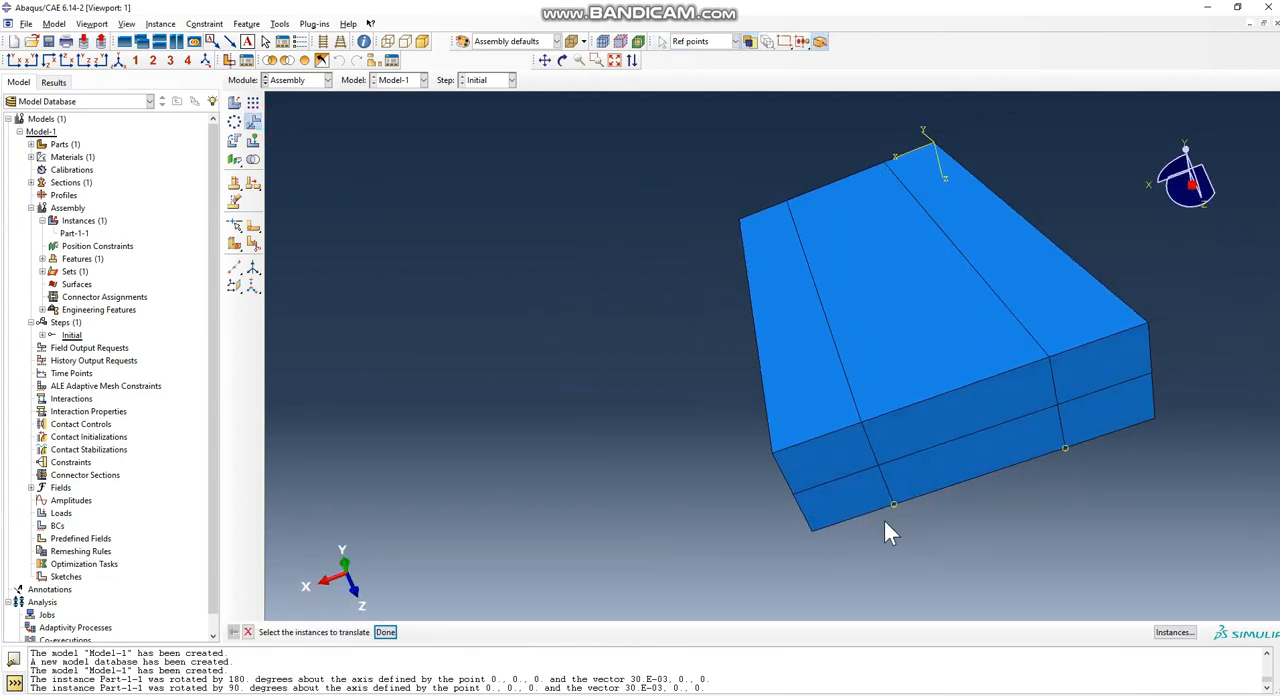
- Rotate Part-1-1 90° about Z, then 180° about an axis through 0, 30E-3, 0
left_click(232, 138)
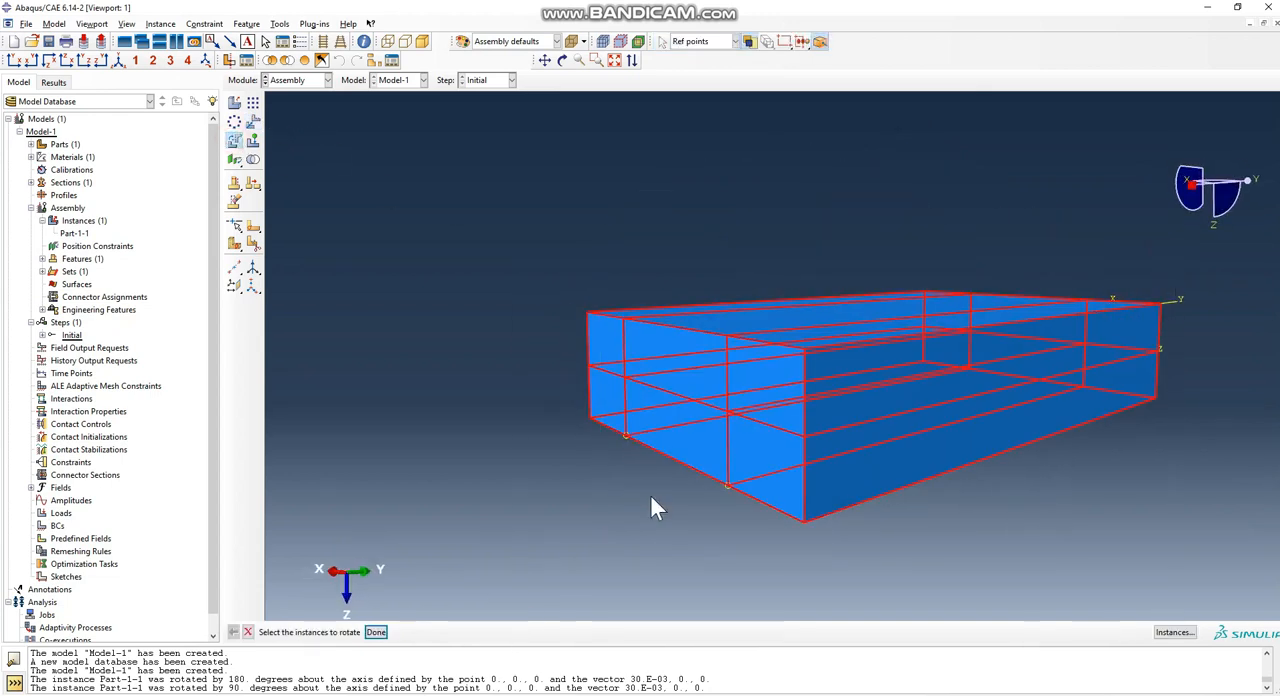
left_click(376, 631)
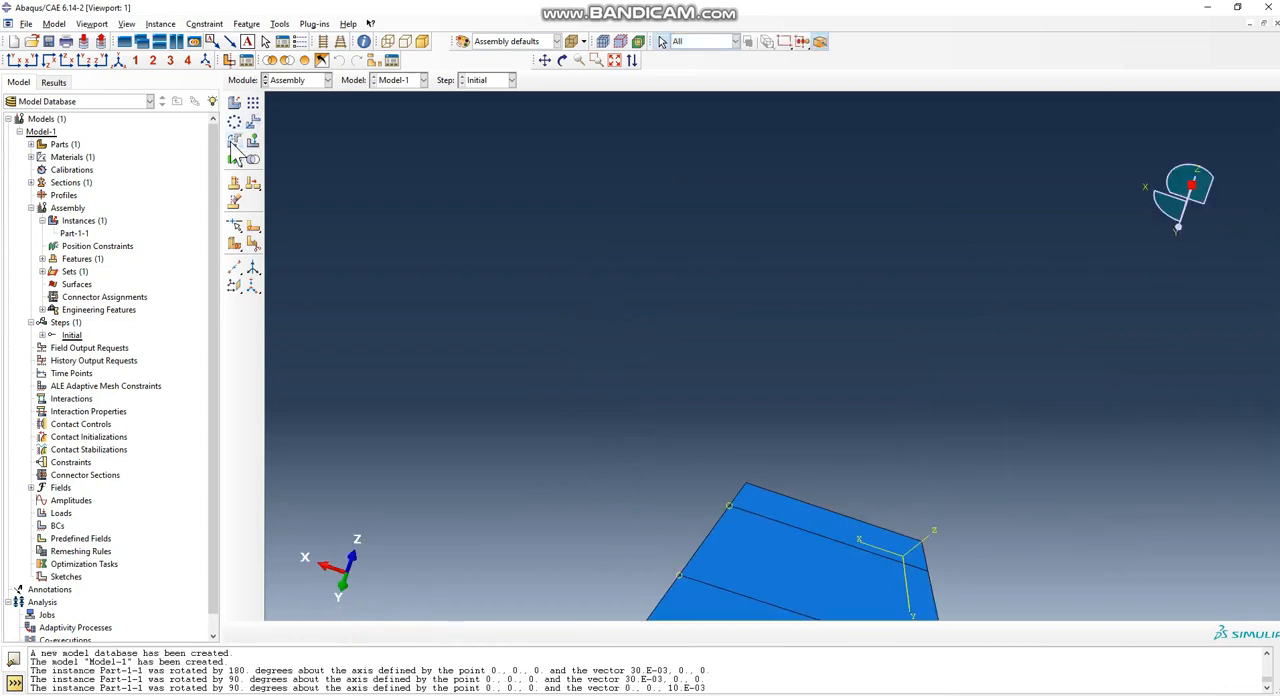
left_click(235, 145)
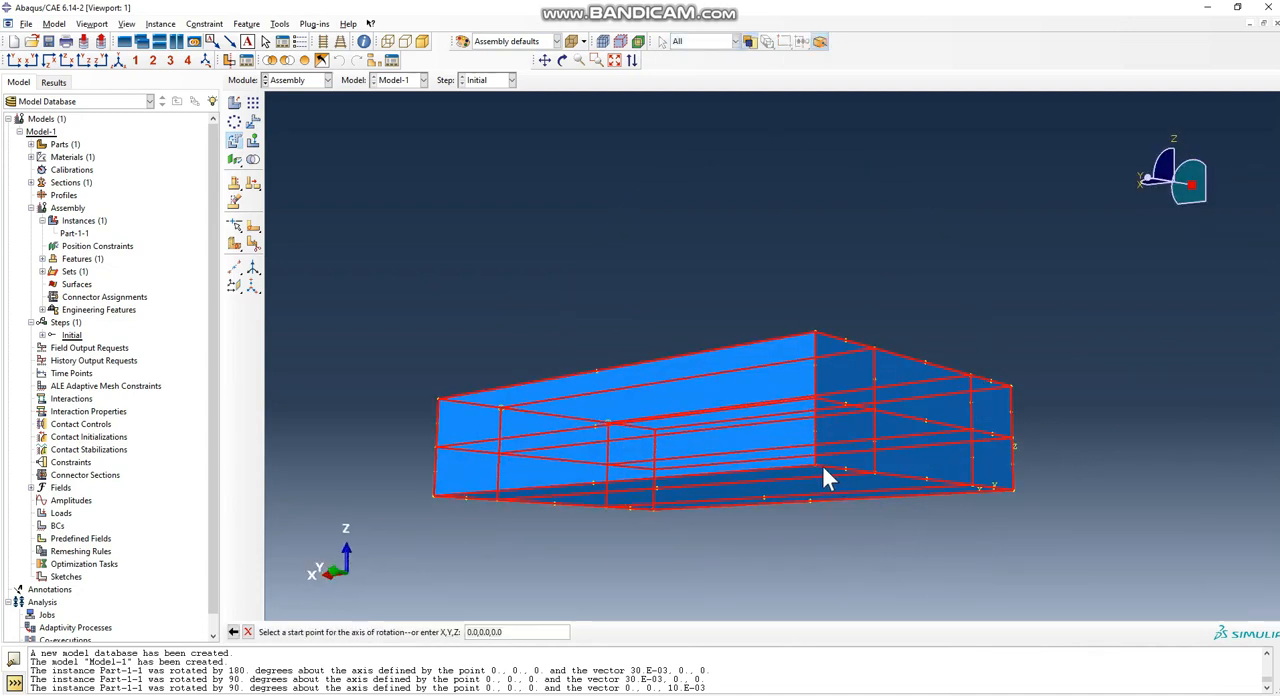
left_click(820, 470)
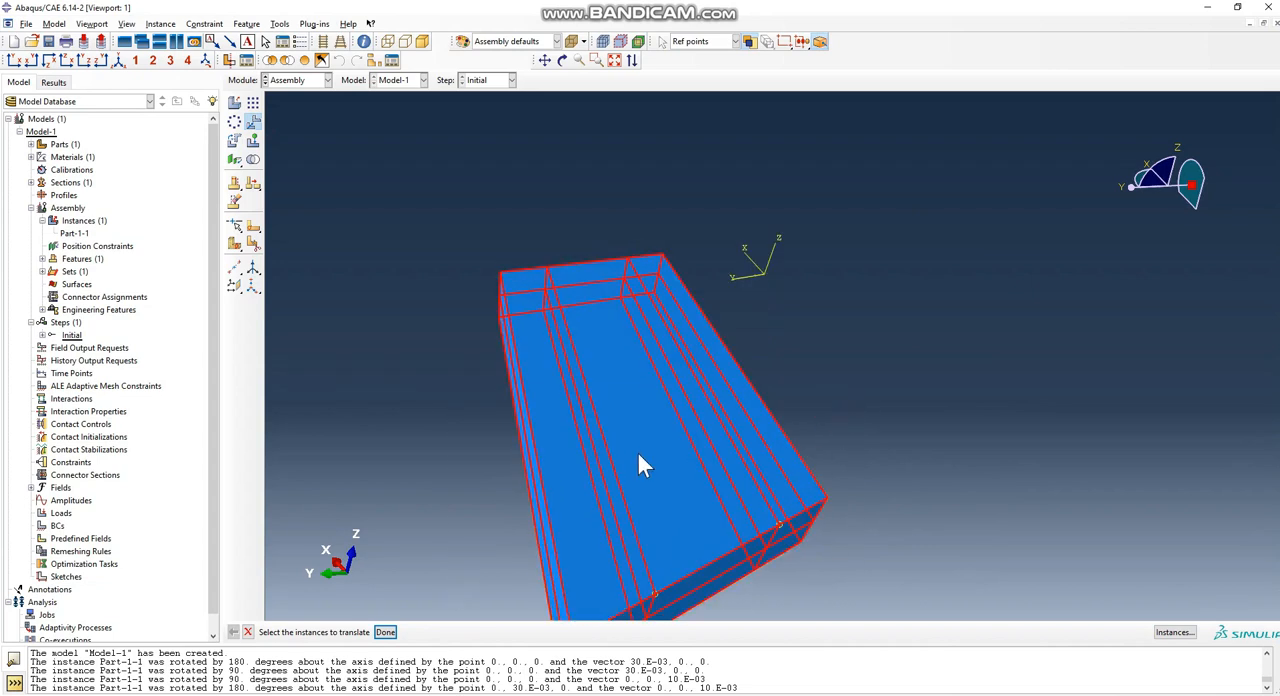
left_click(385, 632)
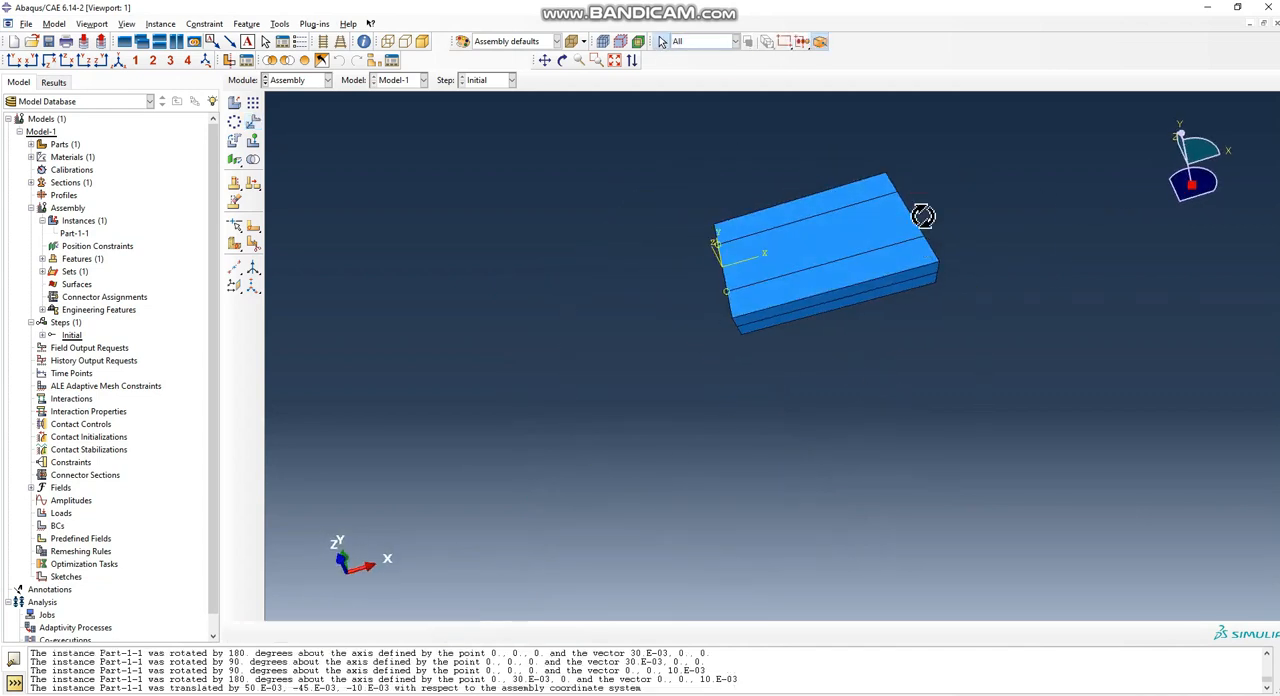
- Translate Part-1-1 by 50E-3, -45E-3, -10E-3 and orbit to inspect its placement
left_click_drag(920, 217, 725, 270)
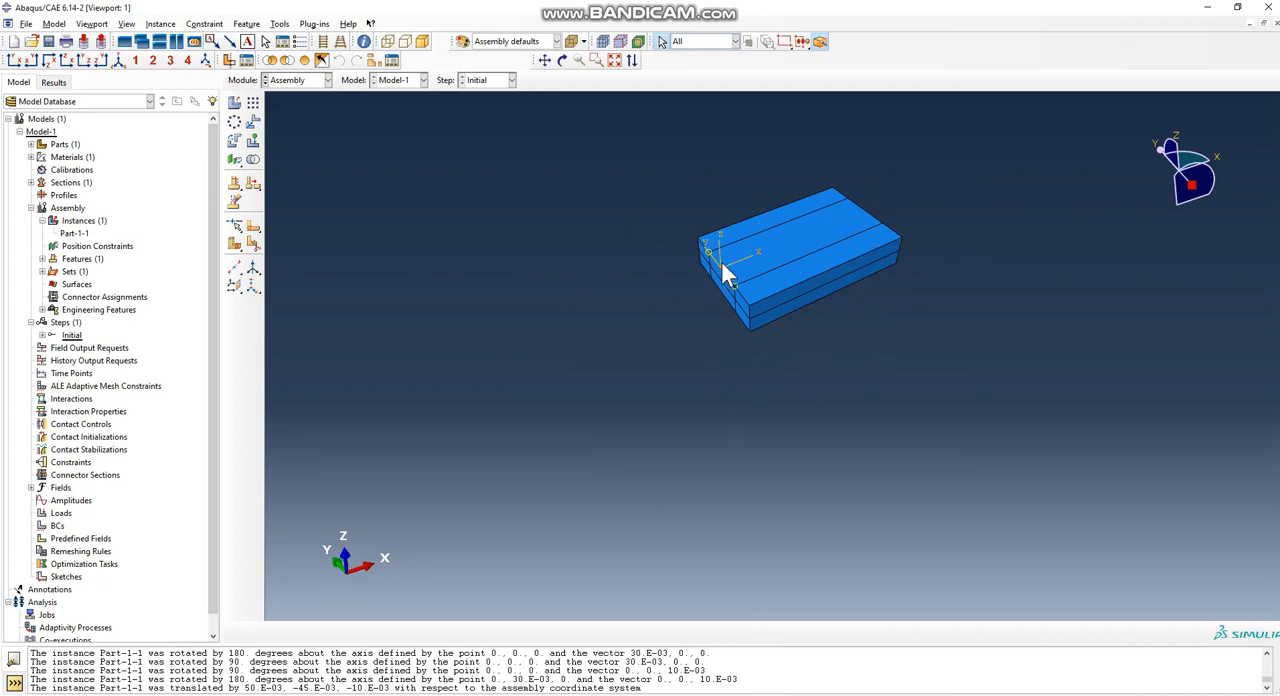
mouse_move(820, 360)
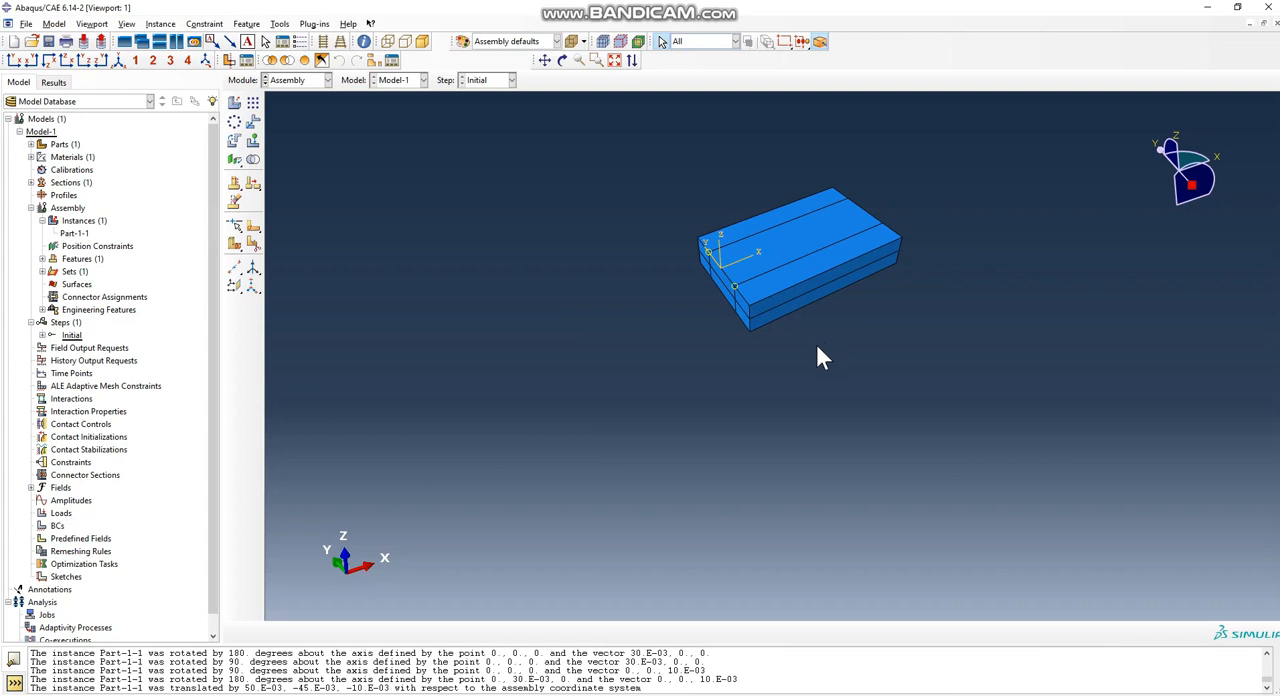
mouse_move(792, 338)
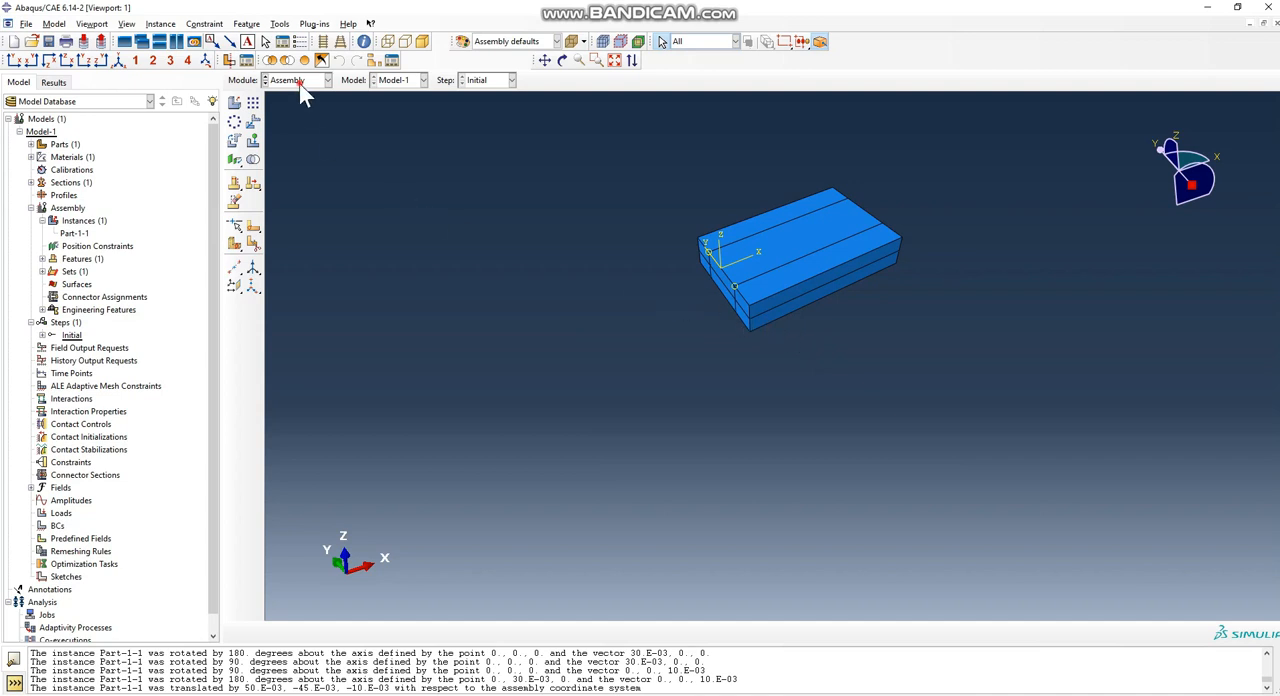
- Create transient heat-transfer step Pre-Step with 1E-005 increments and max temperature change 1000
left_click(325, 80)
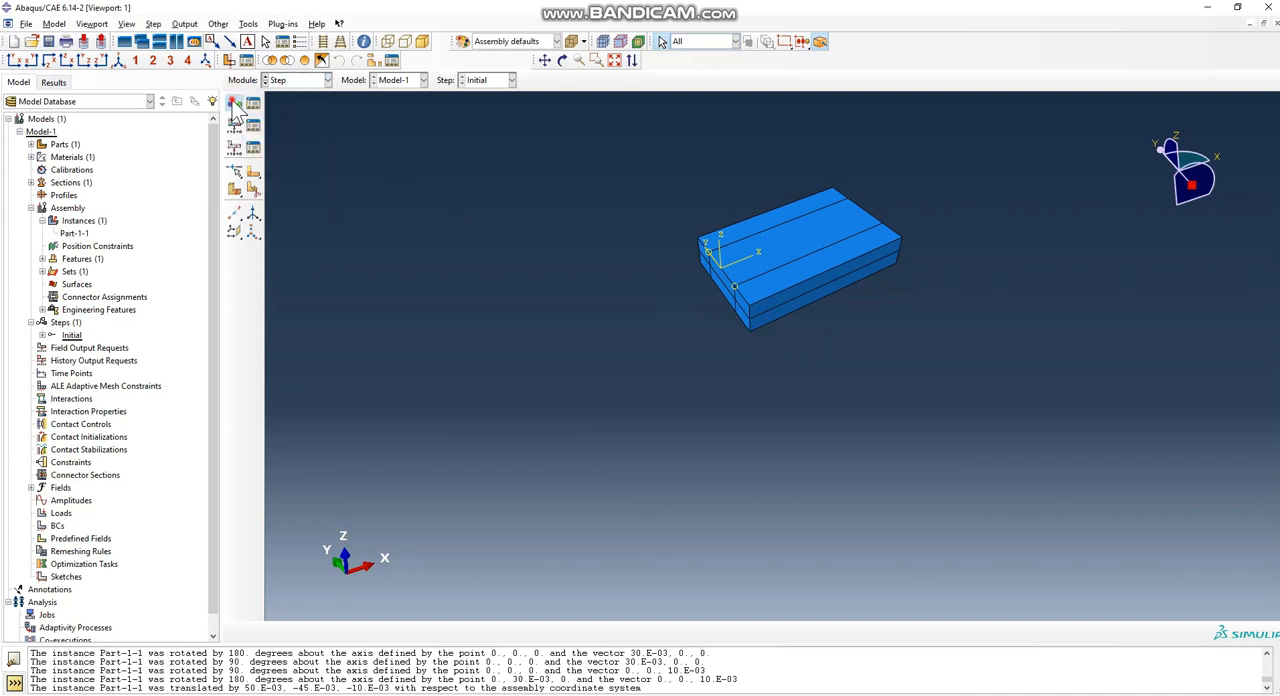
left_click(234, 105)
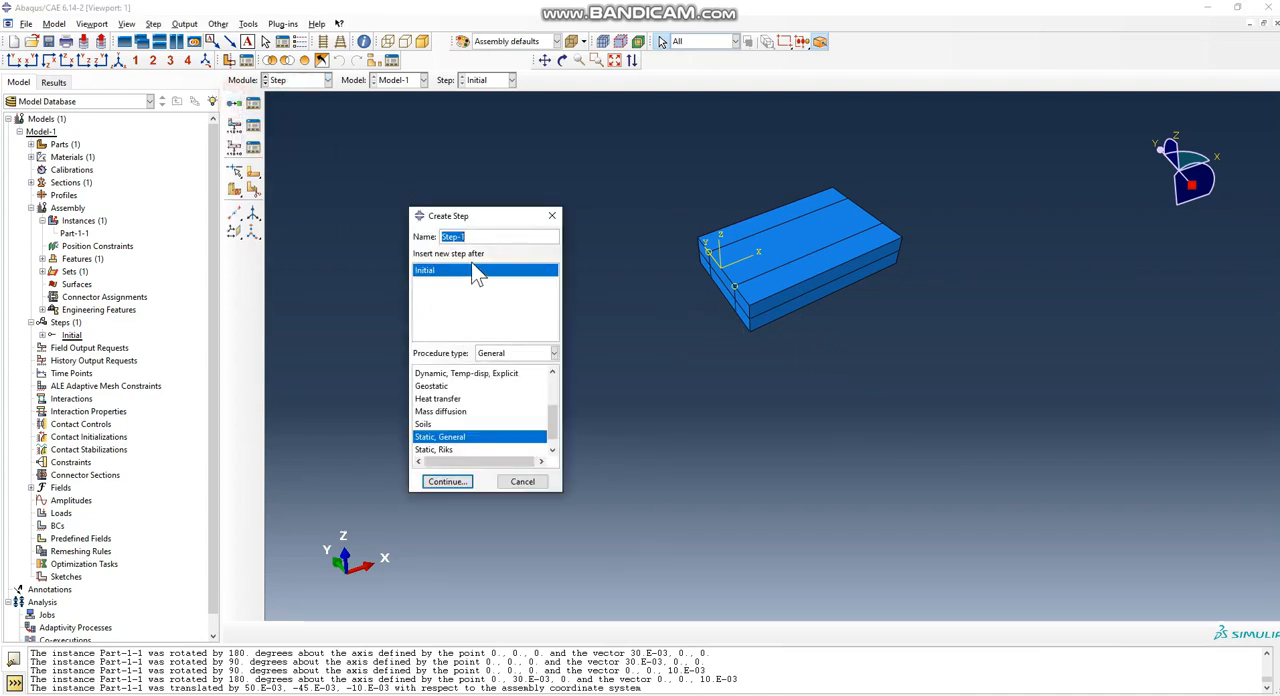
type("Pre-")
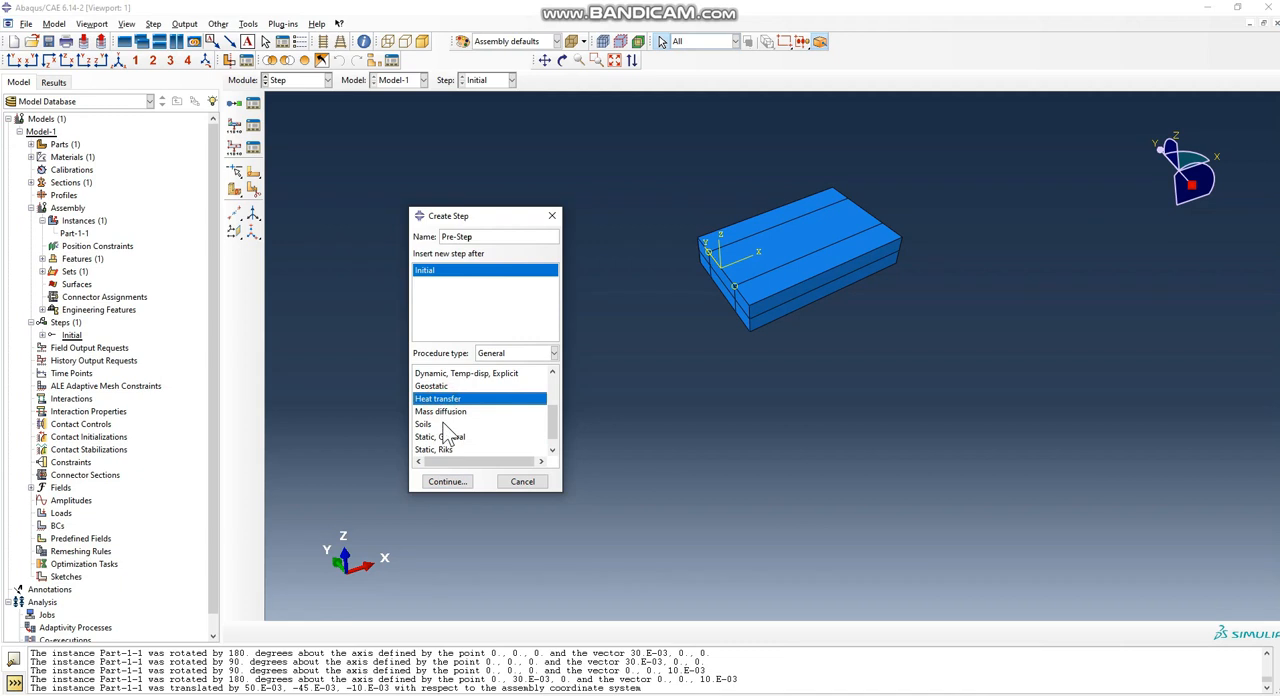
left_click(447, 481)
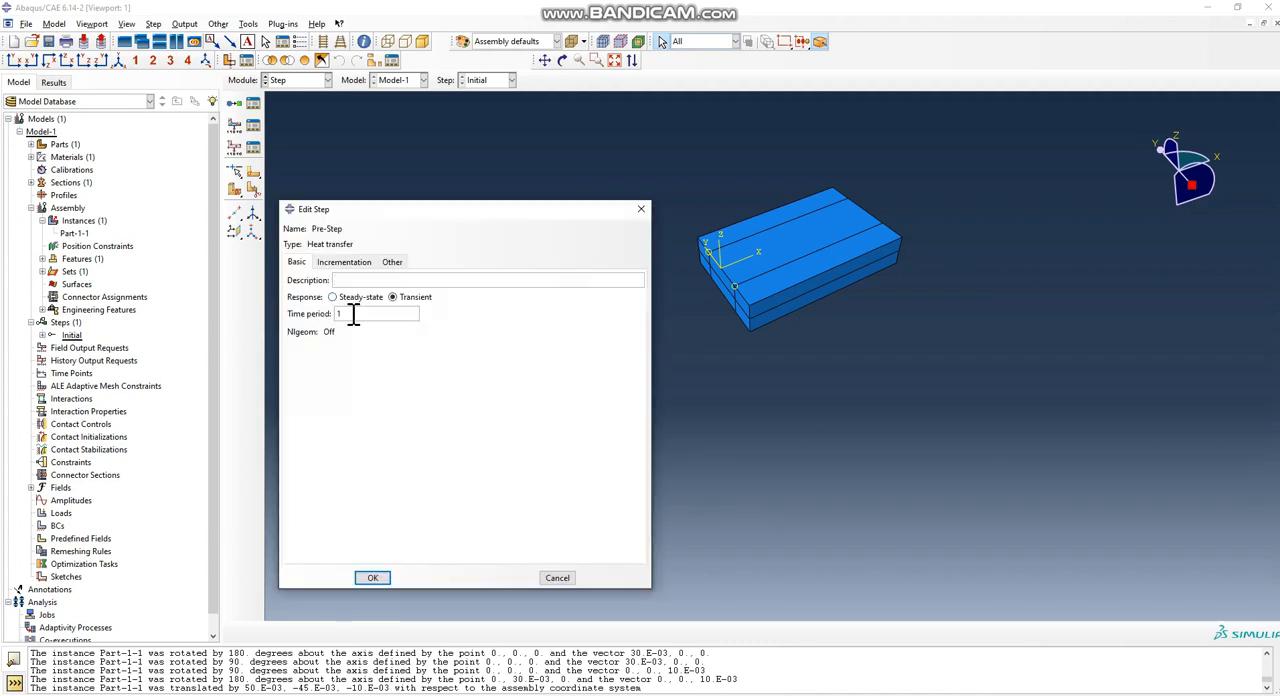
type("0.0000")
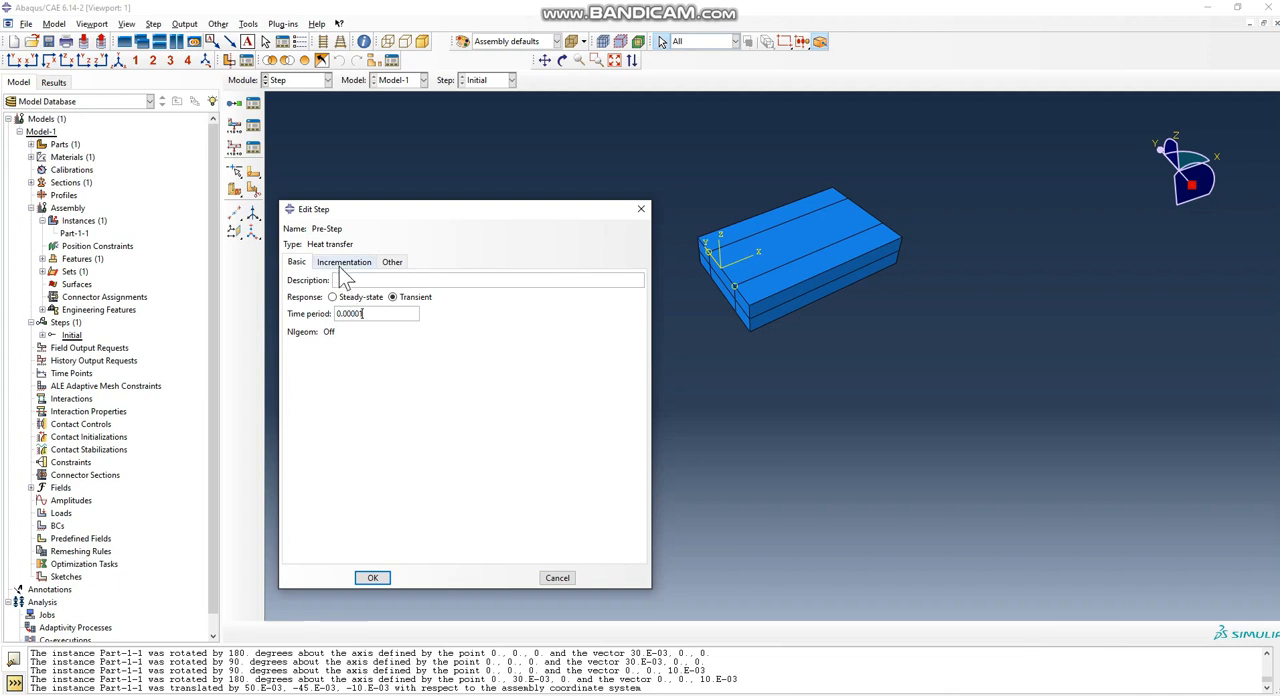
left_click(343, 261)
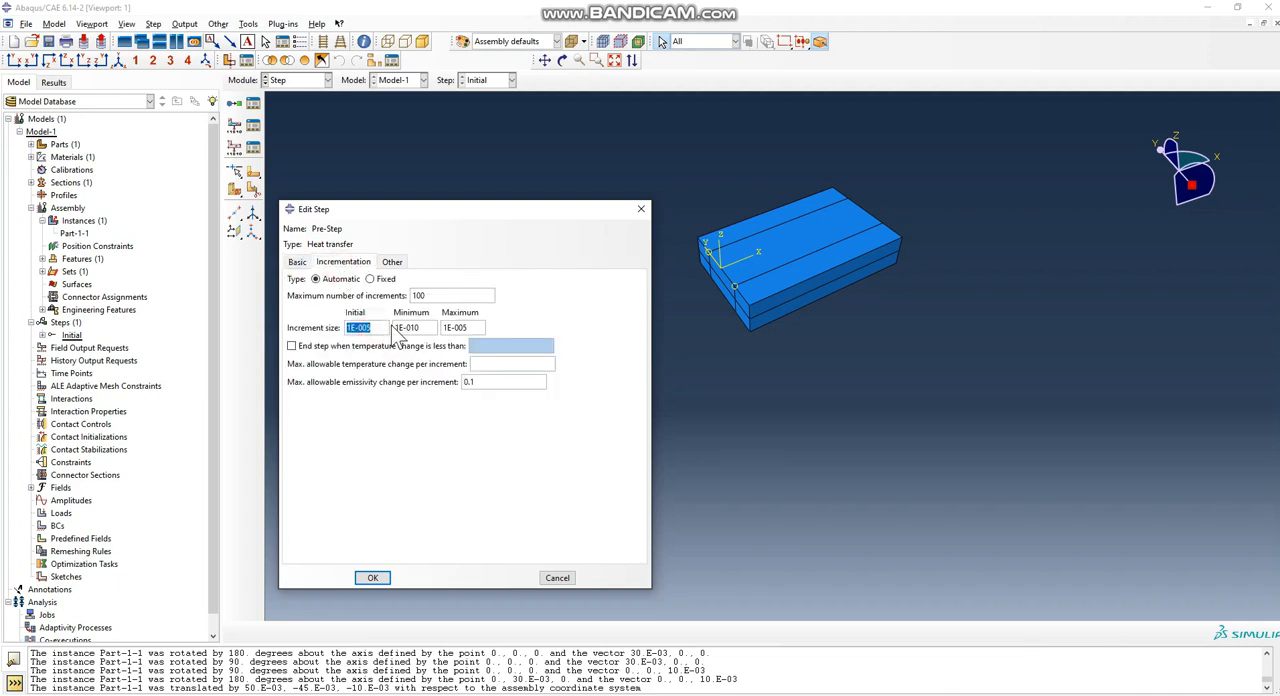
type("1000")
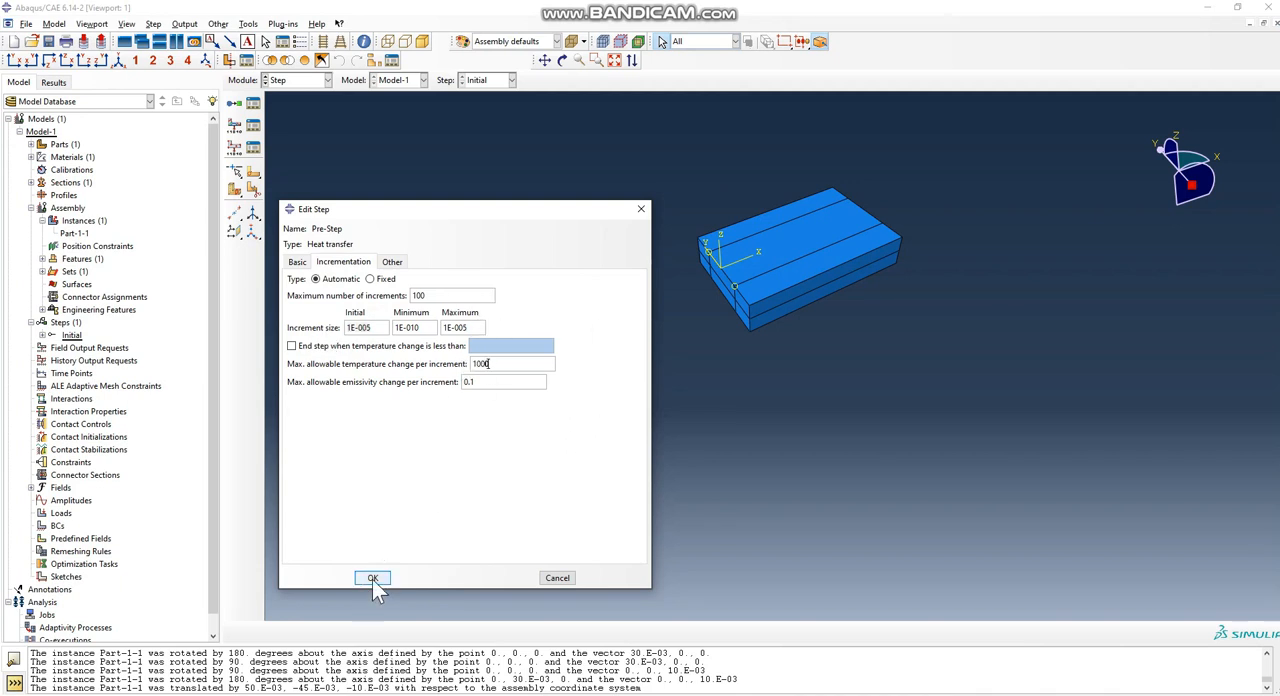
left_click(372, 578)
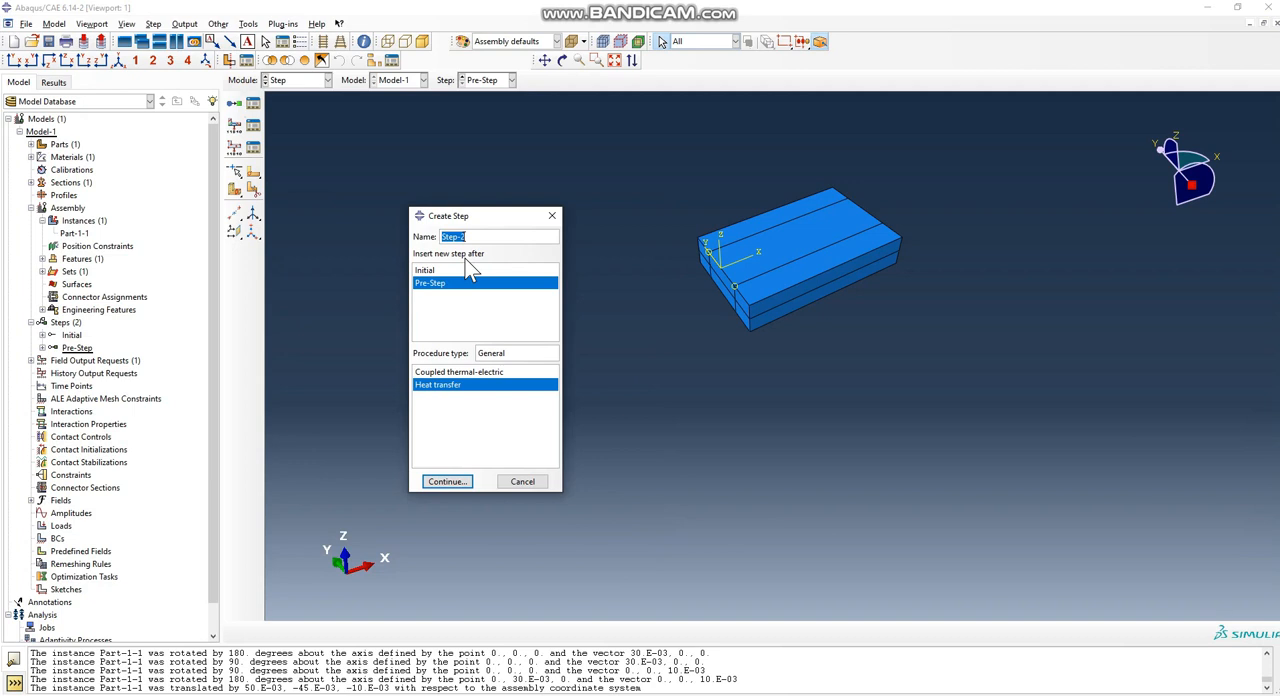
- Create heat transfer step Welding-1: 1000000 max increments, 0.1 initial, 0.2 maximum, 10000 temperature change
type("Weldi")
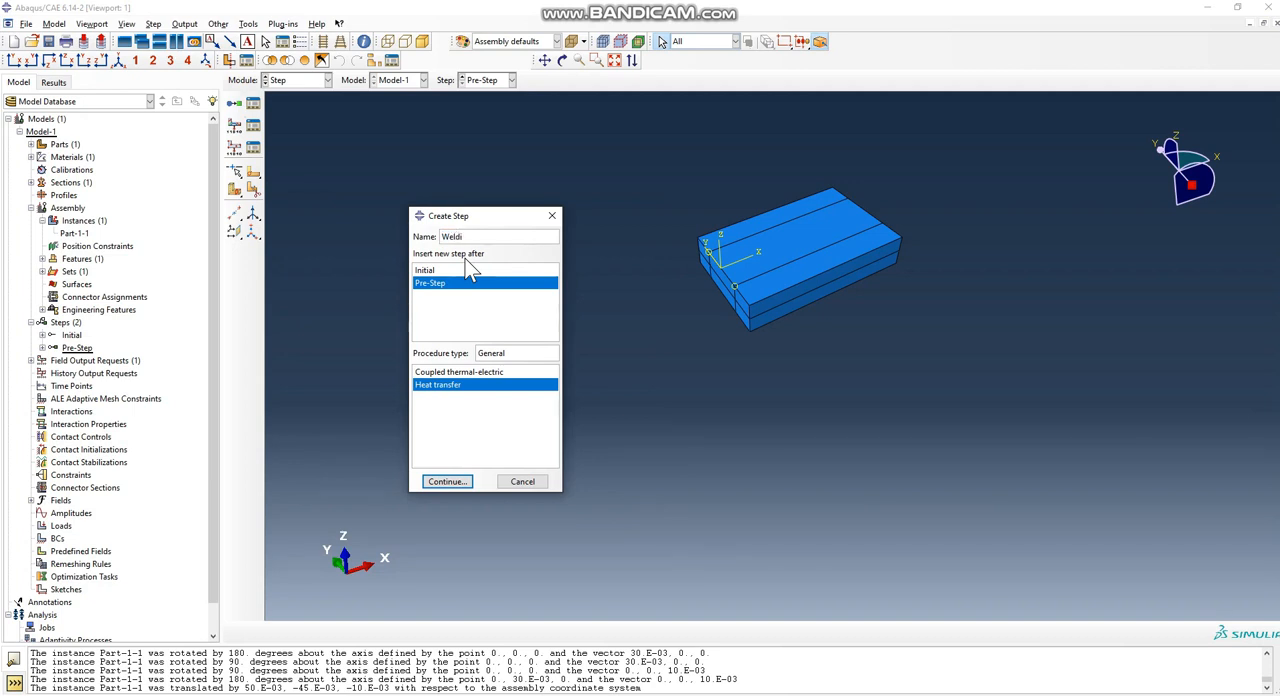
type("ng-1")
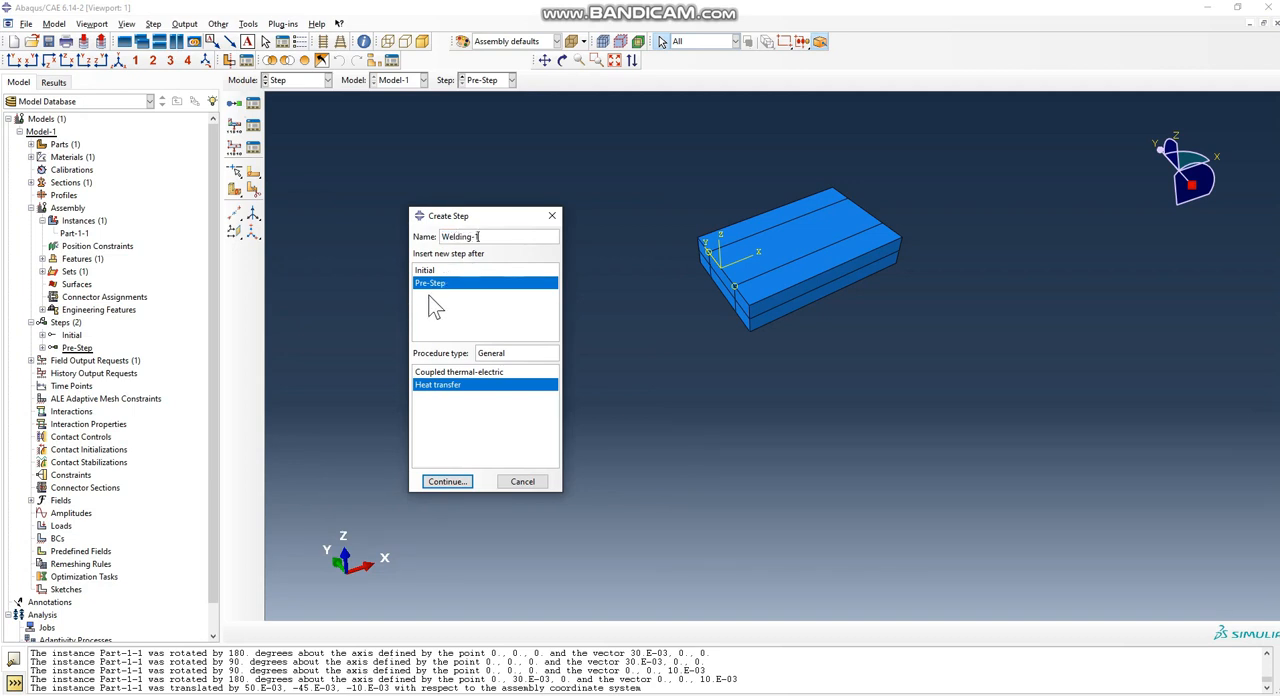
left_click(446, 481)
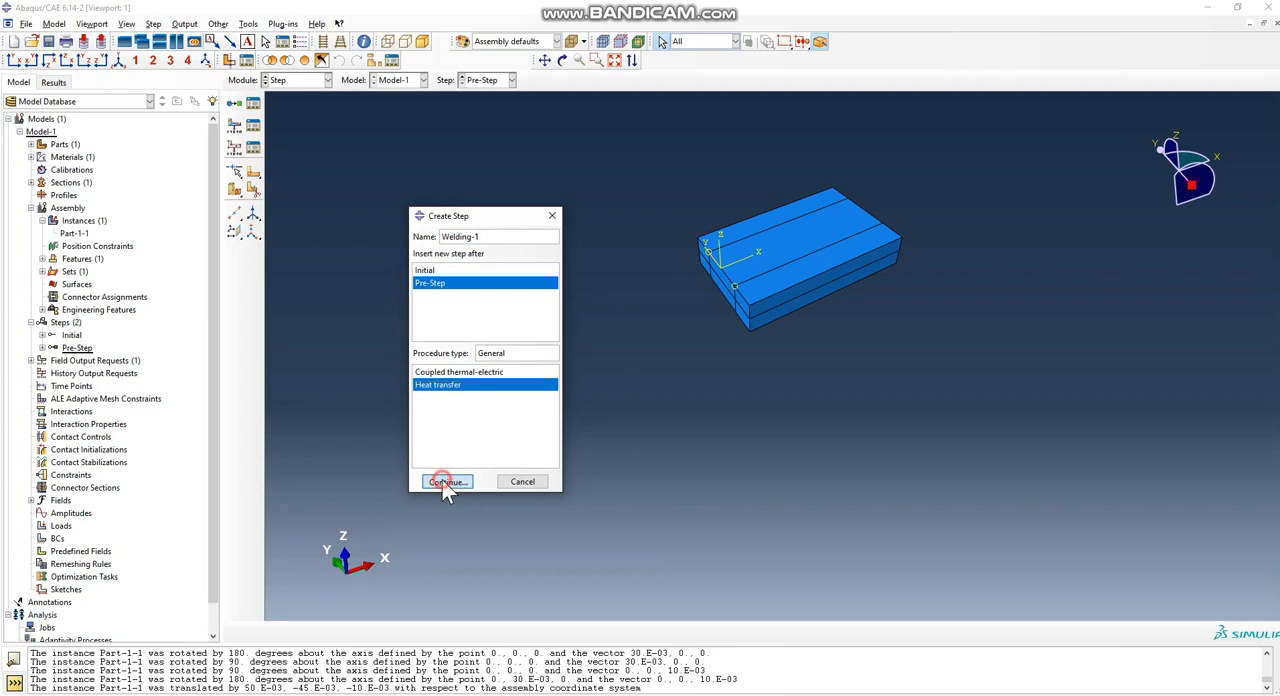
left_click(445, 481)
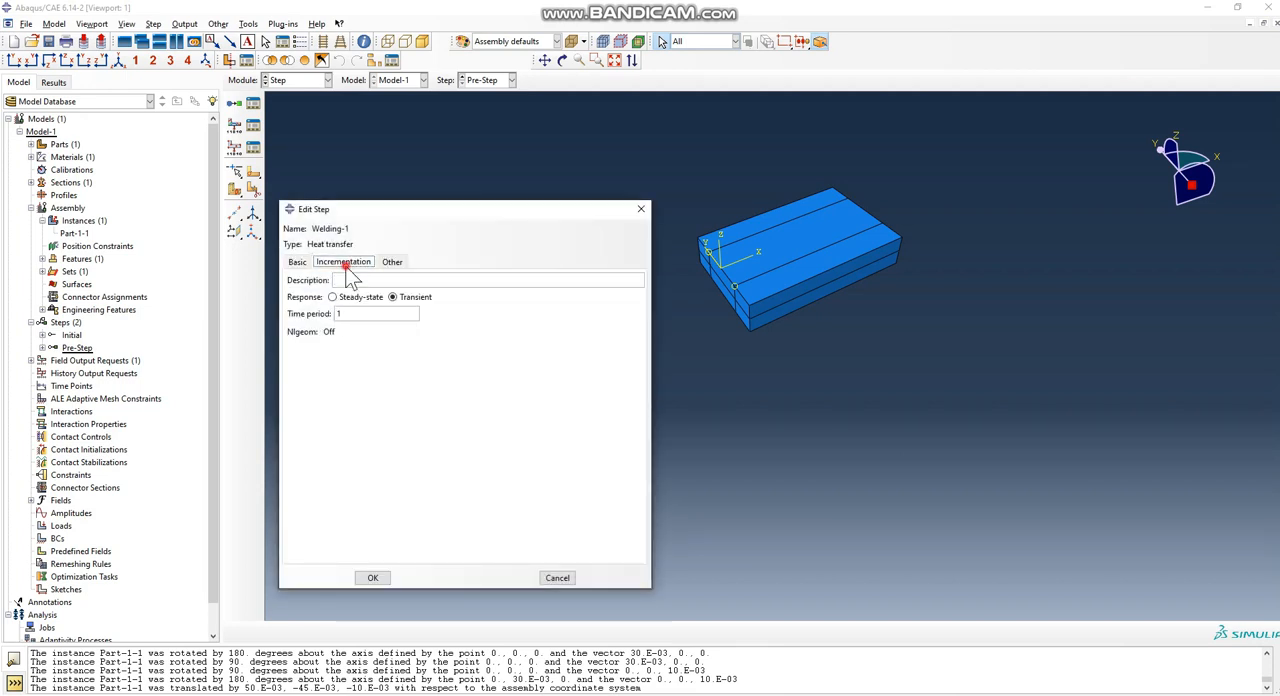
left_click(343, 261)
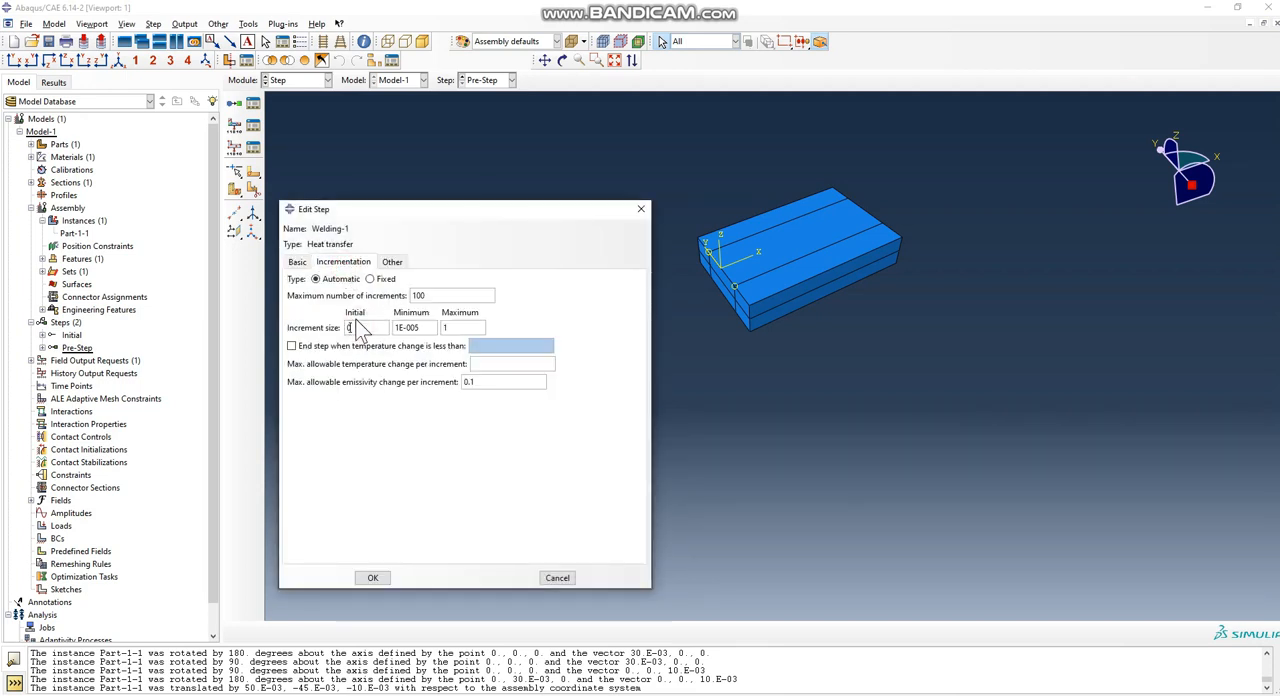
type("0.1")
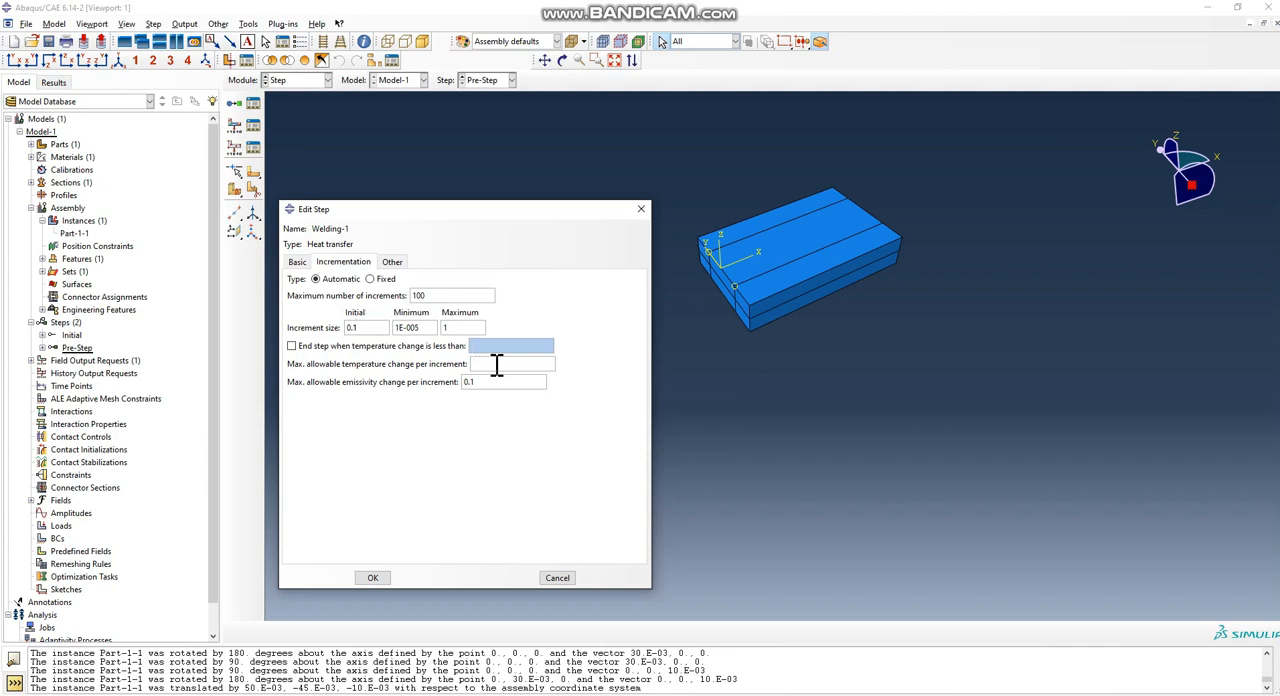
type("10000")
type("0.2")
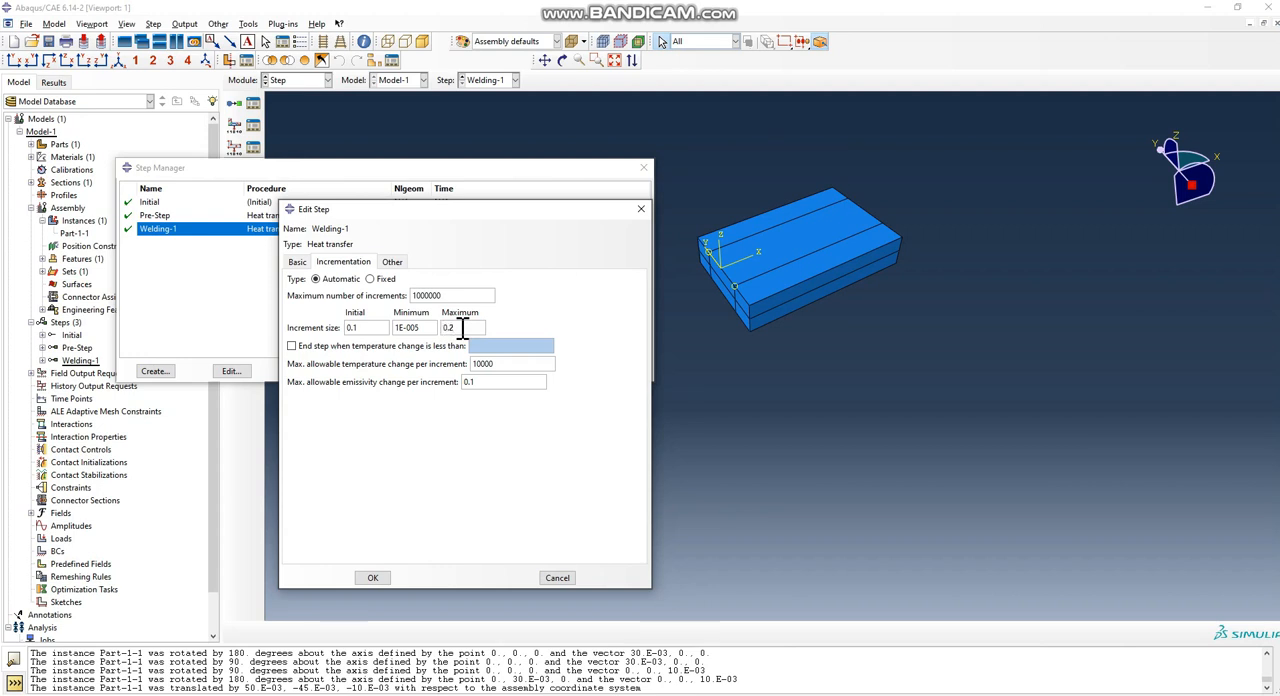
mouse_move(430, 484)
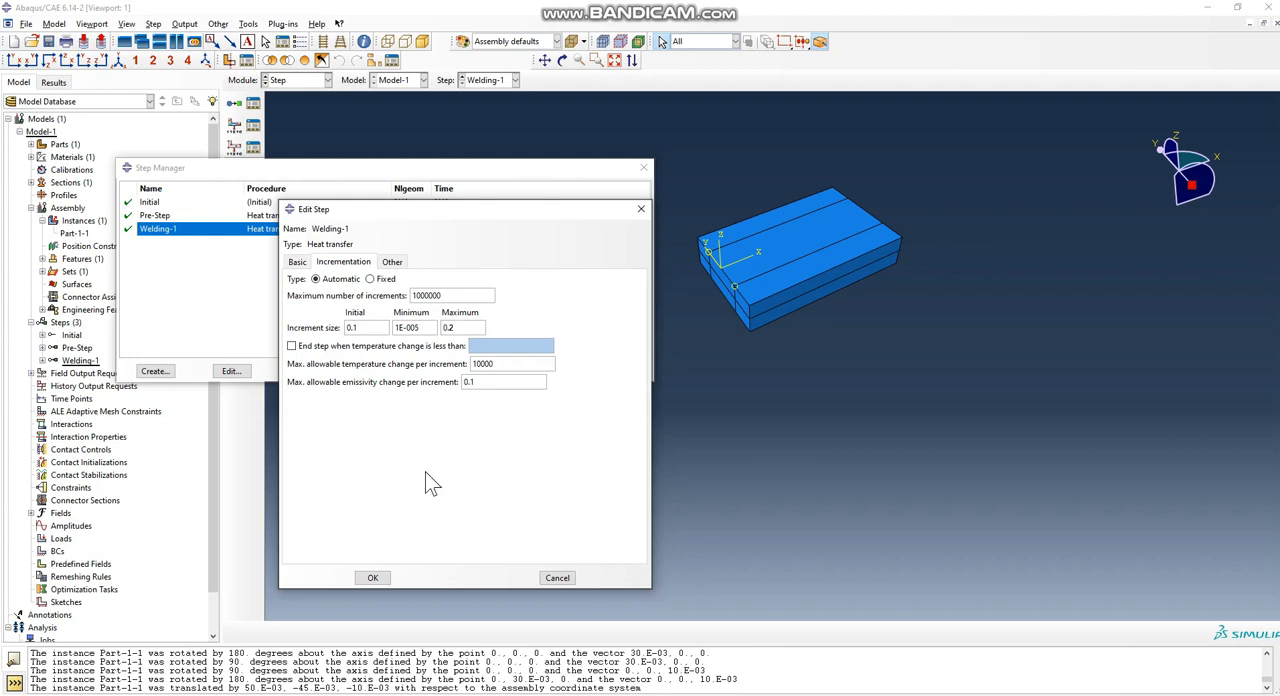
left_click(372, 577)
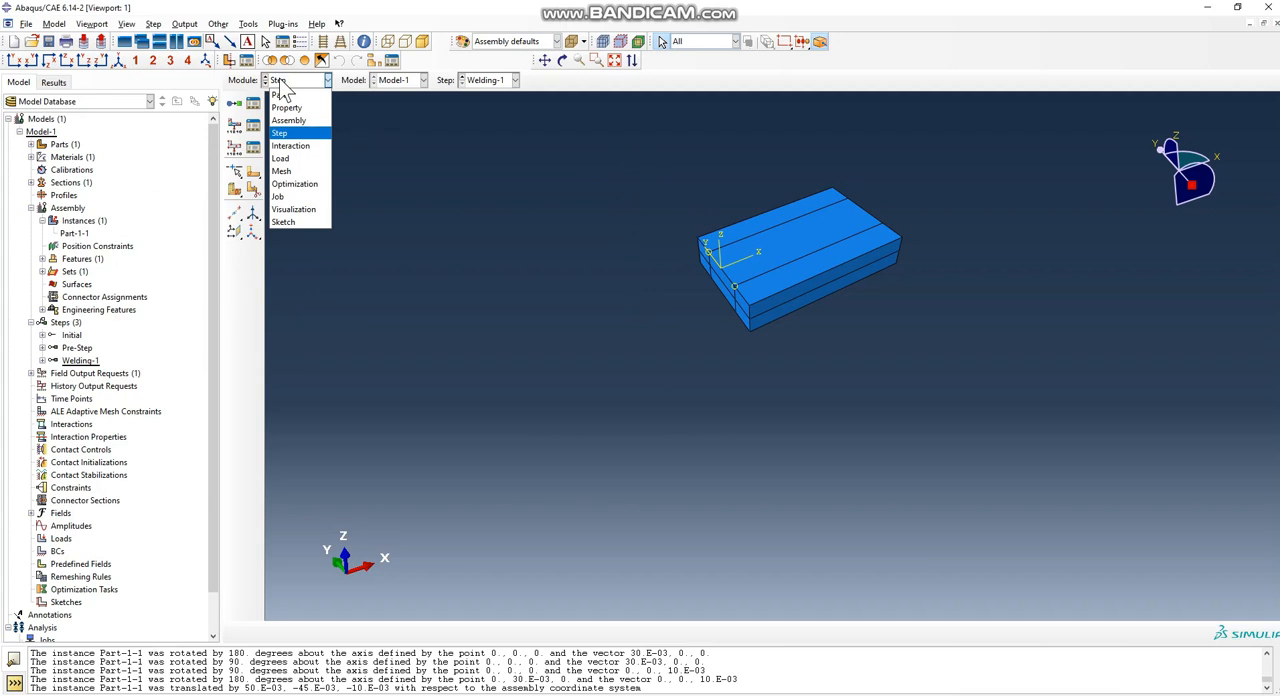
- Add model change interaction Int-1 deactivating the weld-bead region on top of the block in Pre-Step
left_click(291, 145)
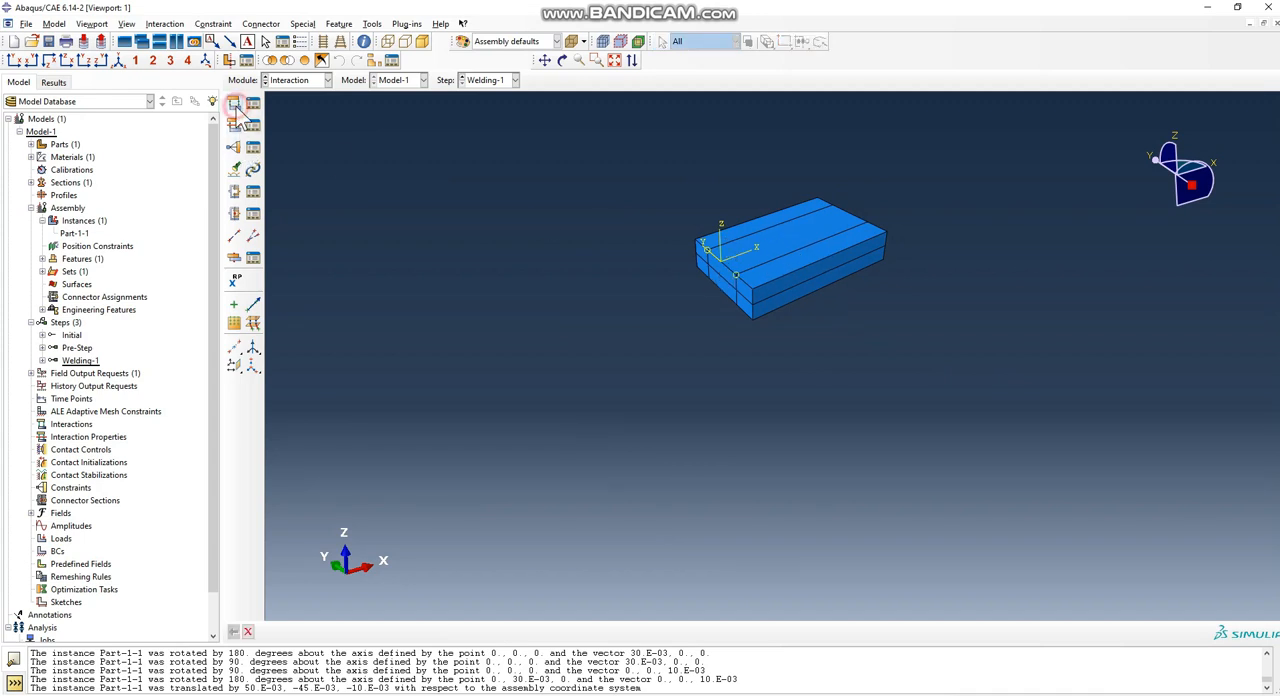
left_click(235, 105)
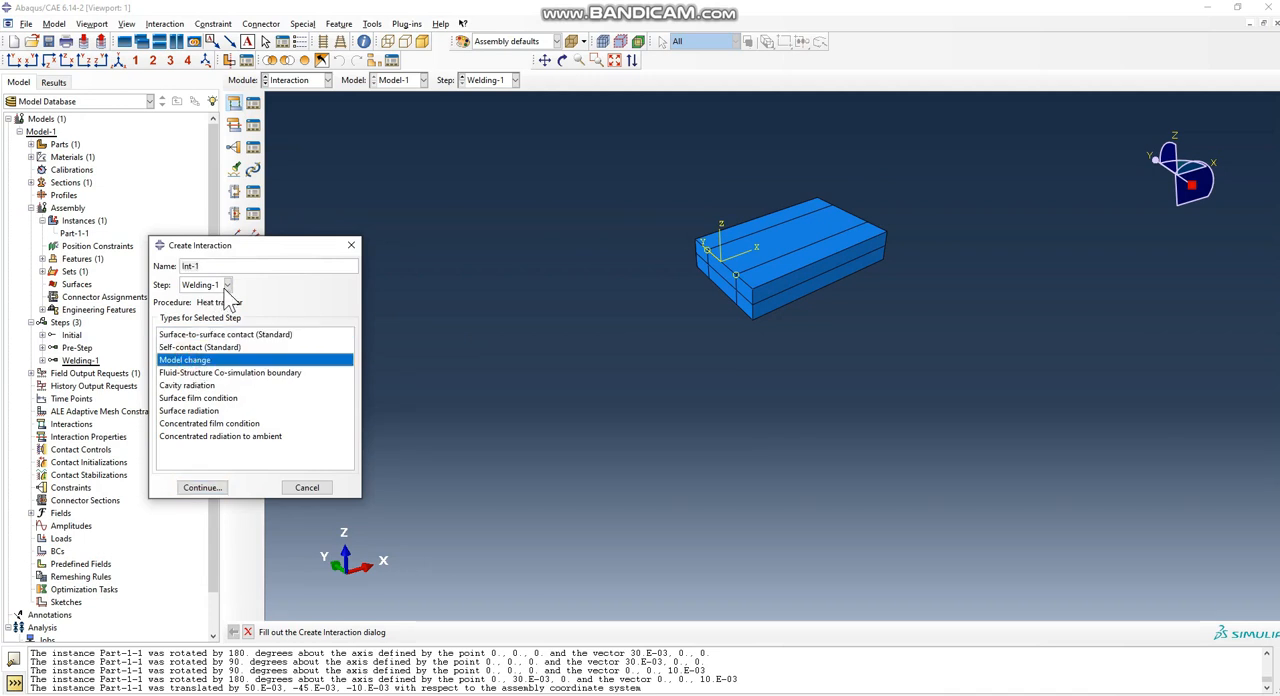
left_click(227, 285)
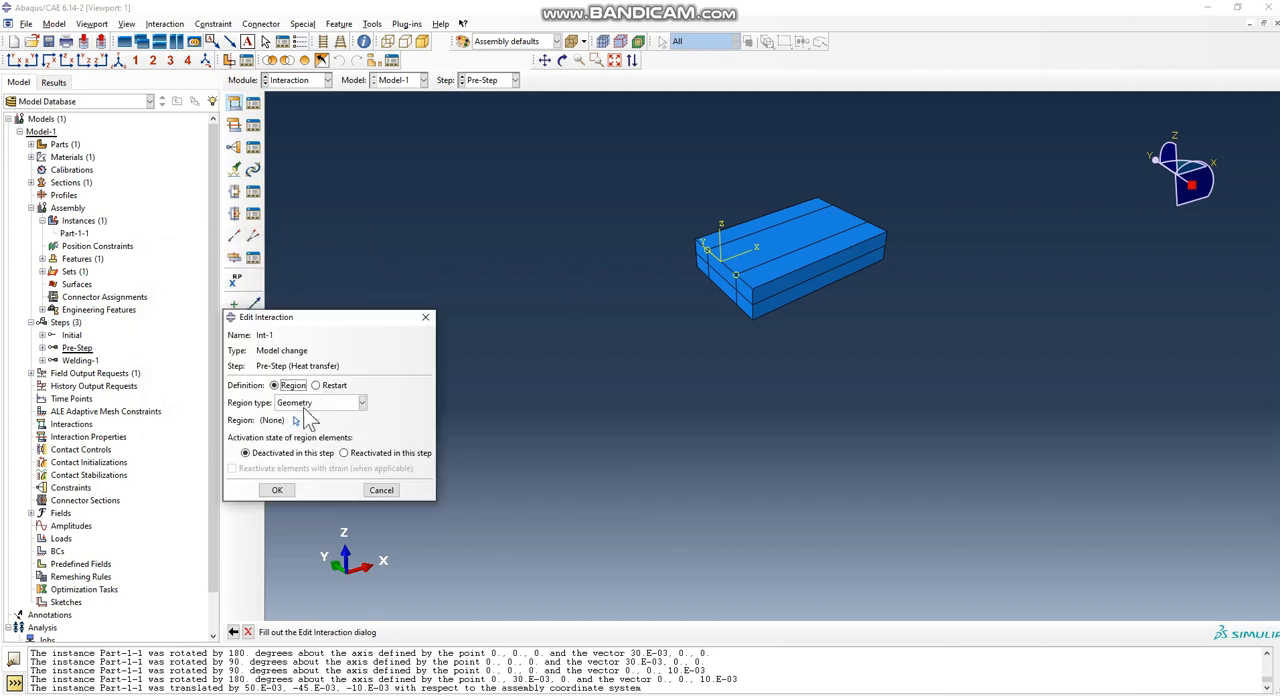
mouse_move(325, 418)
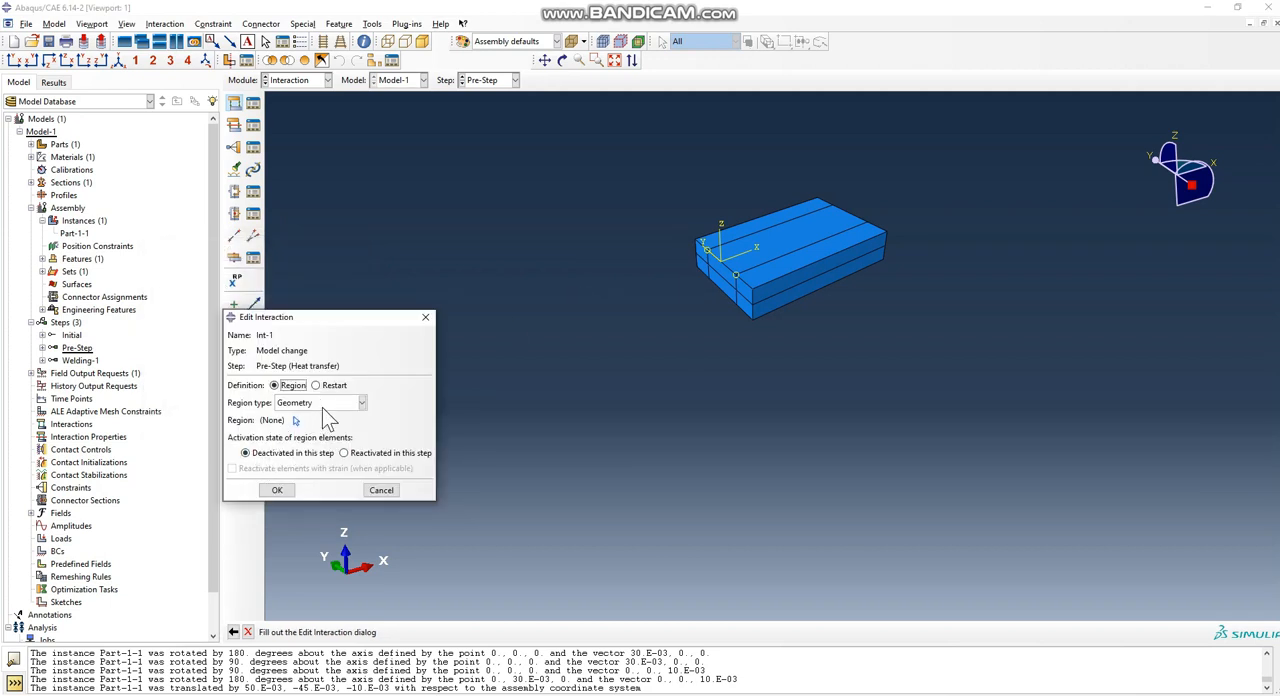
mouse_move(345, 402)
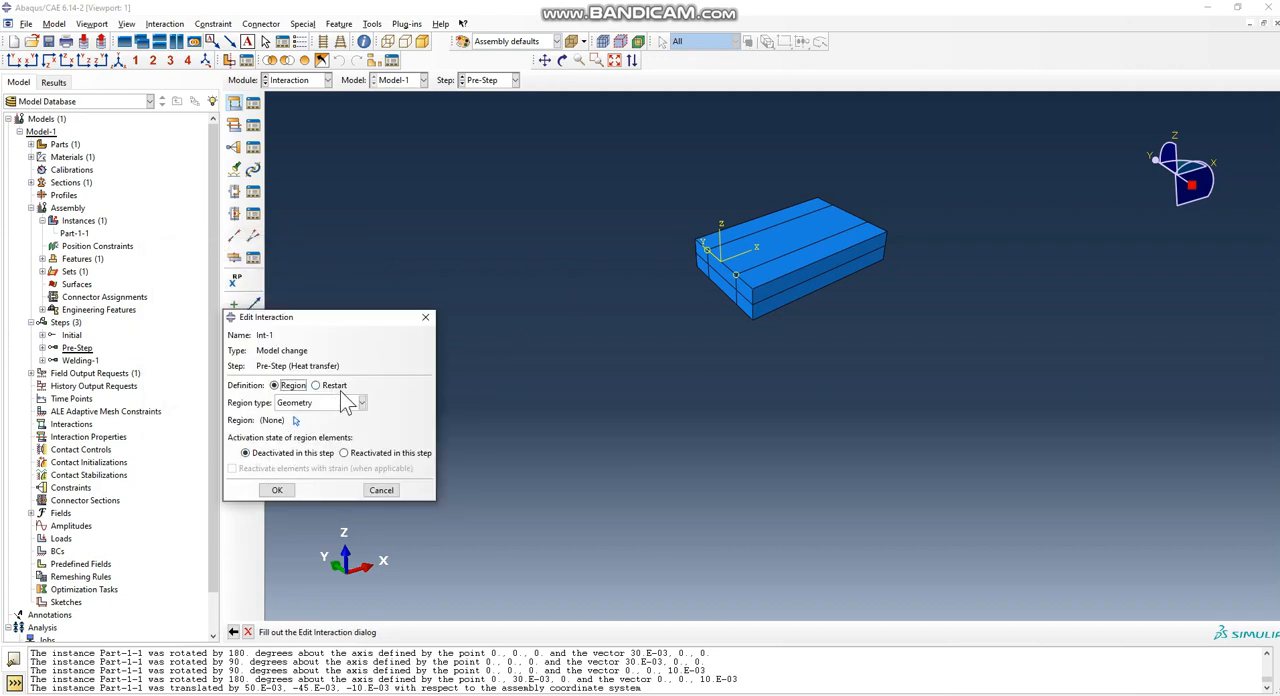
left_click(277, 490)
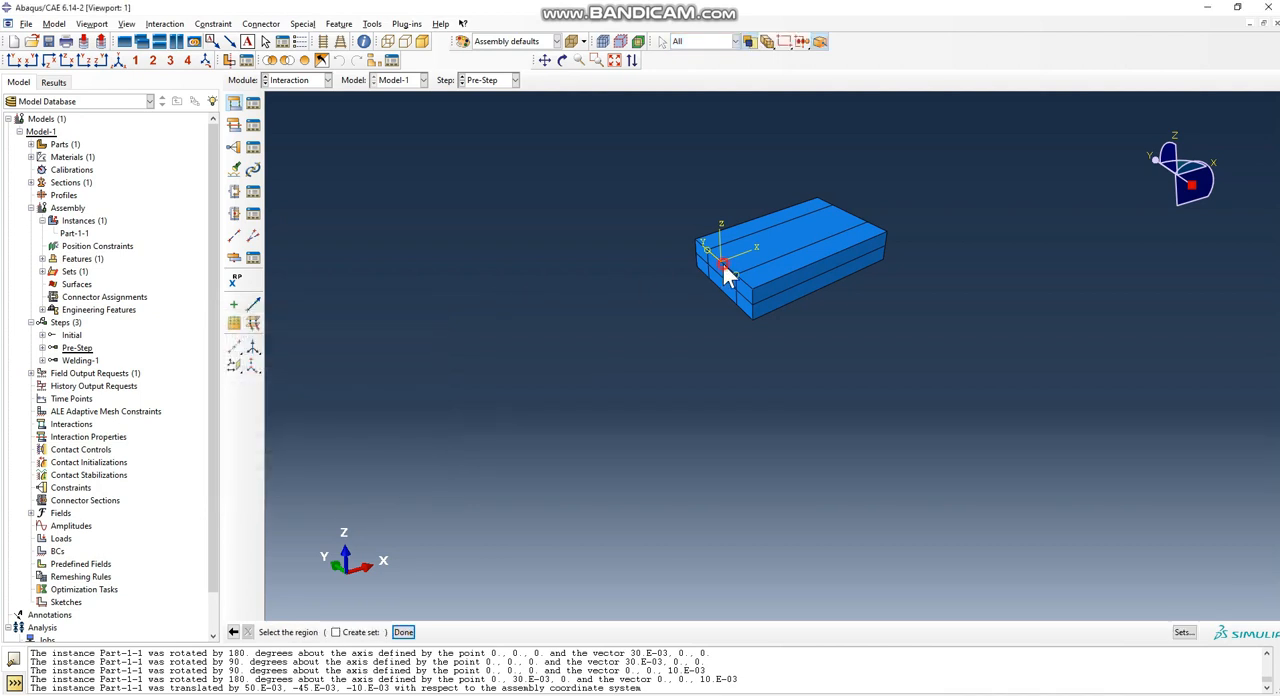
left_click(403, 631)
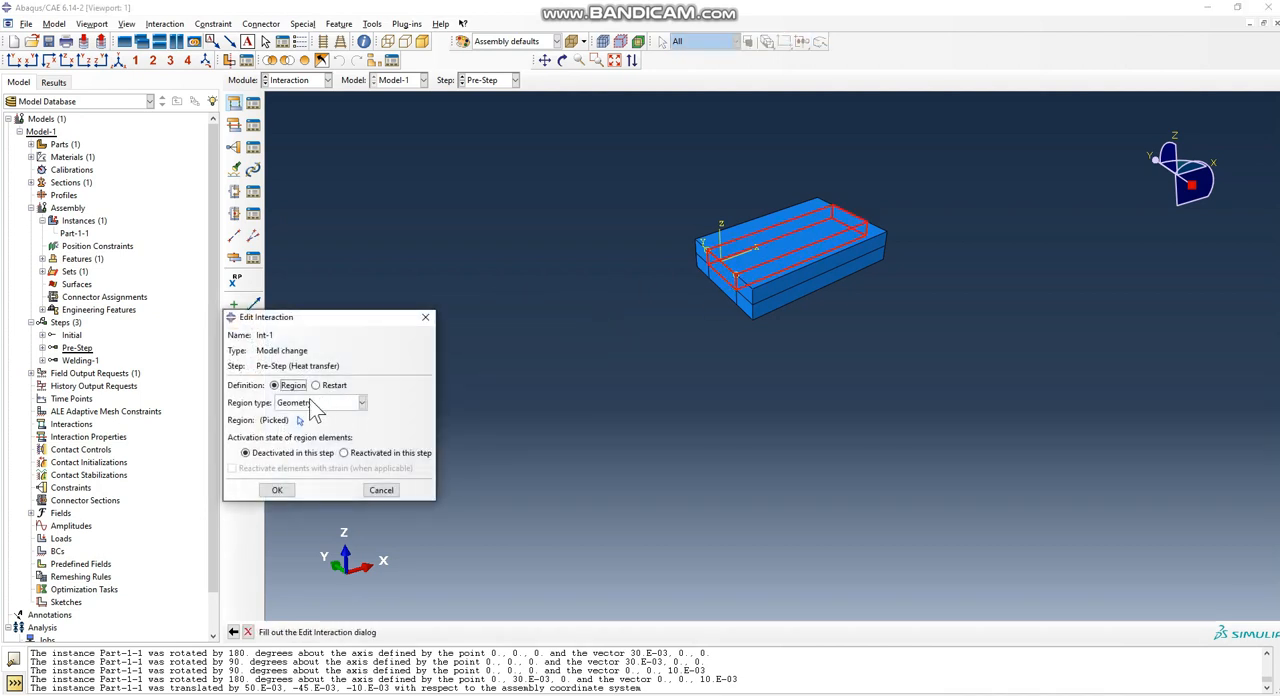
left_click(277, 490)
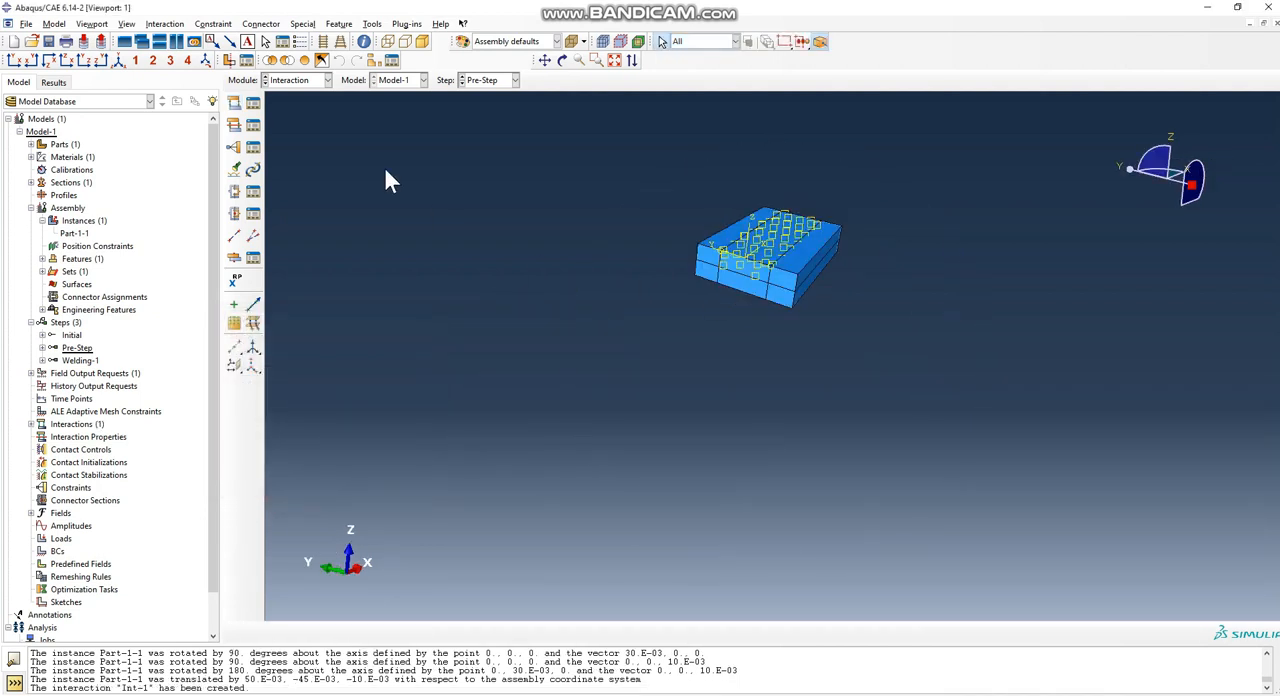
left_click(325, 80)
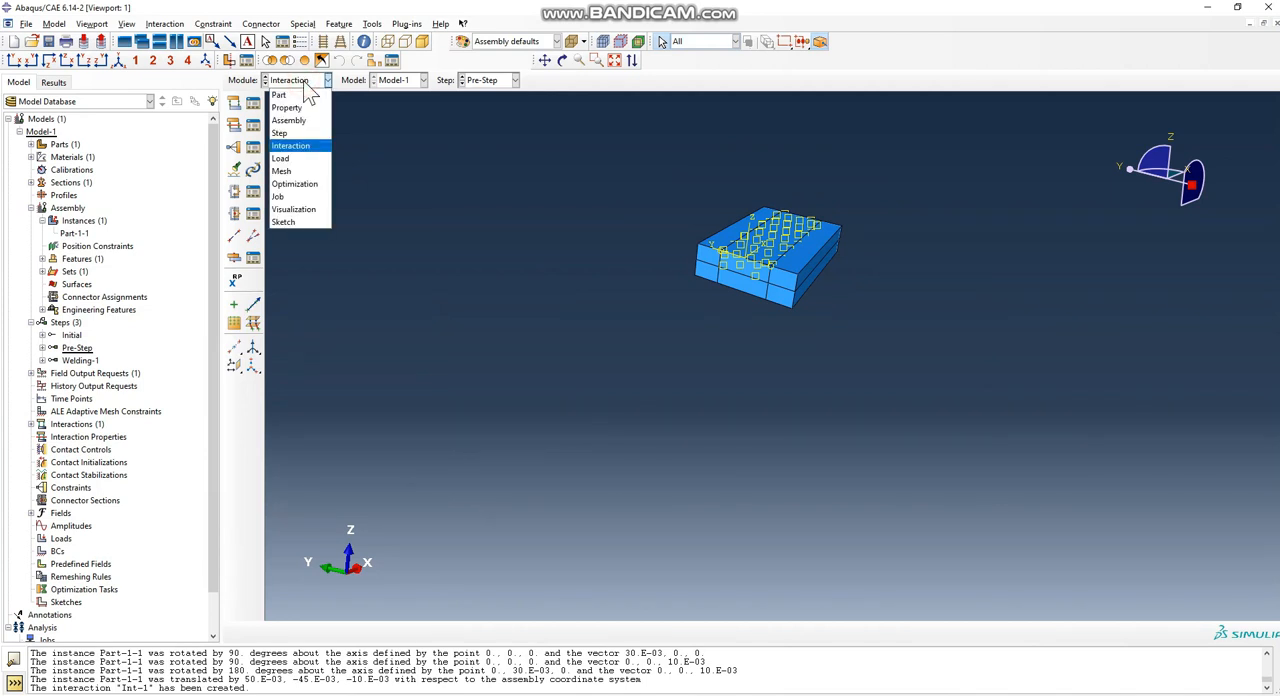
- Apply Load-1, a user-defined surface heat flux of magnitude 1, to the top face in Pre-Step
left_click(281, 158)
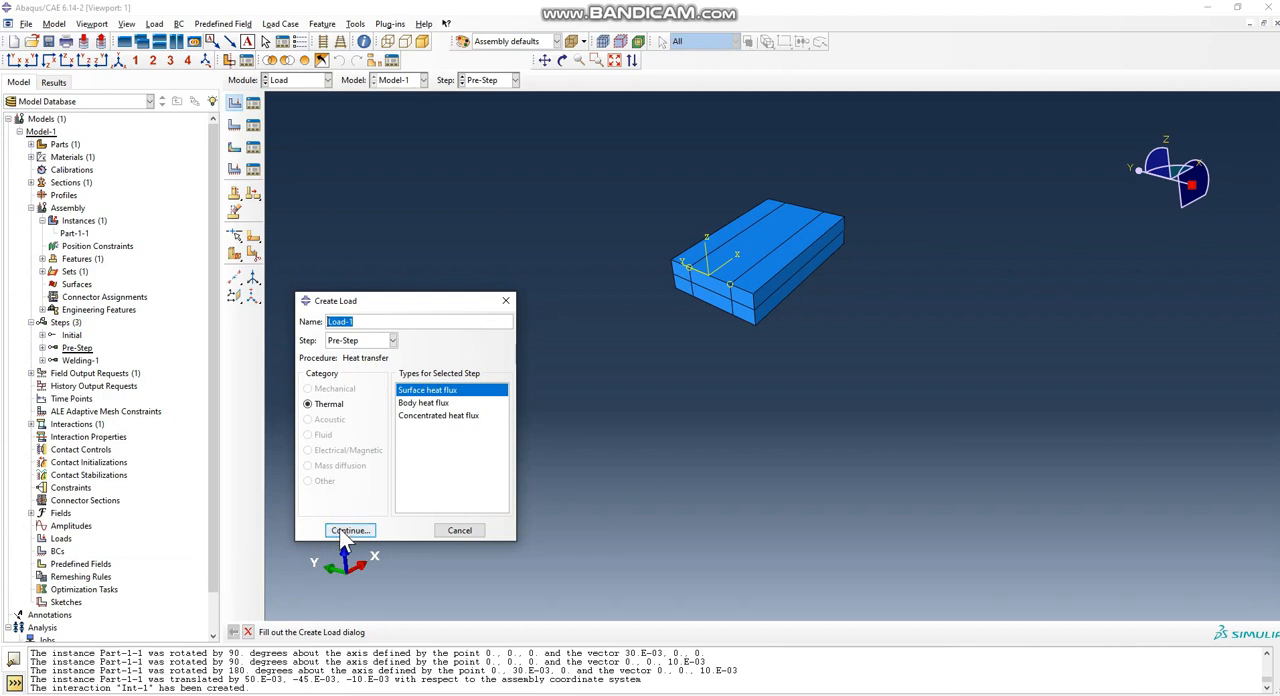
left_click(349, 530)
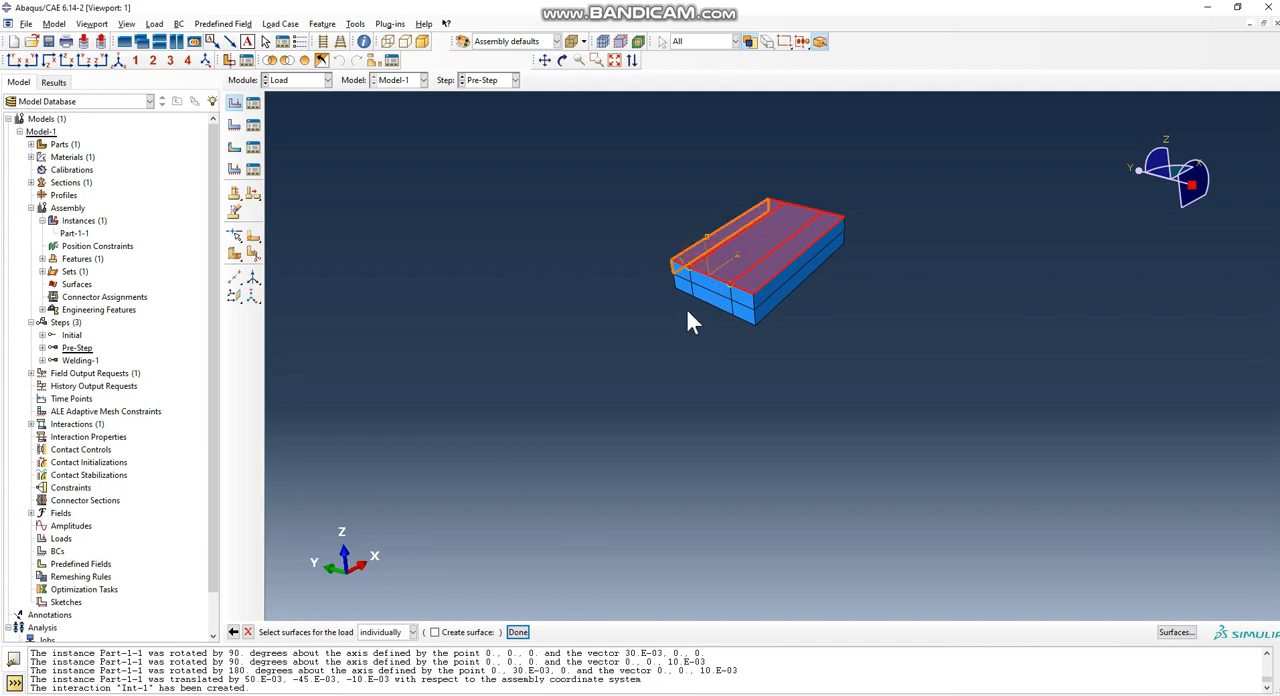
left_click(517, 631)
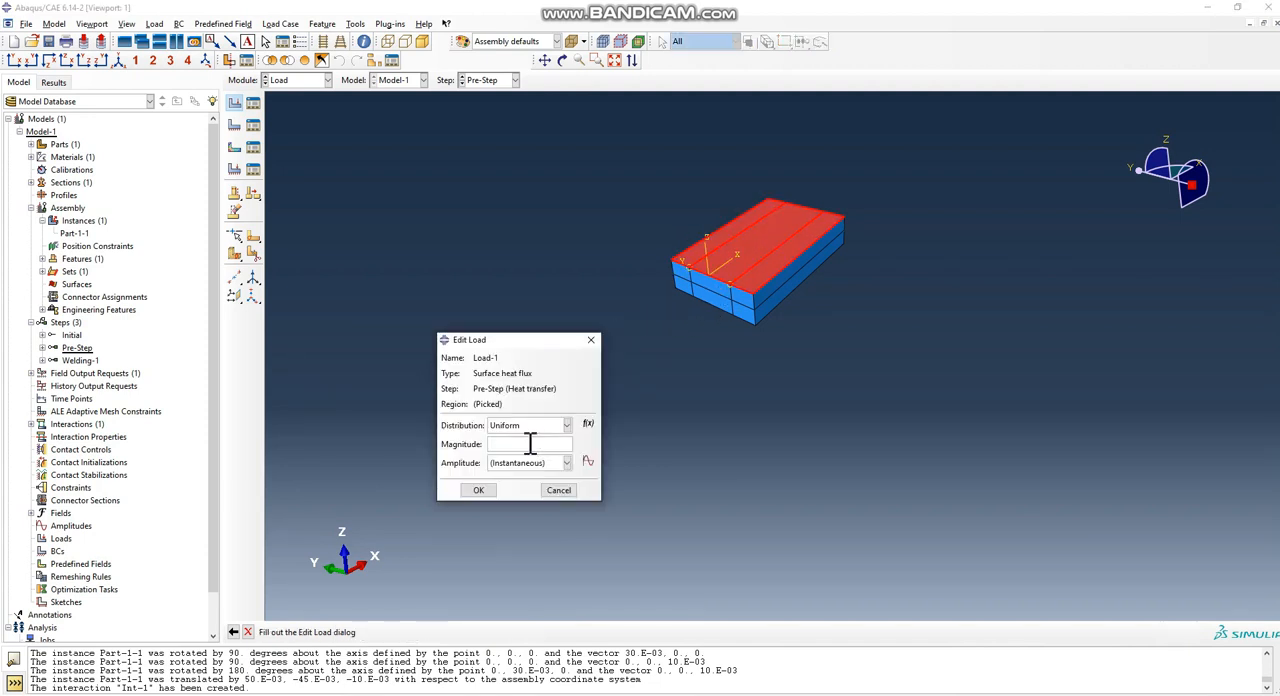
left_click(565, 425)
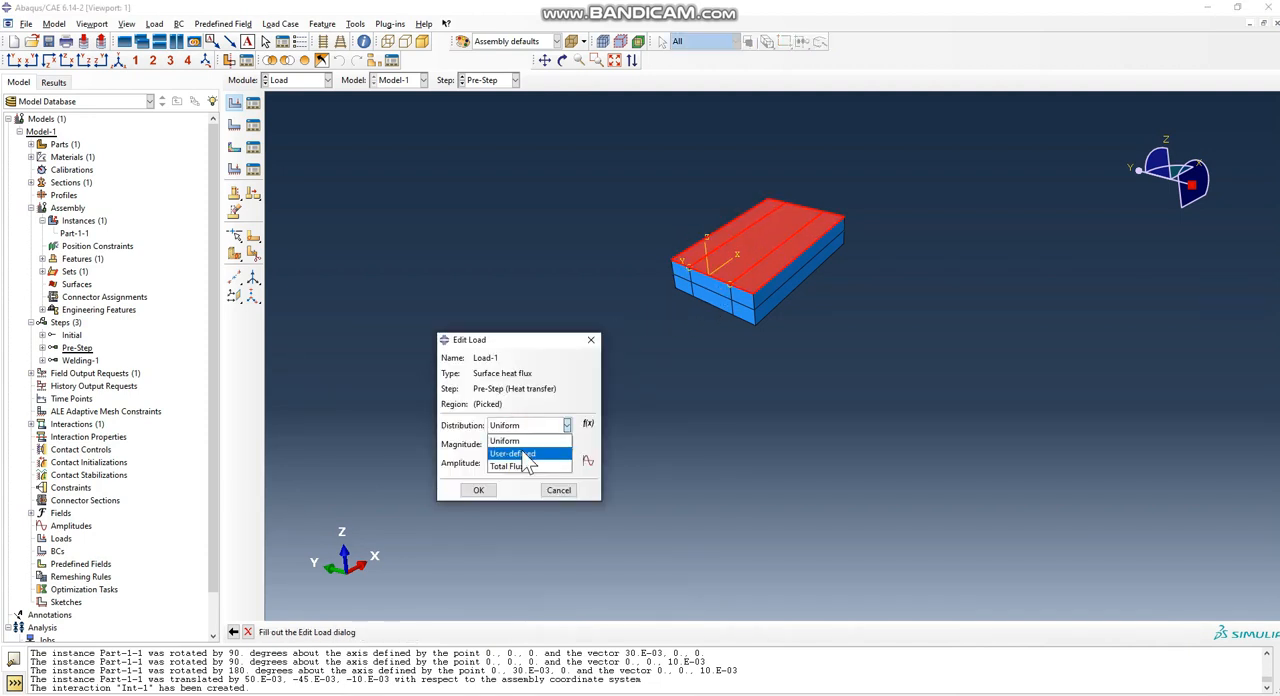
left_click(513, 453)
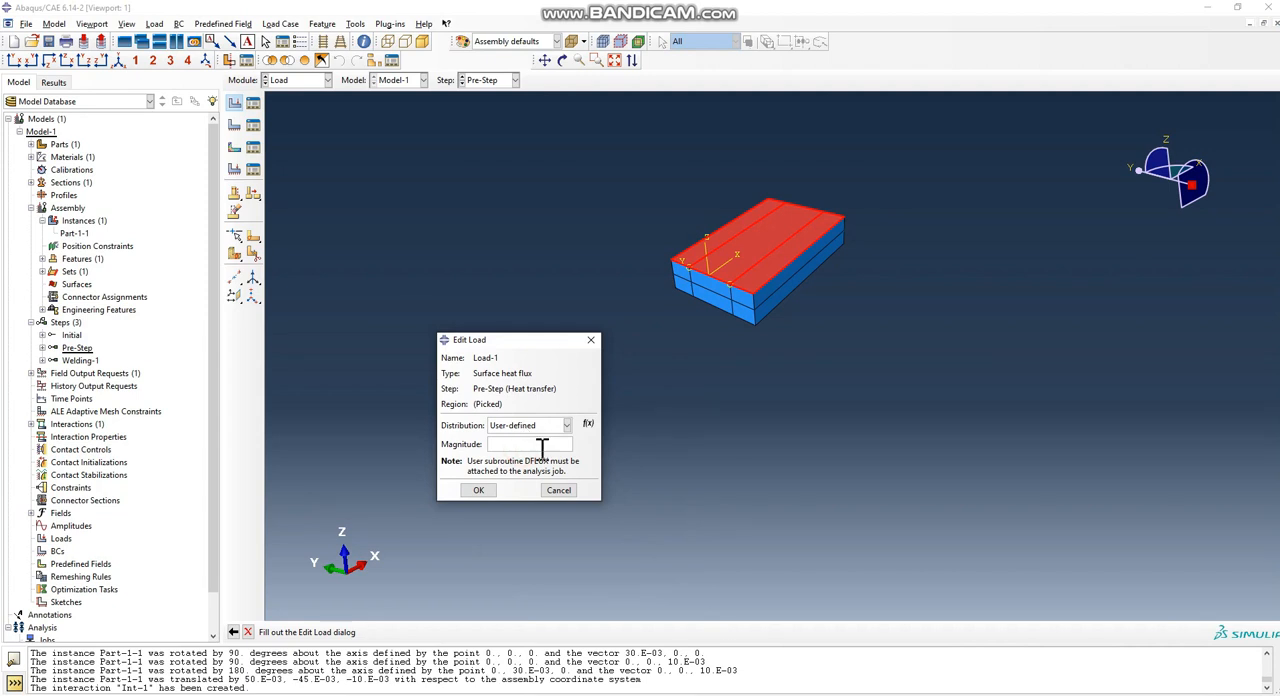
type("1")
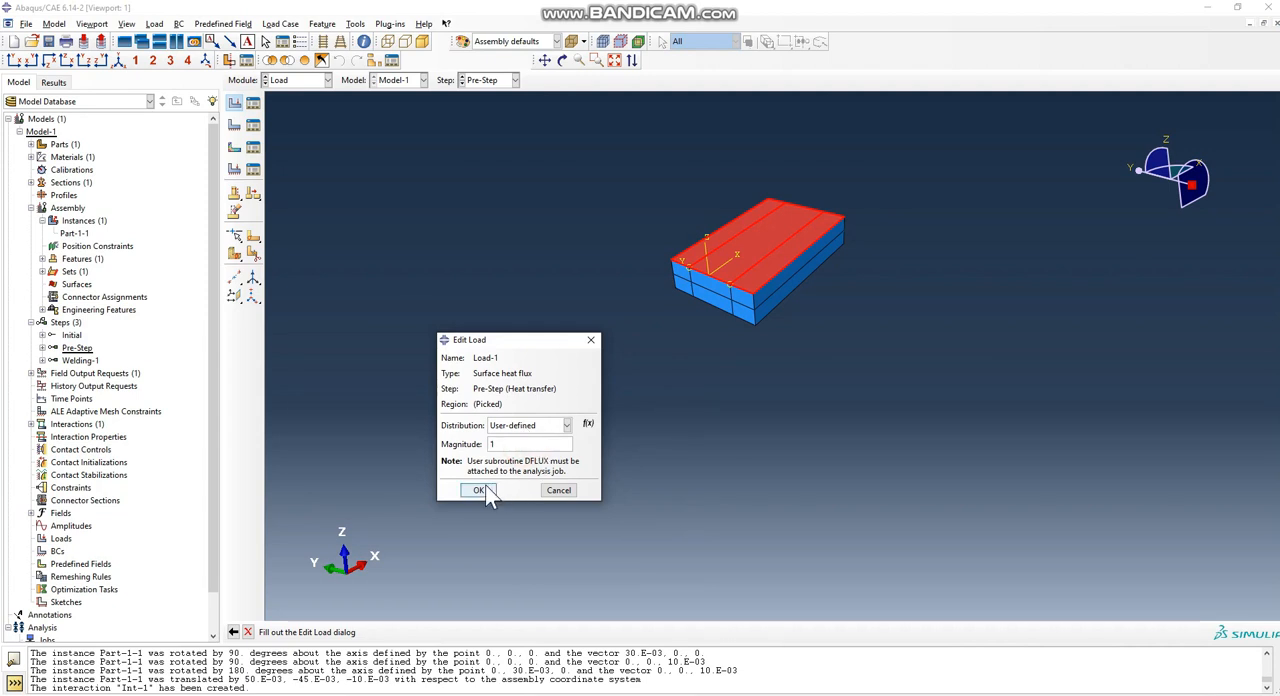
left_click(479, 490)
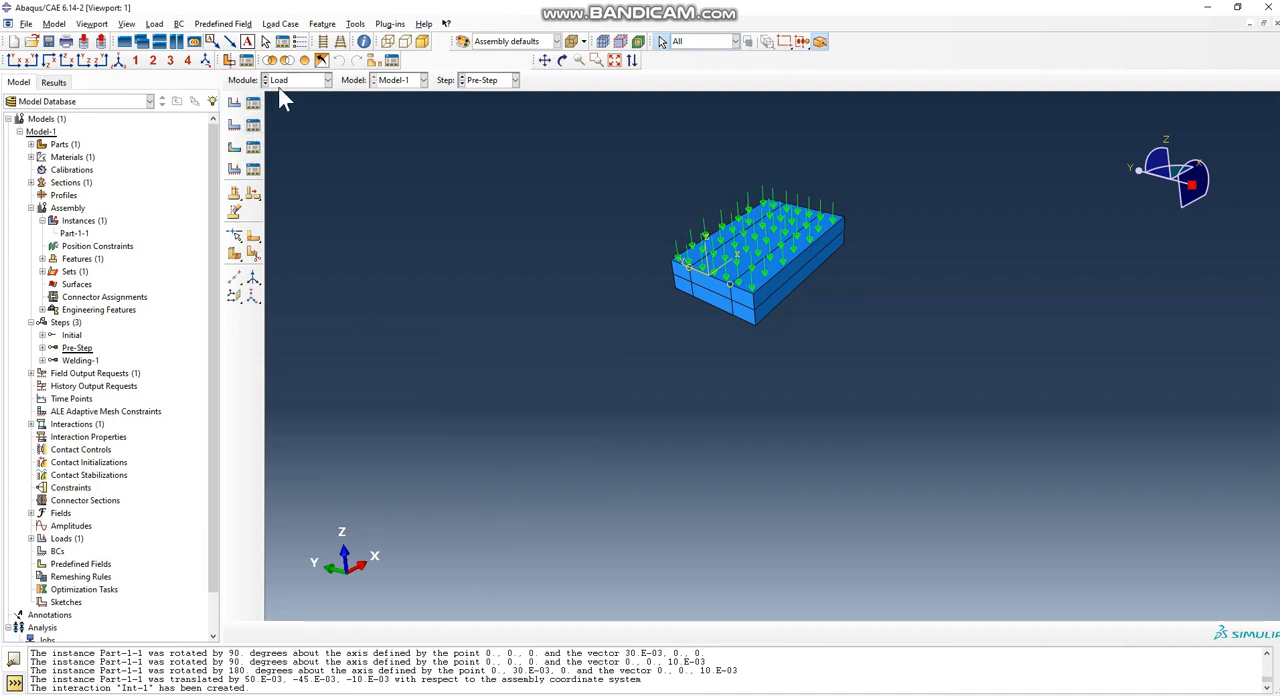
mouse_move(234, 147)
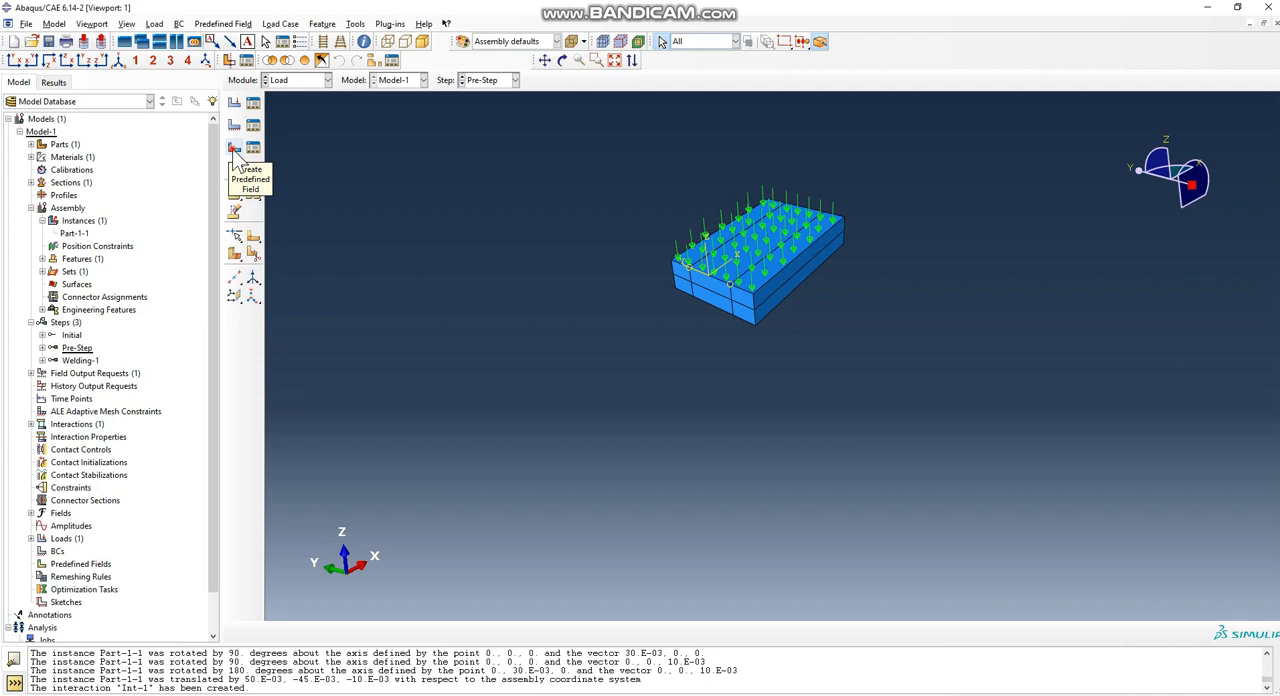
- Create Predefined Field-1 giving the whole part an initial temperature of 25 in the Initial step
left_click(234, 148)
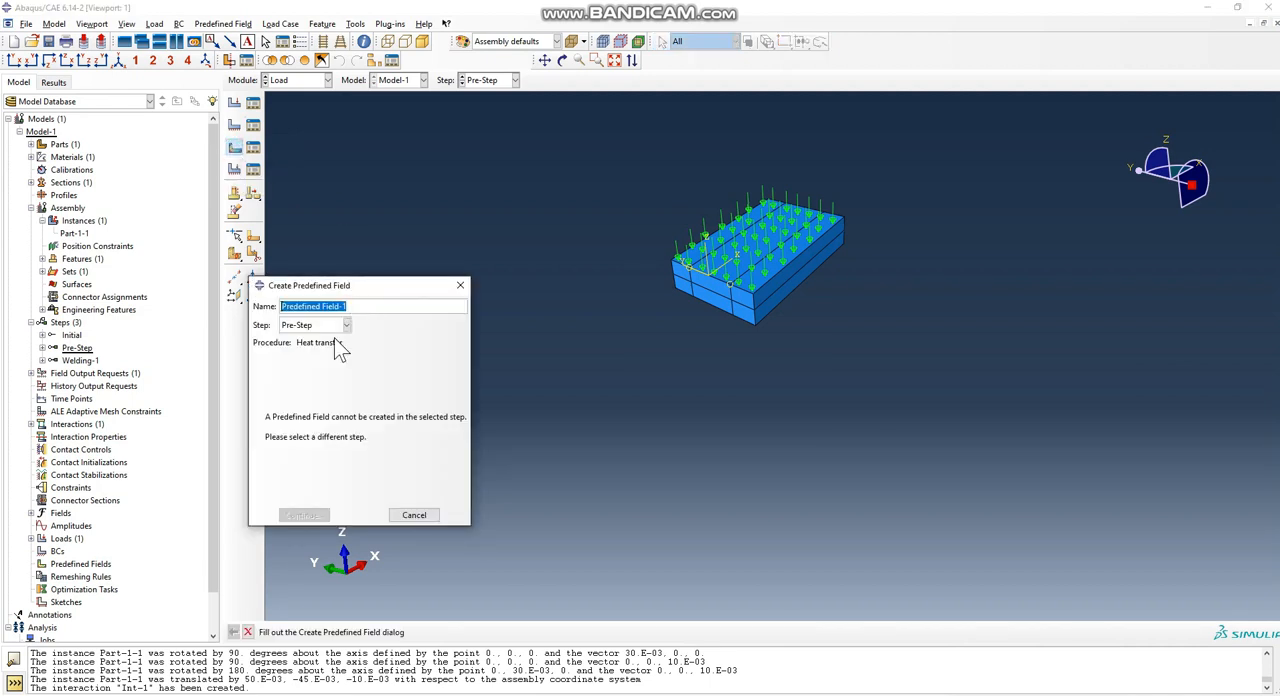
left_click(346, 325)
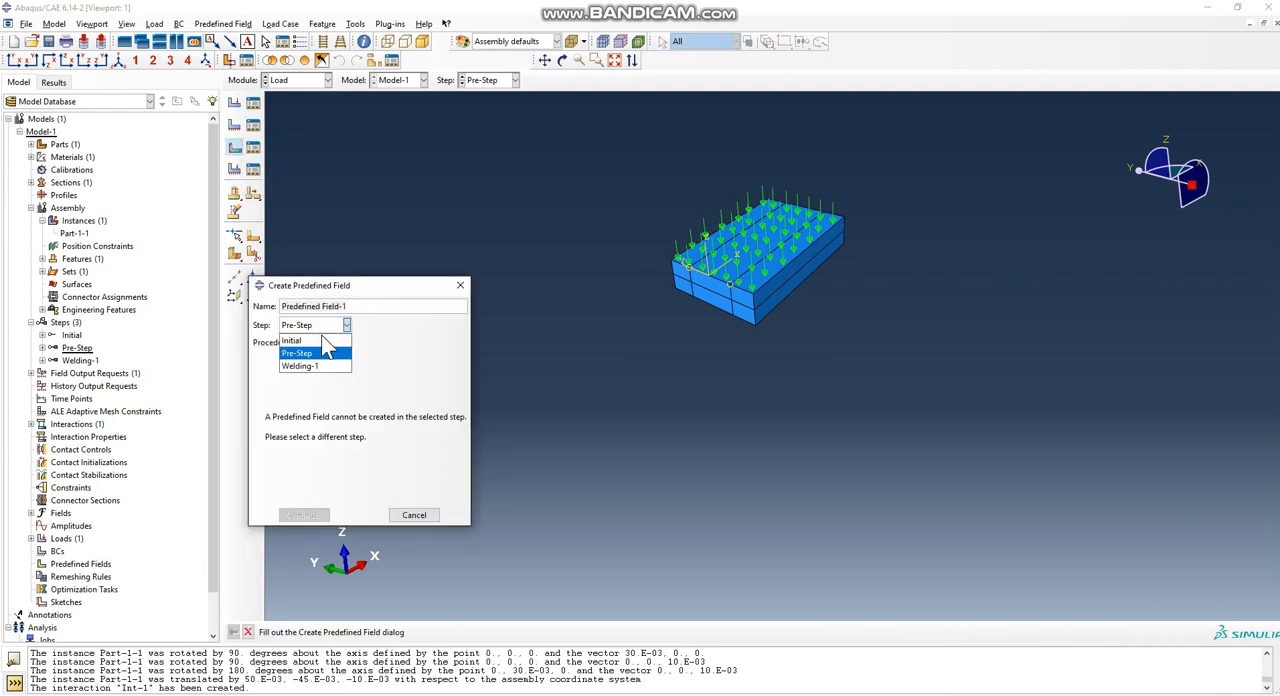
left_click(291, 340)
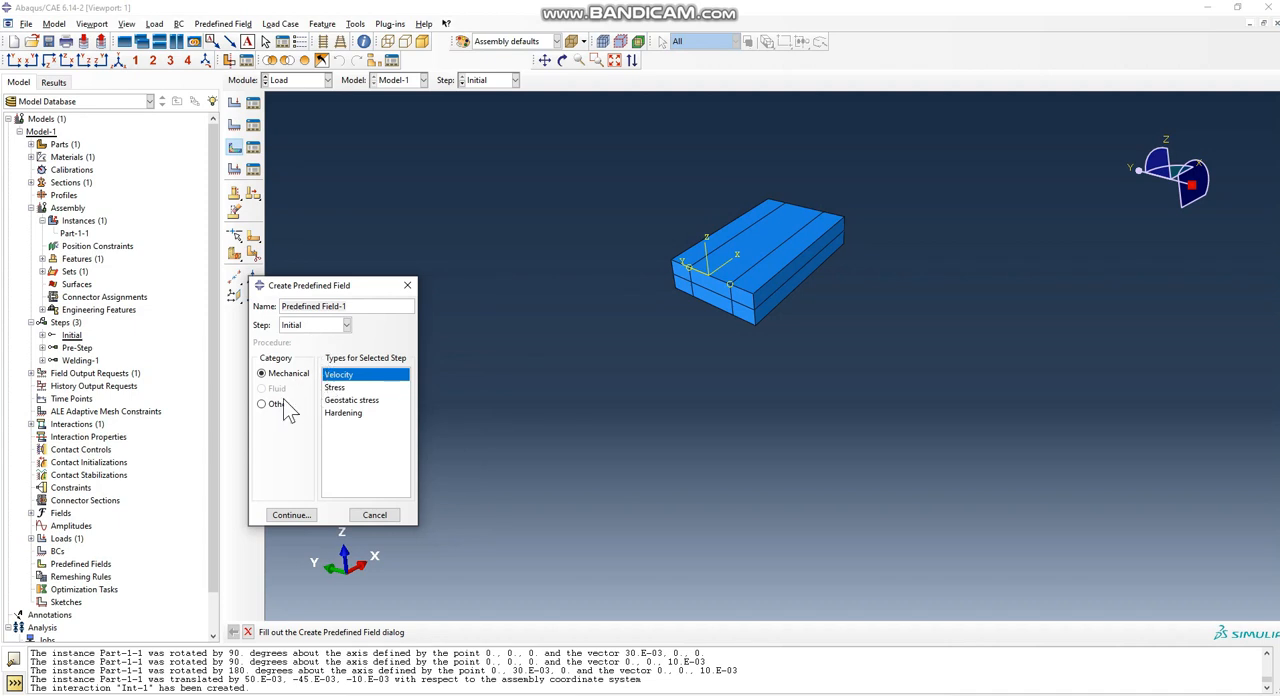
left_click(262, 403)
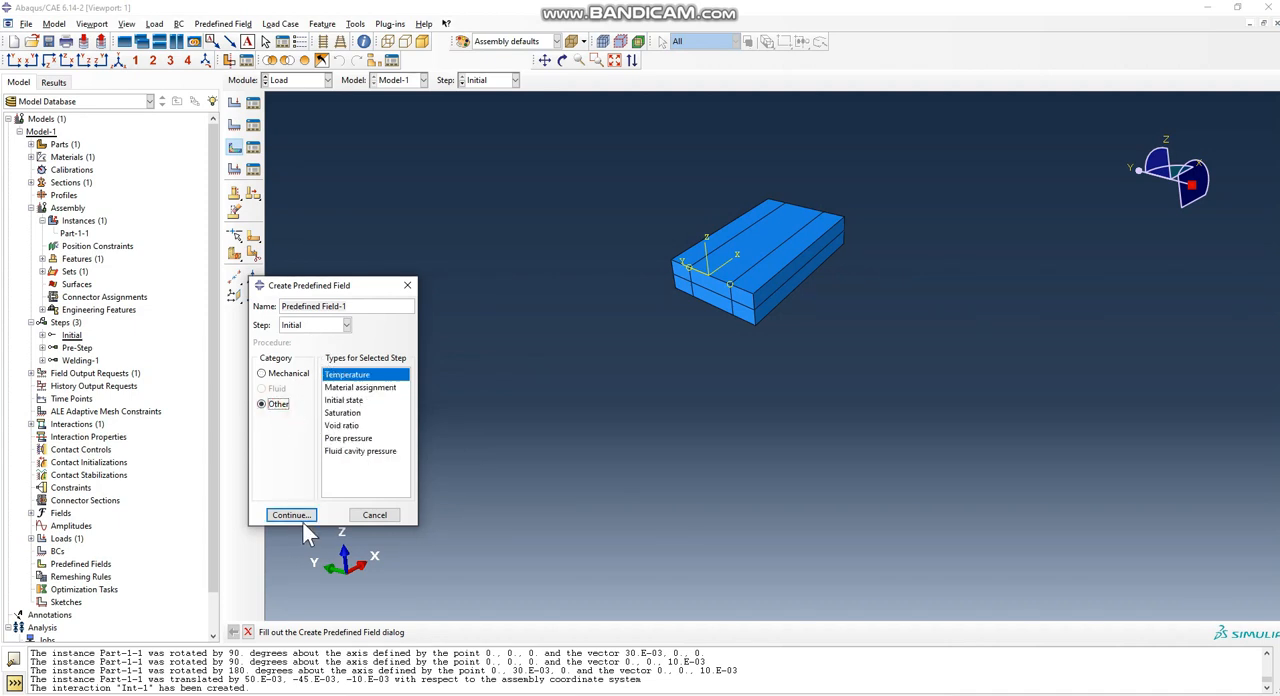
left_click(291, 514)
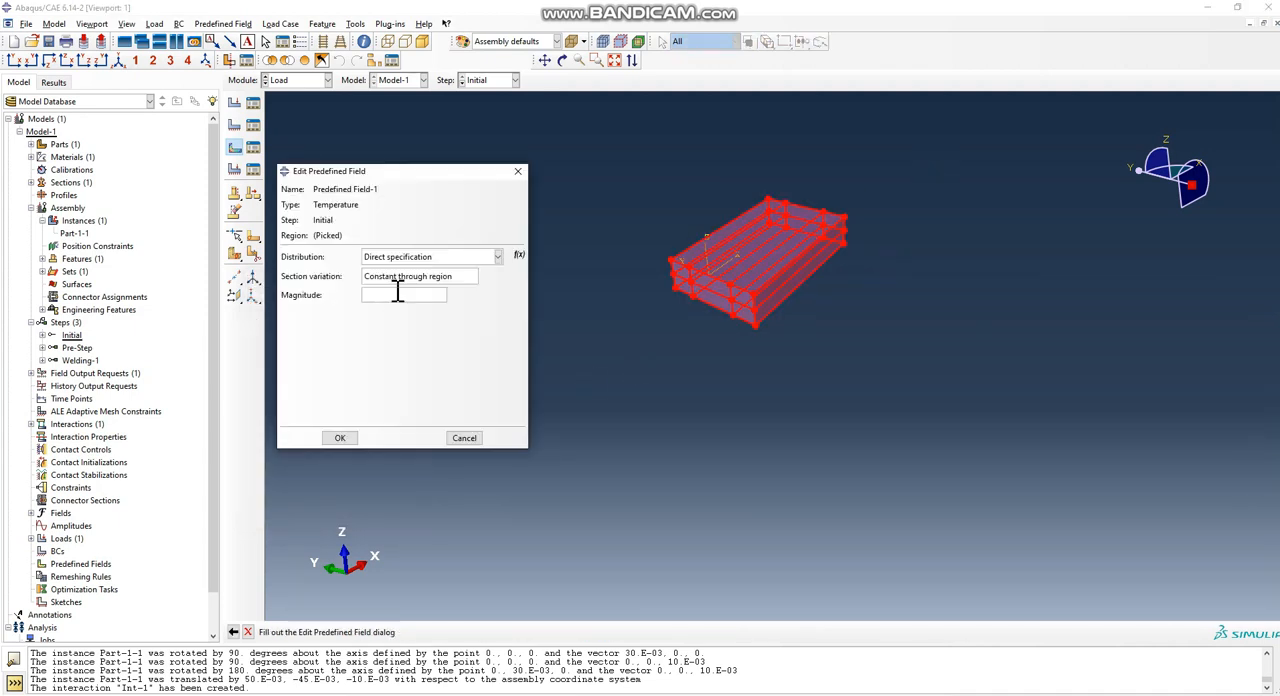
type("25")
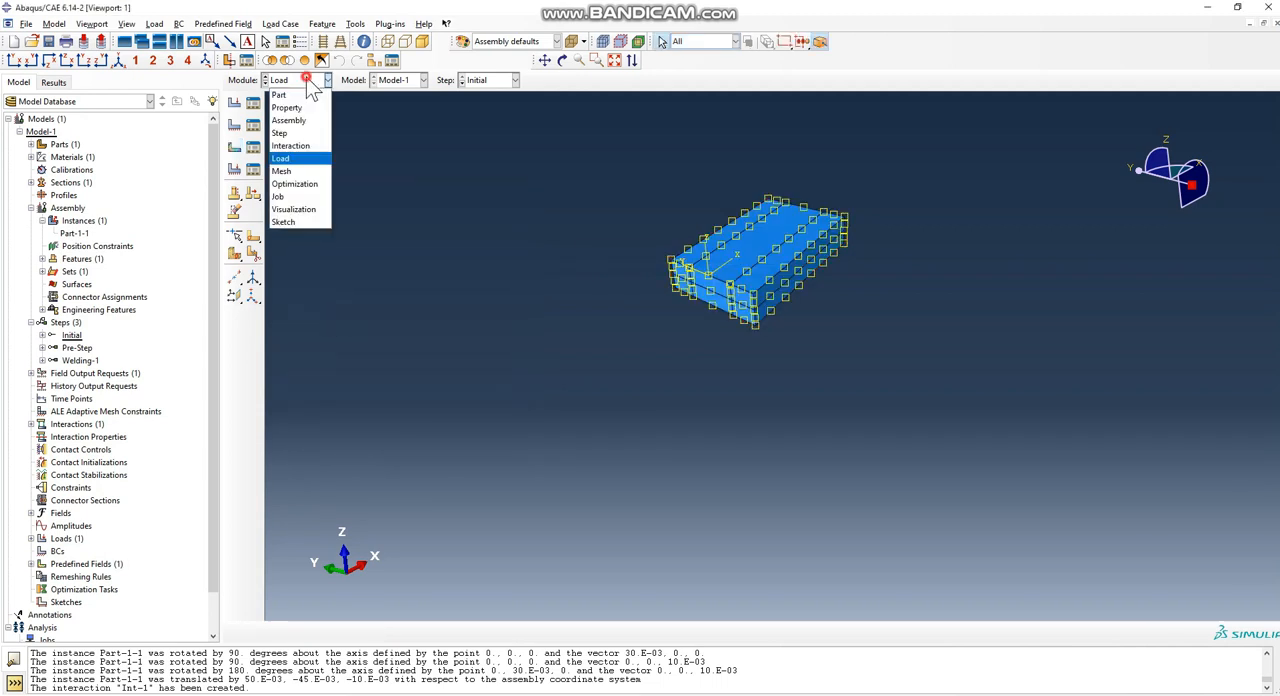
- Mesh Part-1 with 2400 hexahedral elements from the global seeds
left_click(281, 170)
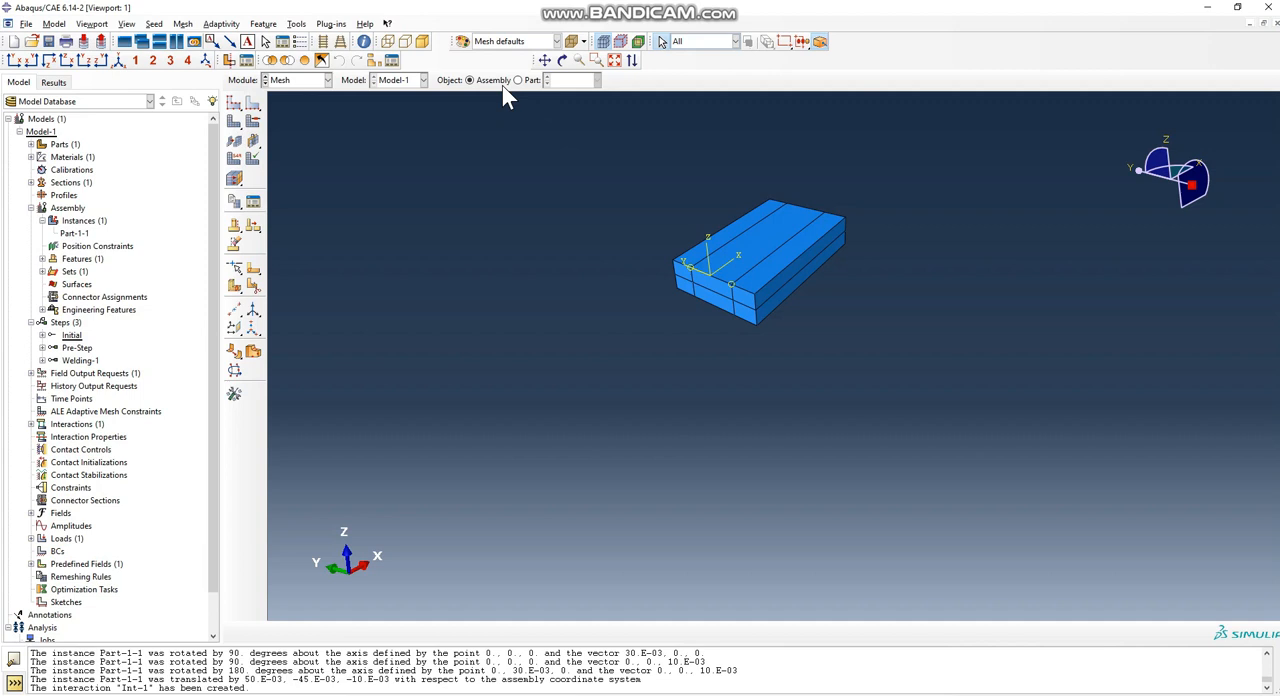
left_click(519, 80)
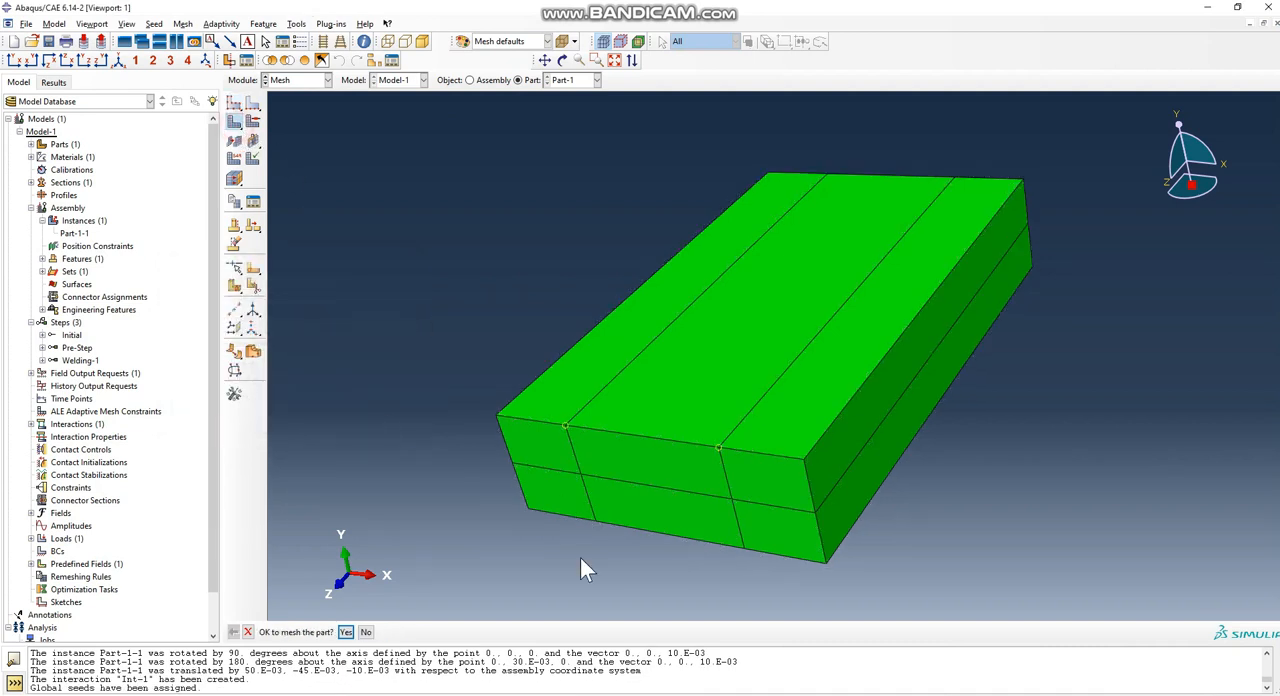
mouse_move(366, 632)
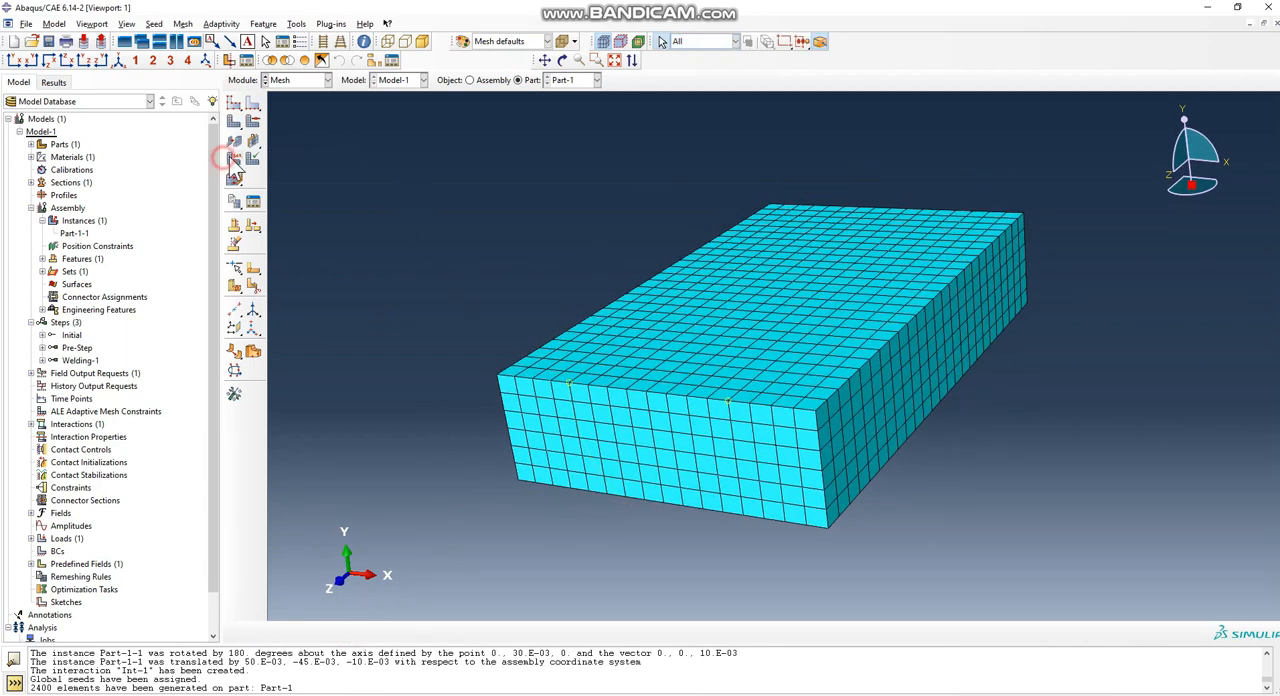
left_click(234, 159)
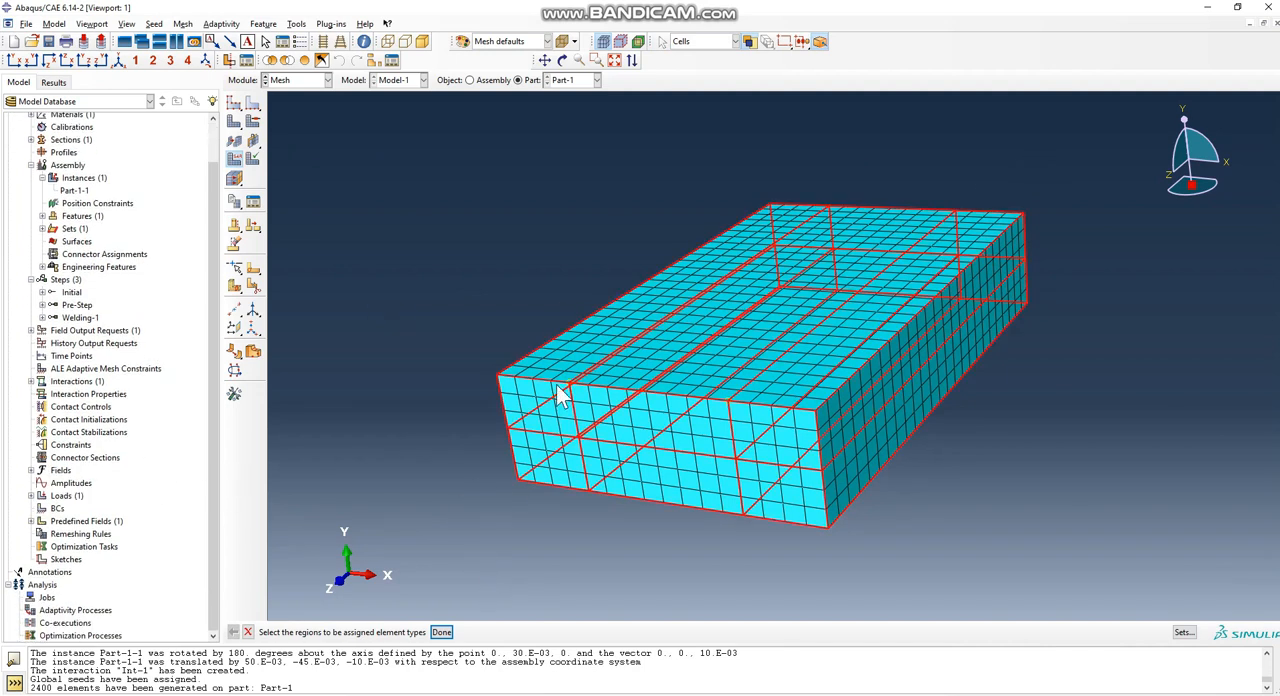
- Assign DC3D8 eight-node heat transfer brick elements to the whole part
left_click(441, 632)
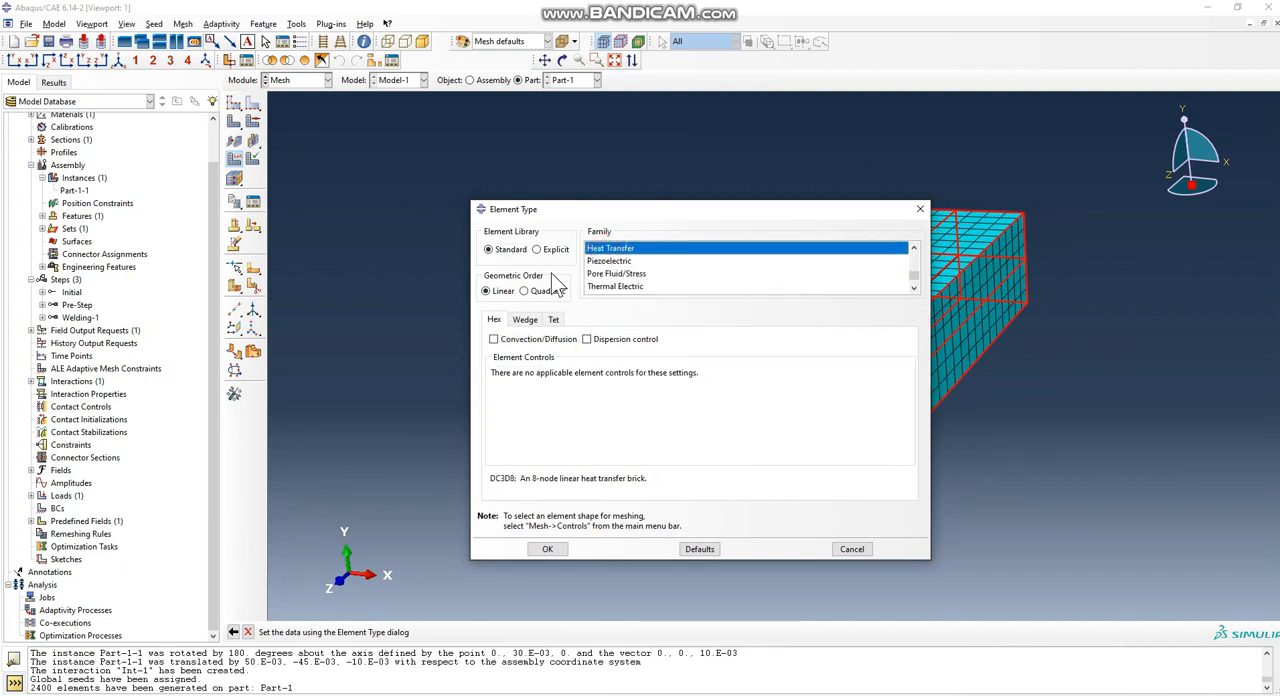
mouse_move(465, 555)
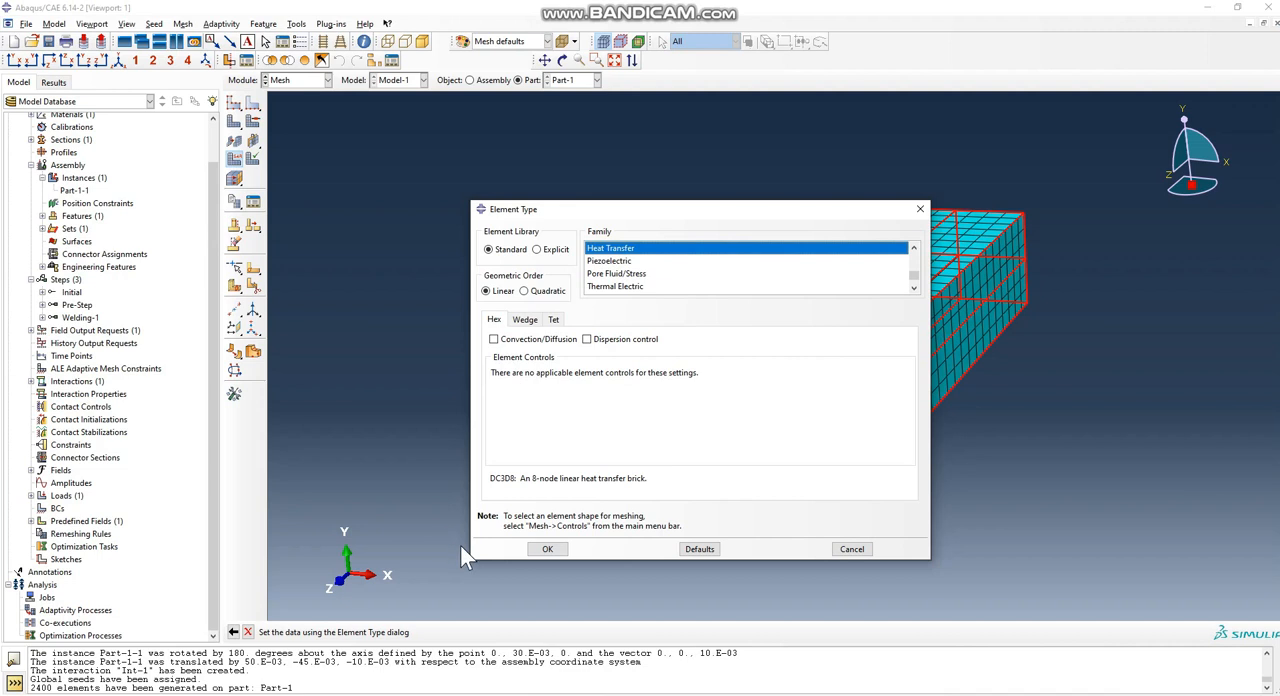
left_click(547, 548)
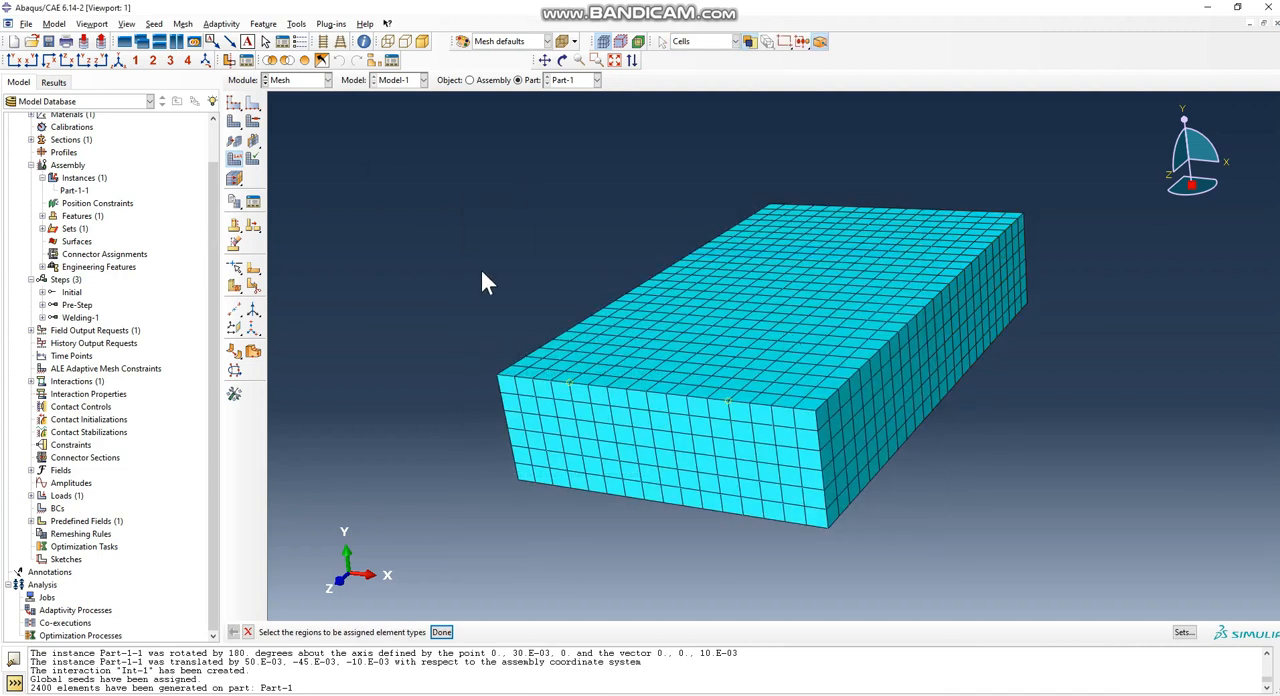
- Switch to the Job module and dismiss the Save Model Database As dialog
left_click(298, 80)
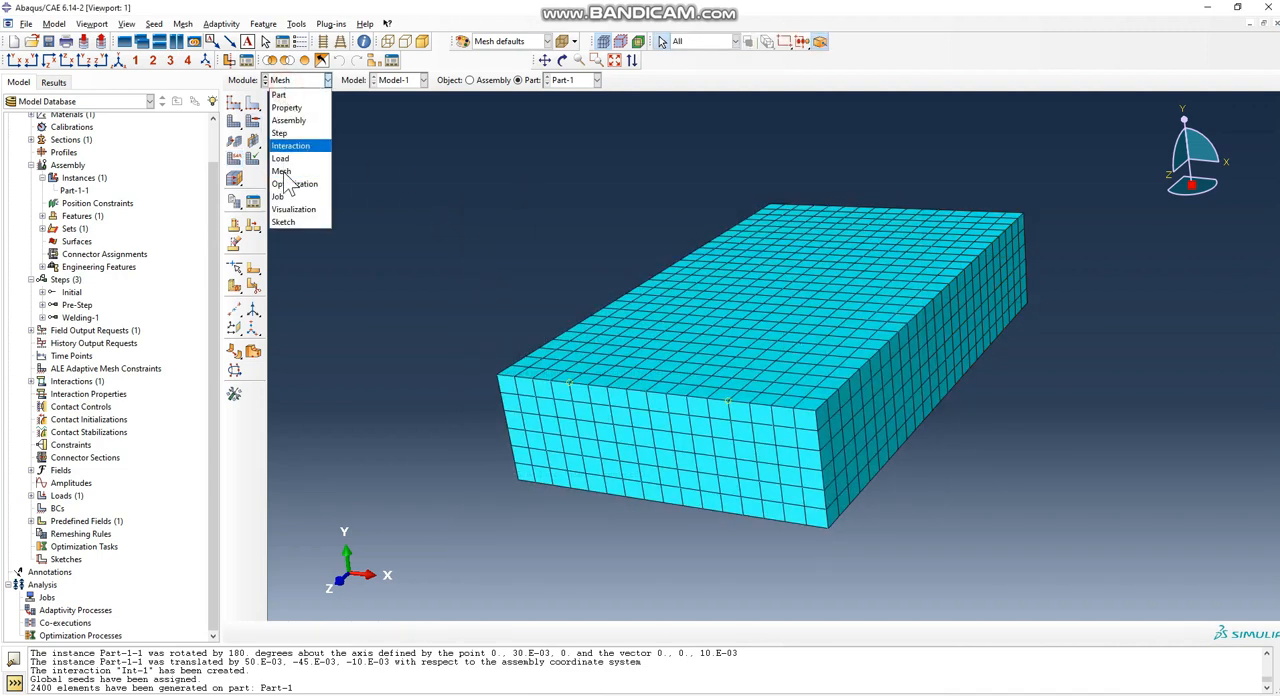
left_click(277, 196)
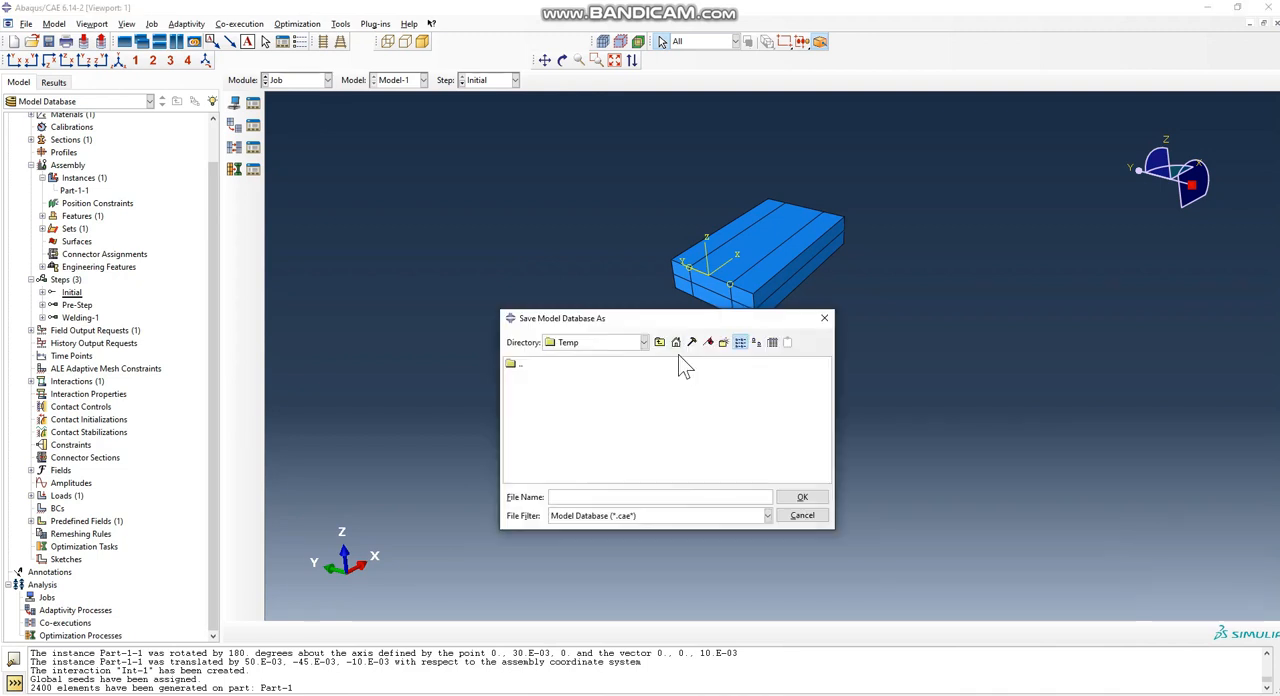
left_click(801, 515)
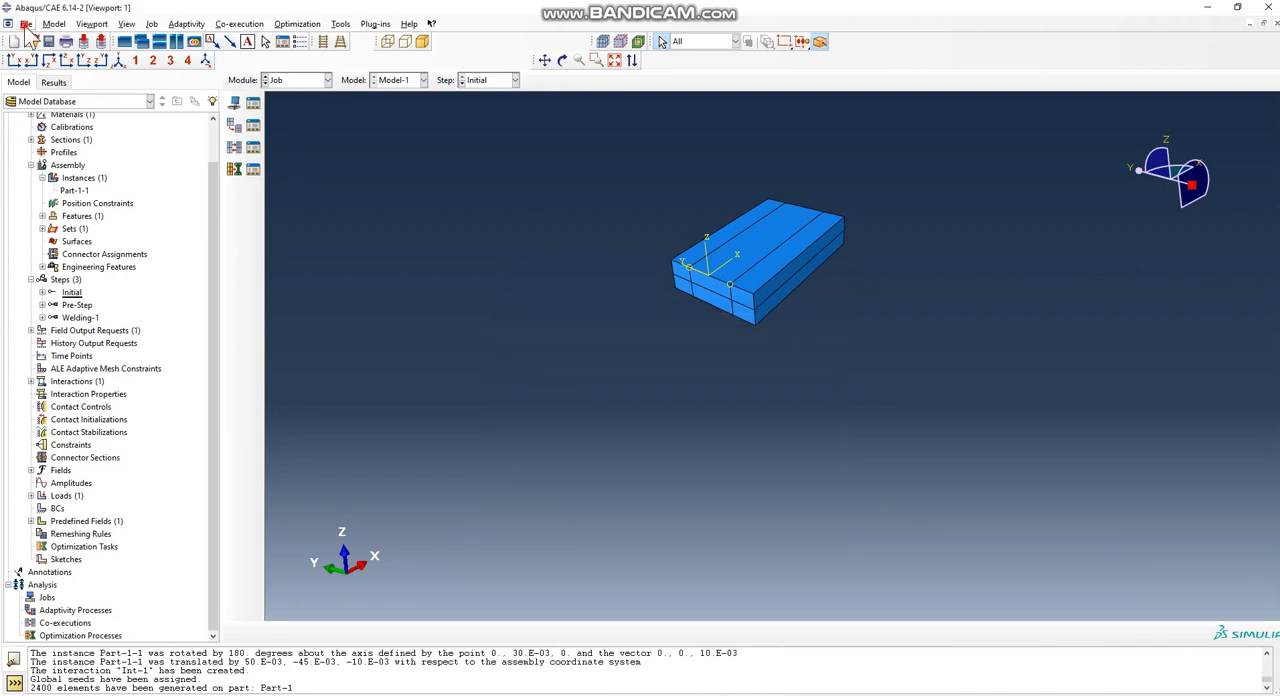
- Set the work directory to the desktop Model folder and save the model as Welding.cae
left_click(26, 23)
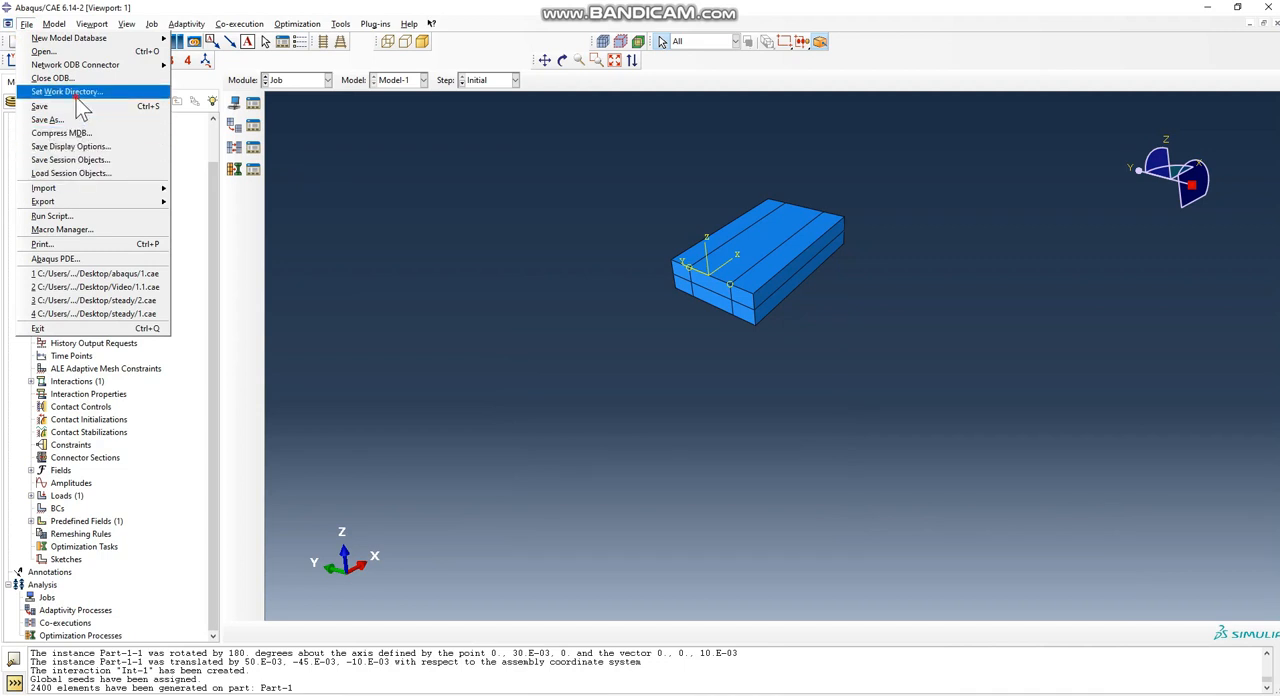
left_click(68, 91)
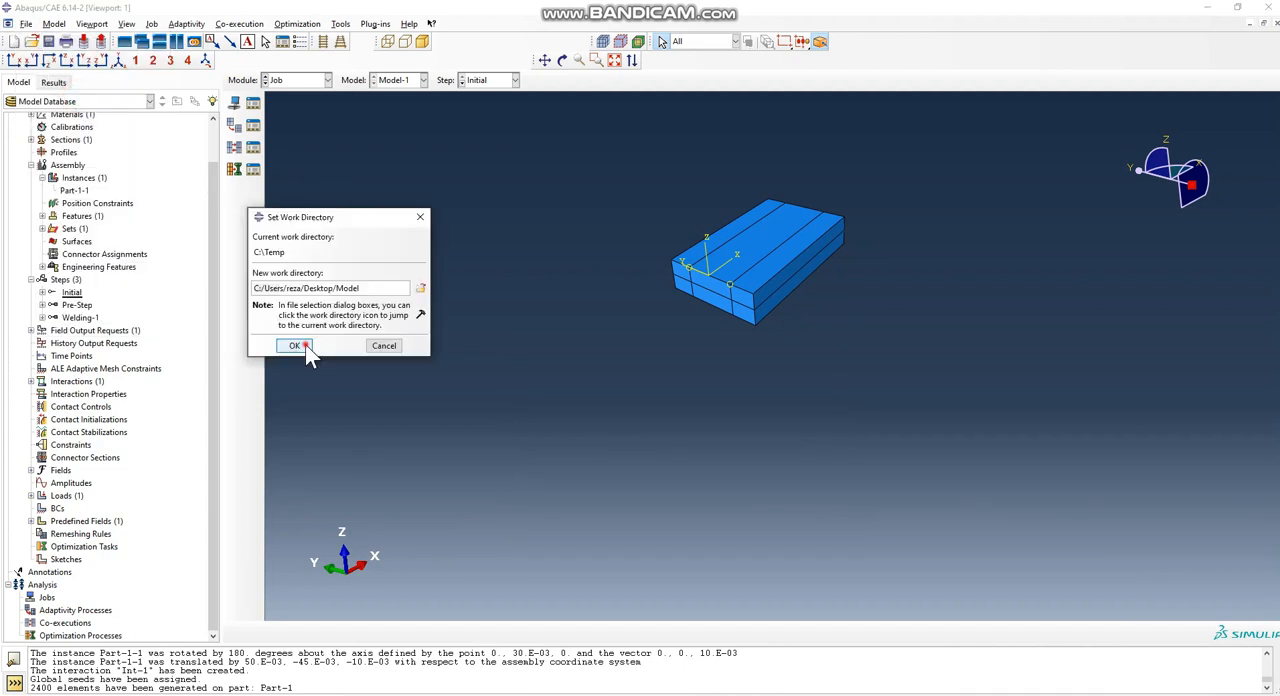
left_click(294, 345)
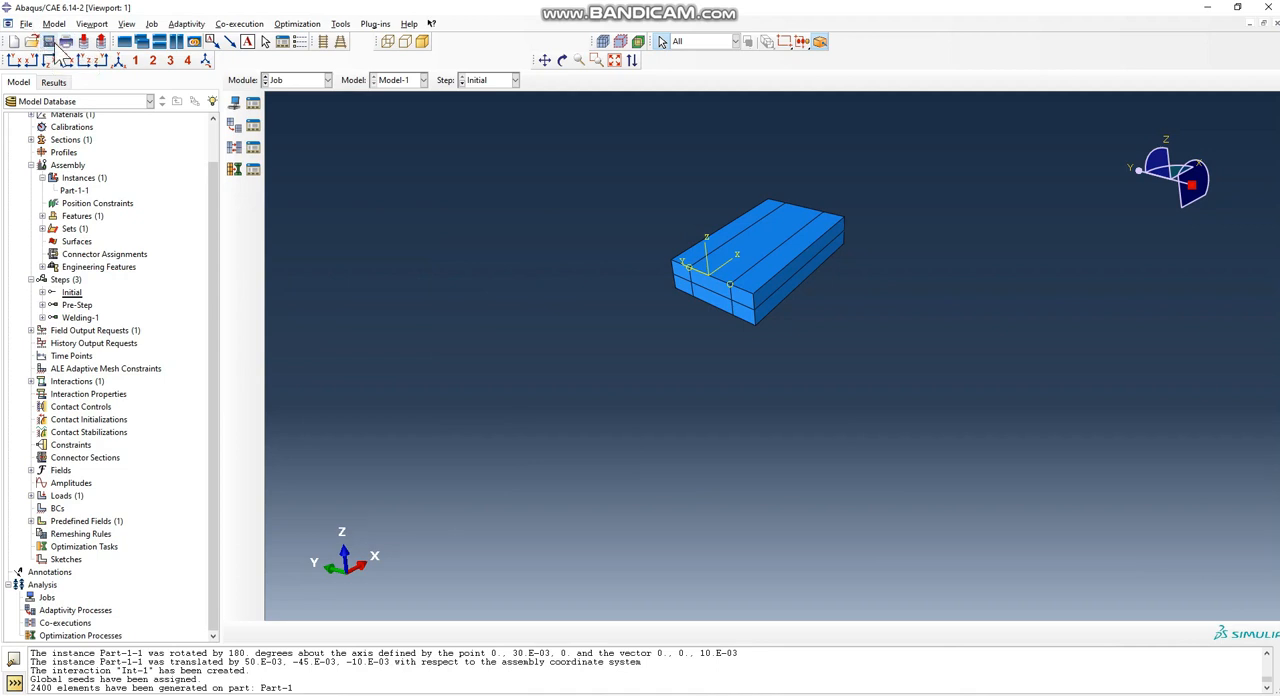
left_click(48, 41)
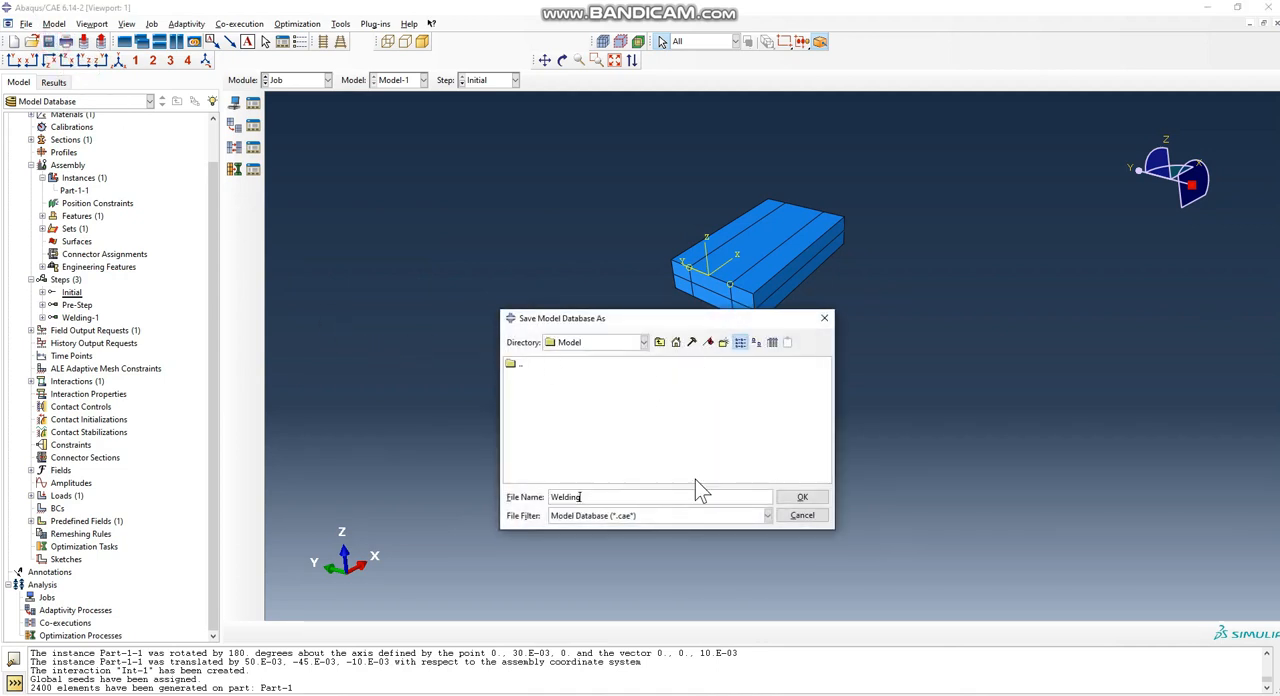
left_click(802, 497)
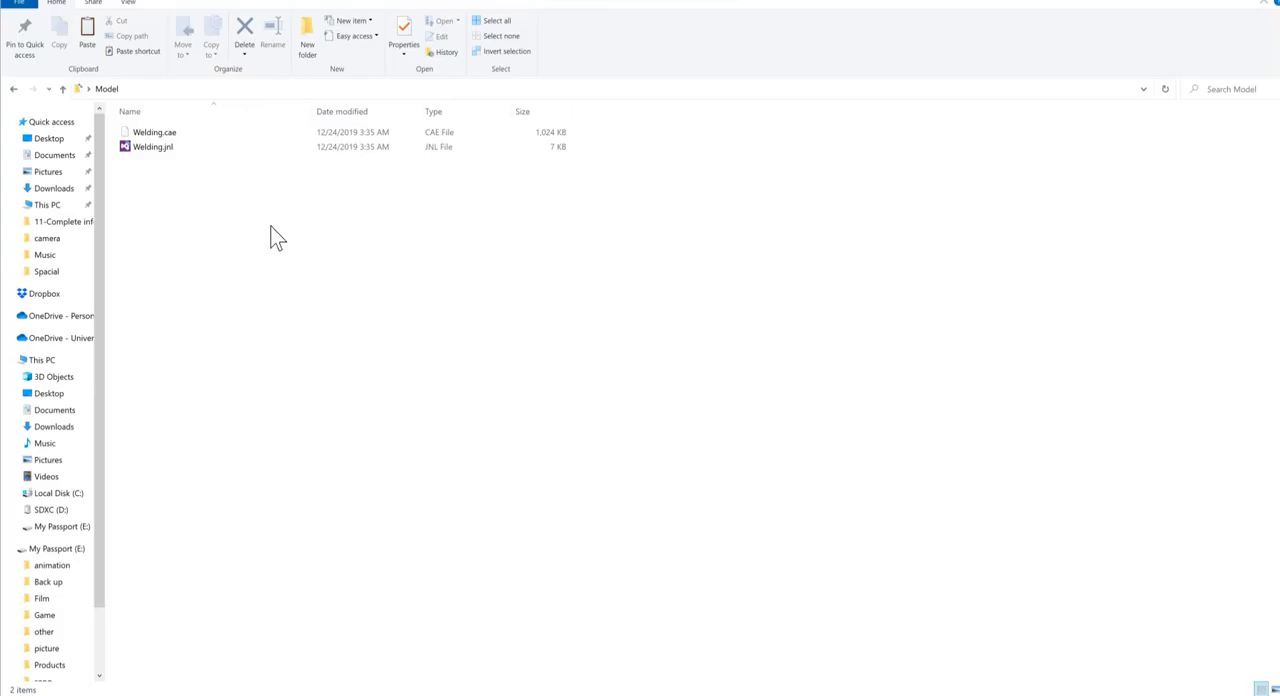
- Duplicate Welding.jnl and rename the copy to Welding.py
left_click(153, 146)
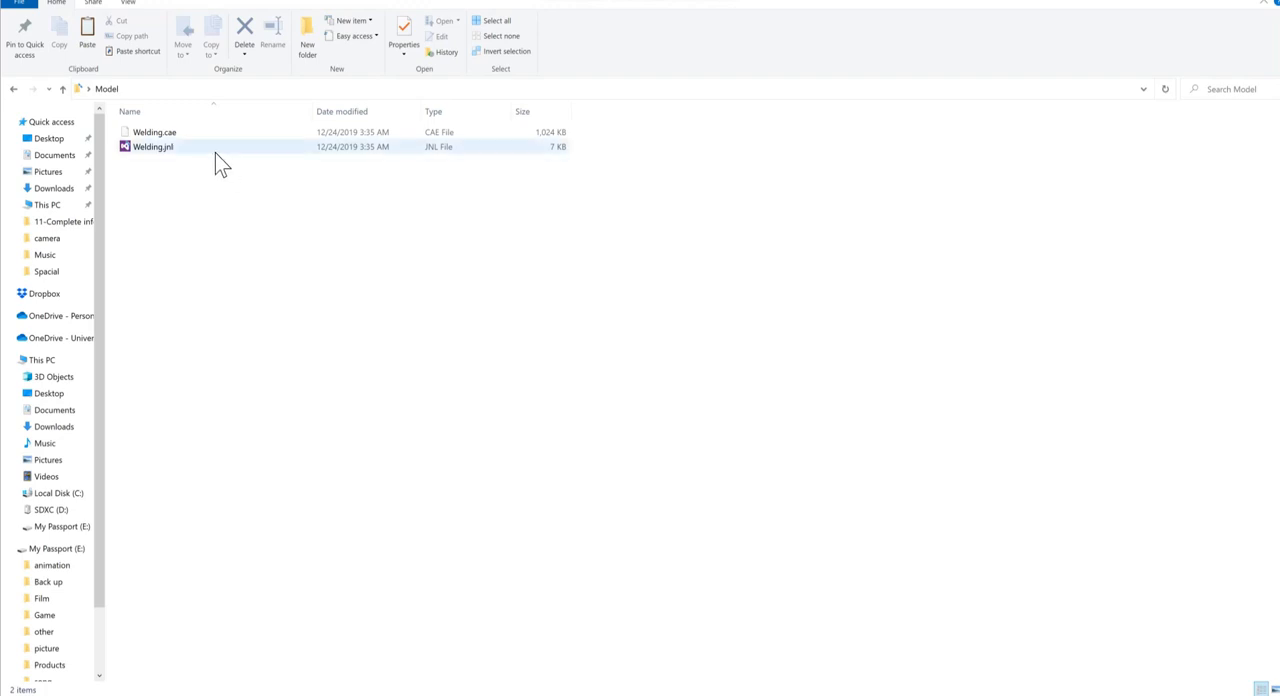
left_click(200, 146)
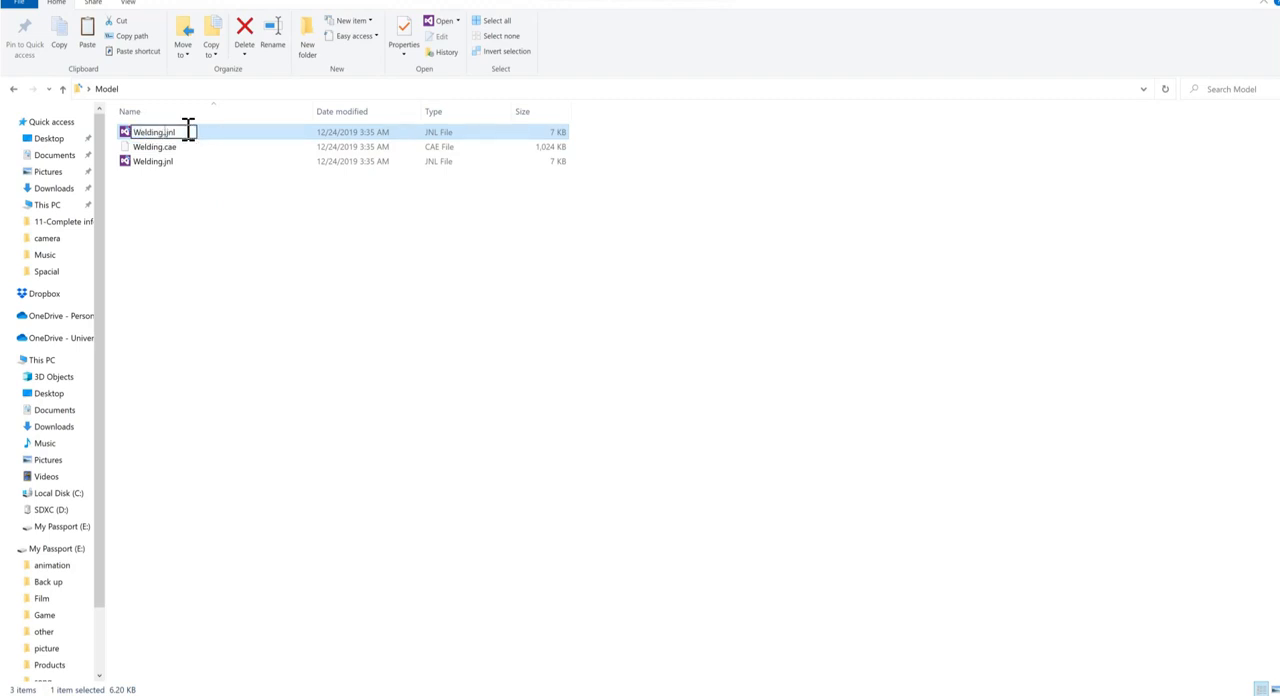
type(".py")
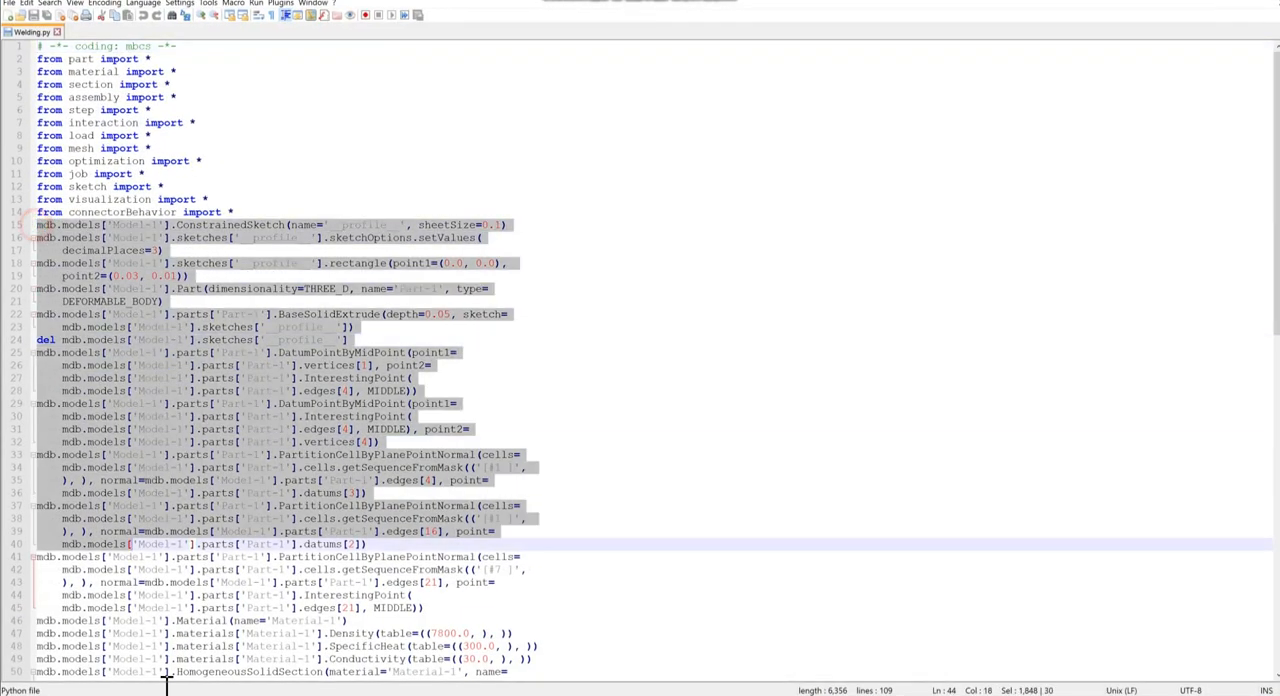
- Replace recorded commands below the imports with prepared Tol, Speed, step and activation loops
key("Delete")
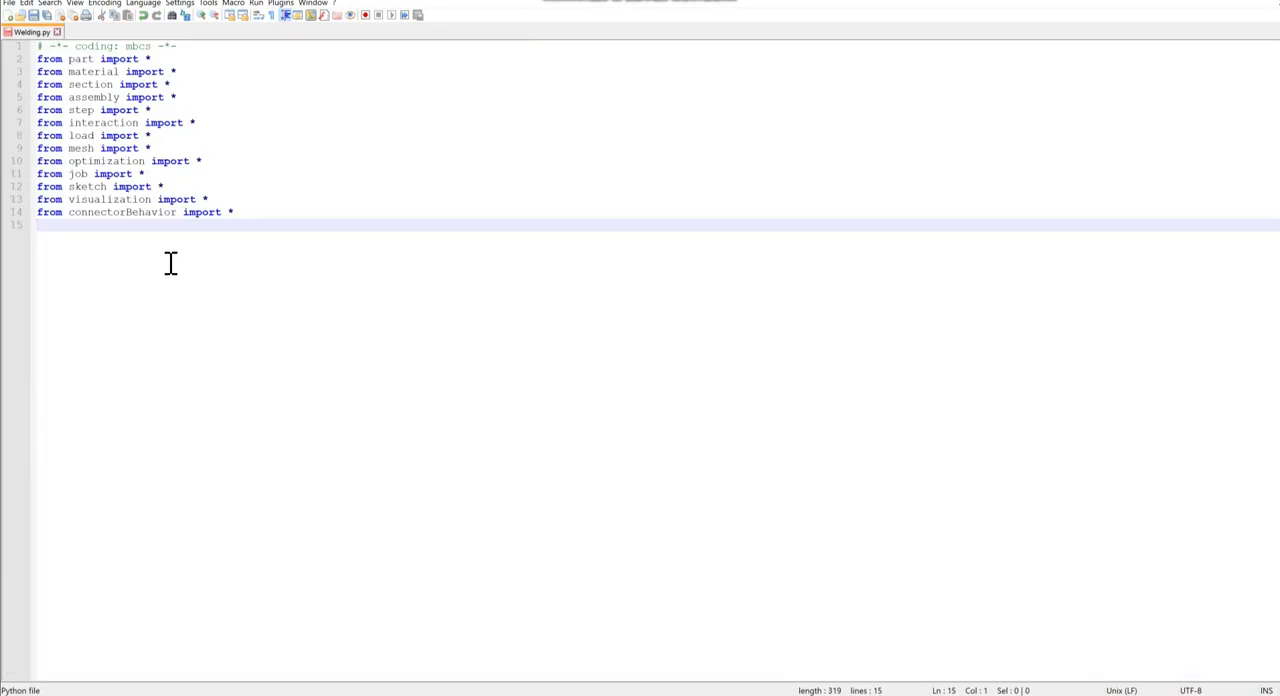
key("Enter")
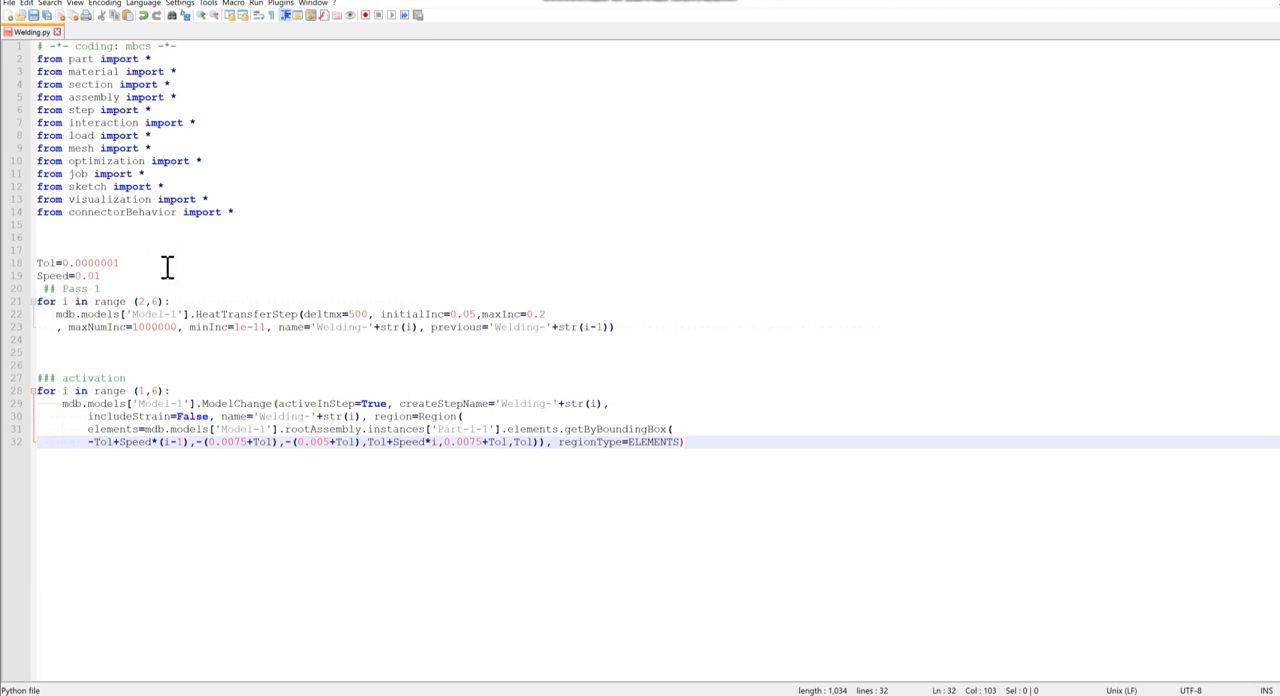
mouse_move(360, 461)
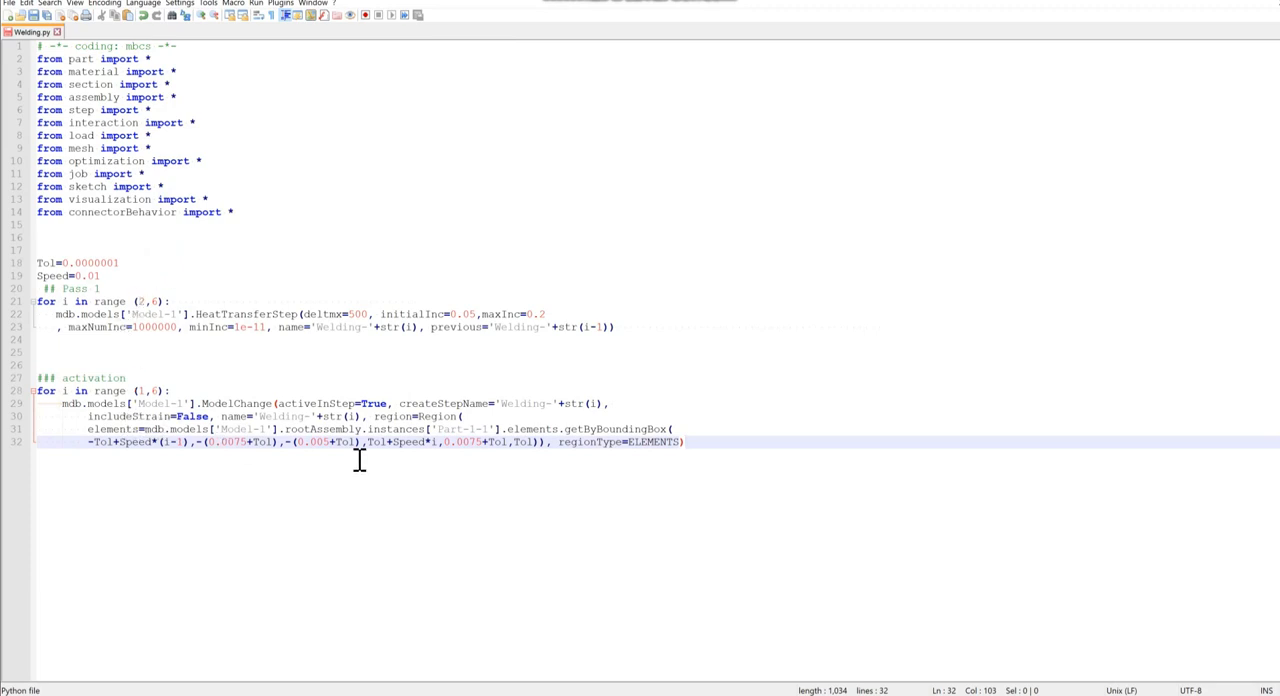
mouse_move(677, 448)
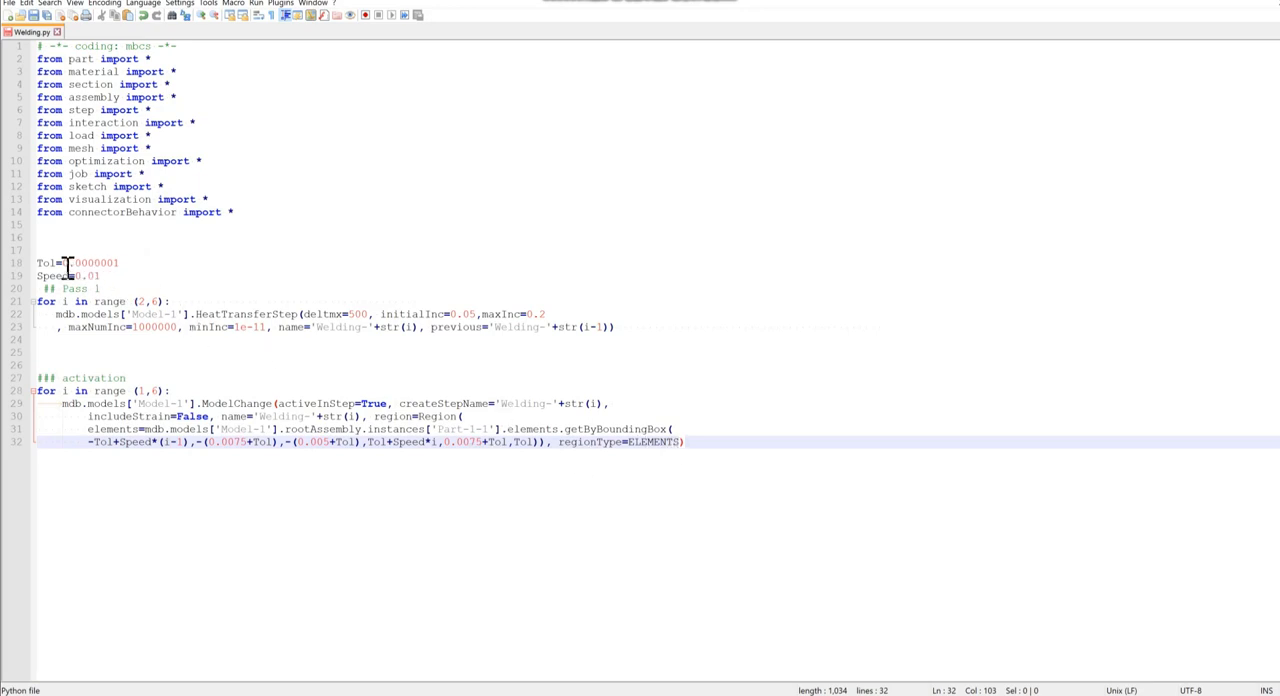
mouse_move(105, 262)
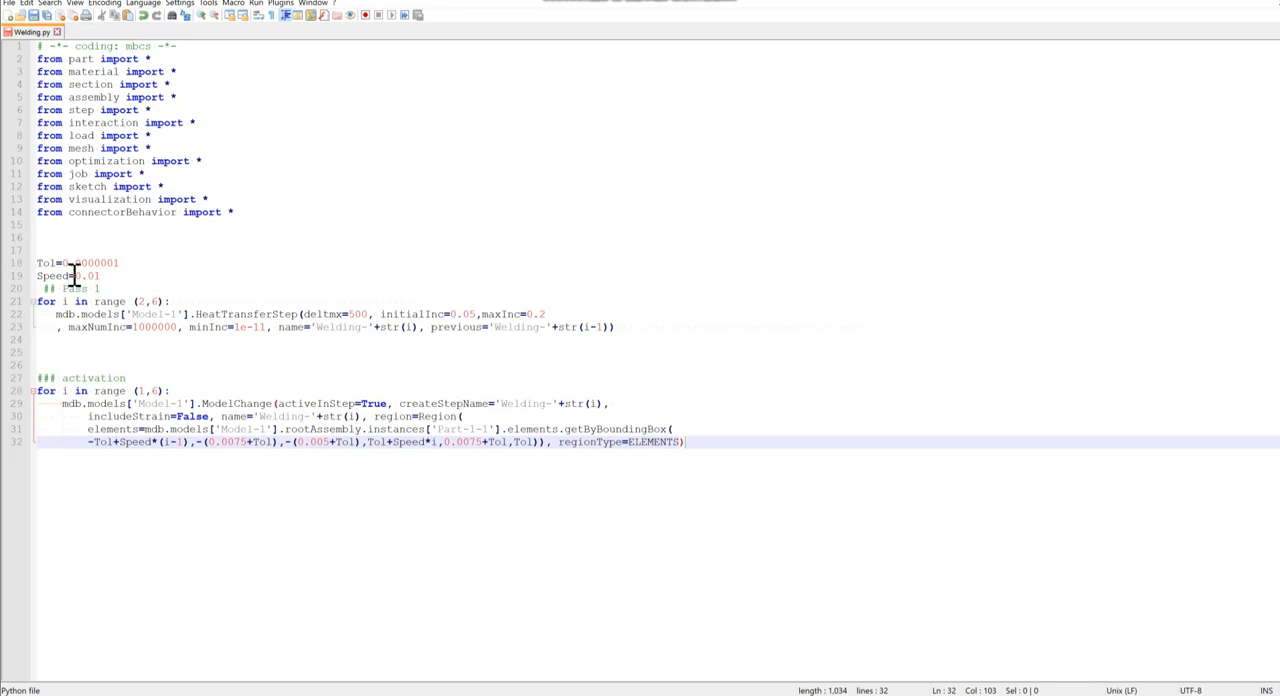
mouse_move(70, 270)
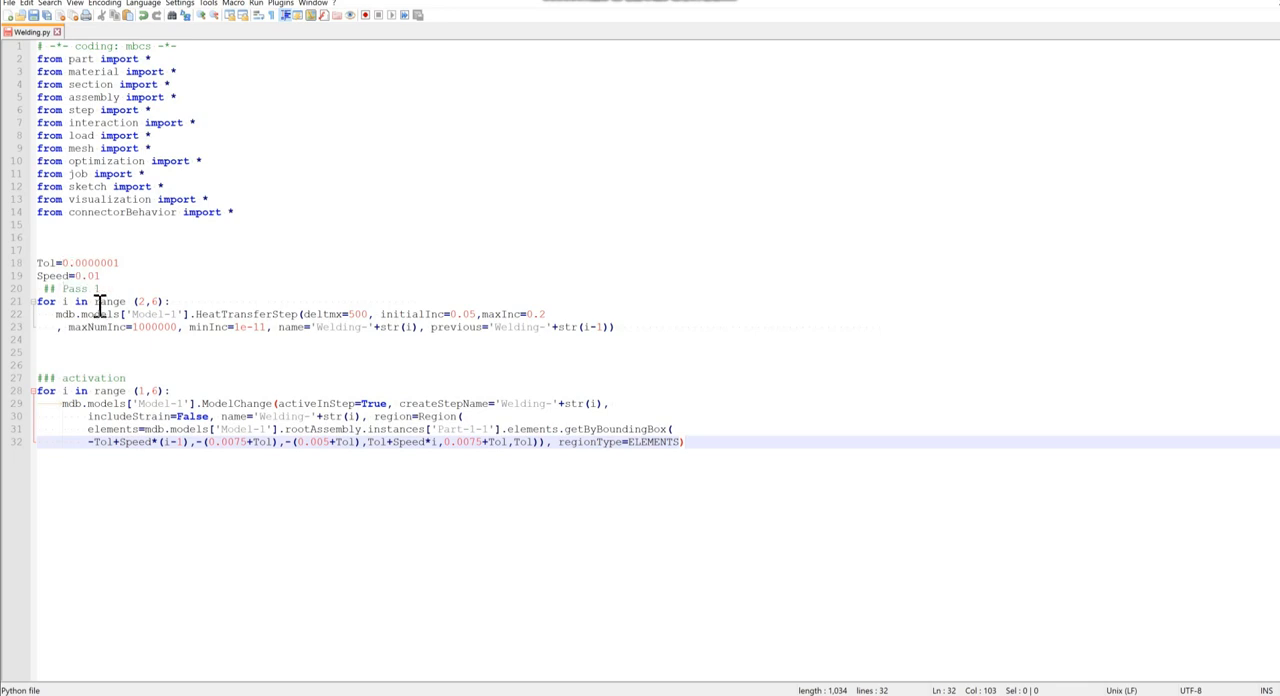
- Insert a blank line after the ## Pass 1 comment and select the HeatTransferStep name
left_click(115, 288)
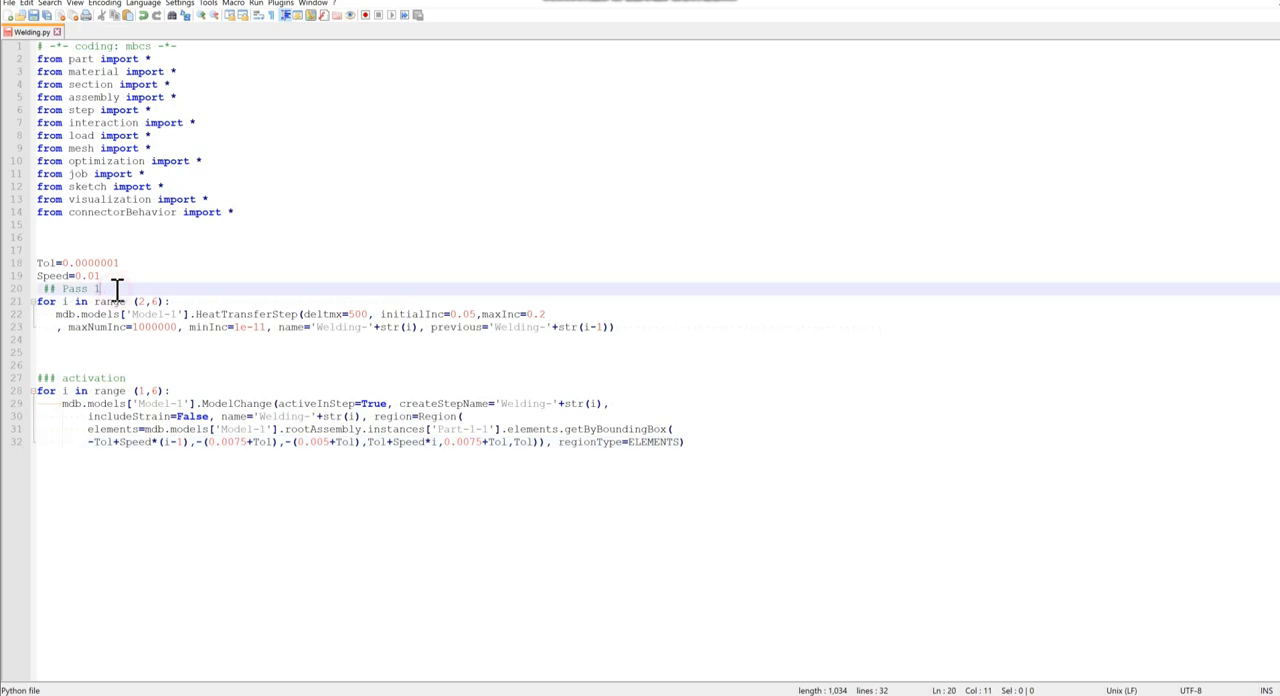
key("Return")
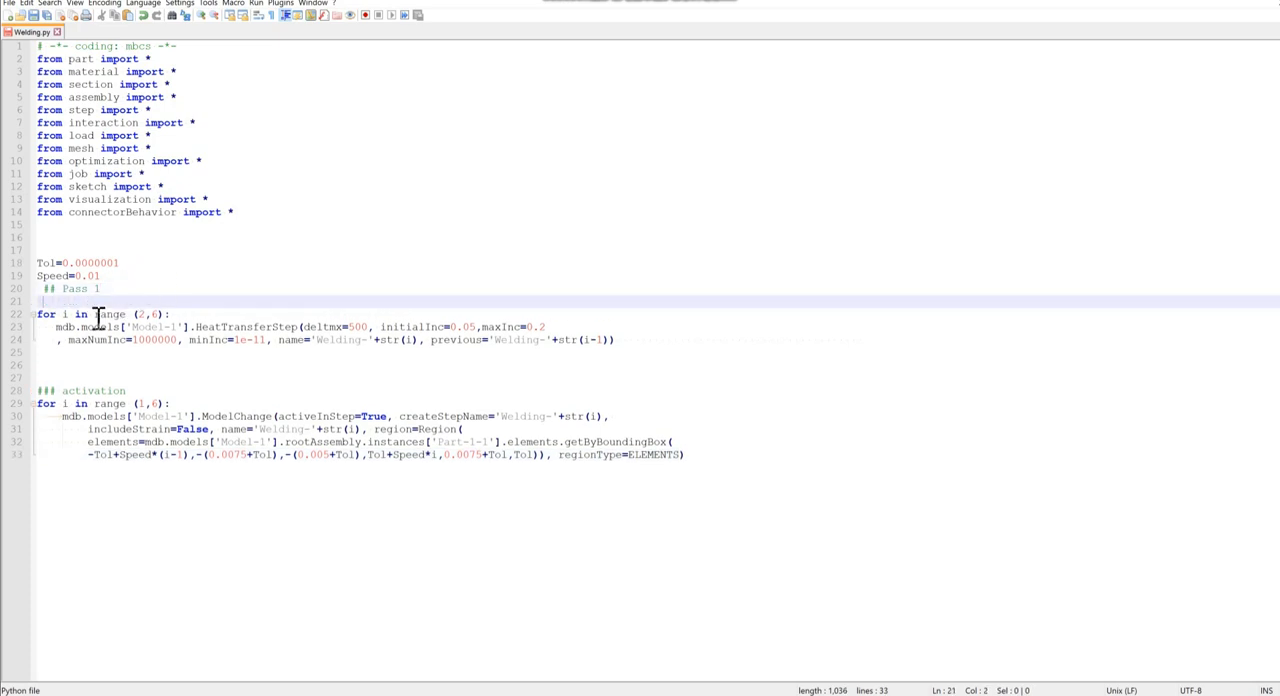
mouse_move(72, 327)
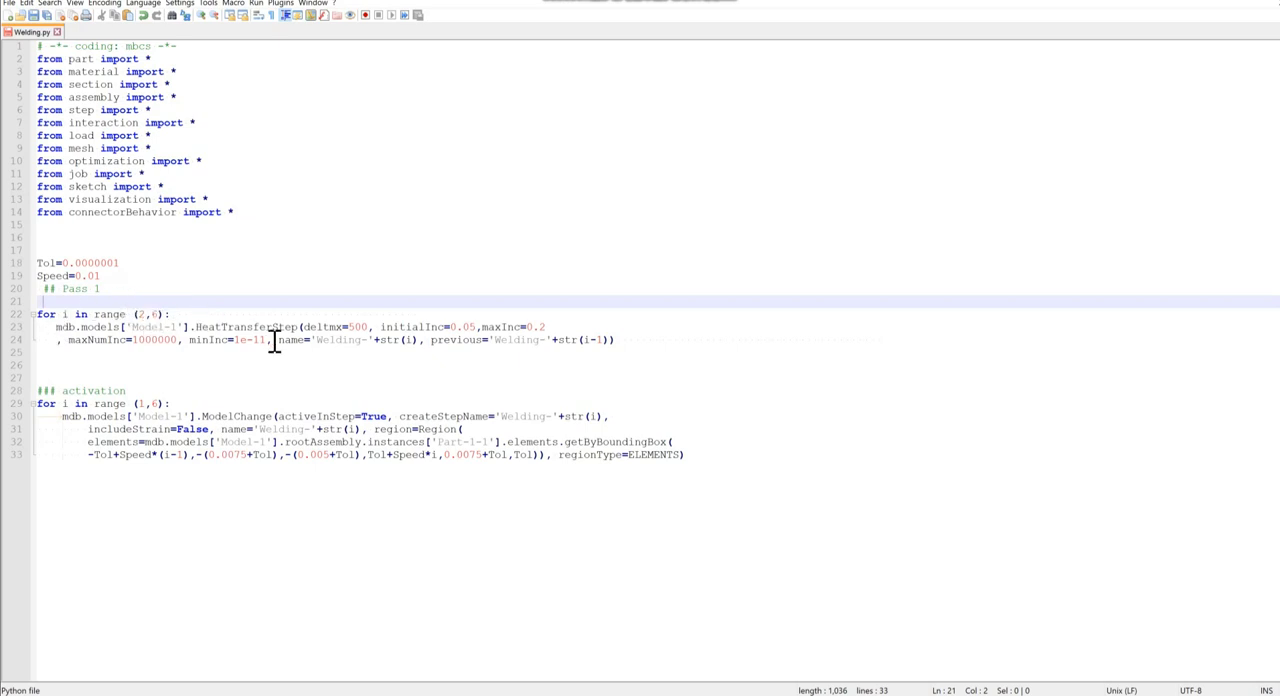
mouse_move(130, 314)
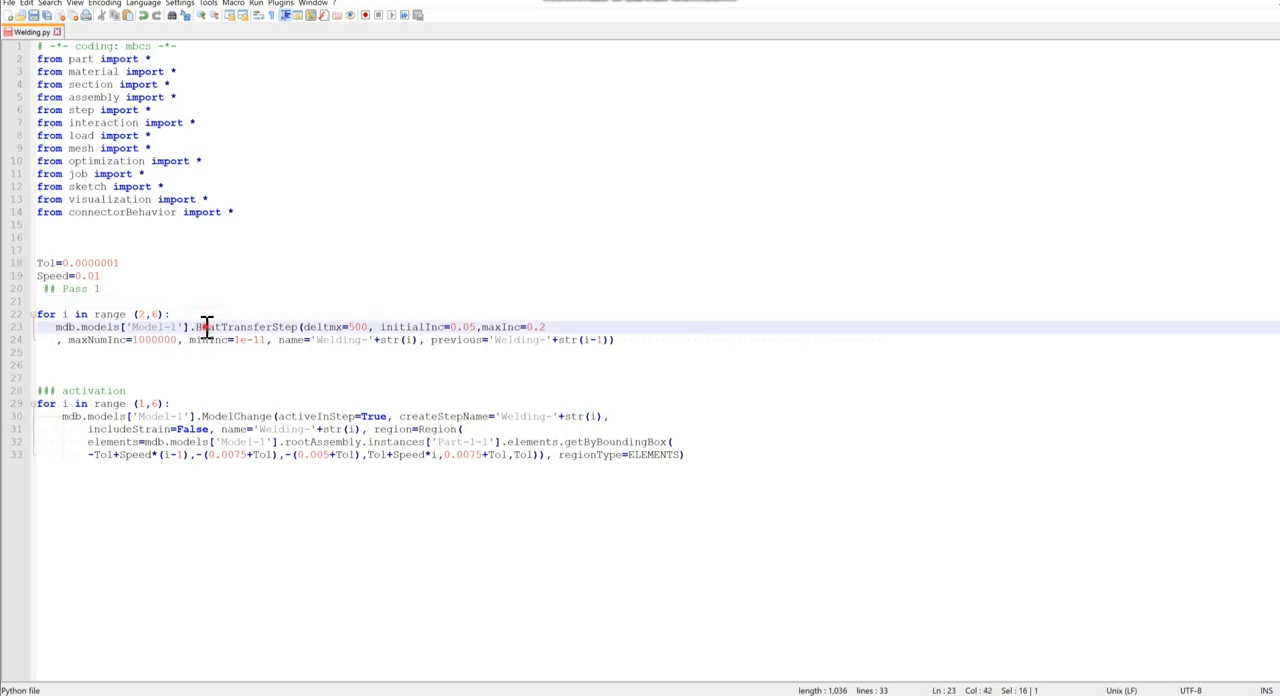
double_click(245, 327)
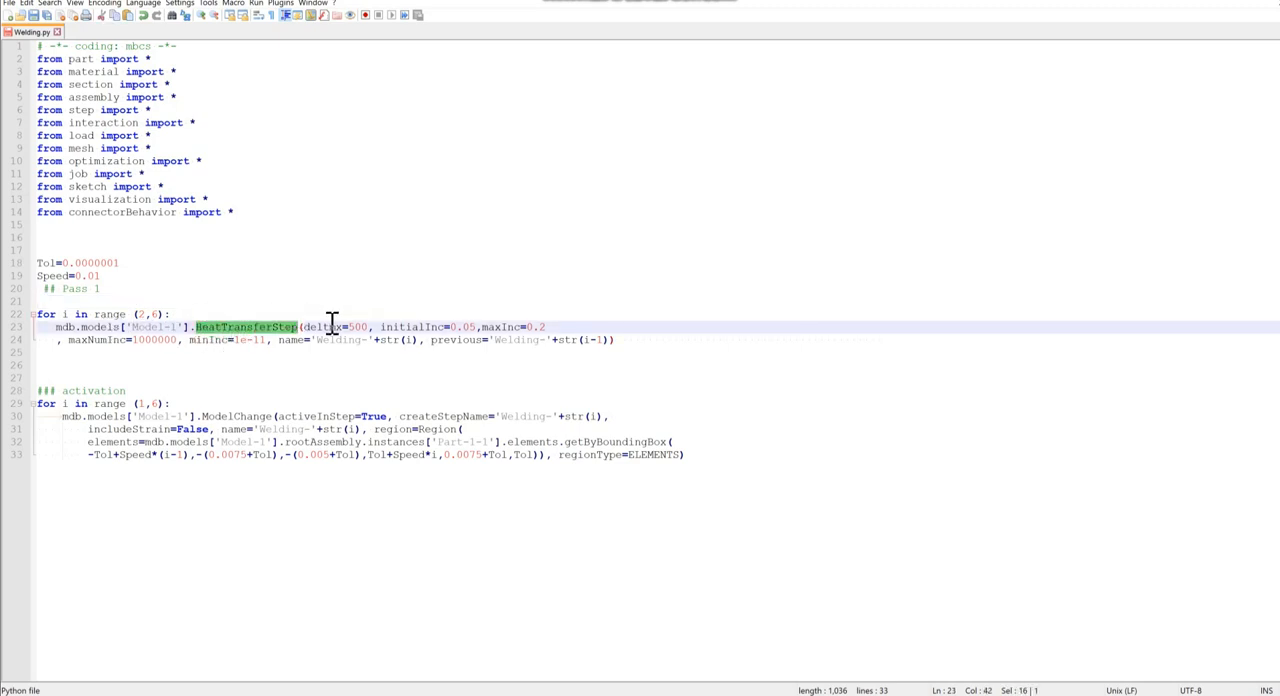
mouse_move(428, 207)
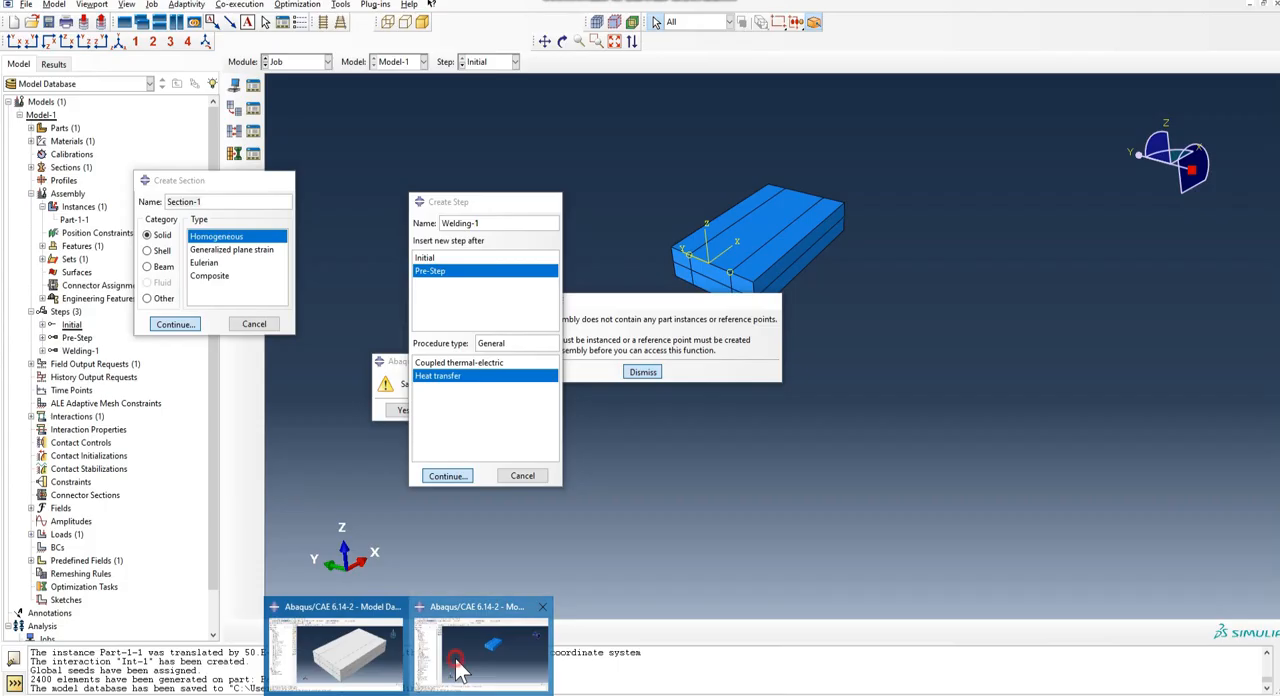
- In the Step module, view Welding-1's incrementation: 1000000 increments, sizes 0.1, 1E-005, 0.2
left_click(325, 61)
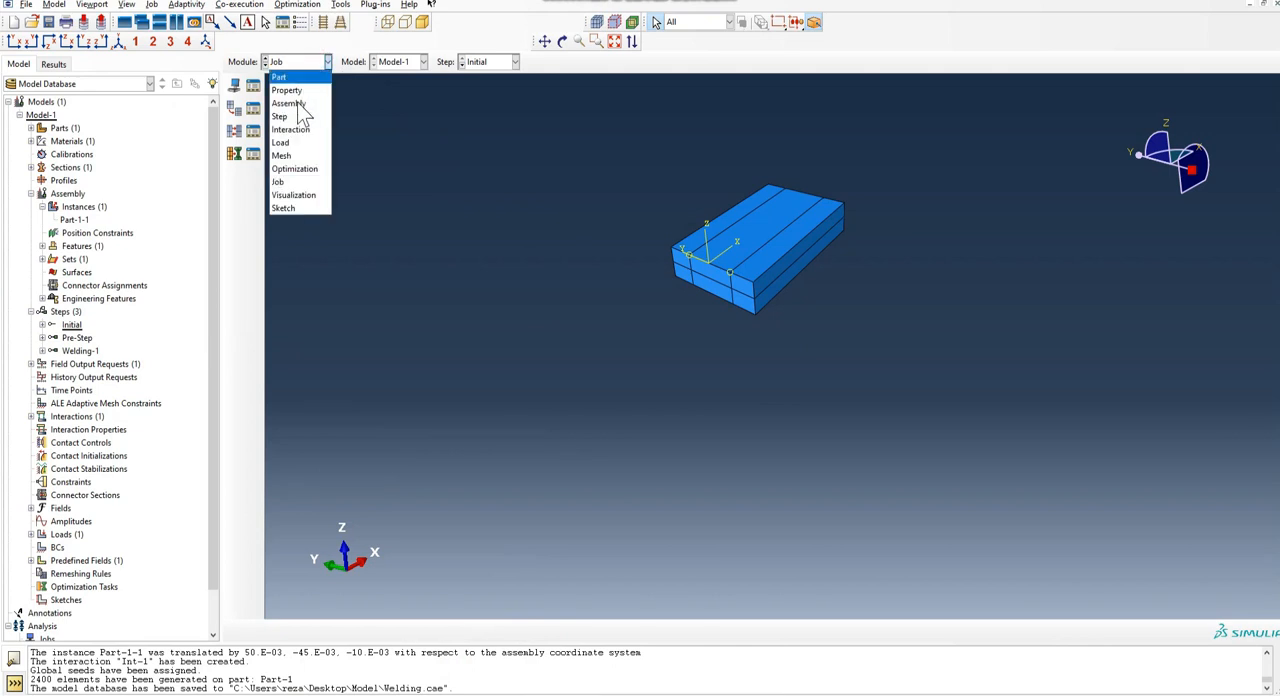
left_click(280, 116)
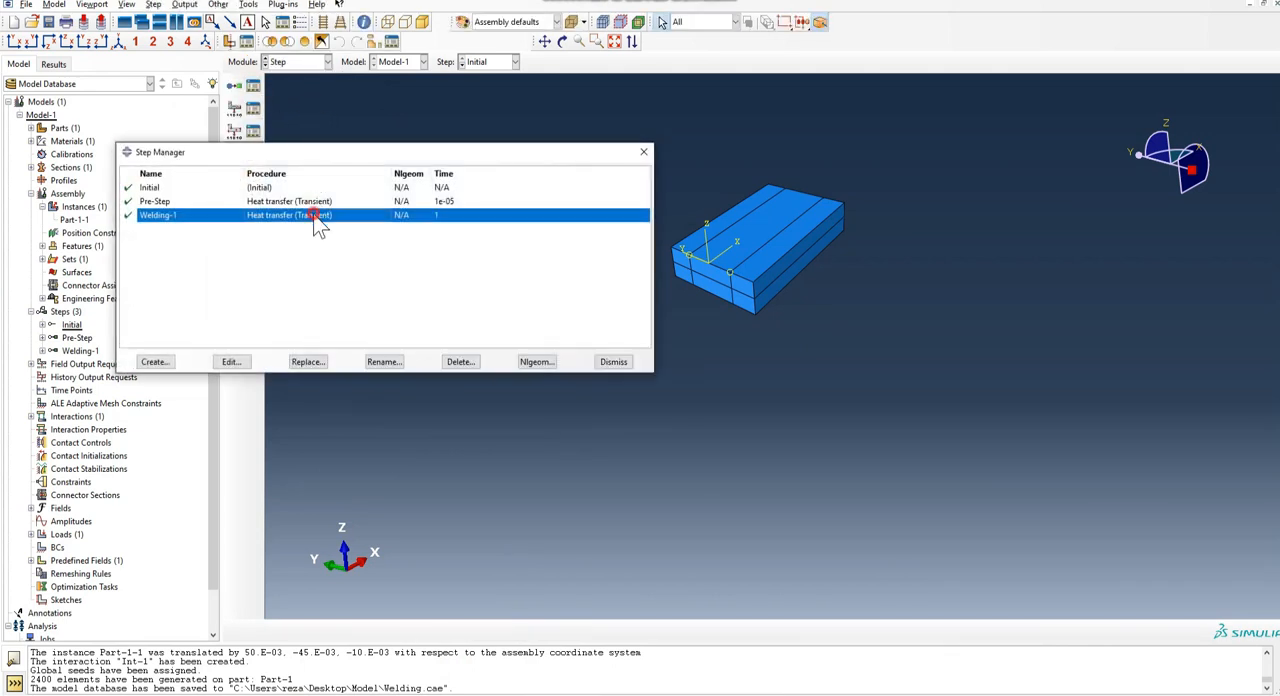
left_click(230, 361)
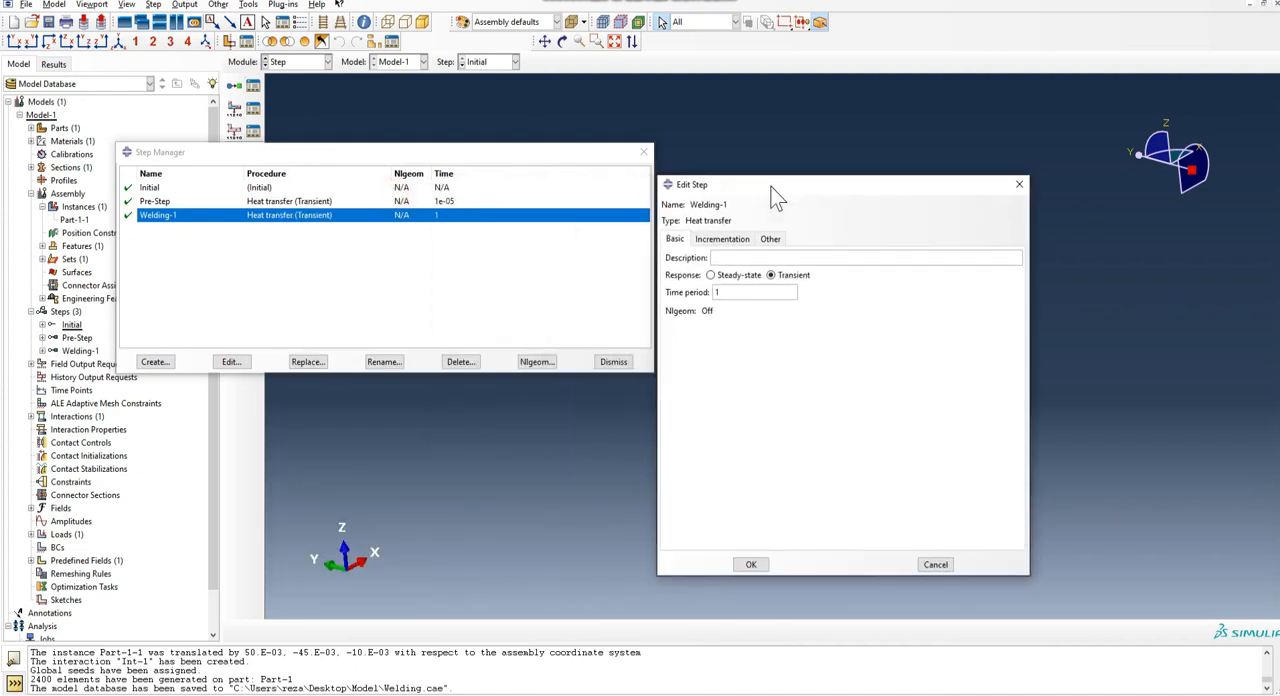
left_click(721, 238)
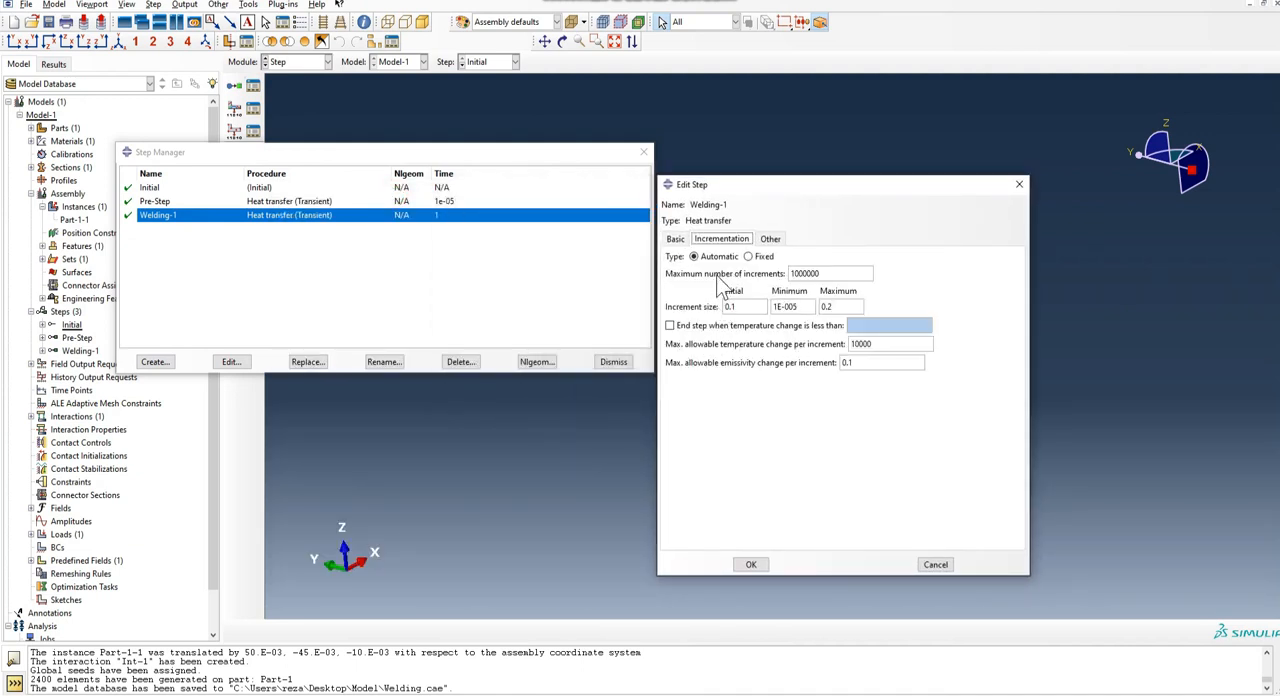
mouse_move(770, 310)
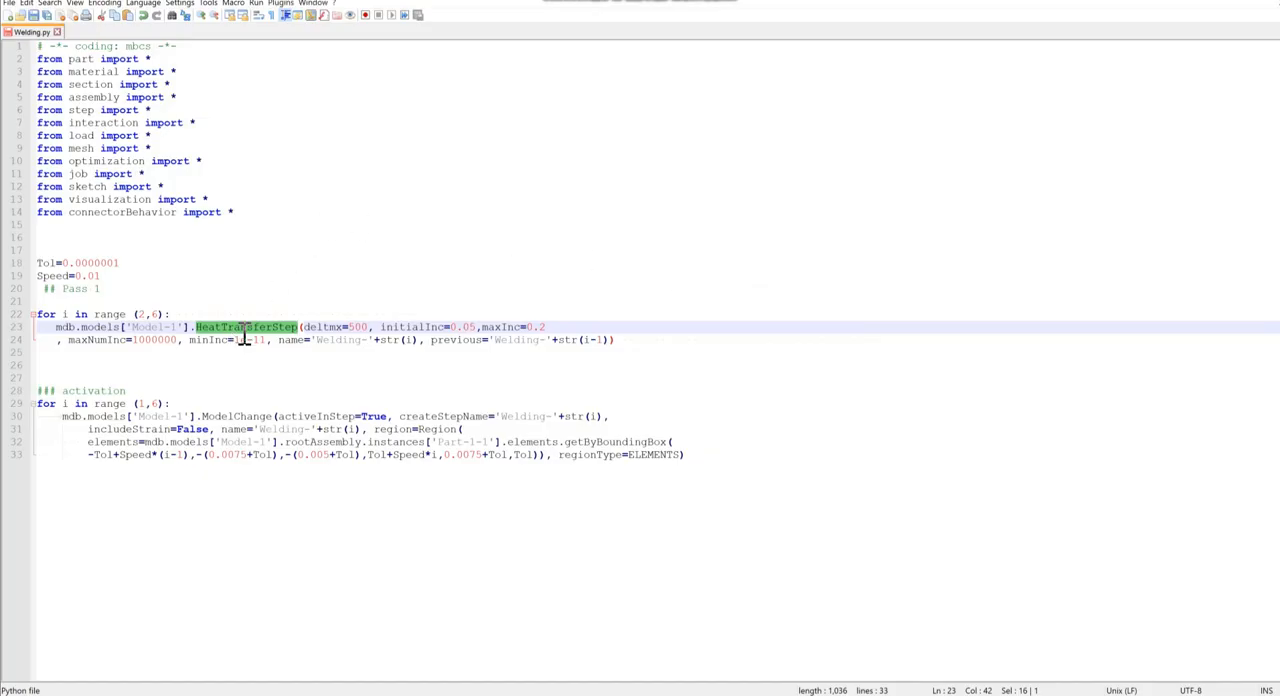
mouse_move(407, 333)
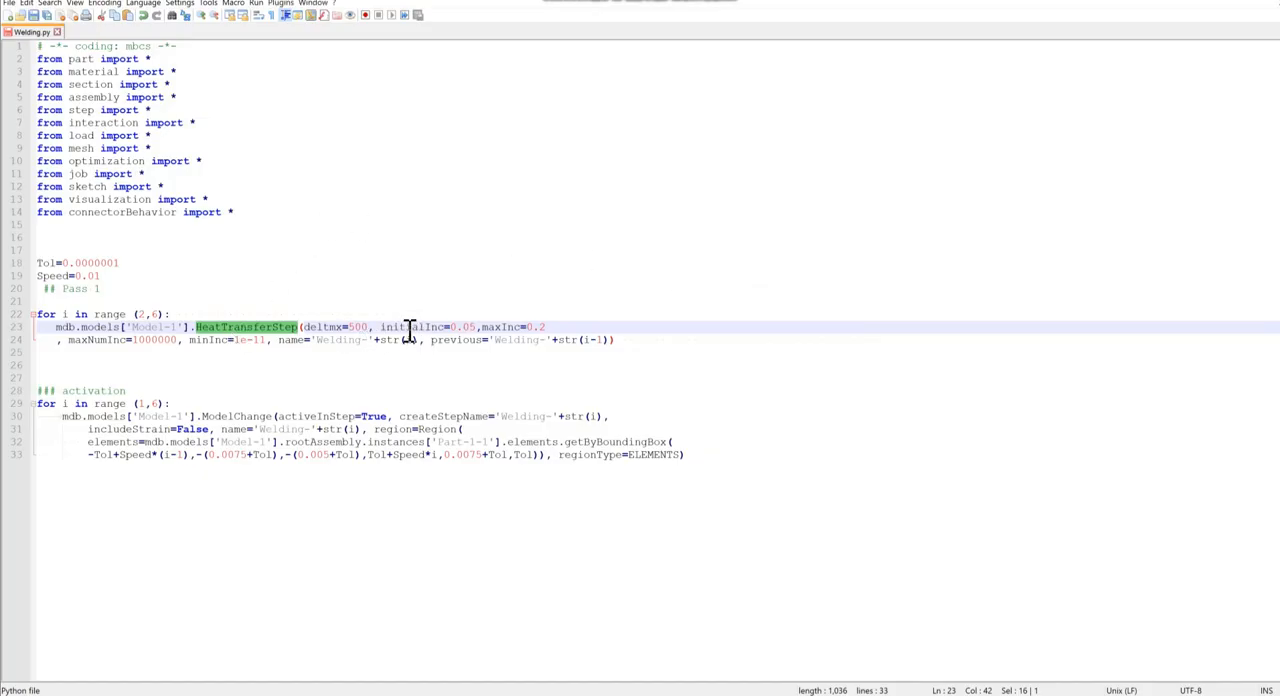
double_click(97, 339)
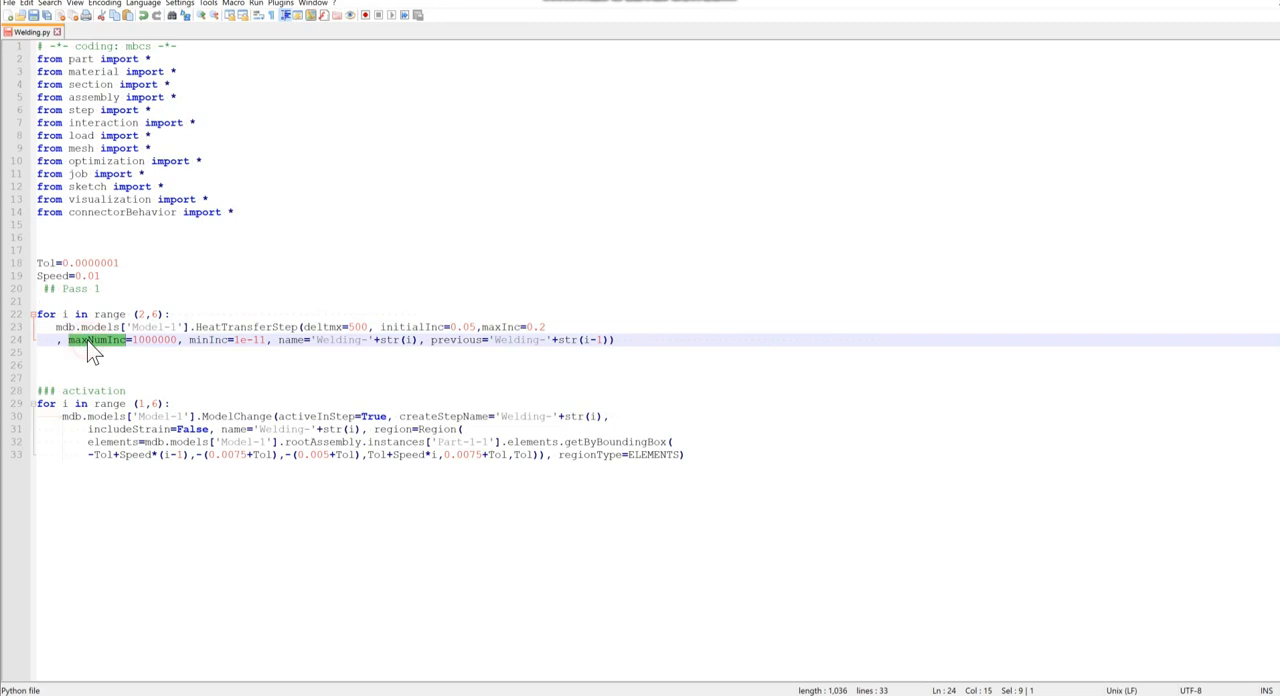
double_click(206, 339)
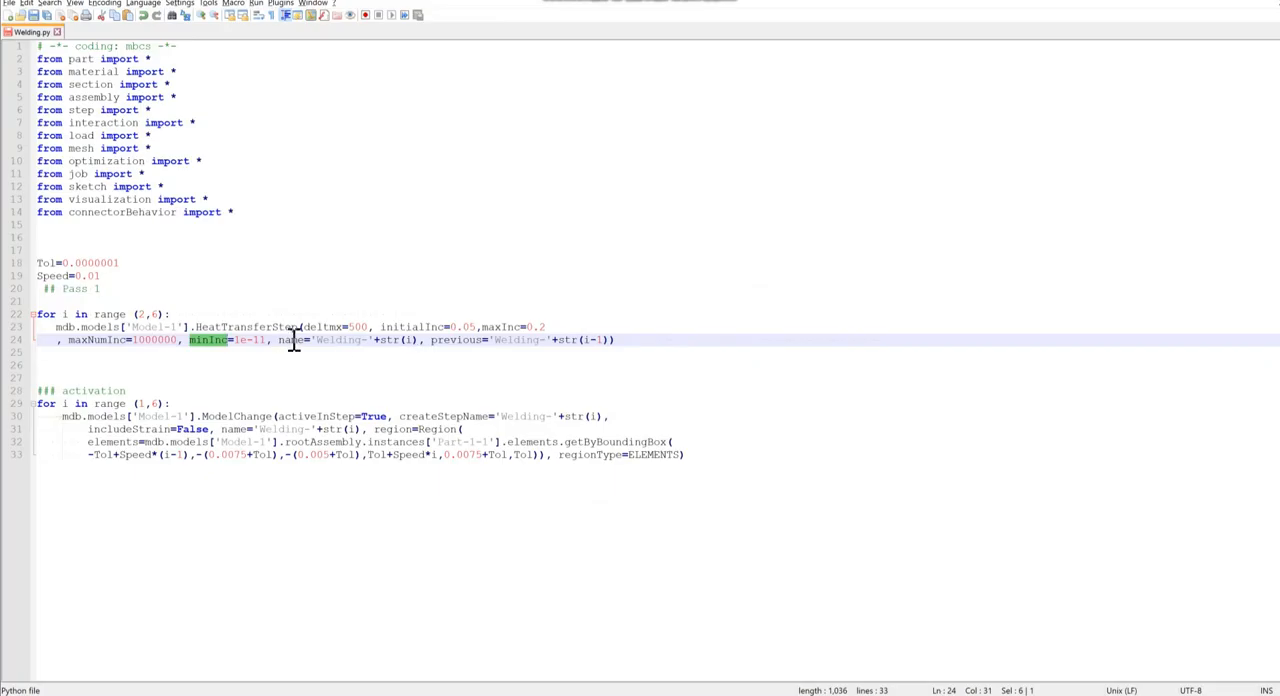
double_click(290, 339)
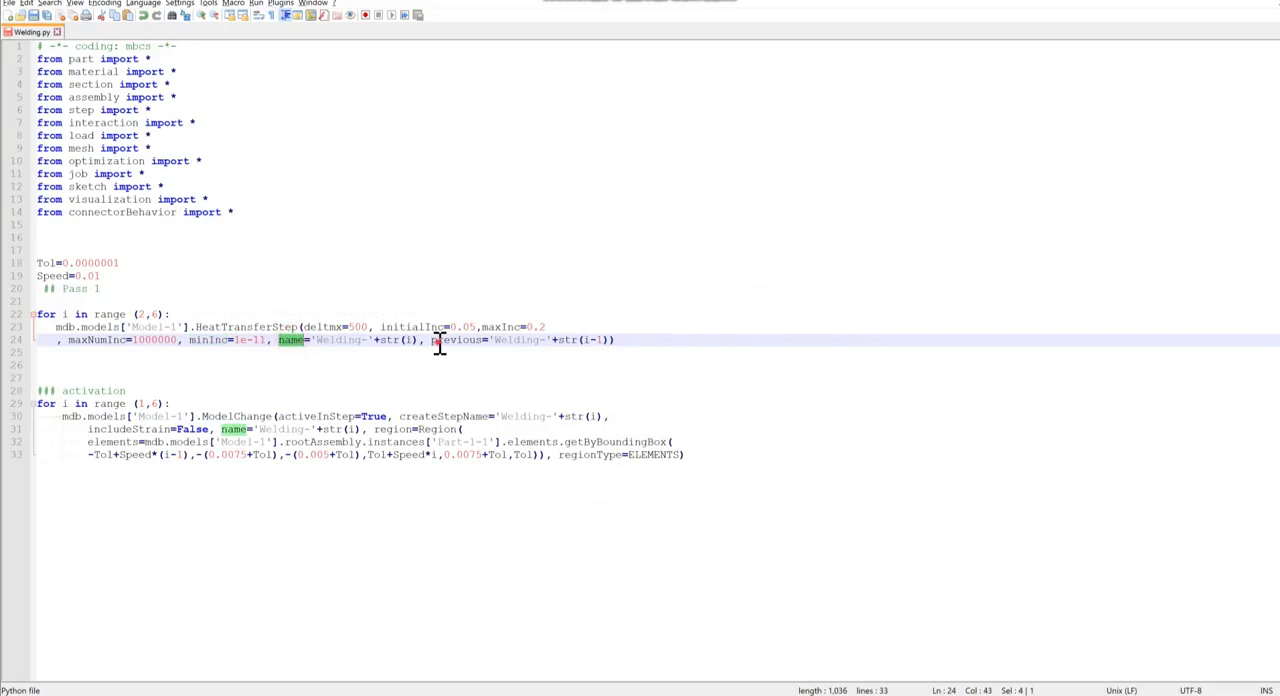
double_click(458, 339)
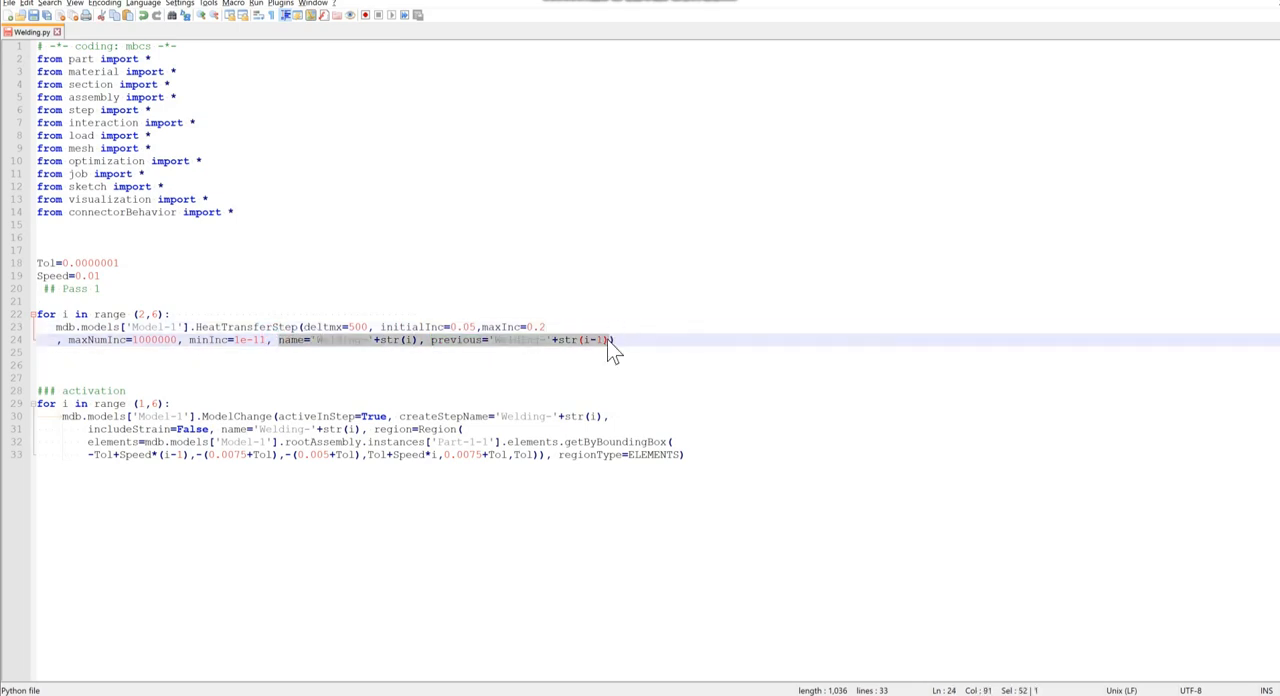
double_click(320, 327)
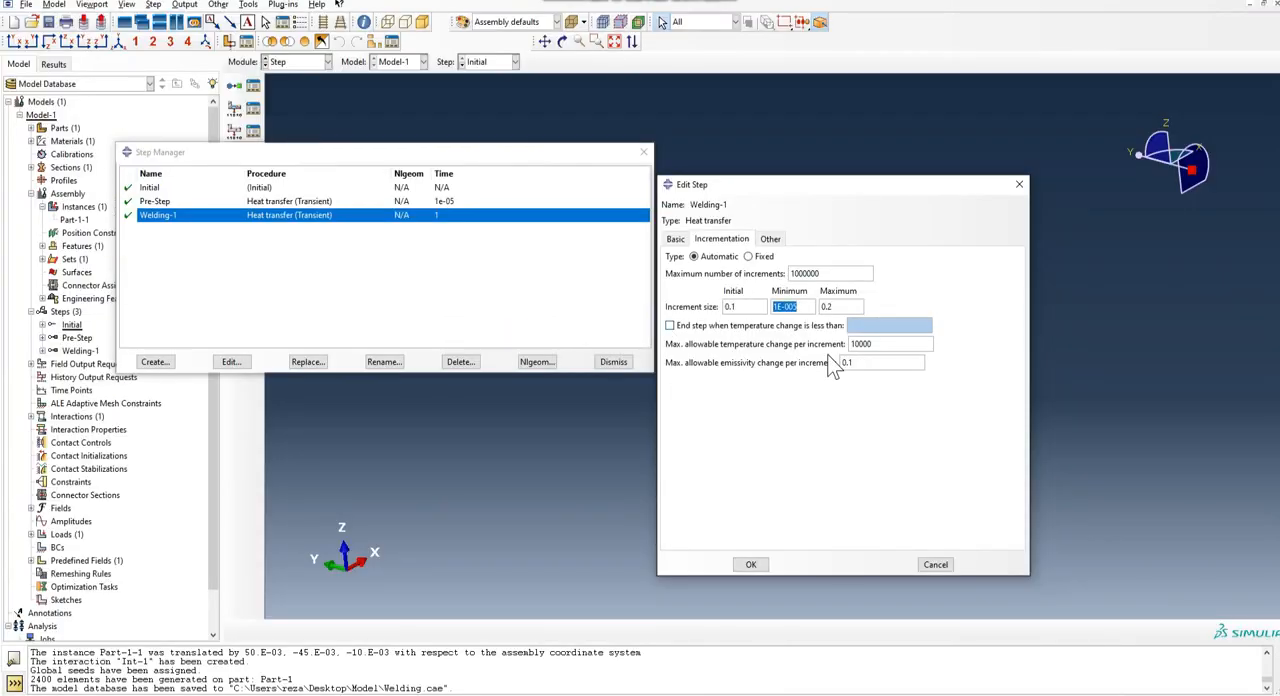
triple_click(888, 343)
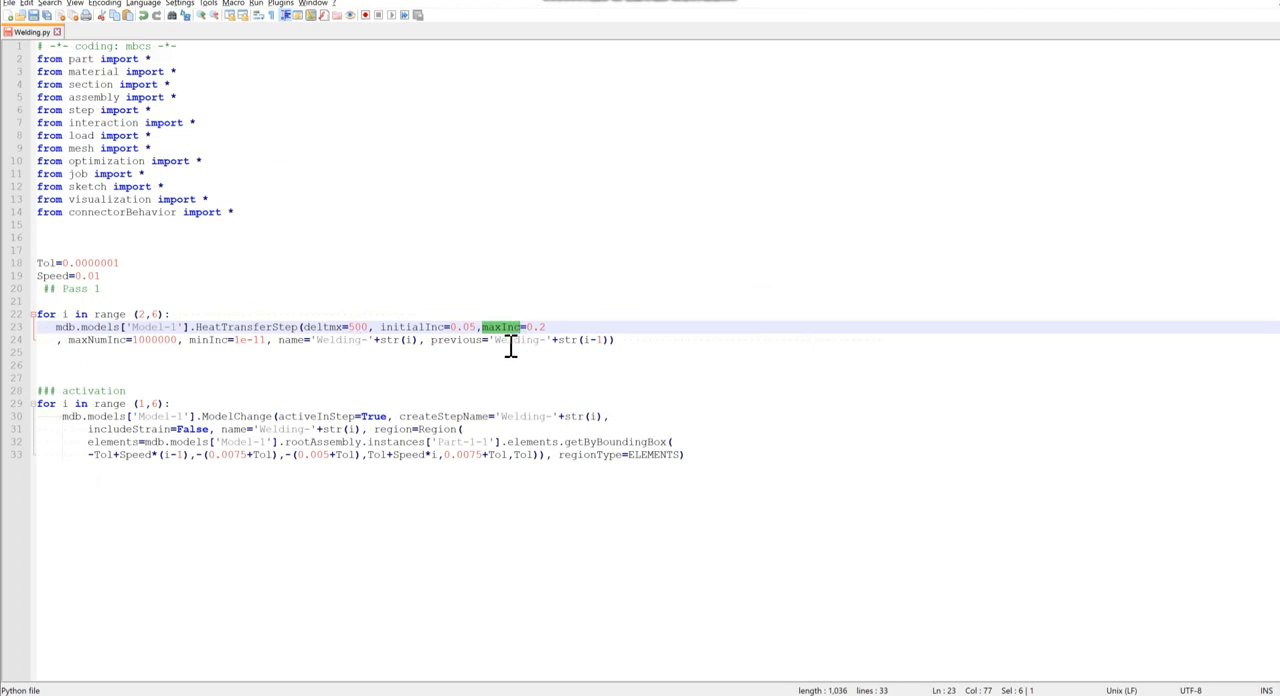
mouse_move(550, 349)
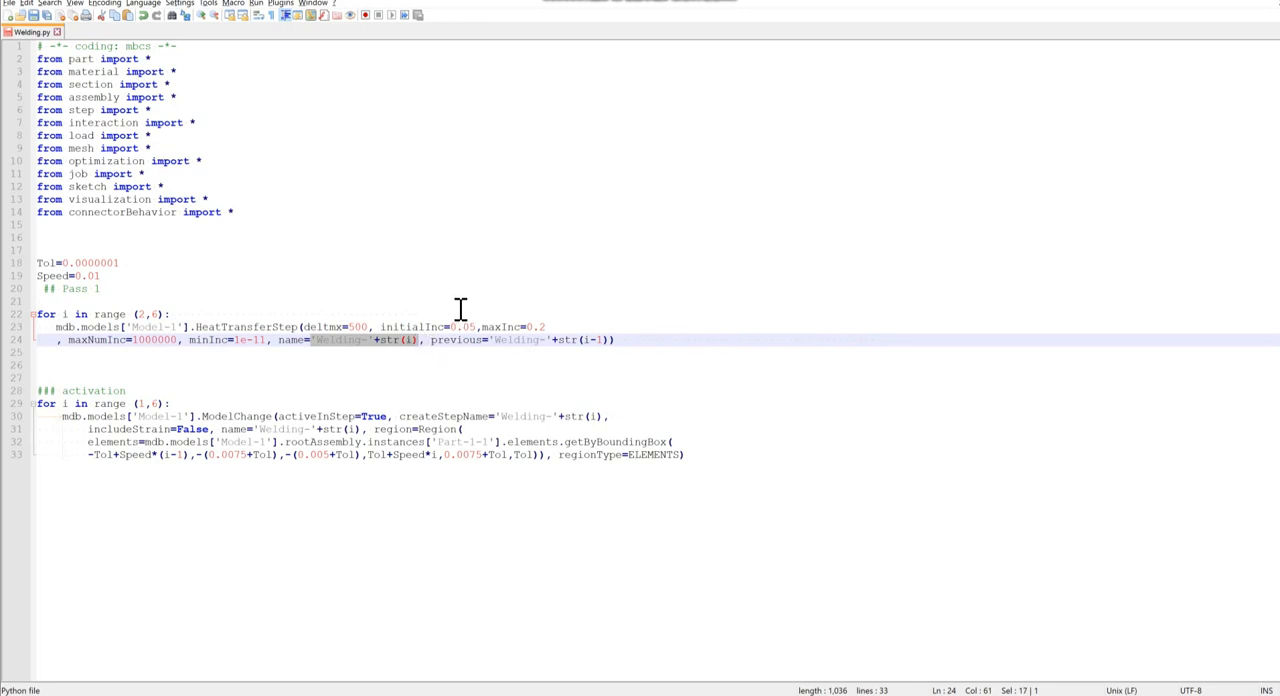
left_click(124, 327)
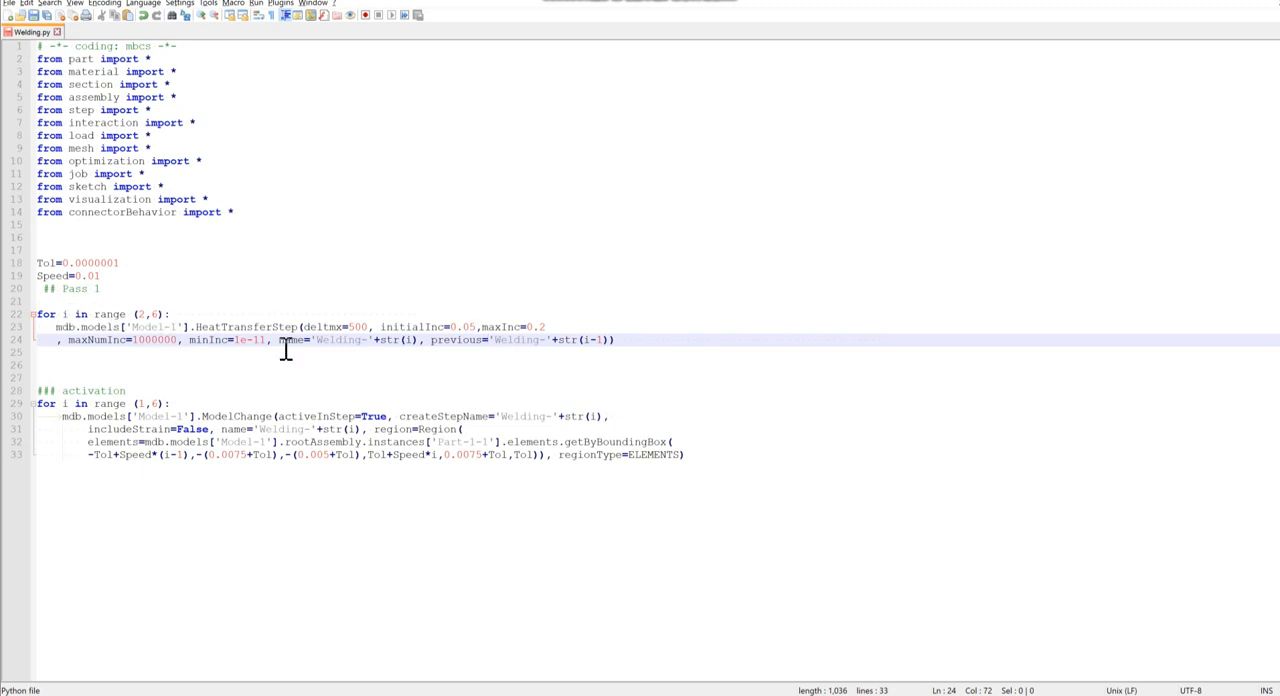
mouse_move(340, 339)
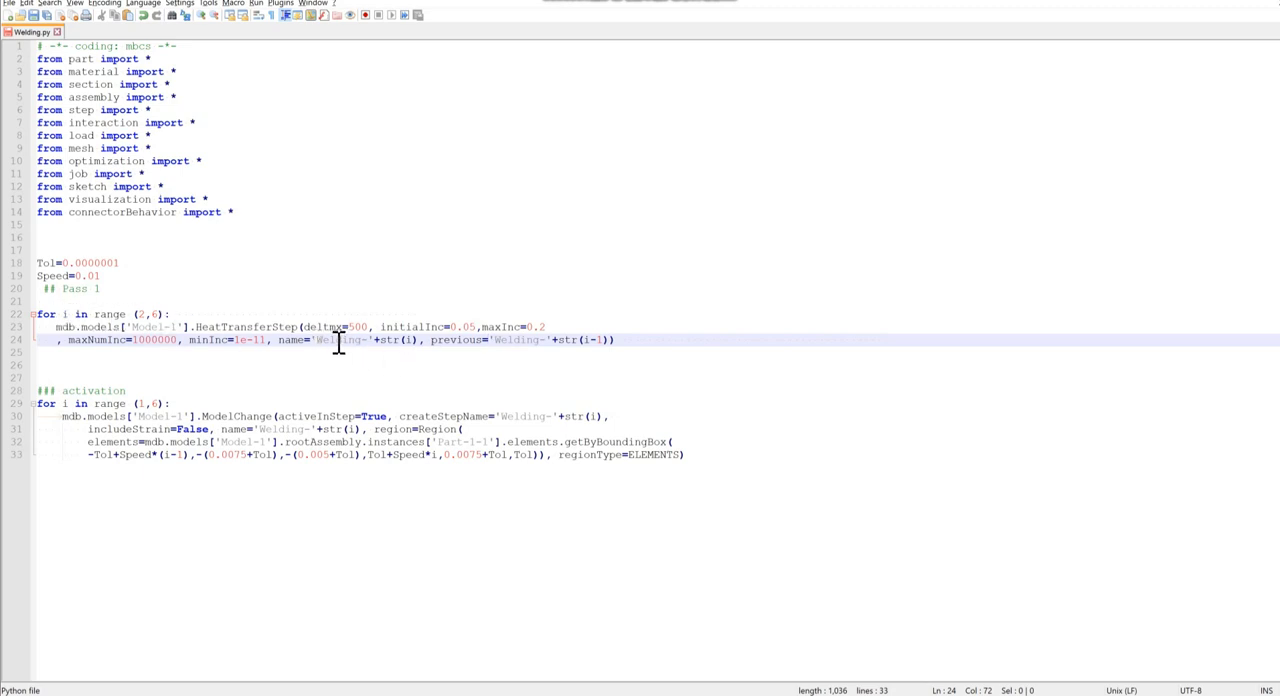
mouse_move(437, 348)
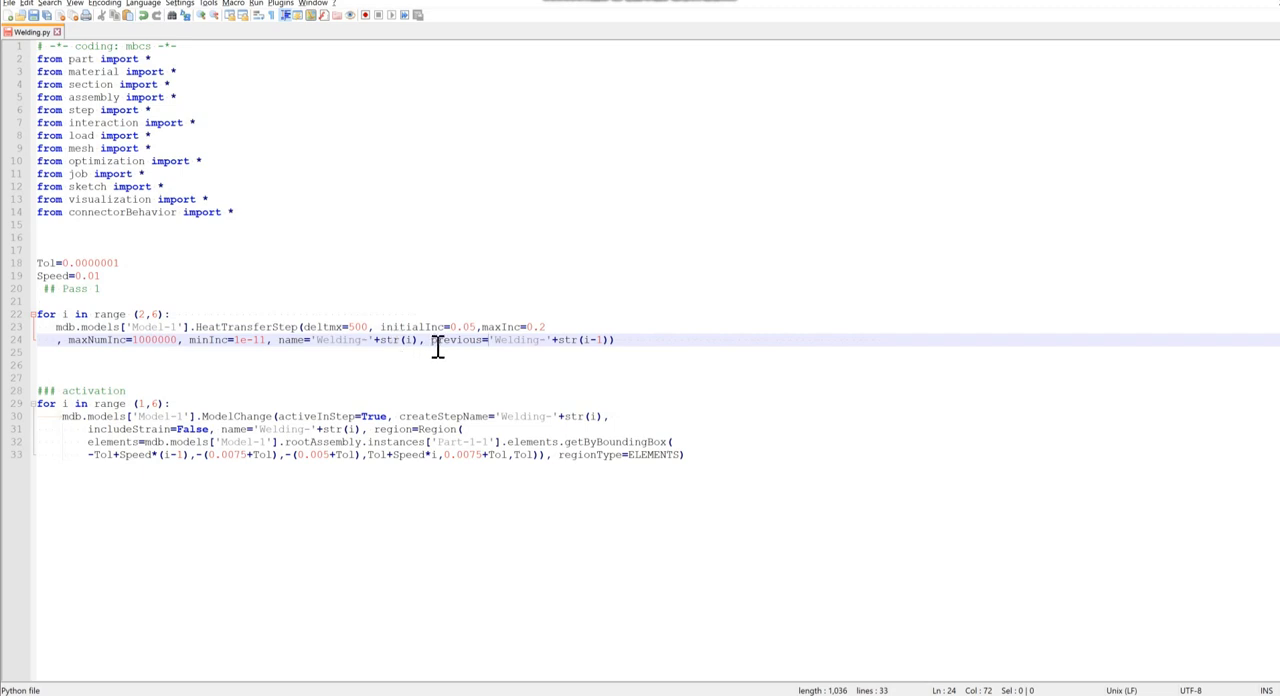
mouse_move(462, 327)
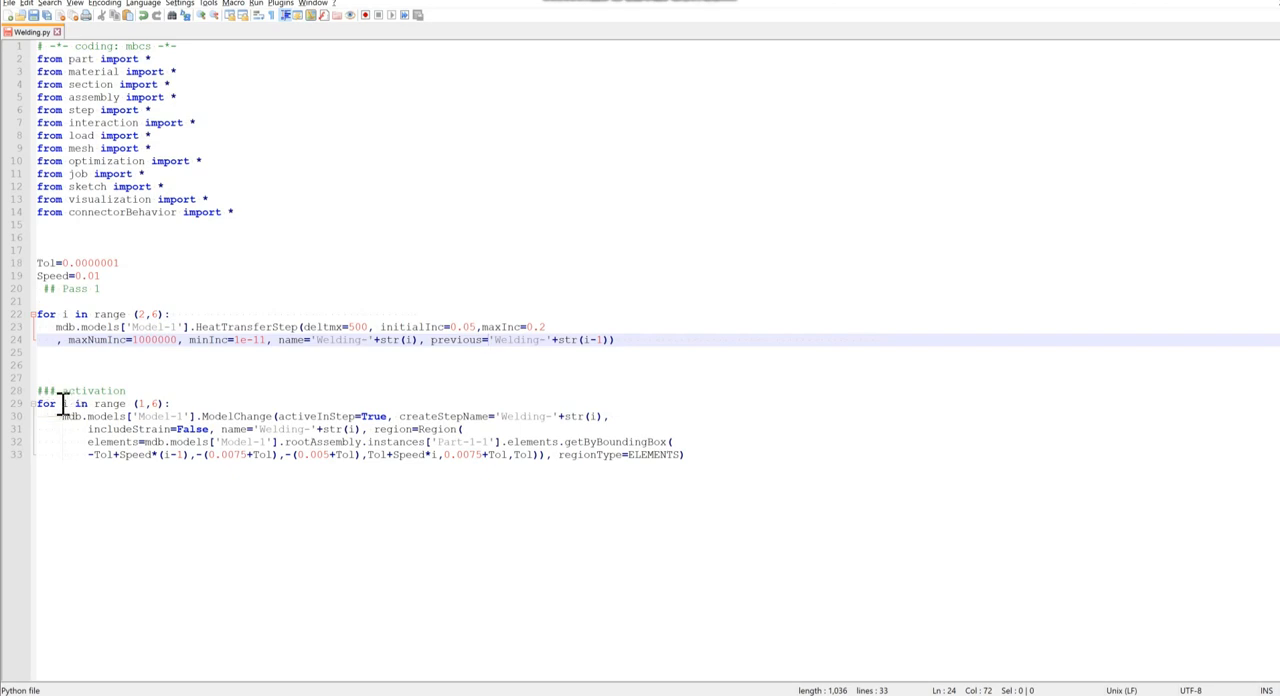
mouse_move(170, 402)
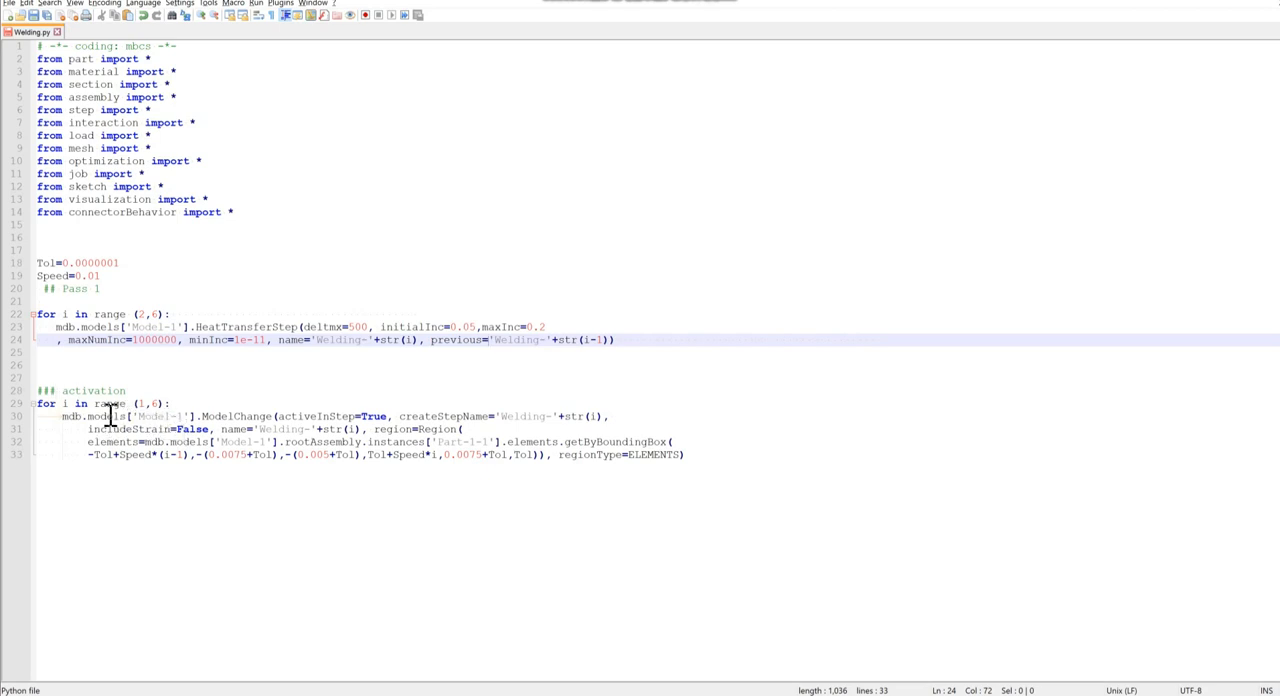
double_click(237, 416)
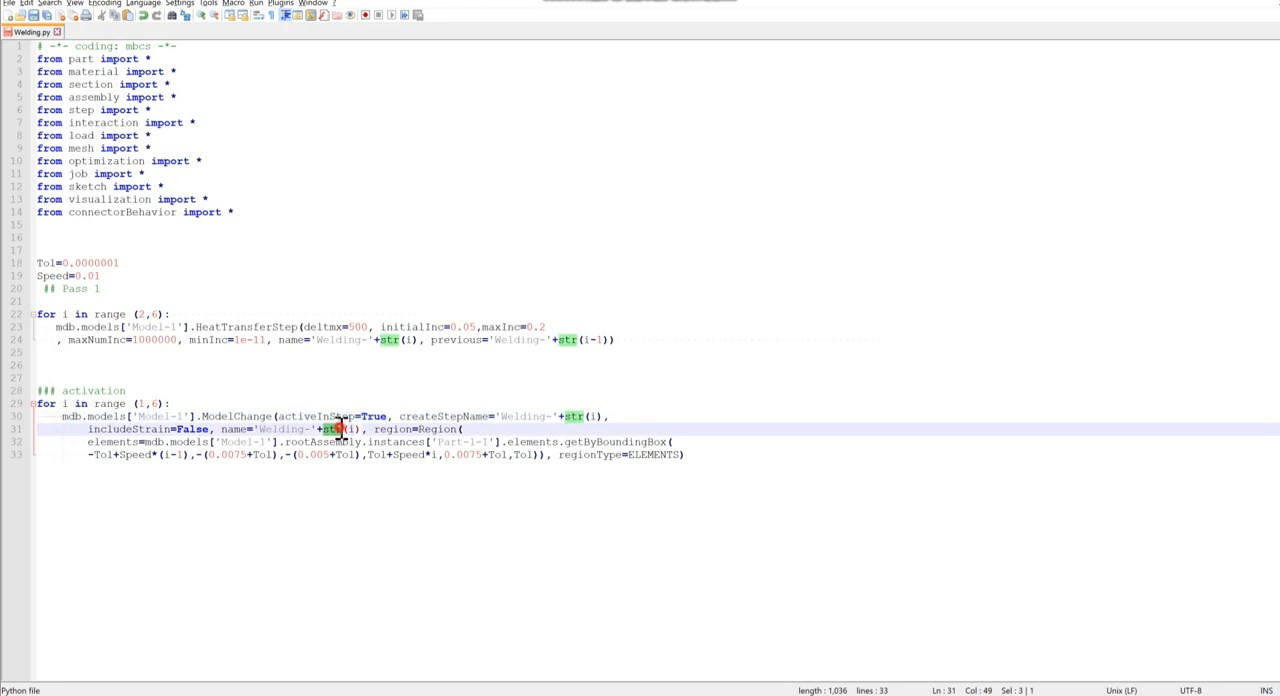
left_click(450, 430)
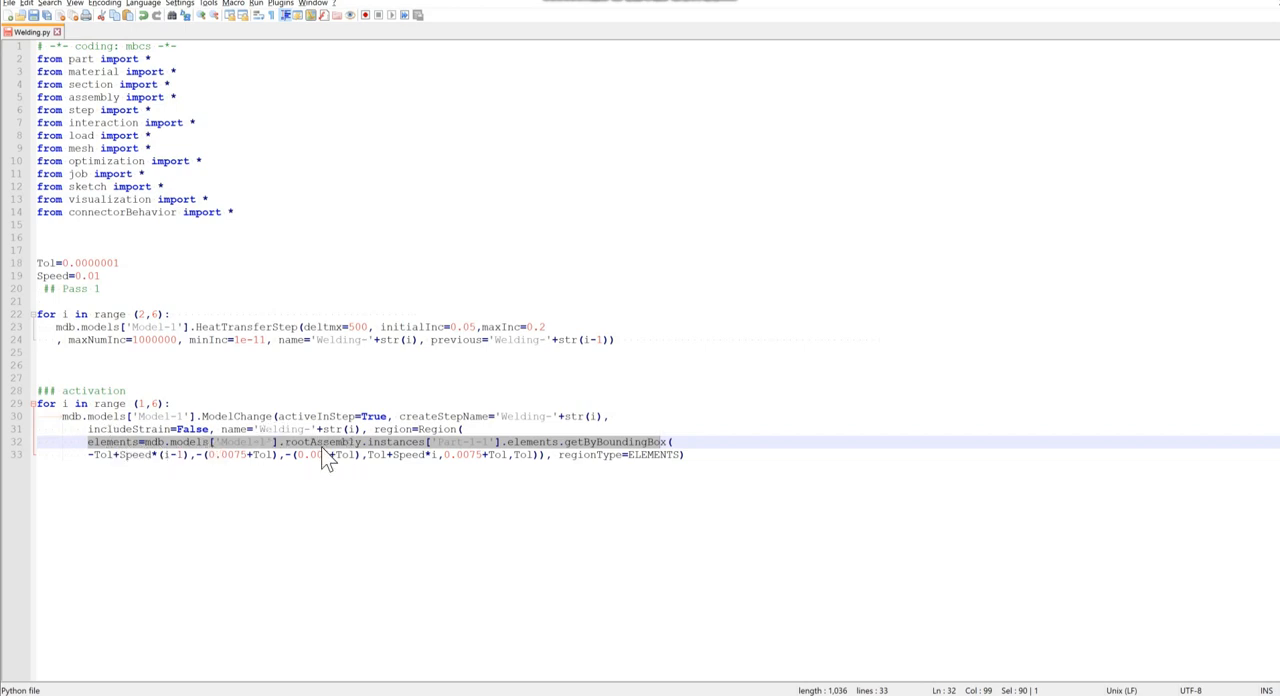
double_click(320, 442)
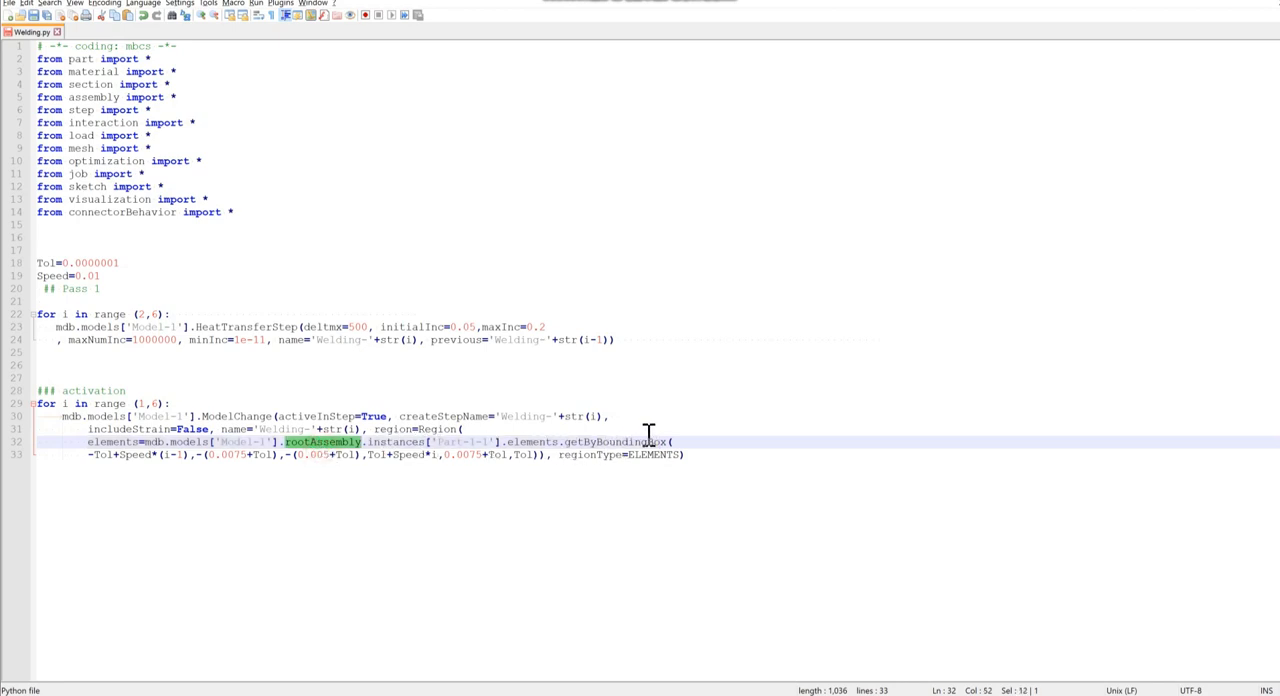
mouse_move(595, 442)
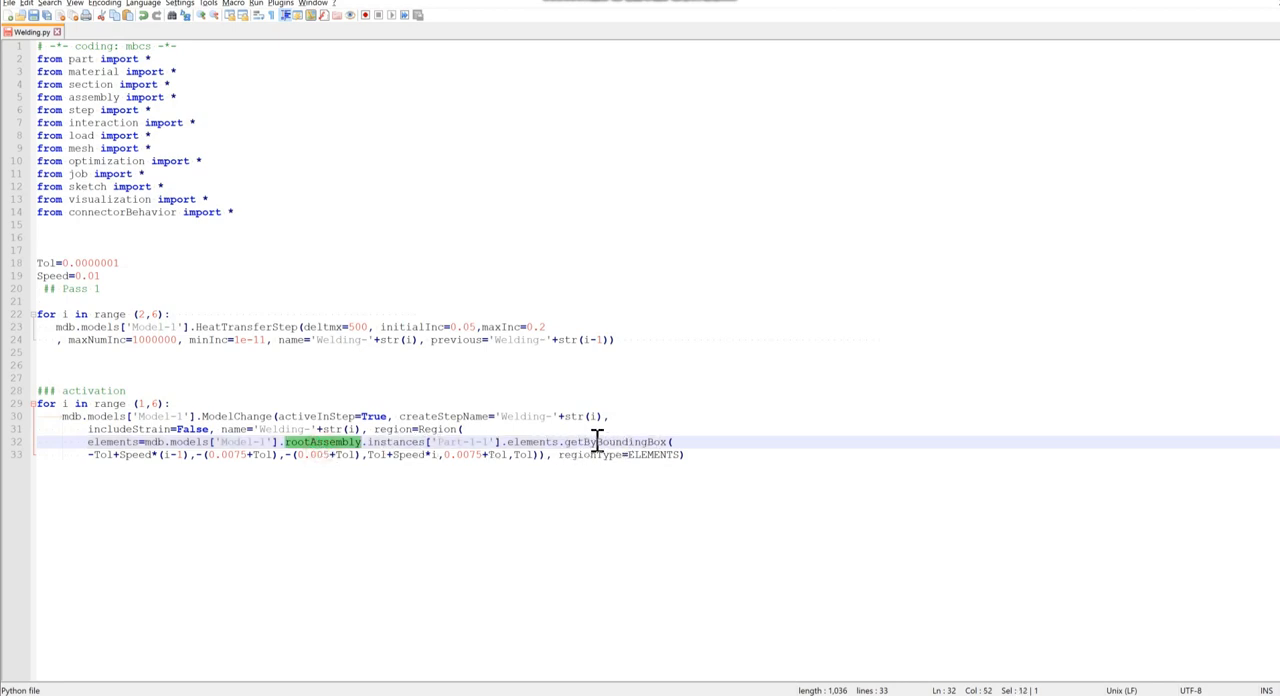
mouse_move(658, 440)
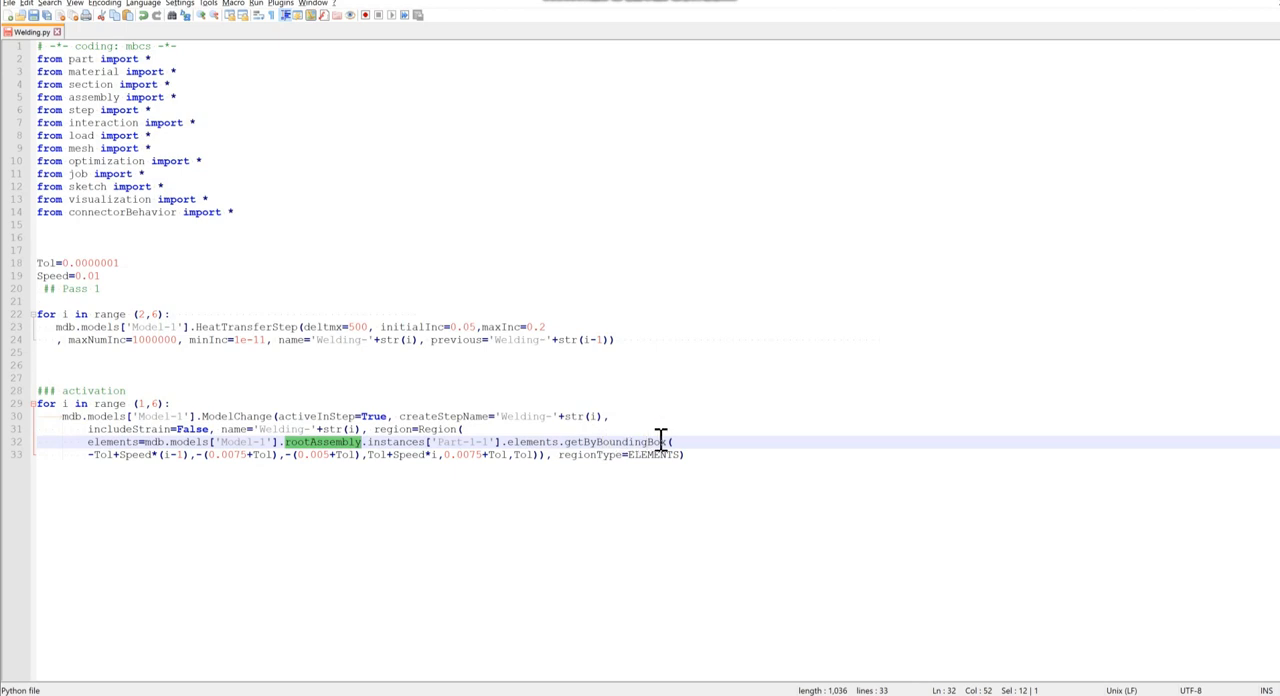
mouse_move(184, 462)
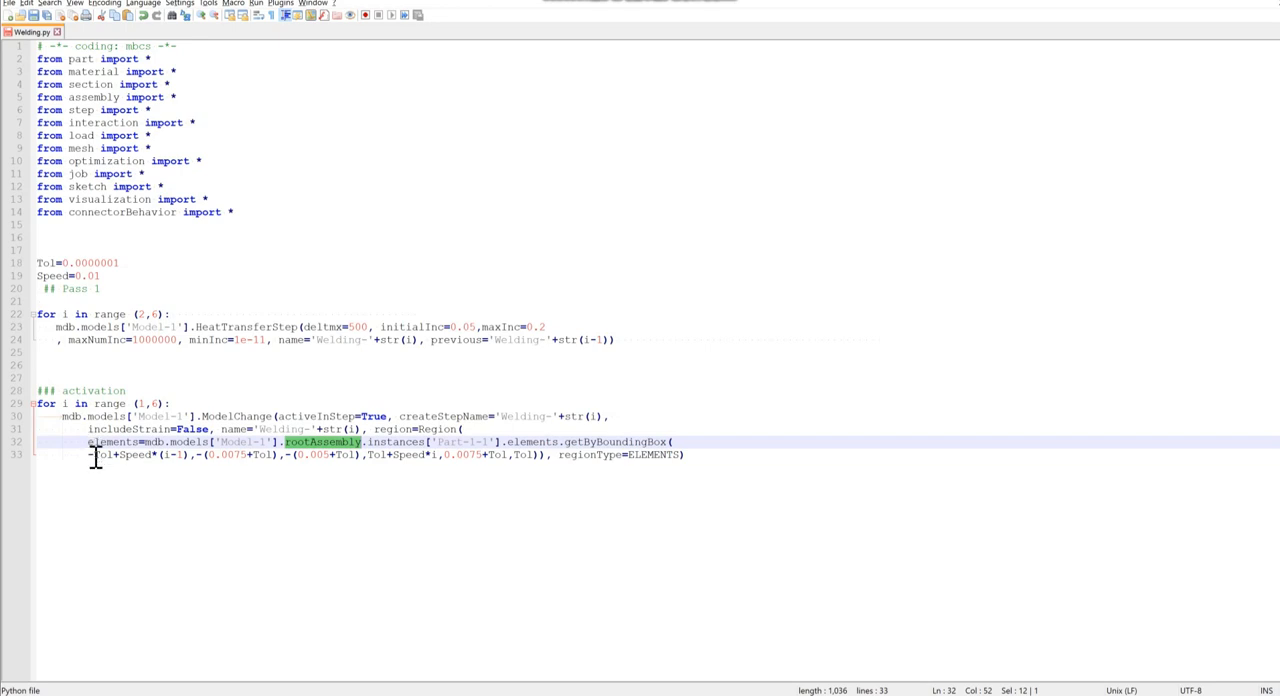
mouse_move(127, 472)
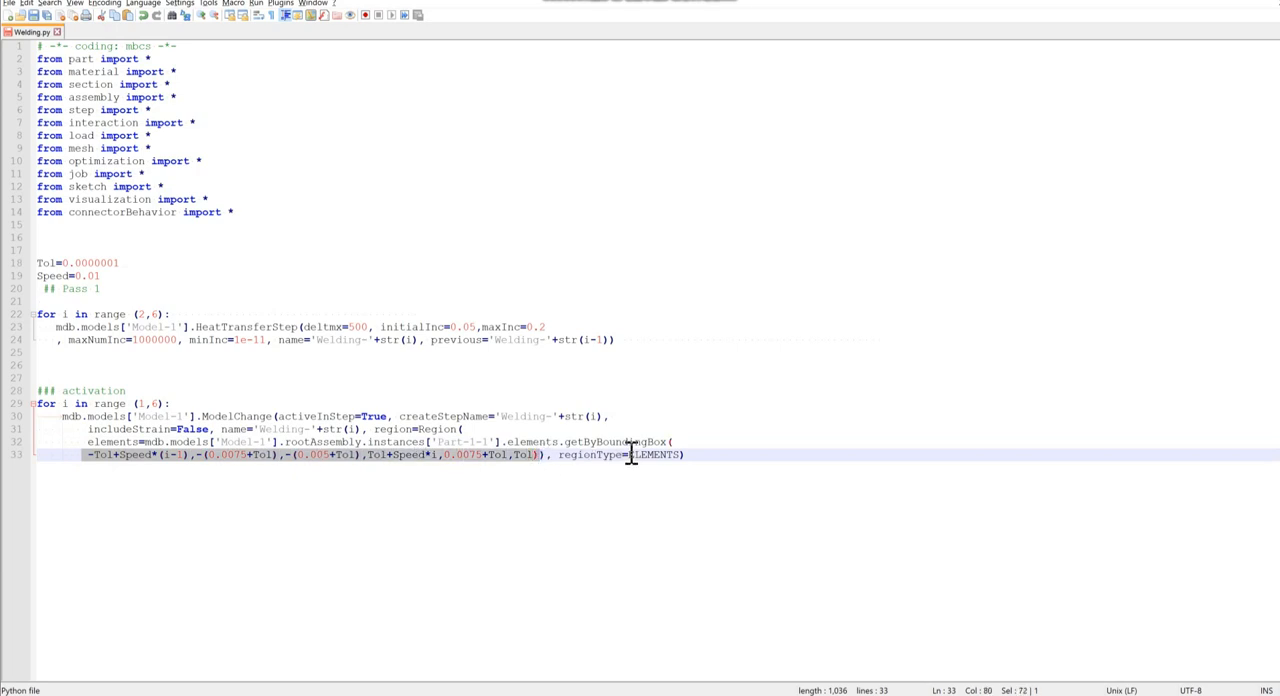
double_click(650, 455)
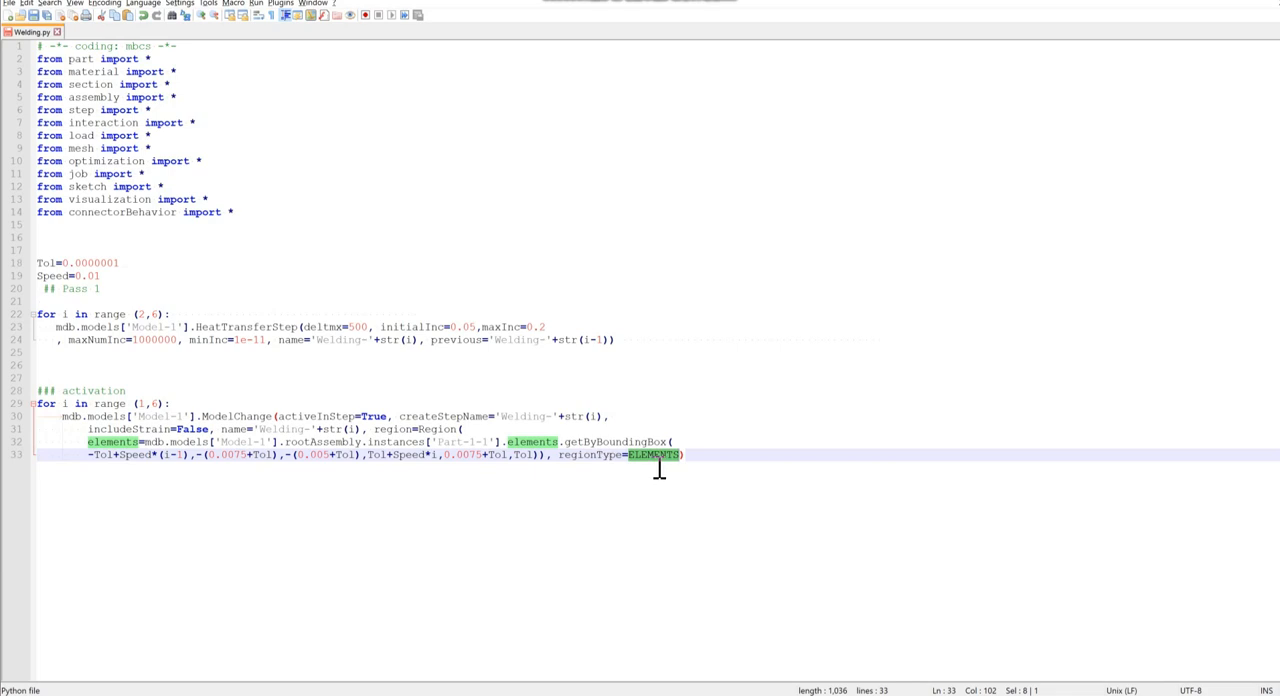
mouse_move(292, 241)
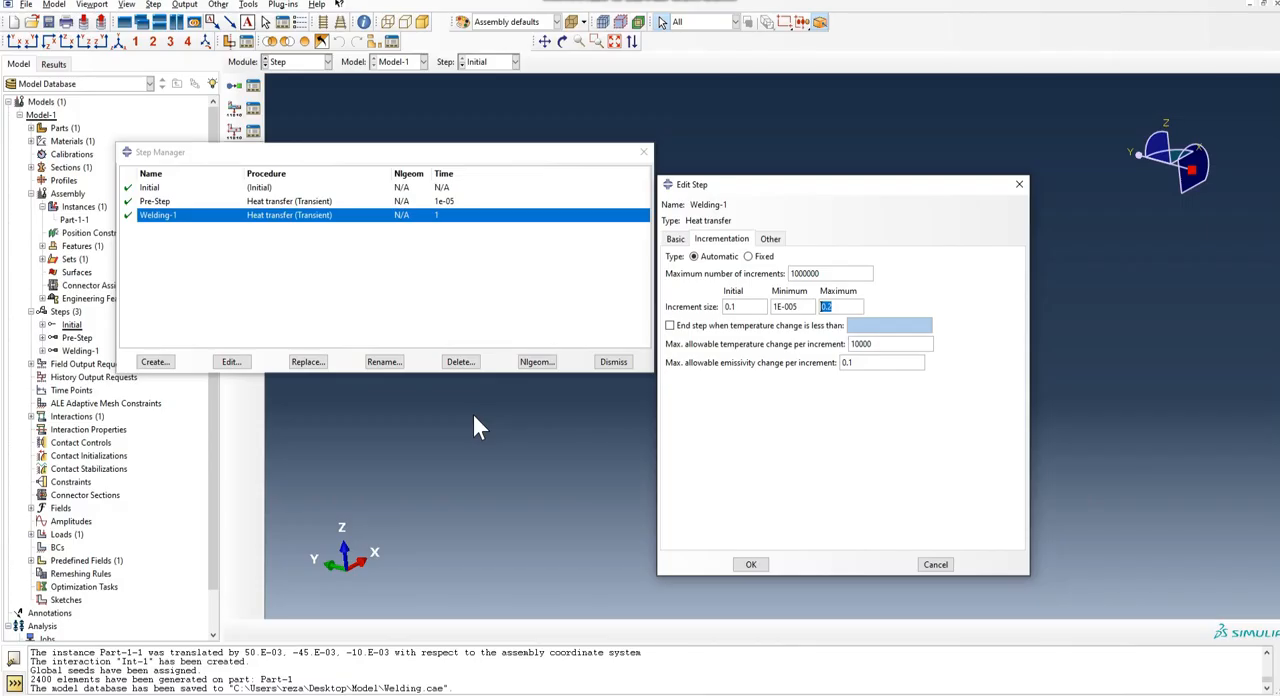
- Run Welding.py, then view Welding-2's increment sizes 0.05, 1E-011 and 0.2
type("0.2")
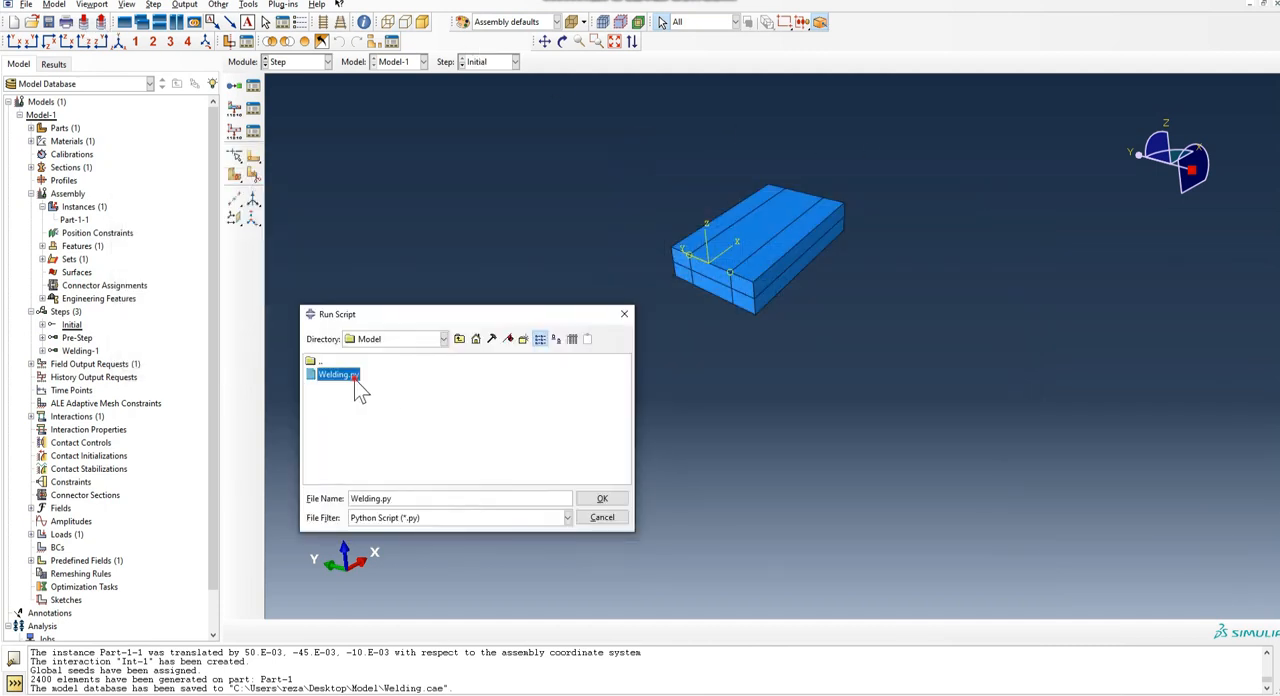
left_click(602, 498)
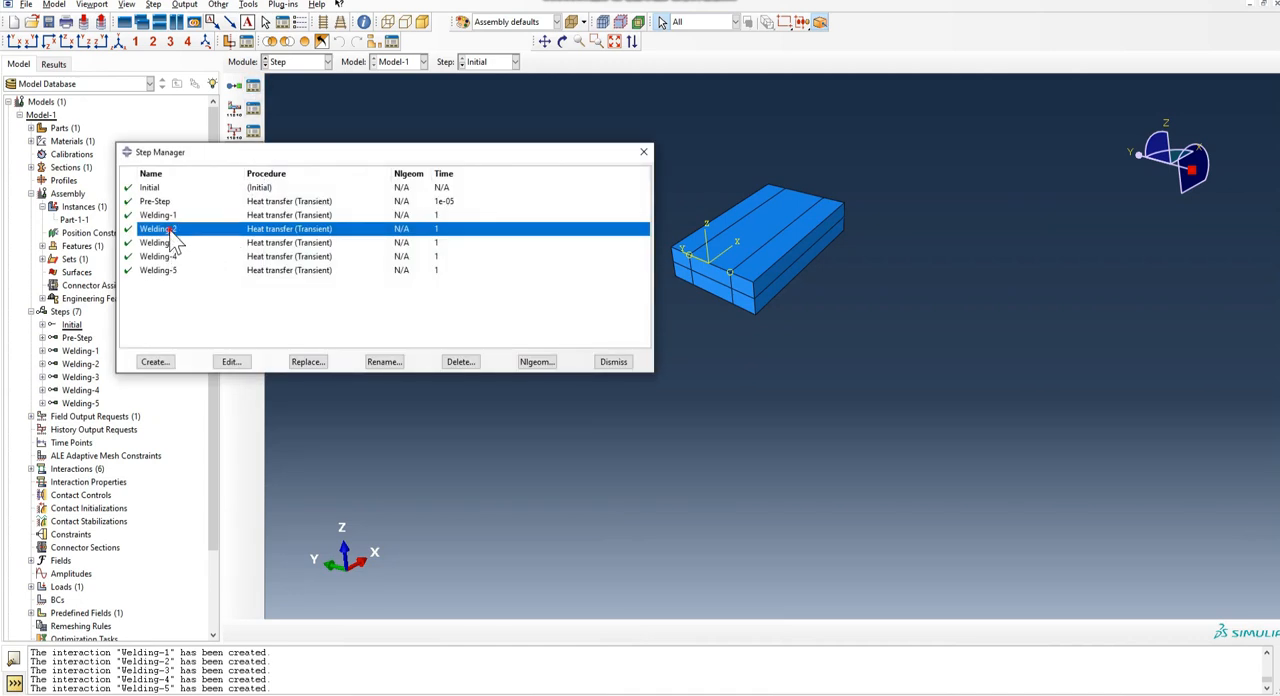
left_click(231, 361)
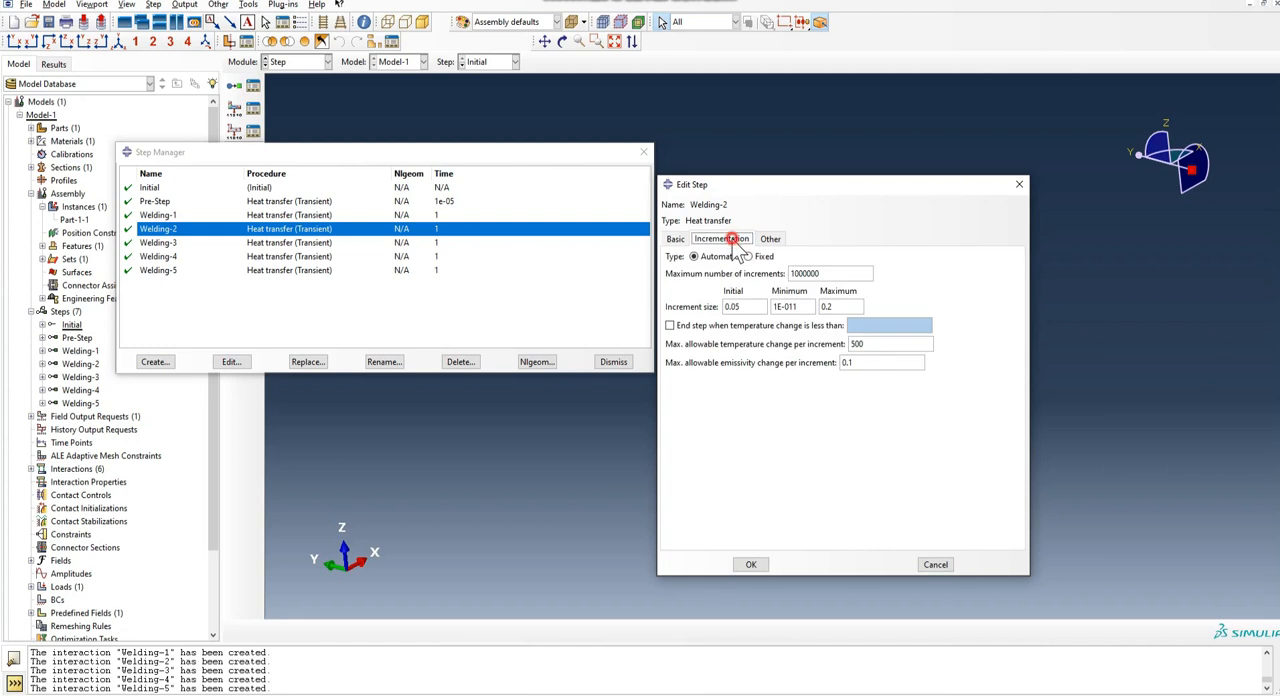
triple_click(825, 306)
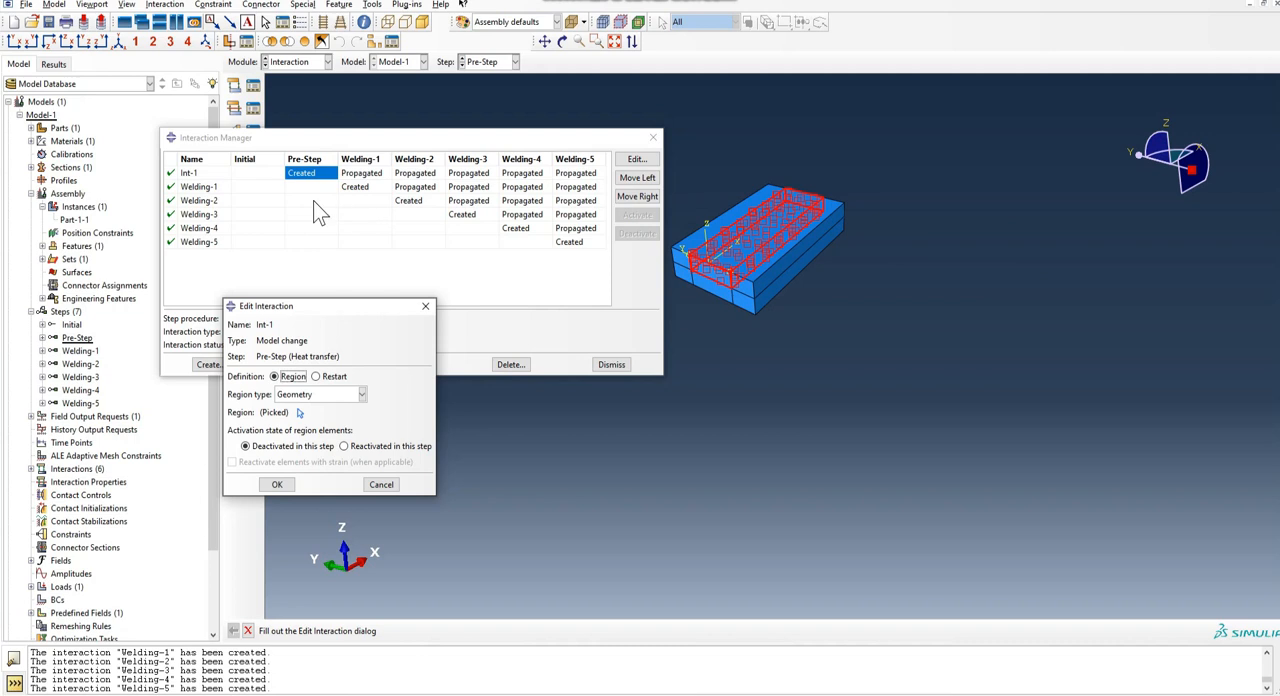
mouse_move(232, 183)
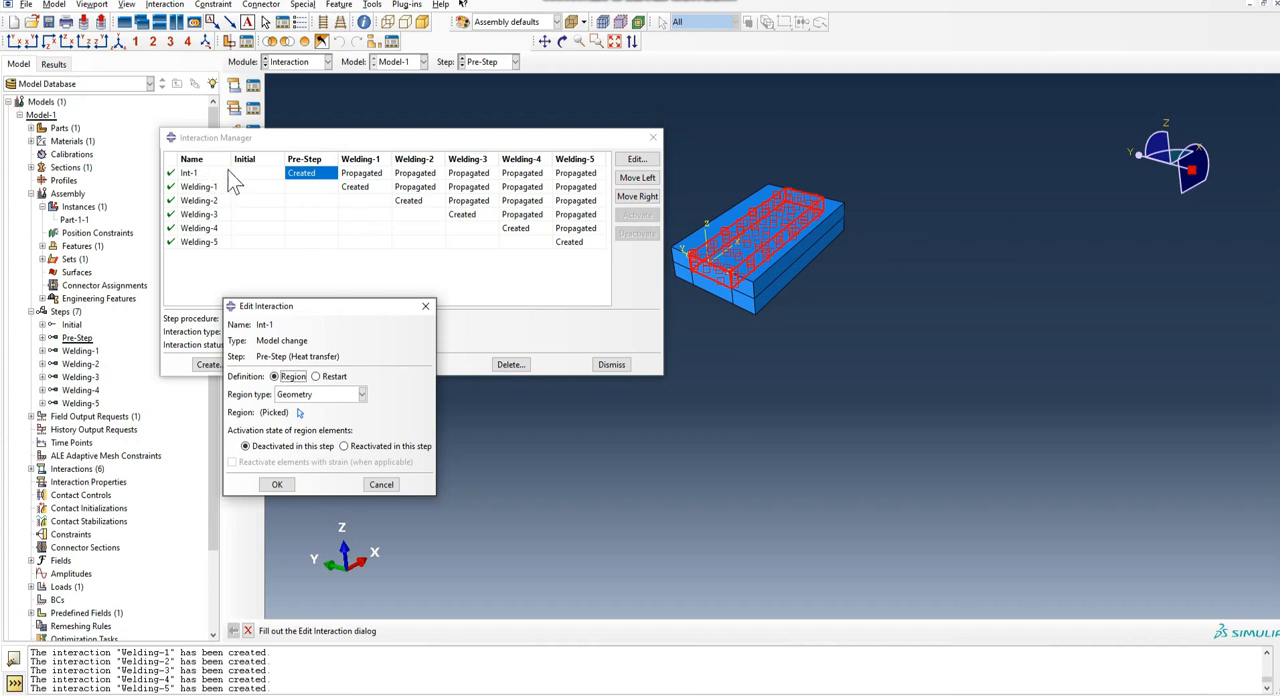
- Inspect the Welding-4 and Welding-5 interactions without changes, then close the load list
left_click(360, 187)
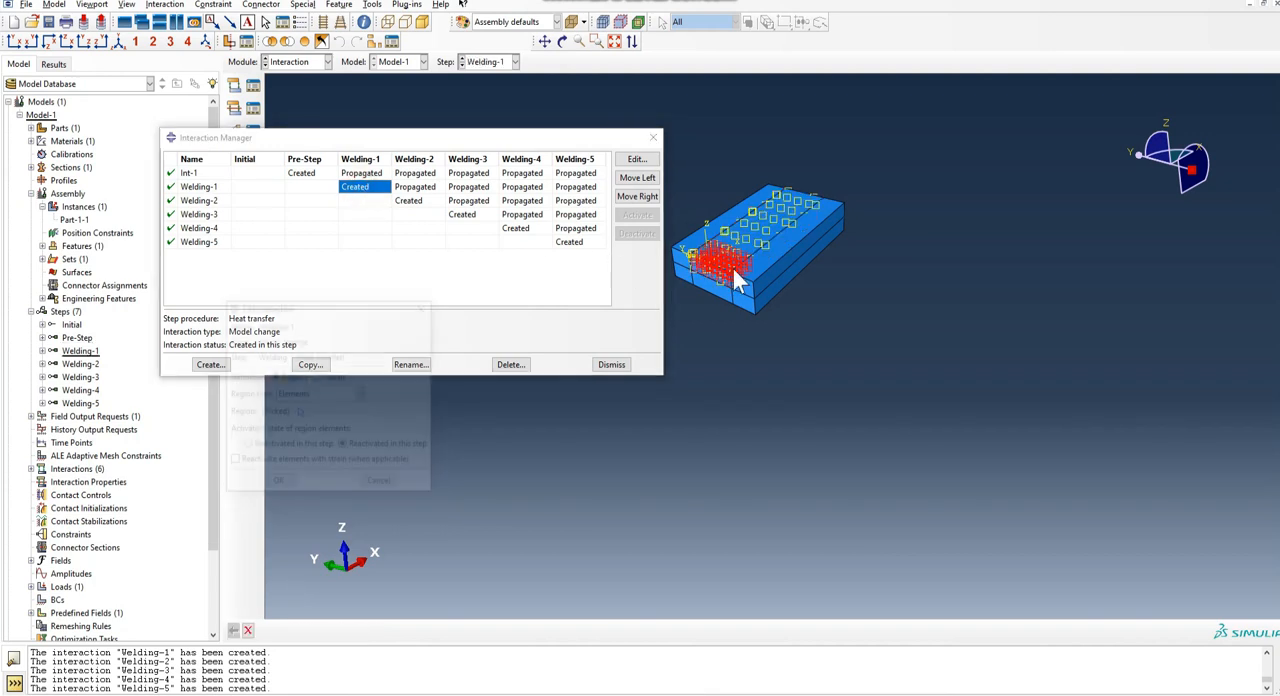
double_click(516, 228)
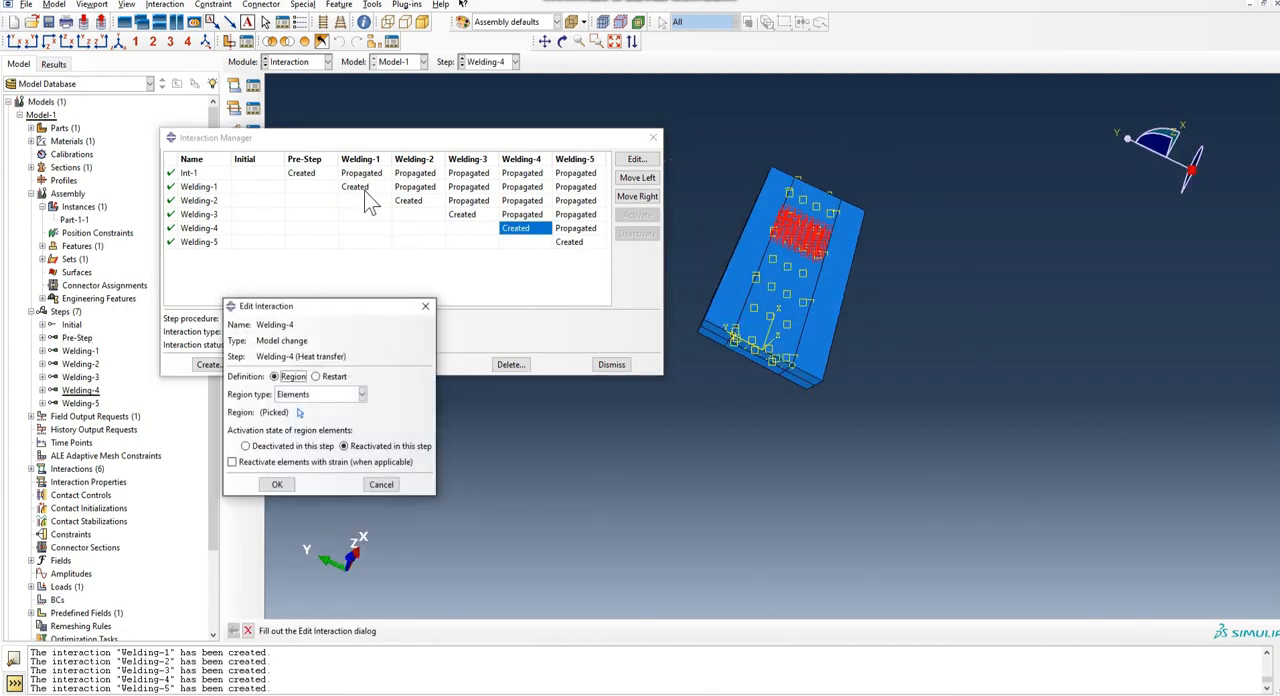
left_click(277, 484)
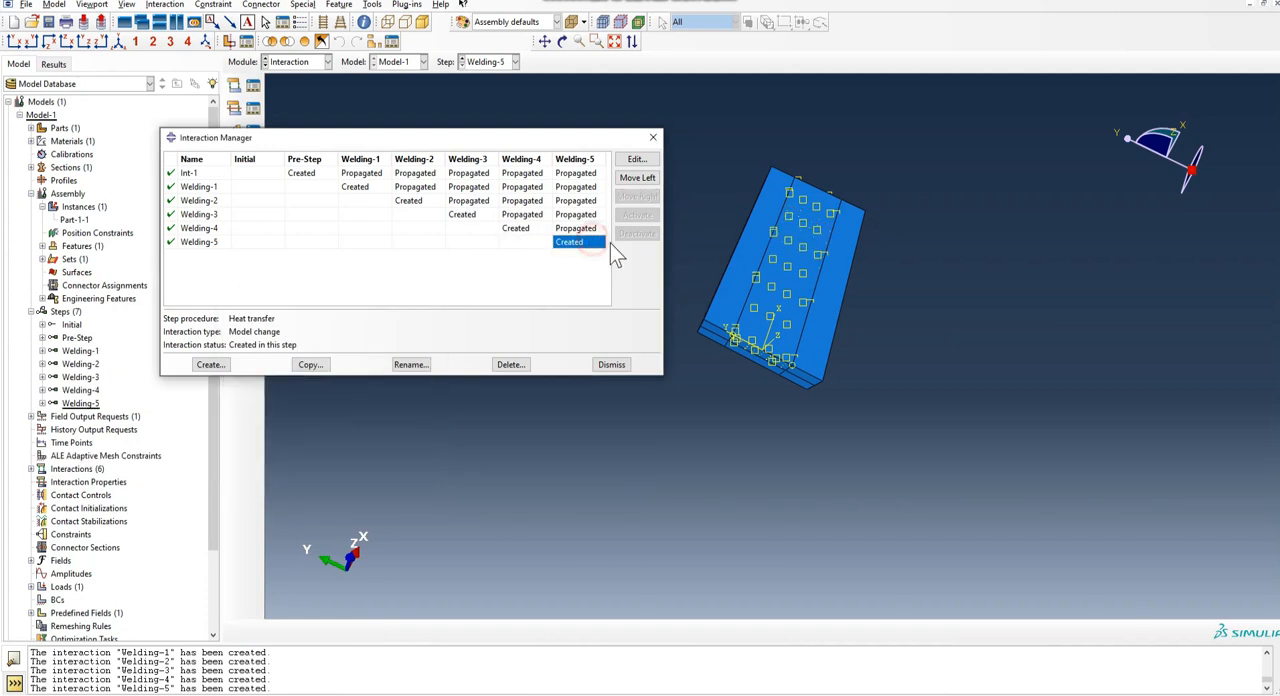
left_click(636, 159)
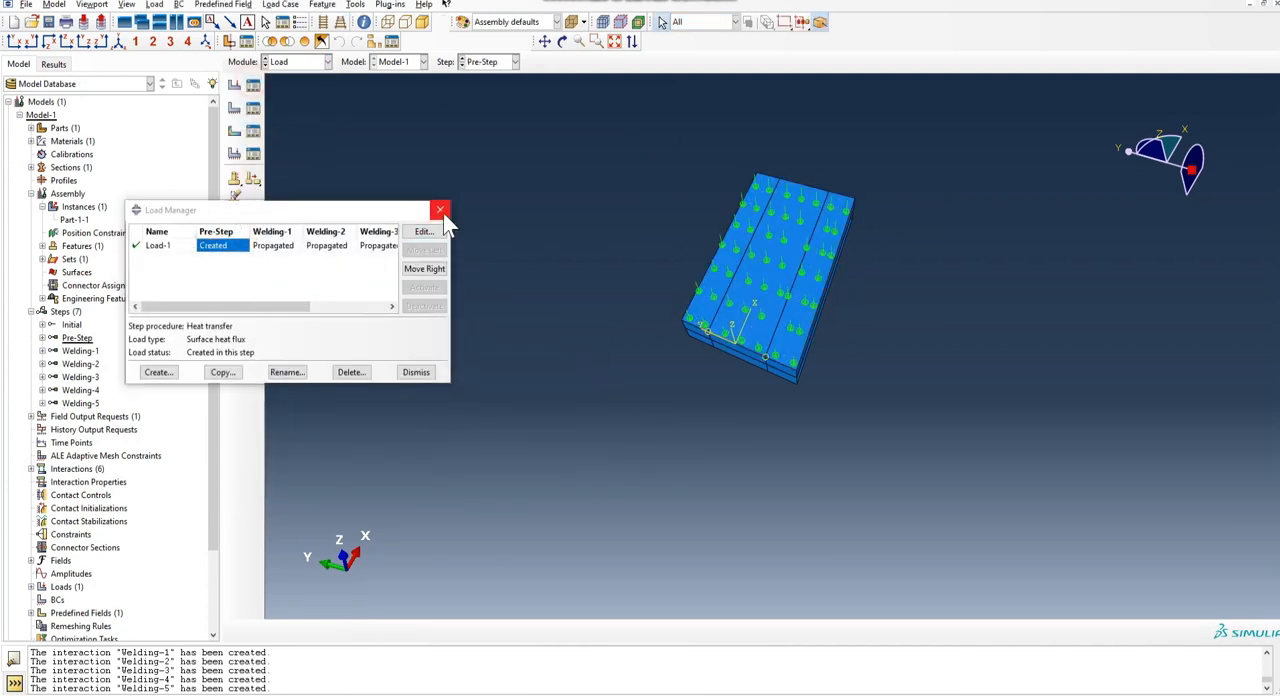
left_click(440, 209)
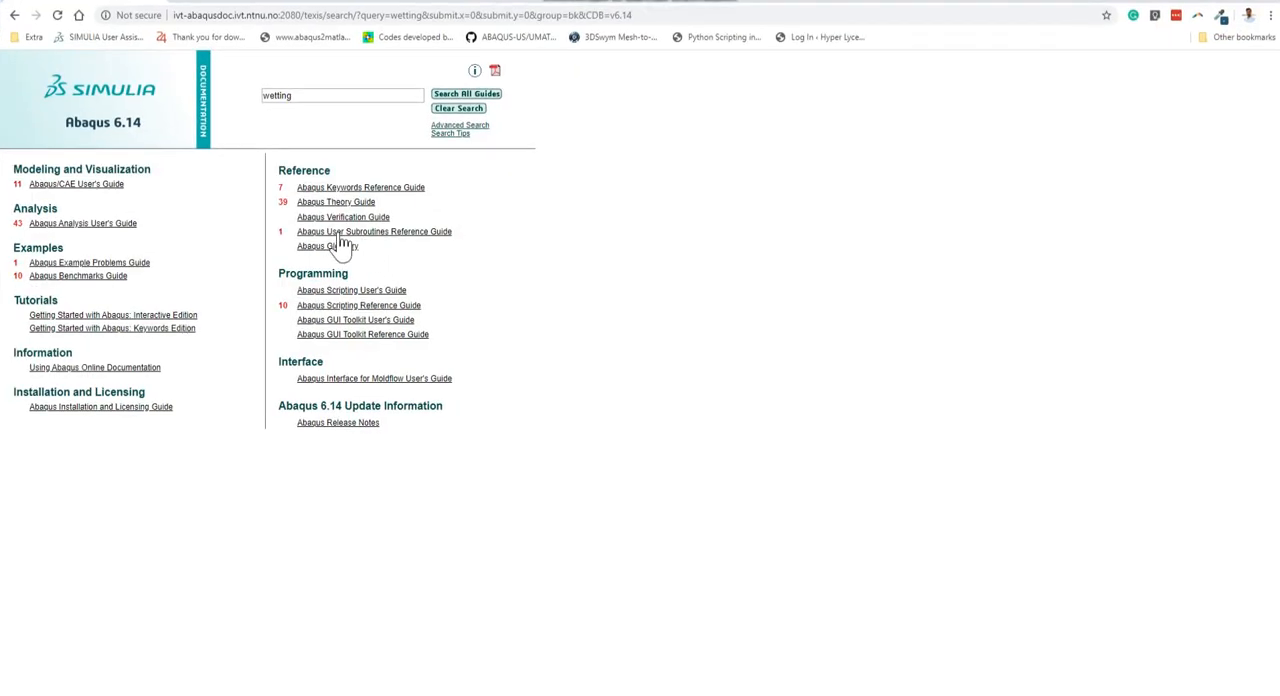
- Open the DFLUX page under Abaqus/Standard subroutines and scroll to its interface code
left_click(374, 231)
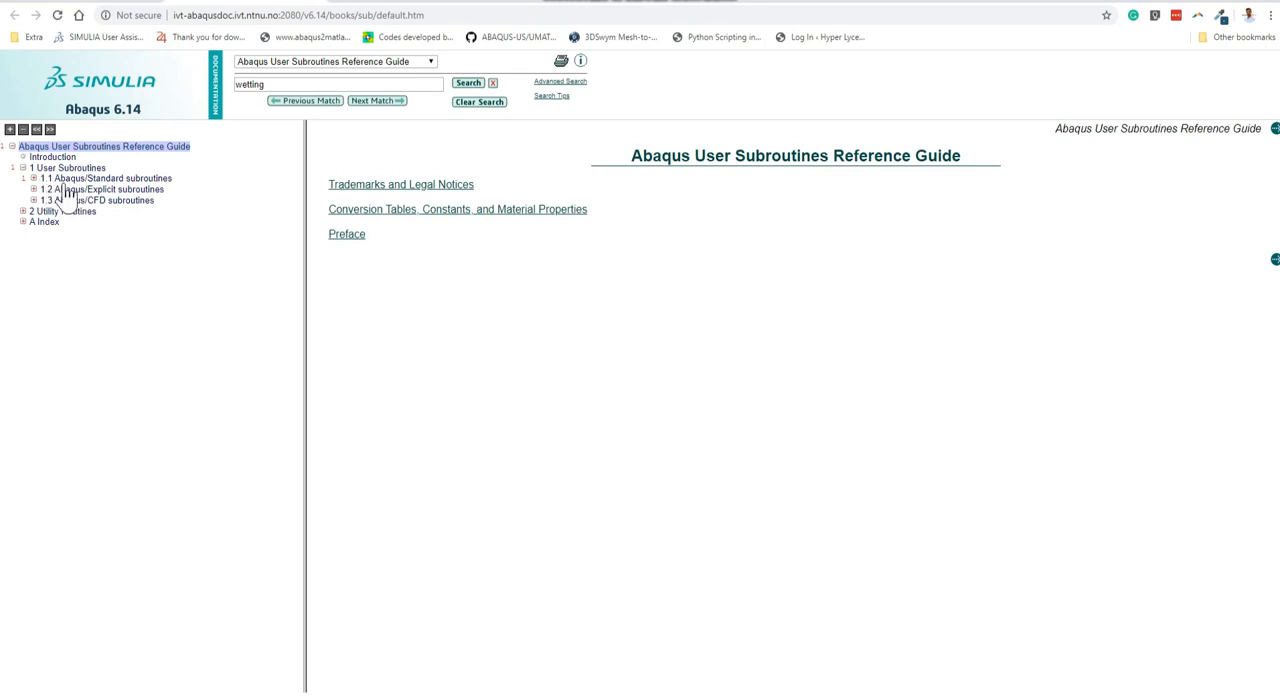
left_click(33, 178)
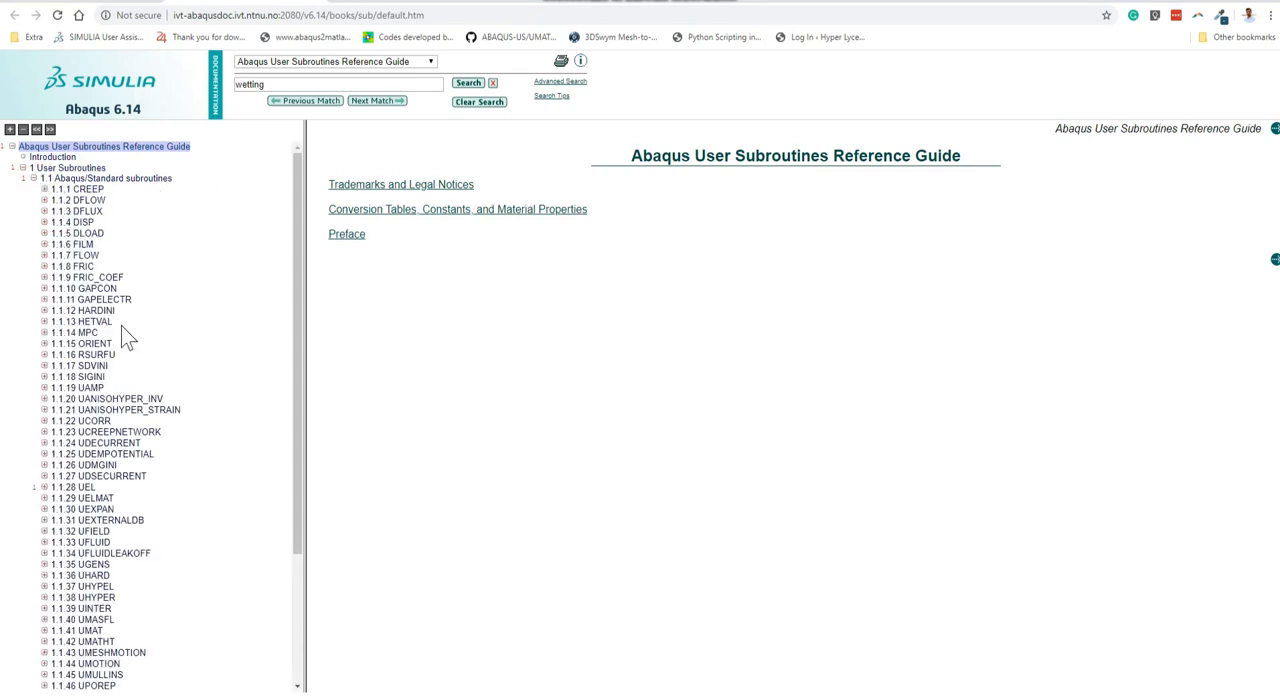
mouse_move(50, 218)
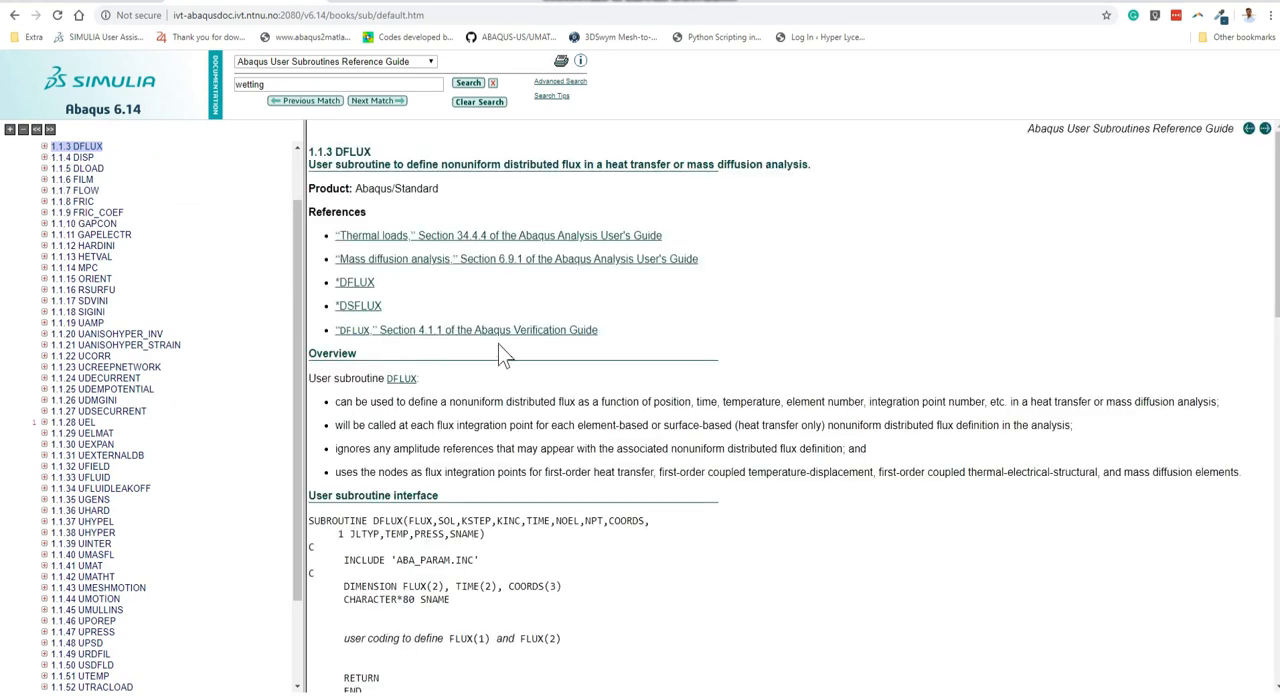
scroll("down", 3)
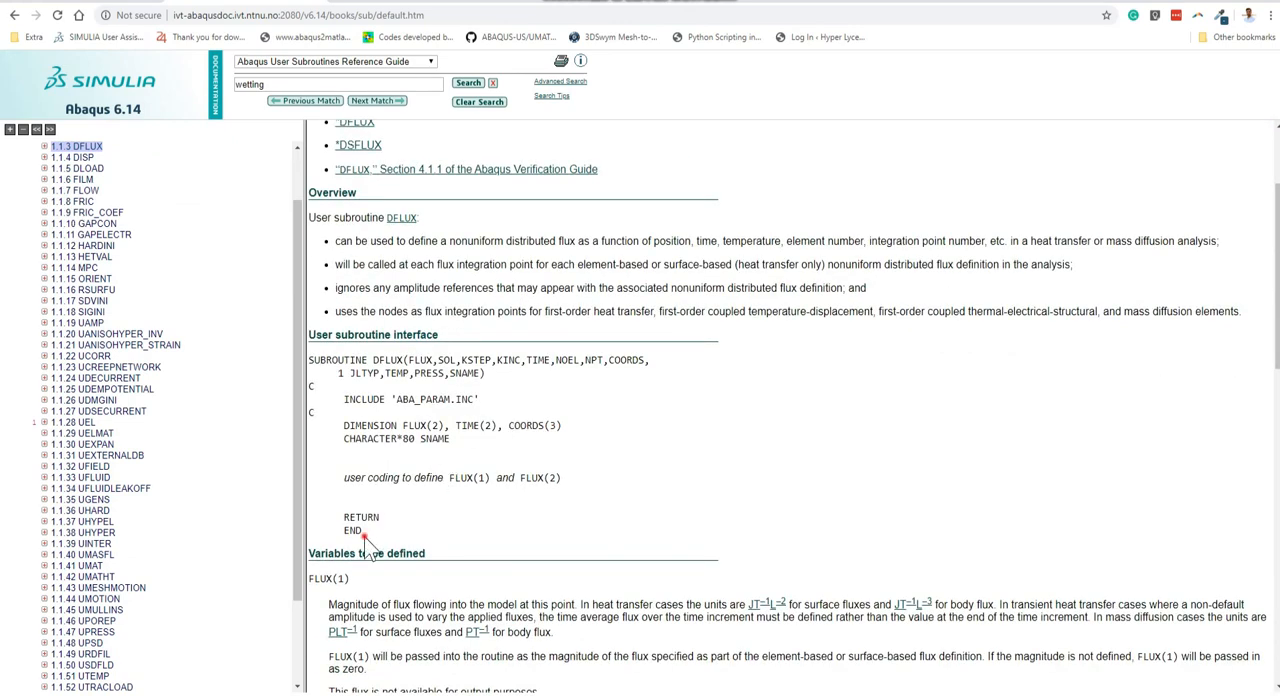
scroll("down", 3)
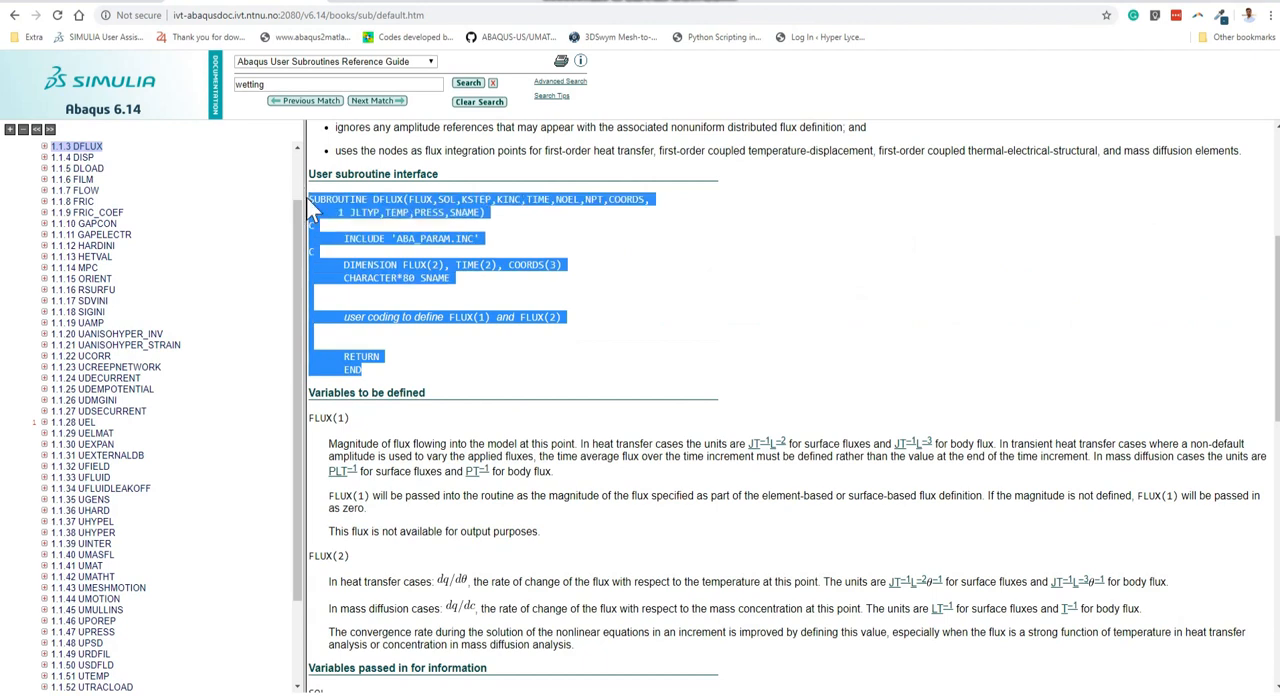
mouse_move(976, 110)
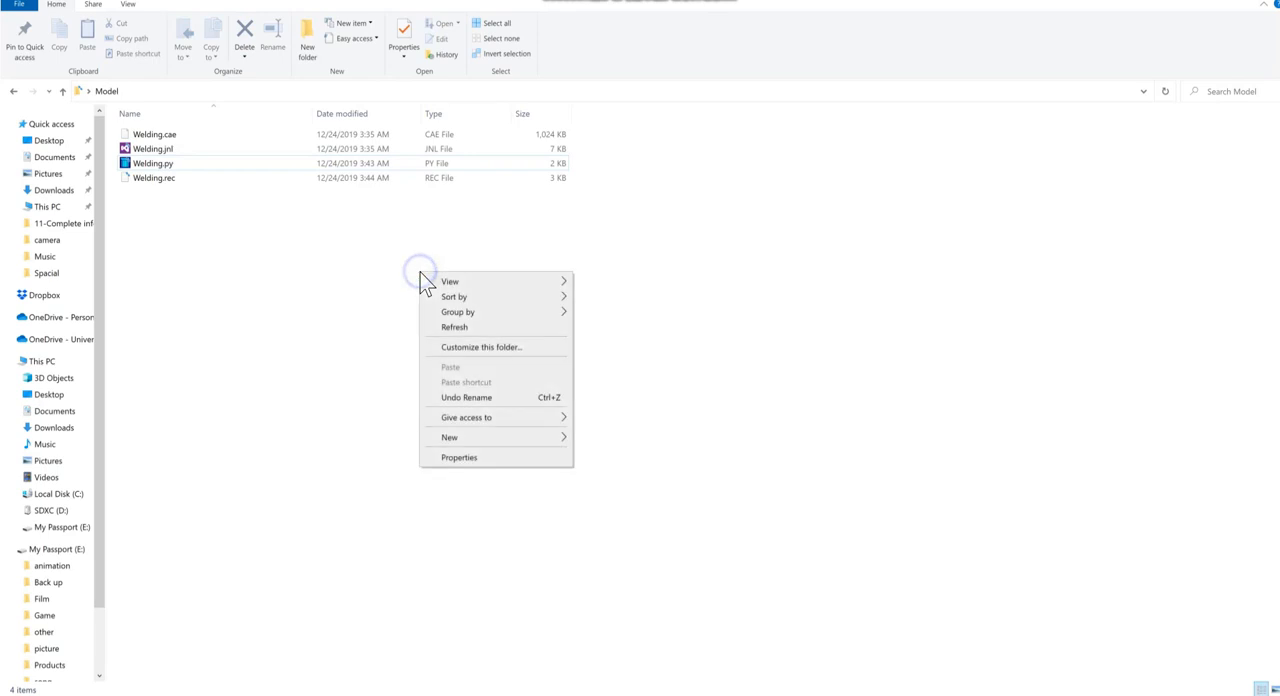
- Create Dflux.for in the Model folder, accept the extension change, and open it
left_click(450, 437)
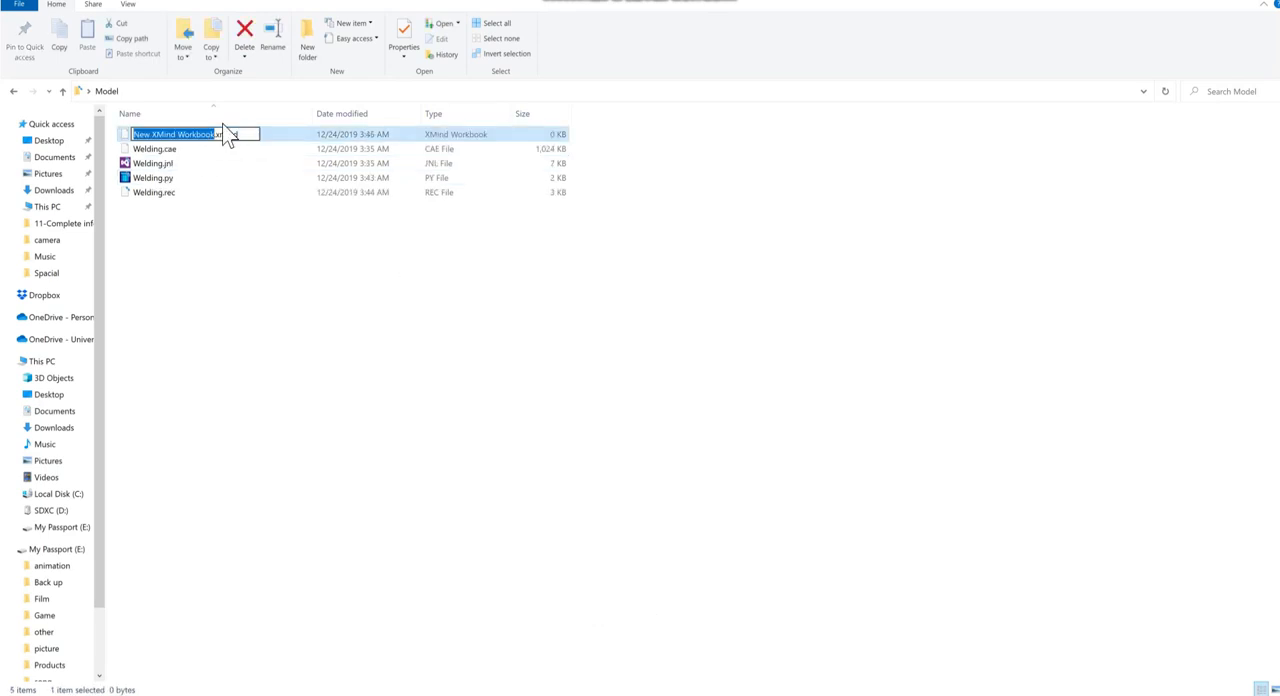
type("DIxmind")
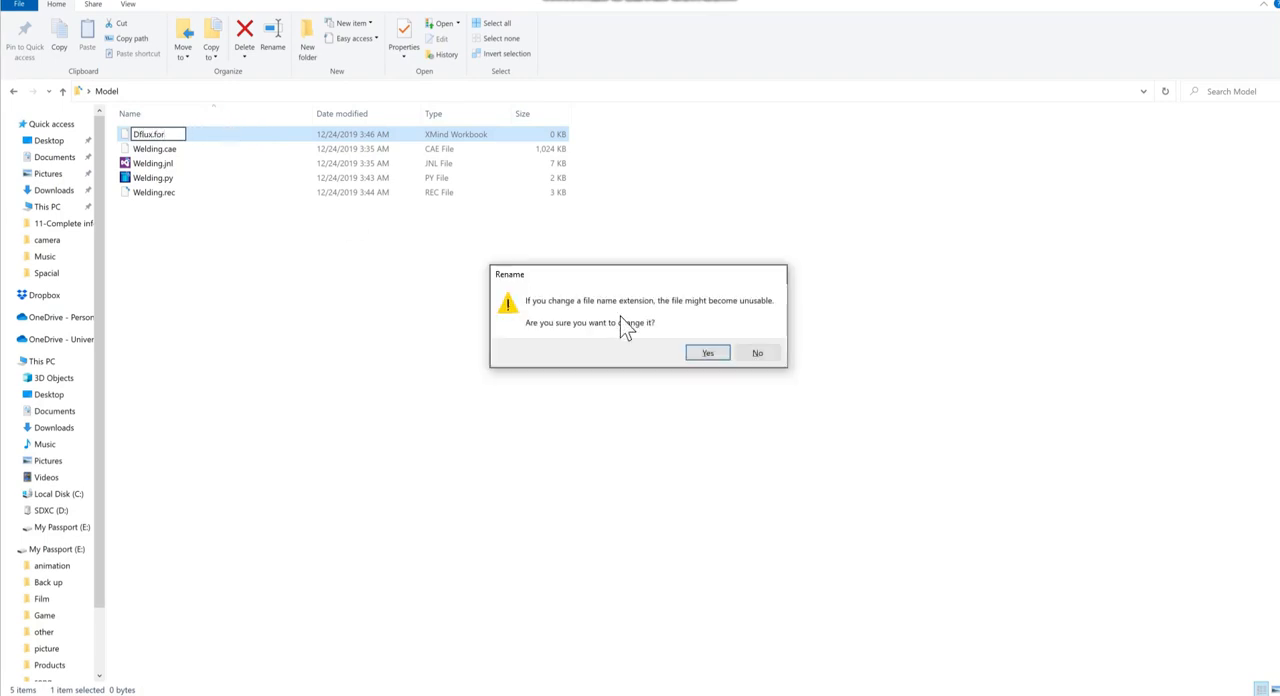
left_click(707, 352)
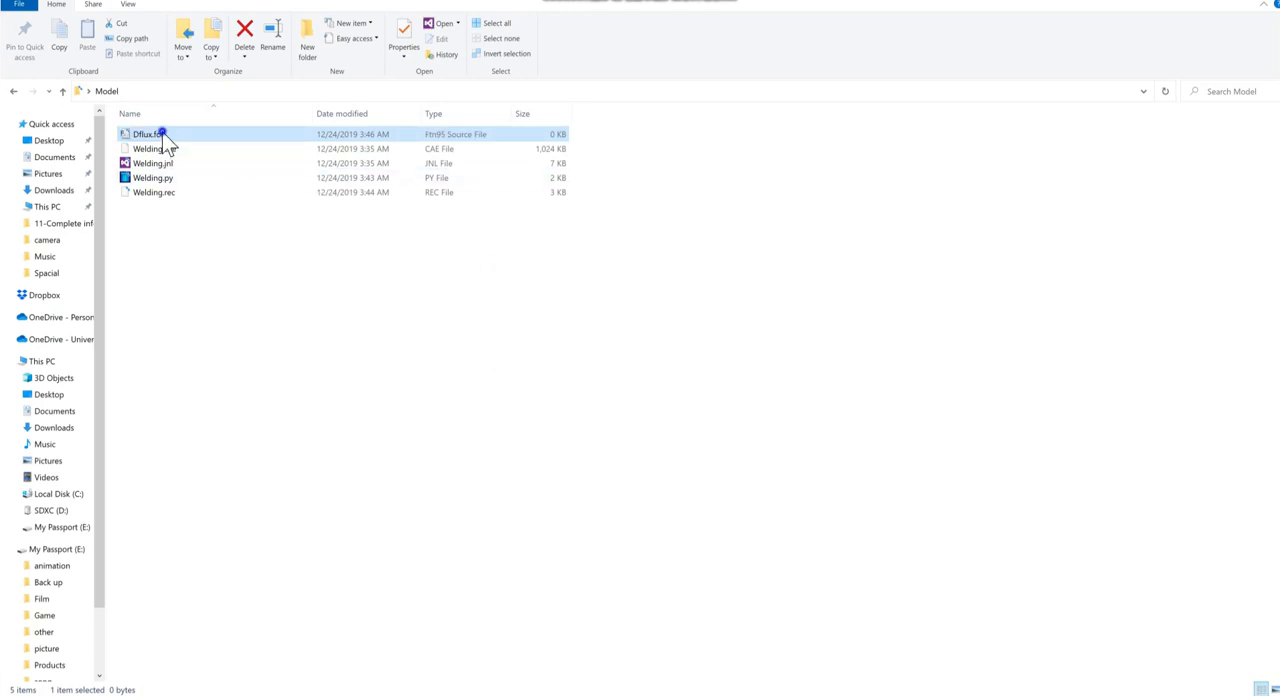
double_click(148, 134)
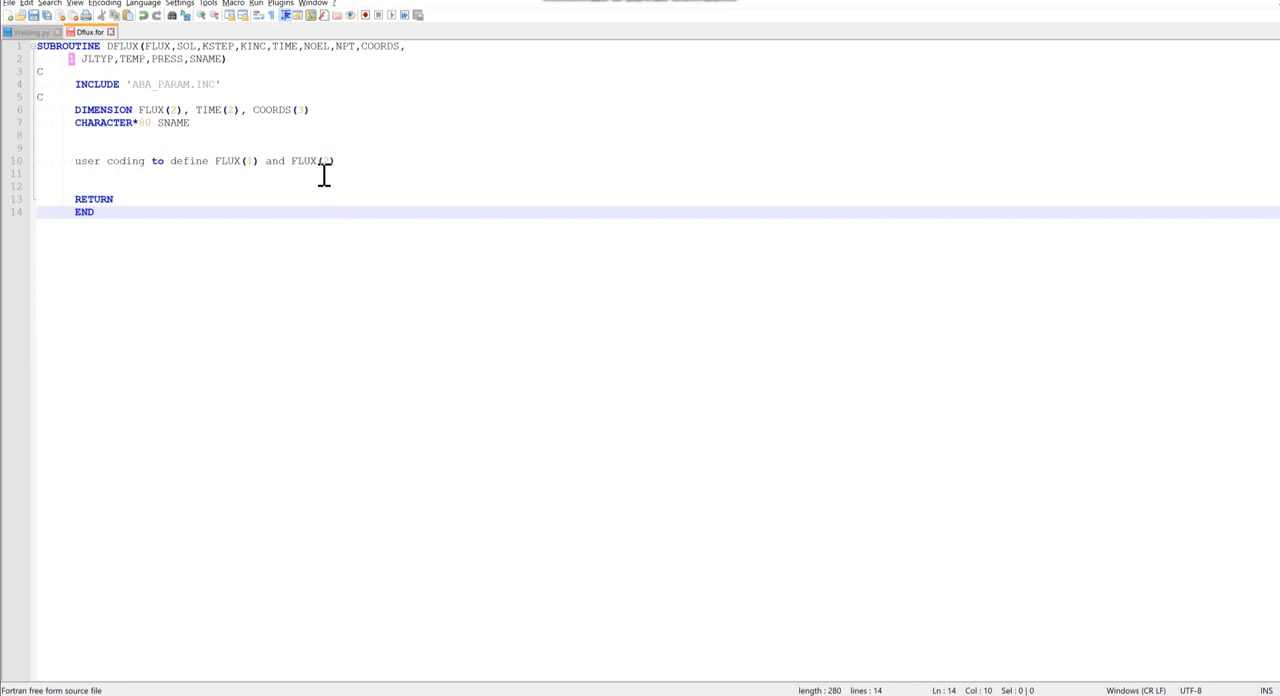
mouse_move(343, 164)
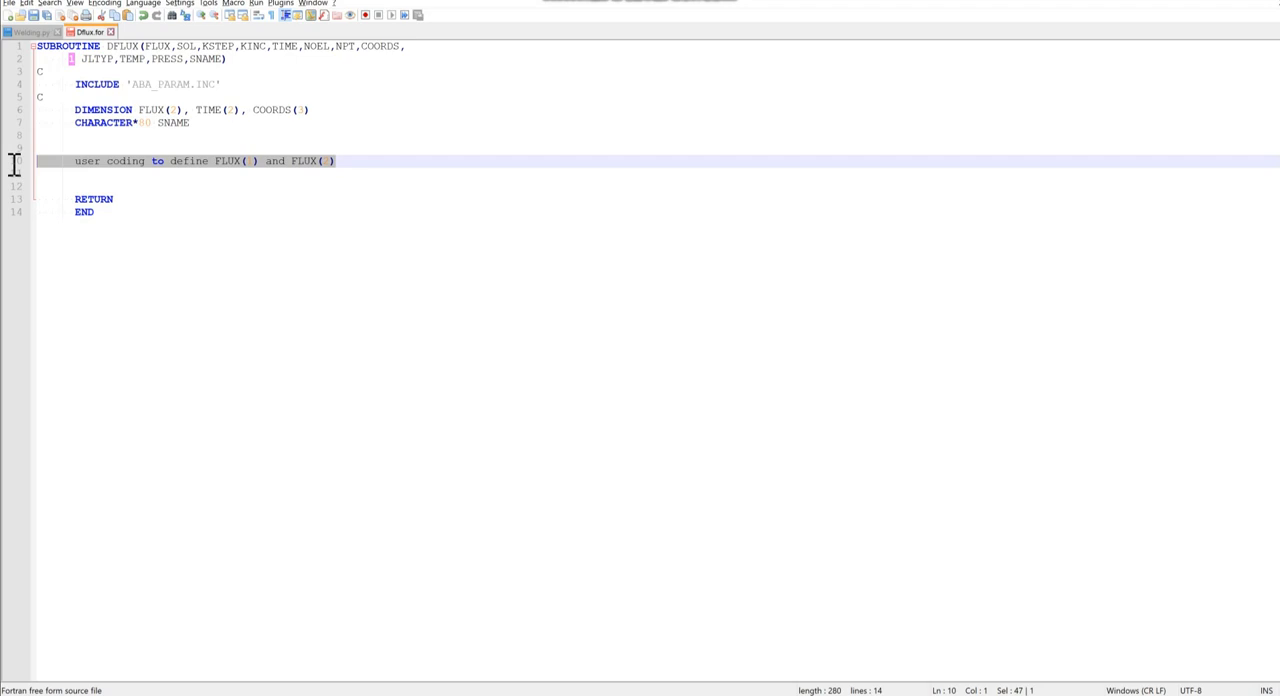
- Replace the user-coding placeholder with X=COORDS(1), Y=COORDS(2), Z=COORDS(3) and T=TIME(2)
key("Delete")
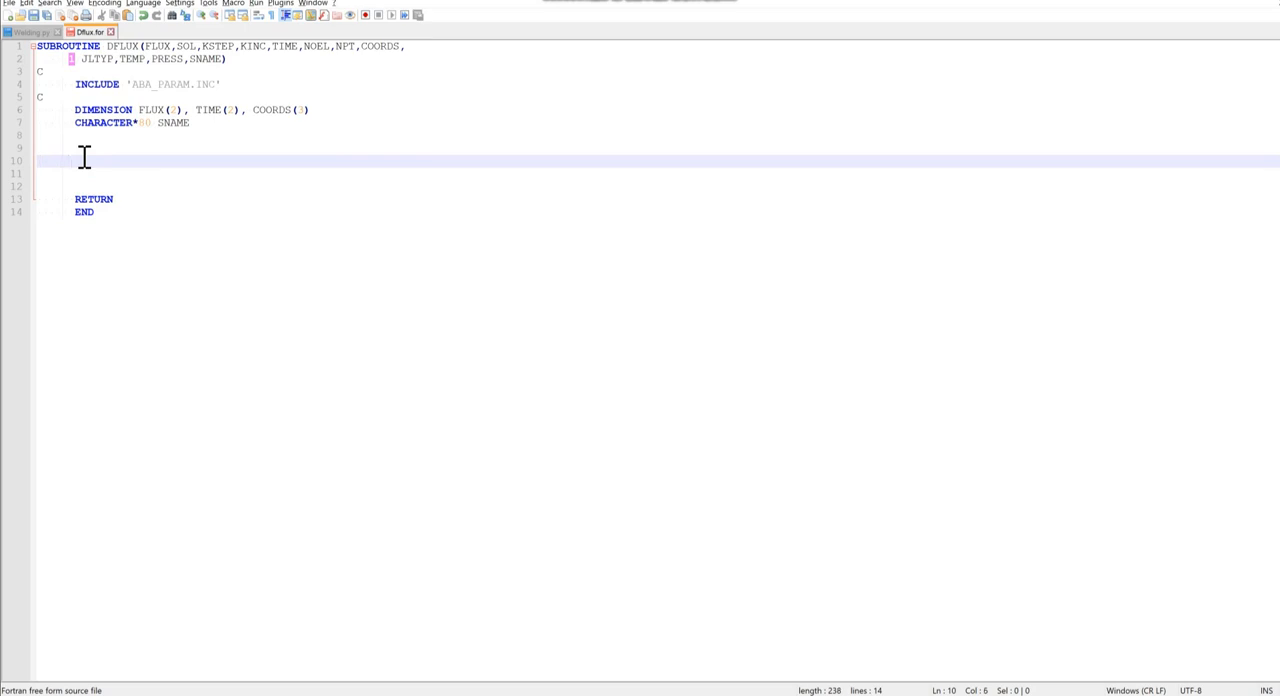
type("X=")
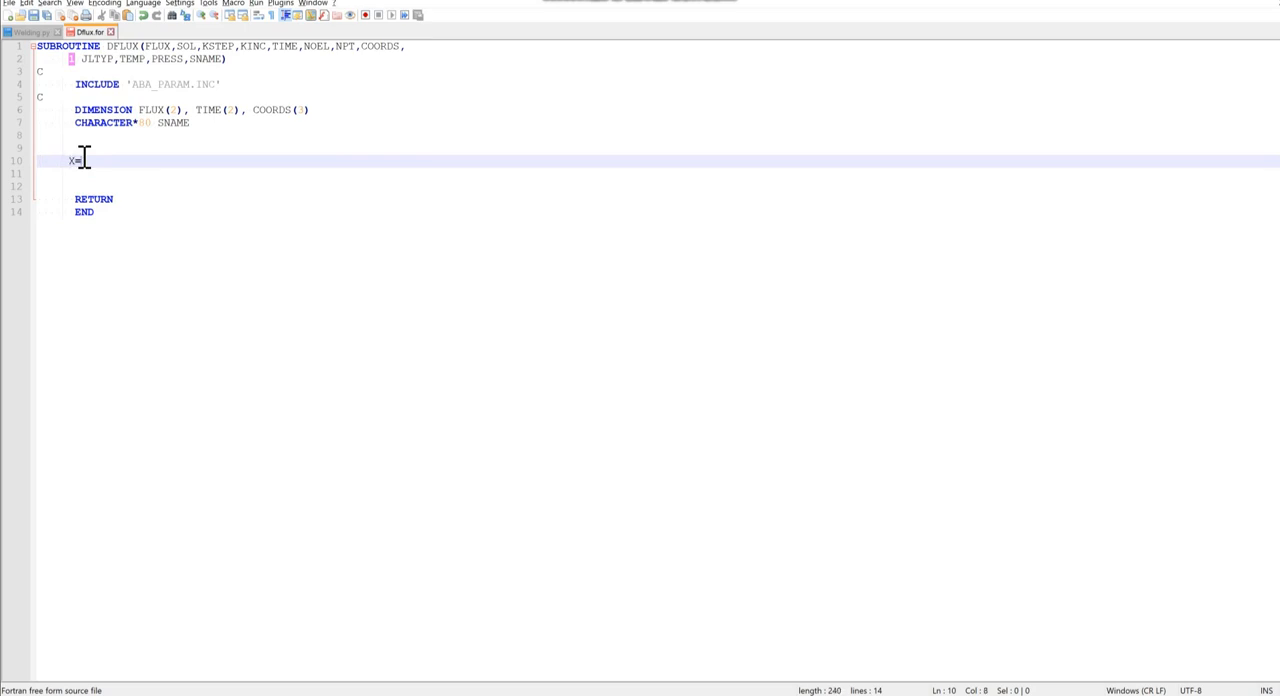
type("COORDS(1")
left_click(658, 186)
type("Z=COORDS(3)")
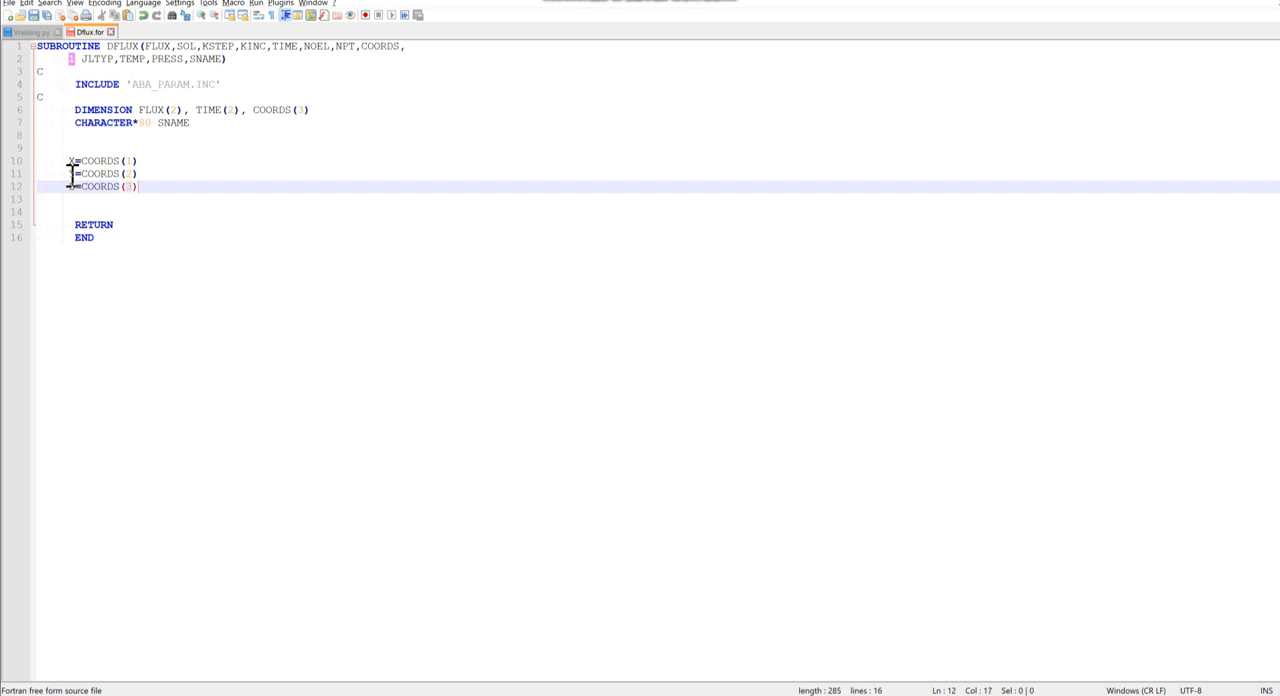
key("Return")
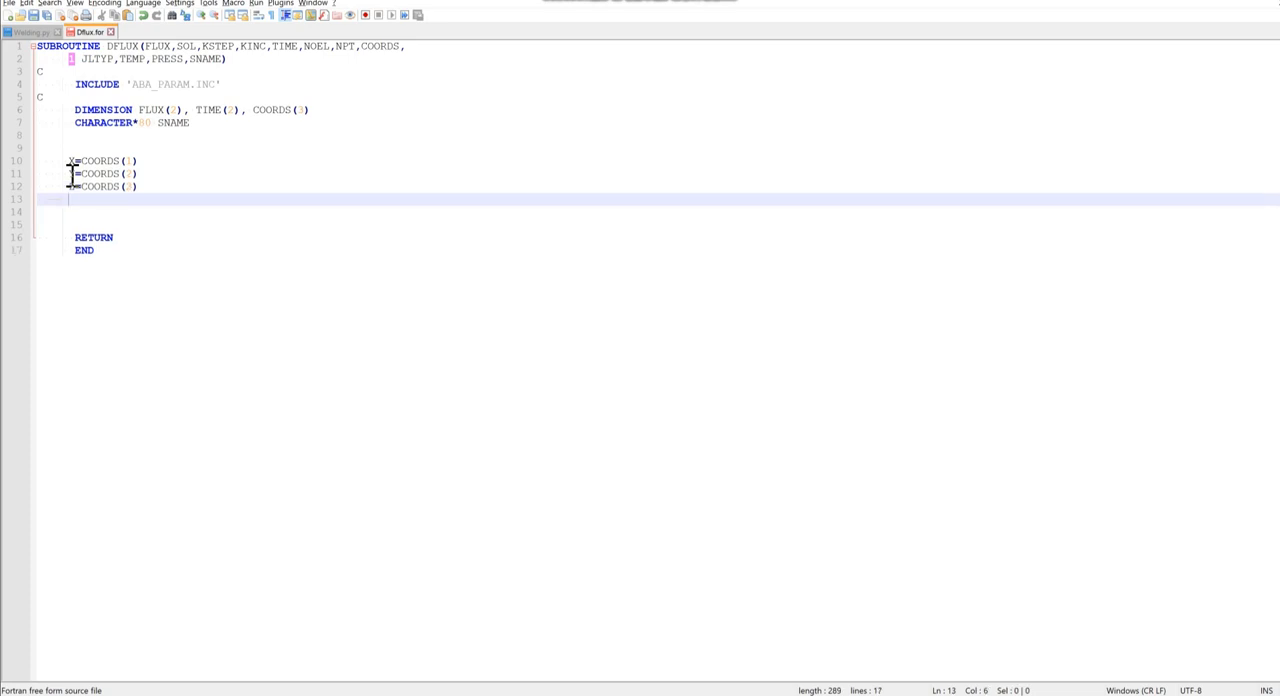
type("T=TIME()")
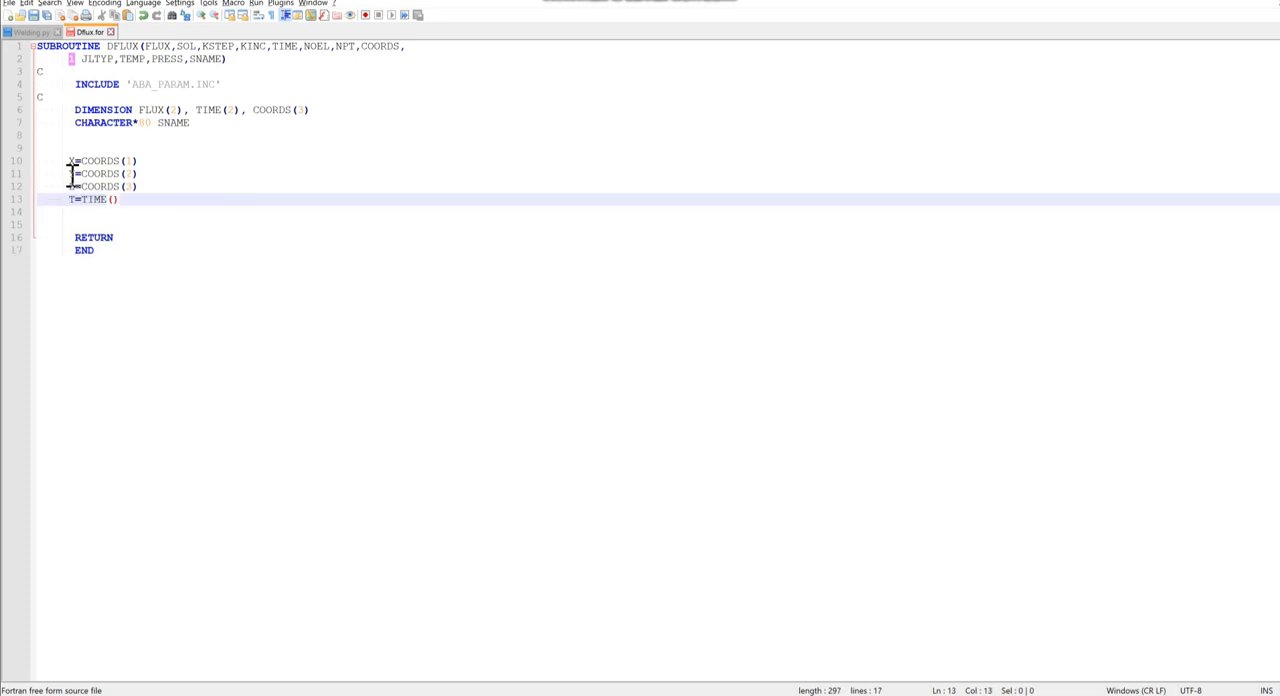
type("1")
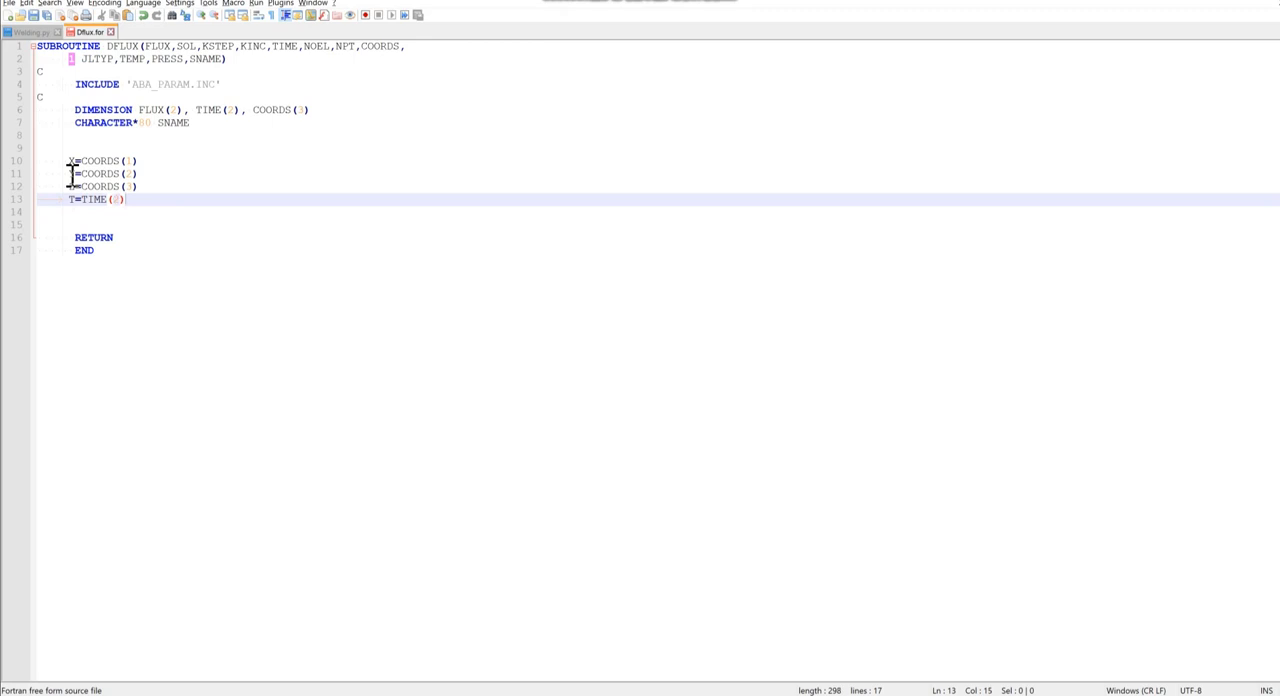
- Define the source origin X0, Y0, Z0 and the heat input Q=2000
type("X0")
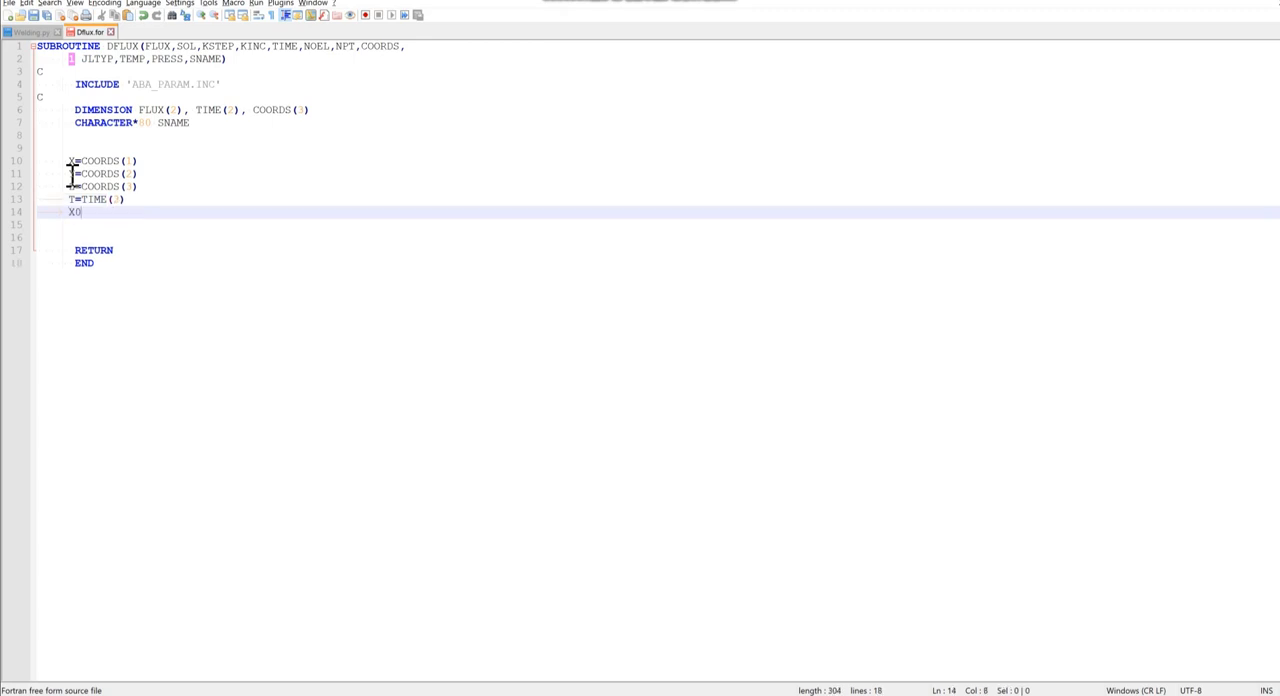
type("=")
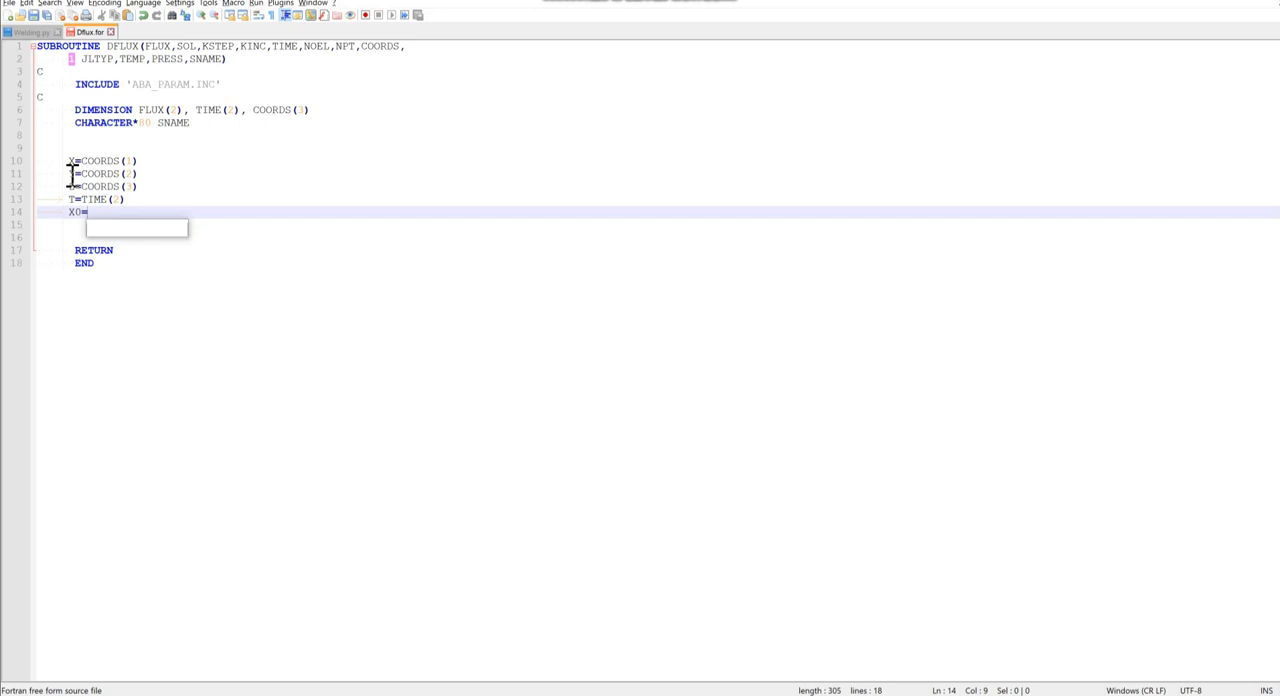
type("0.0")
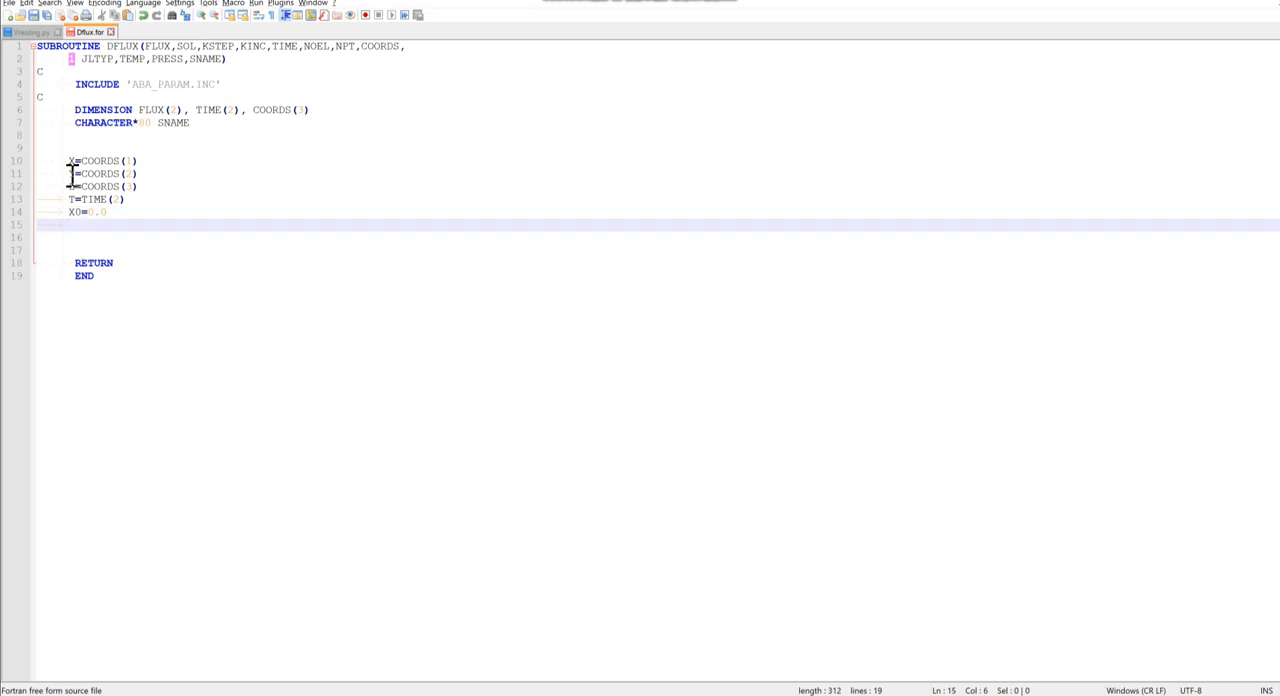
type("Y0=0.0")
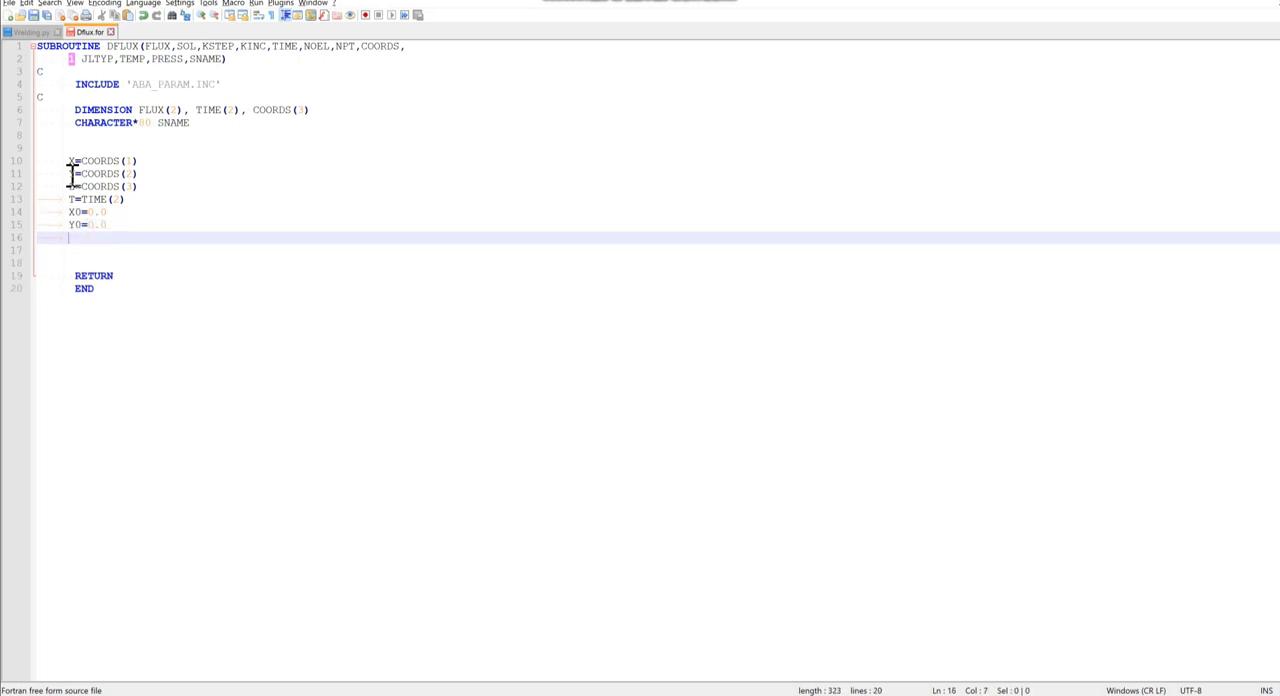
type("Z0=")
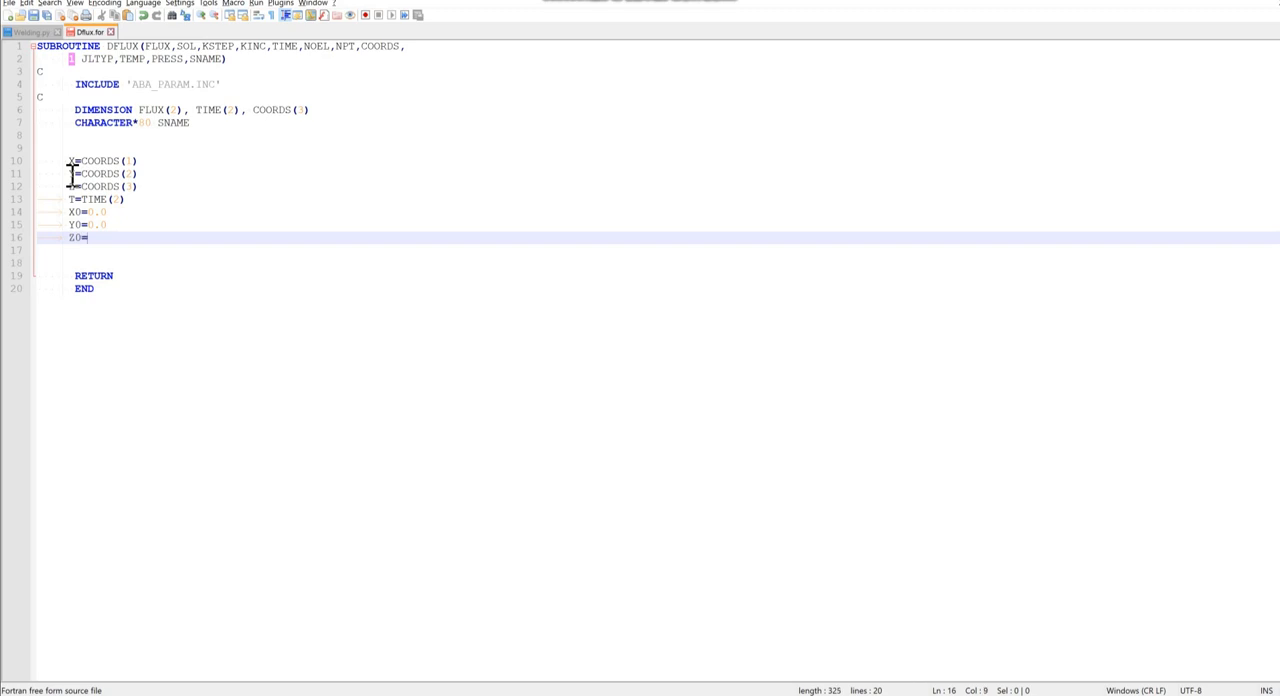
type("0.0")
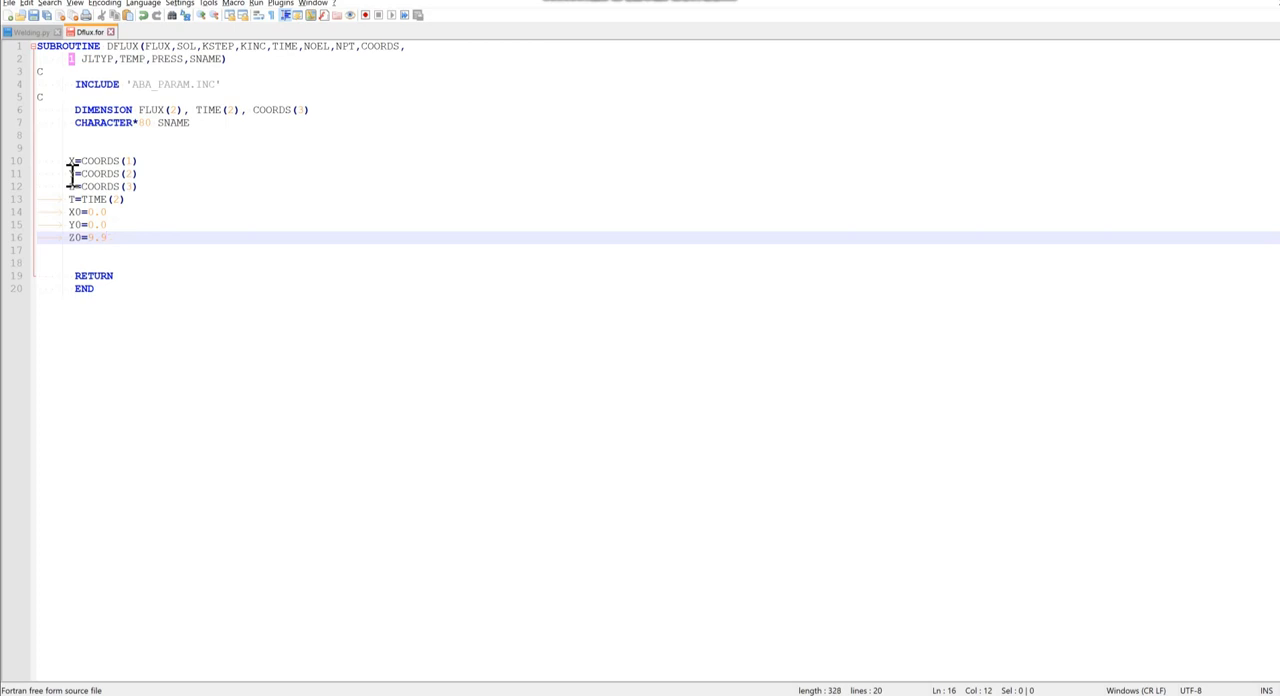
key("Return")
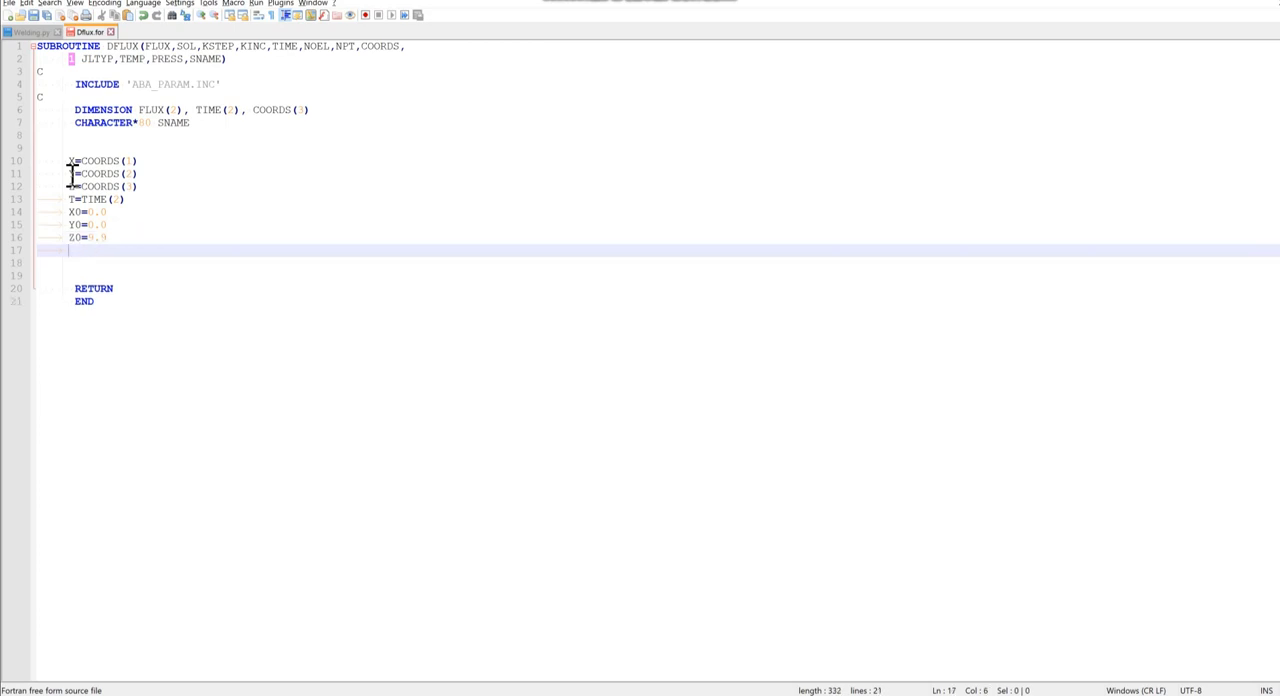
type("Q=3000")
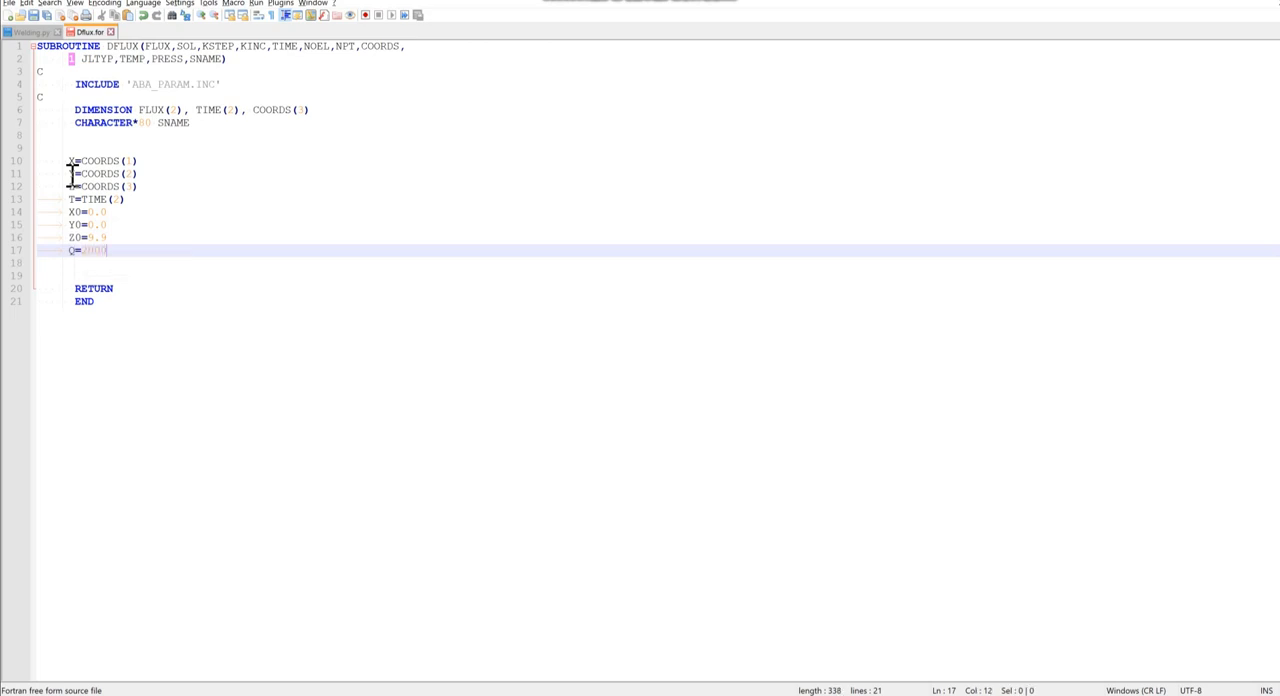
- Add R0=0.0075, PI=3.141593 and V=0.01 on separate lines
key("Enter")
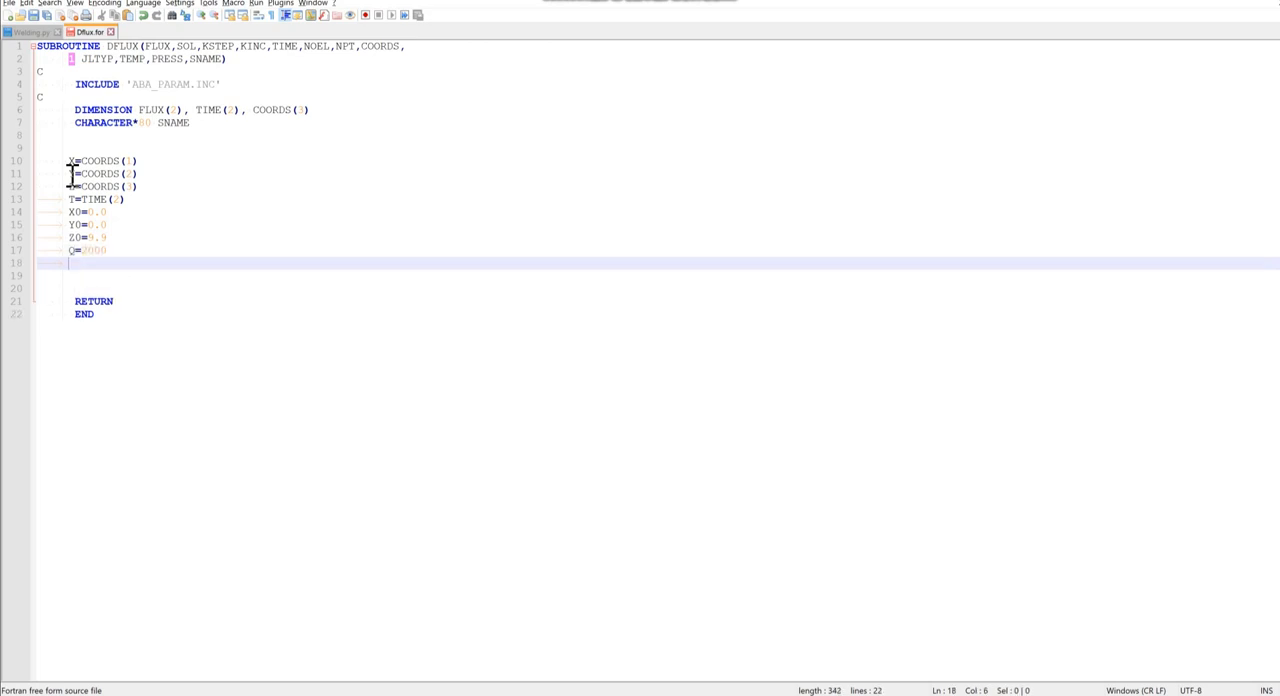
type("RO")
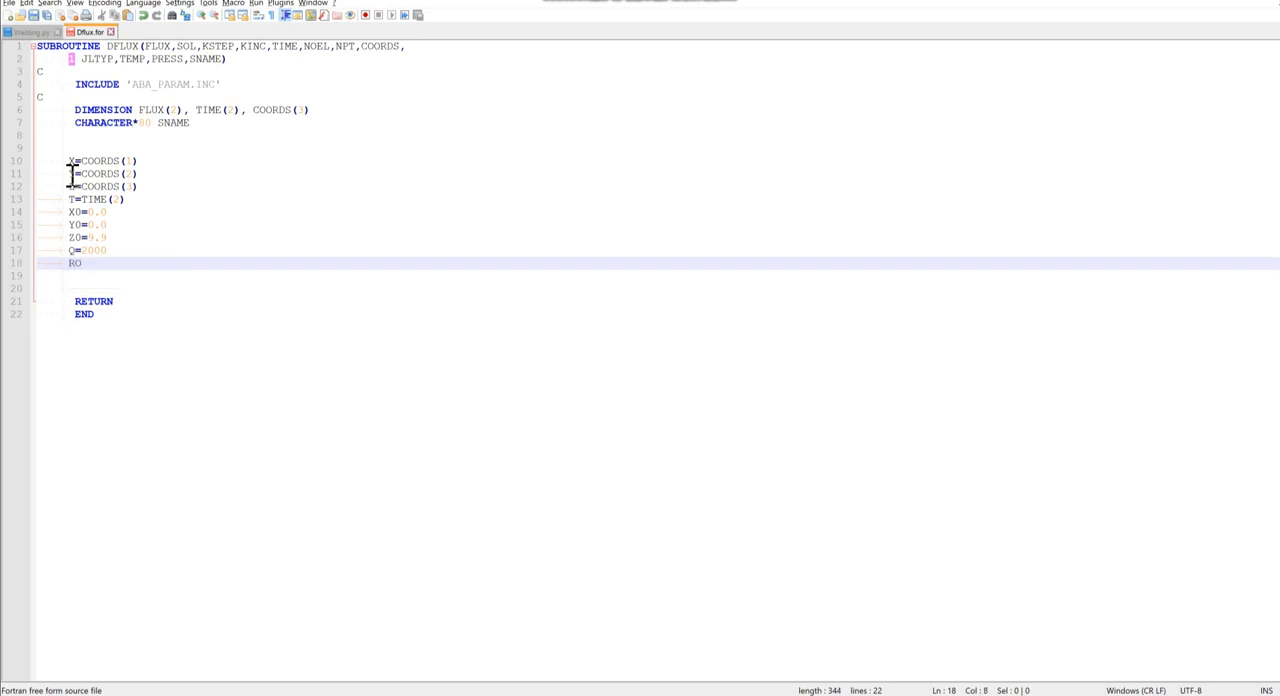
type("=0.")
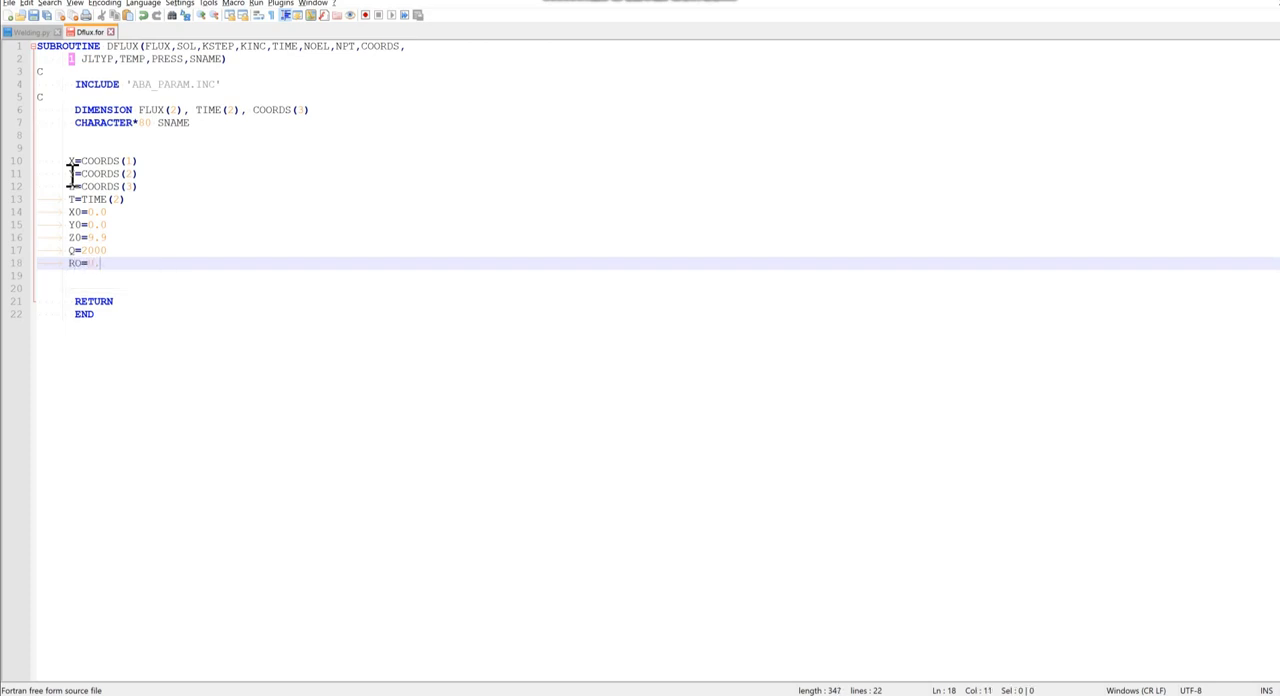
type("0035")
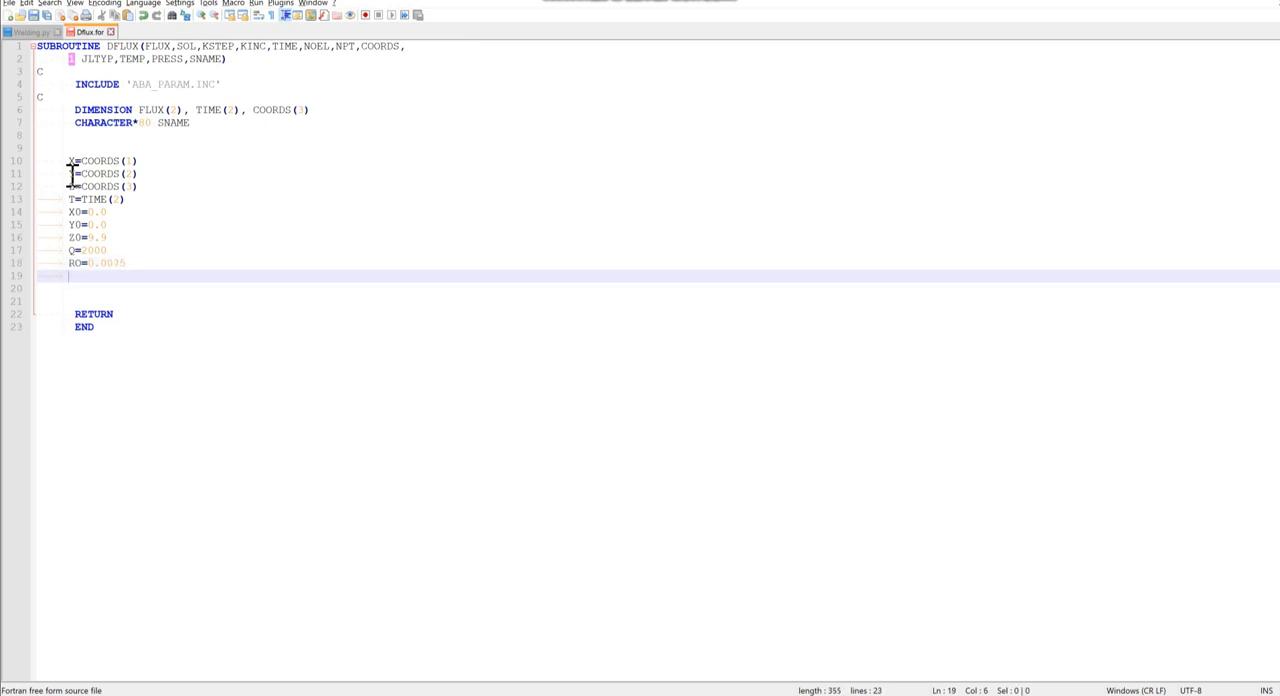
type("PI")
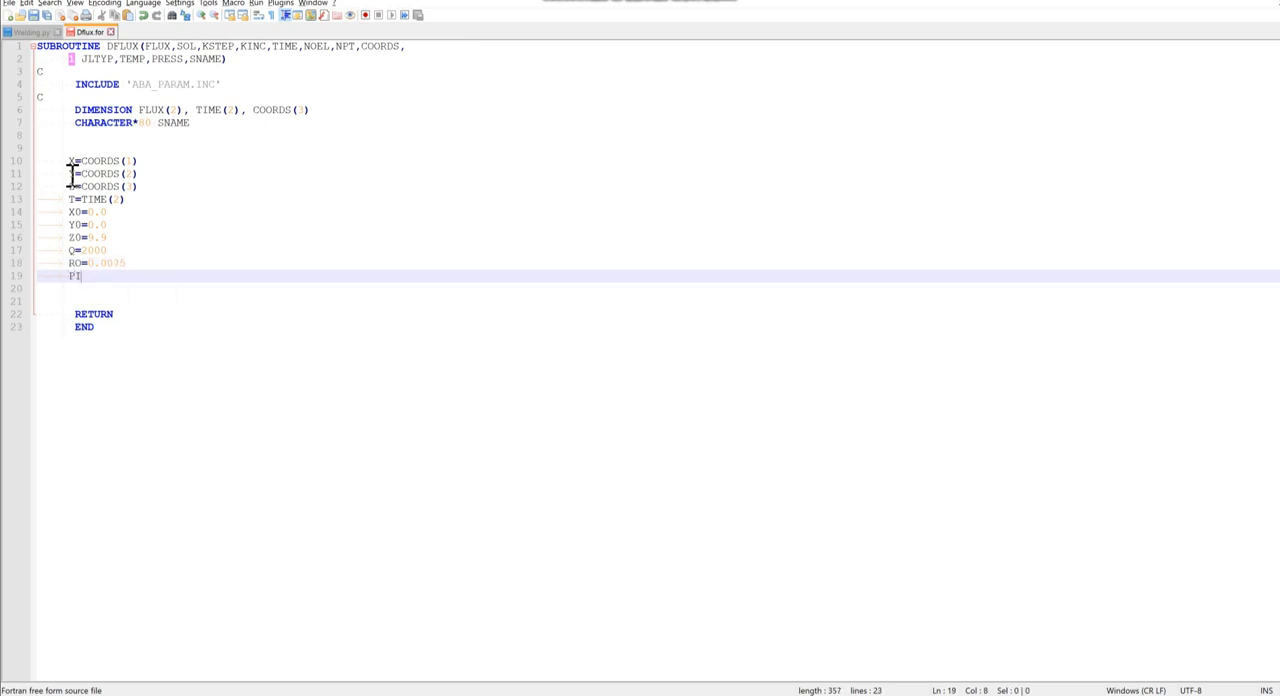
type("=")
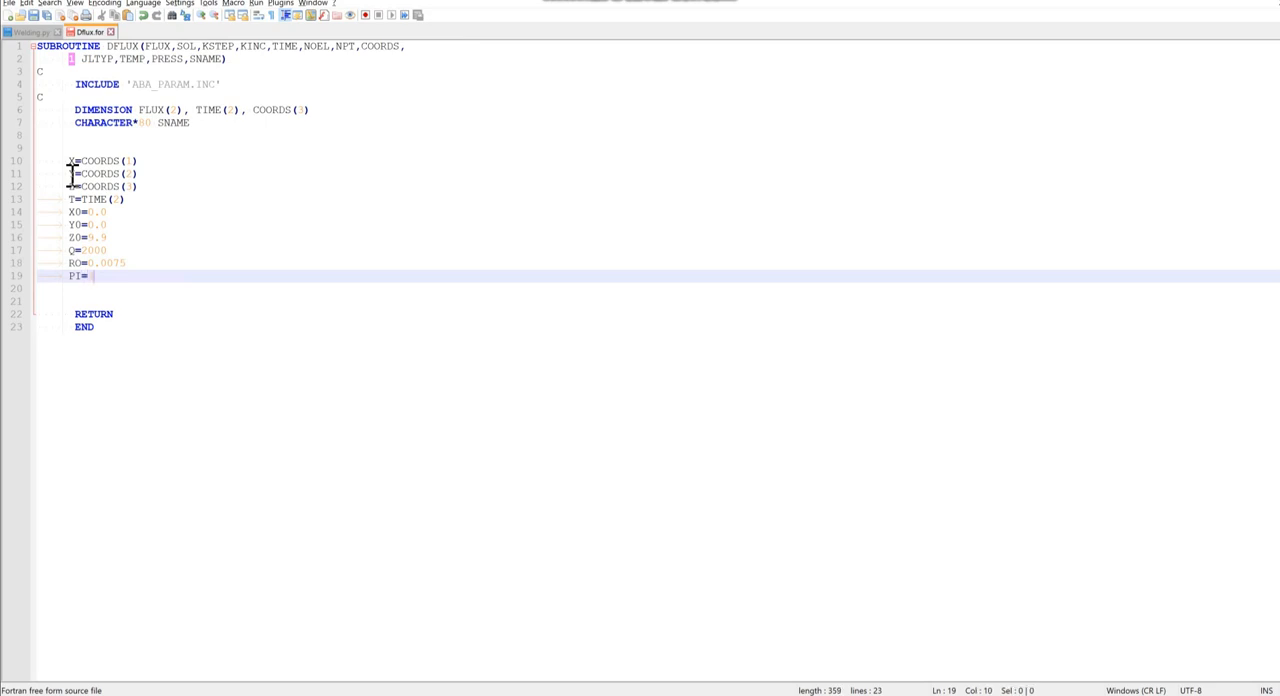
type("3.14")
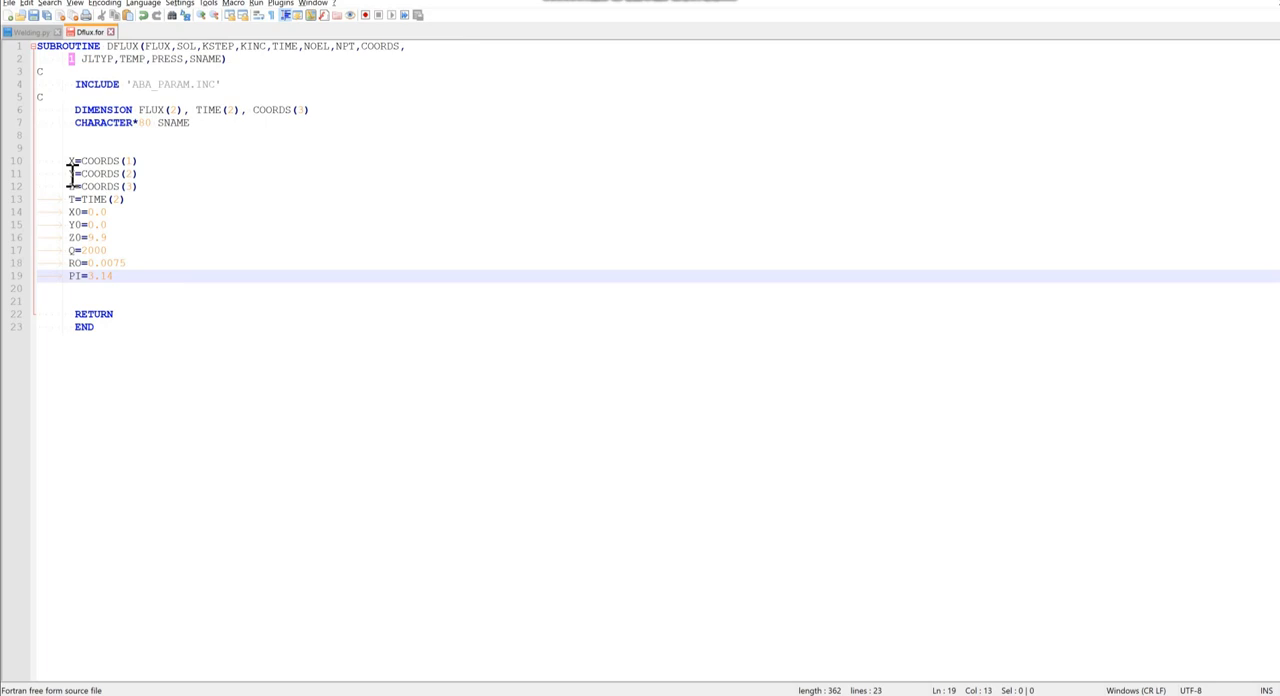
type("1593")
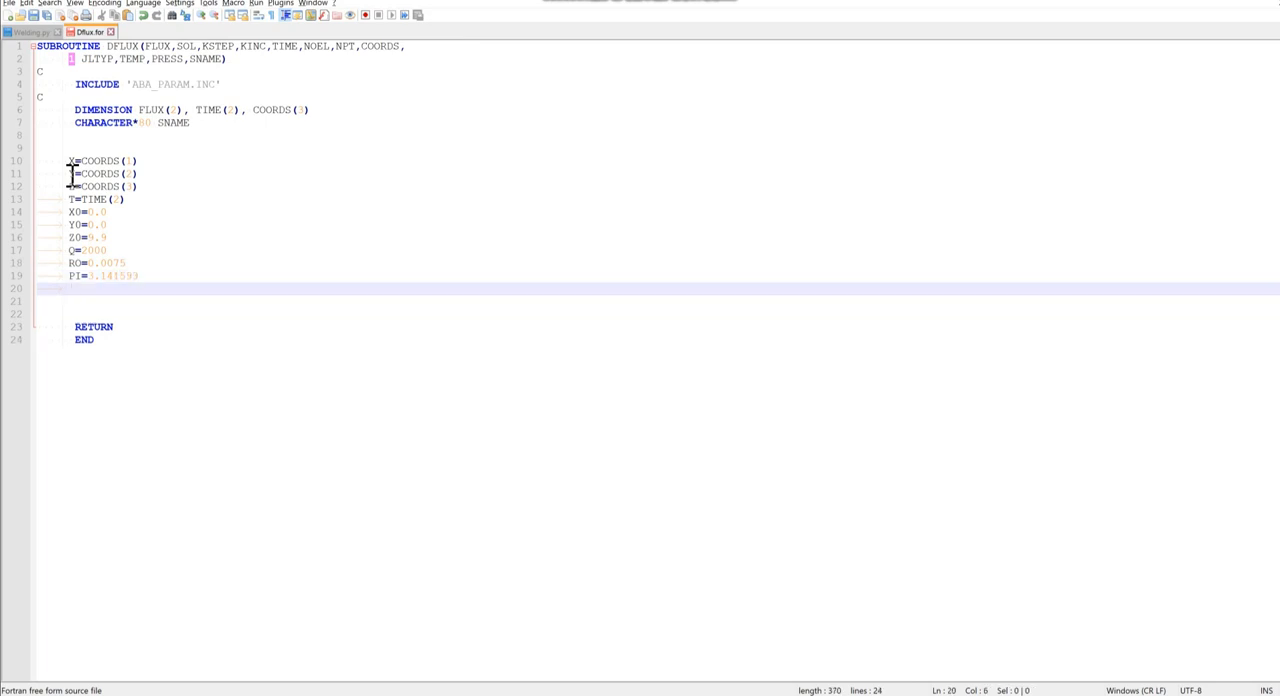
type("V")
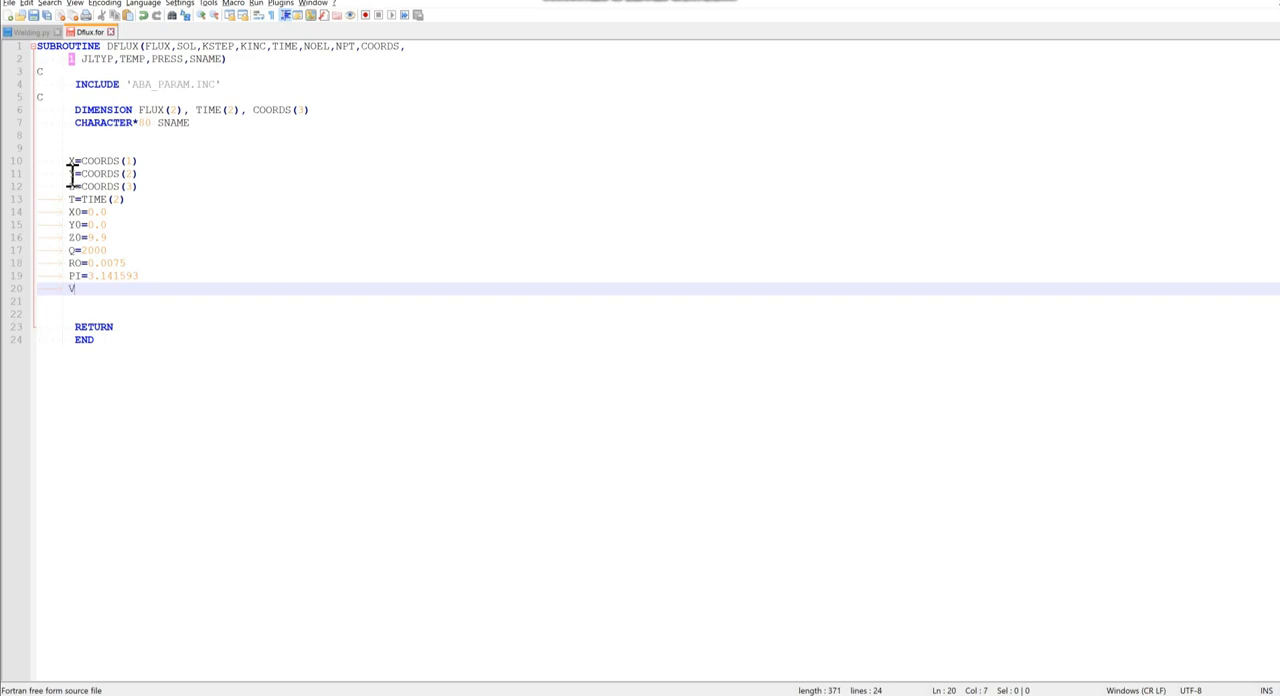
type("=0.01")
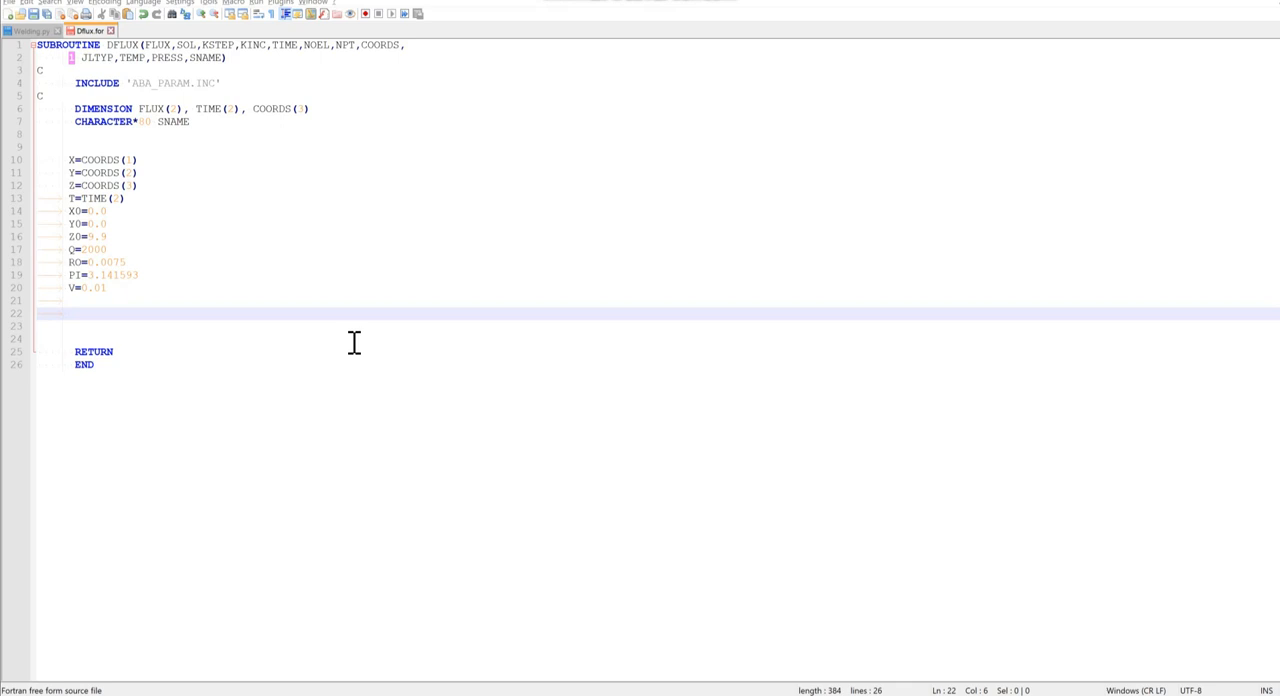
- Set the moving centre XC=X0+V*T, YC=Y0, ZC=Z0 and efficiency ETTA=0.7
type("X")
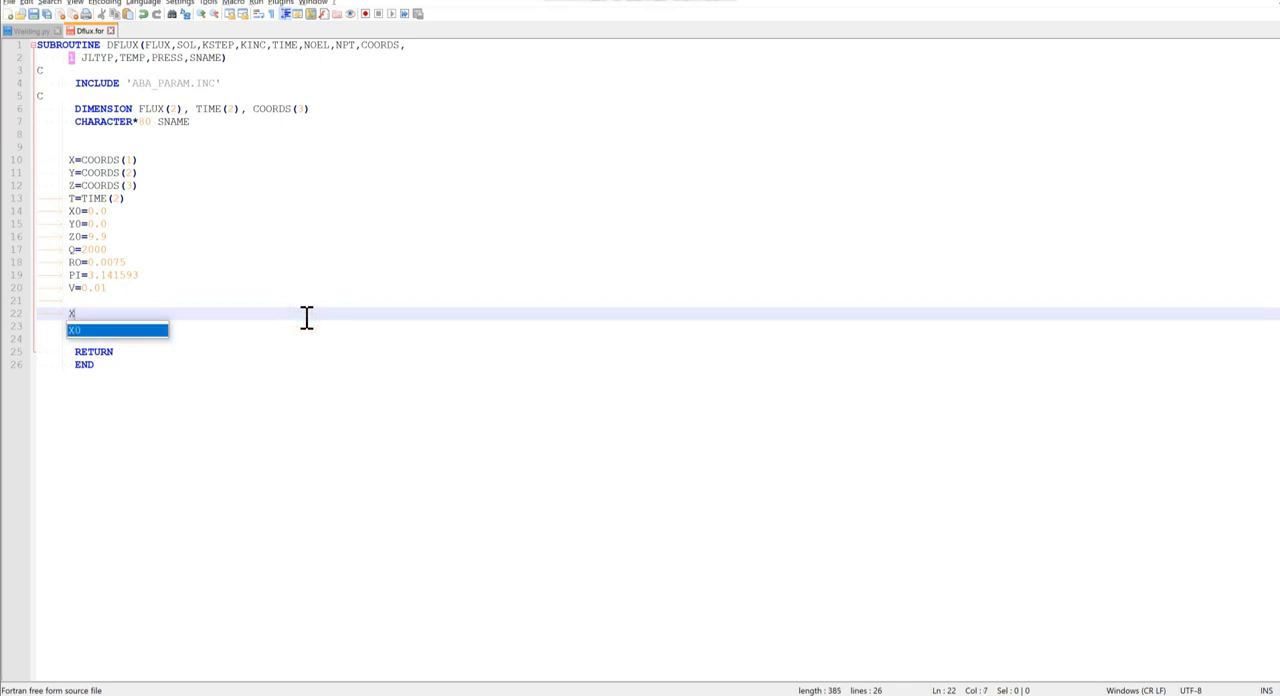
type("C=")
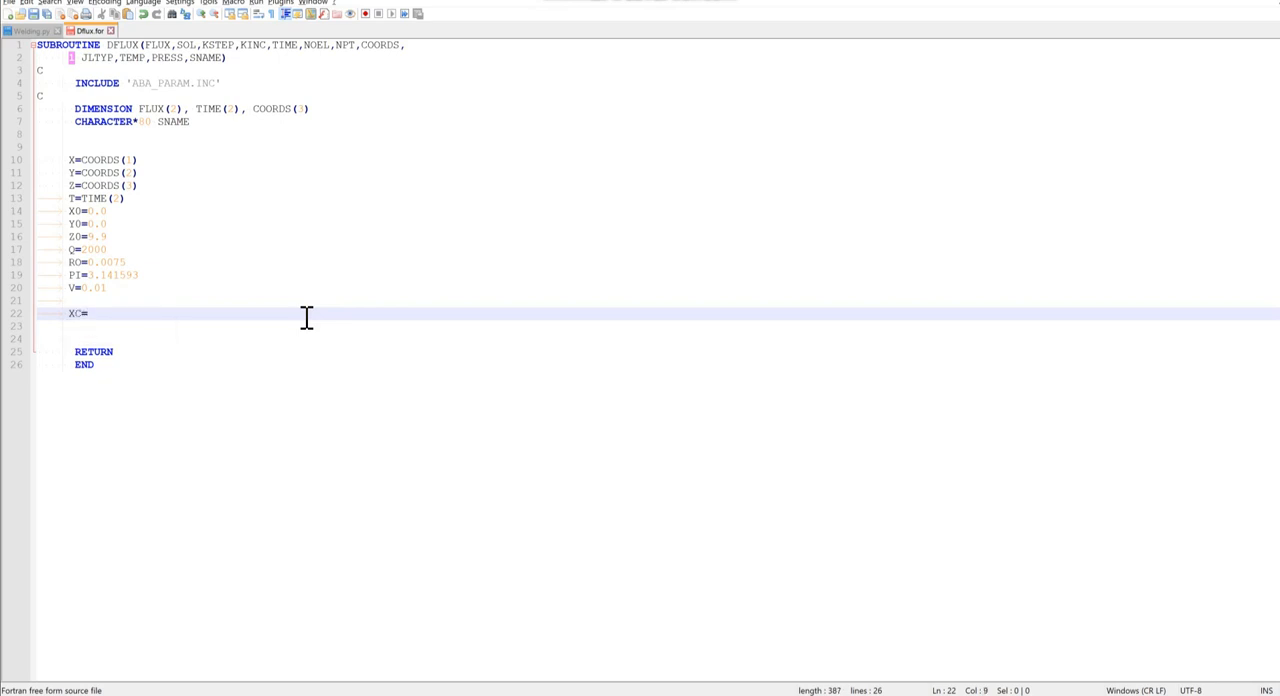
type("X0+")
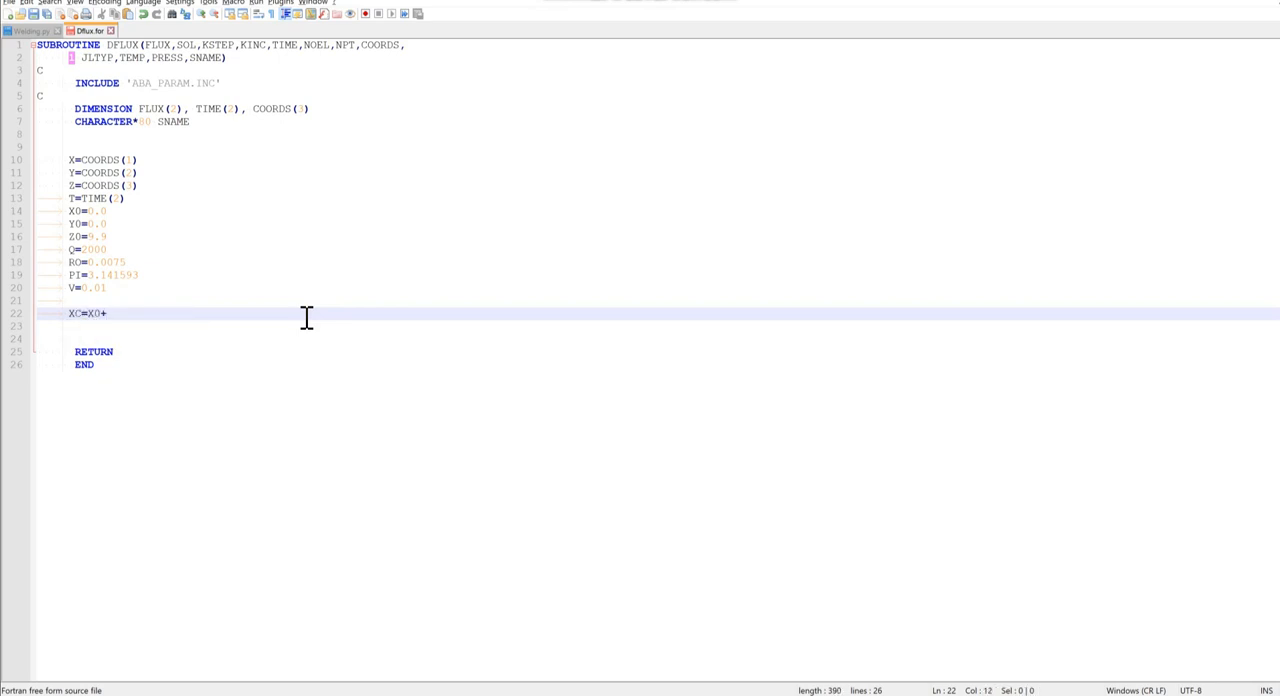
type("V*T")
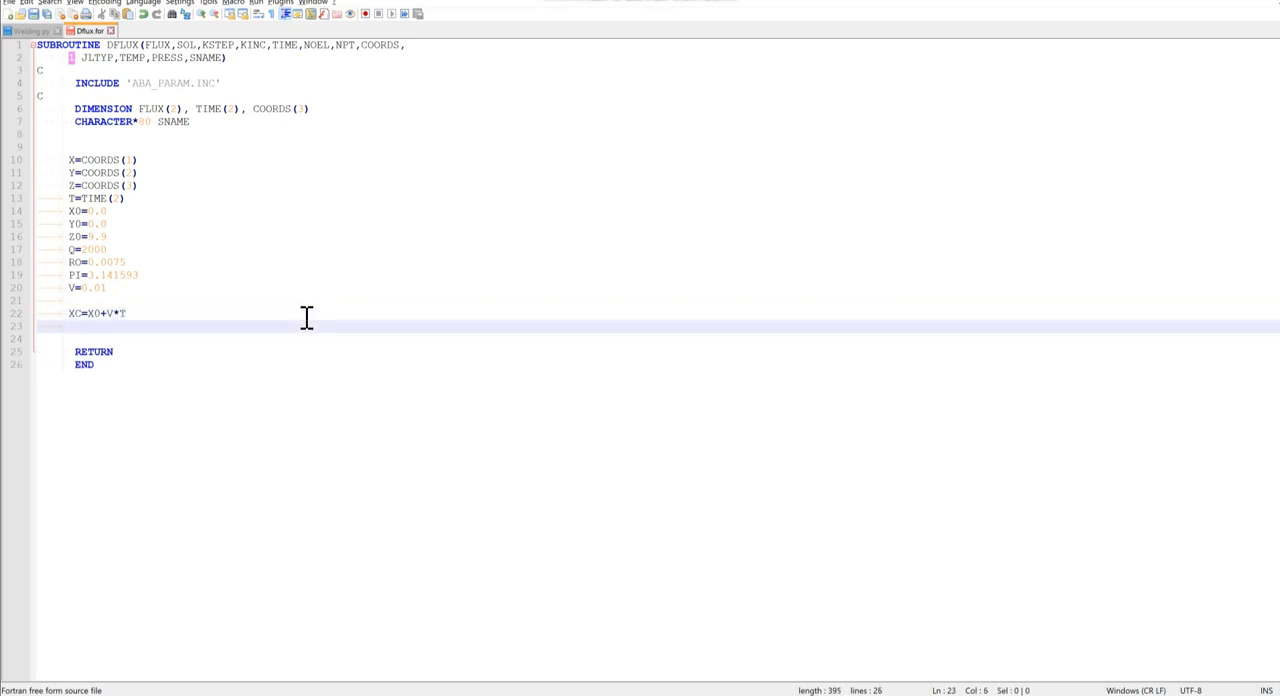
type("Y=Y0")
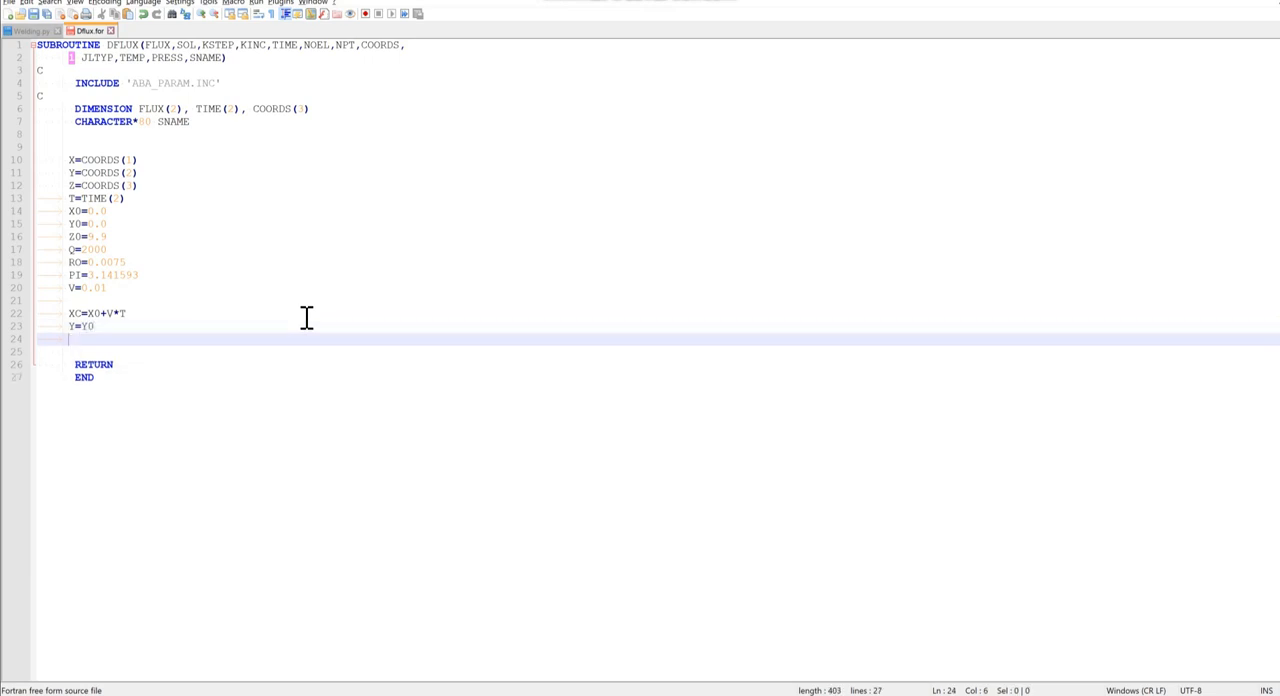
type("C")
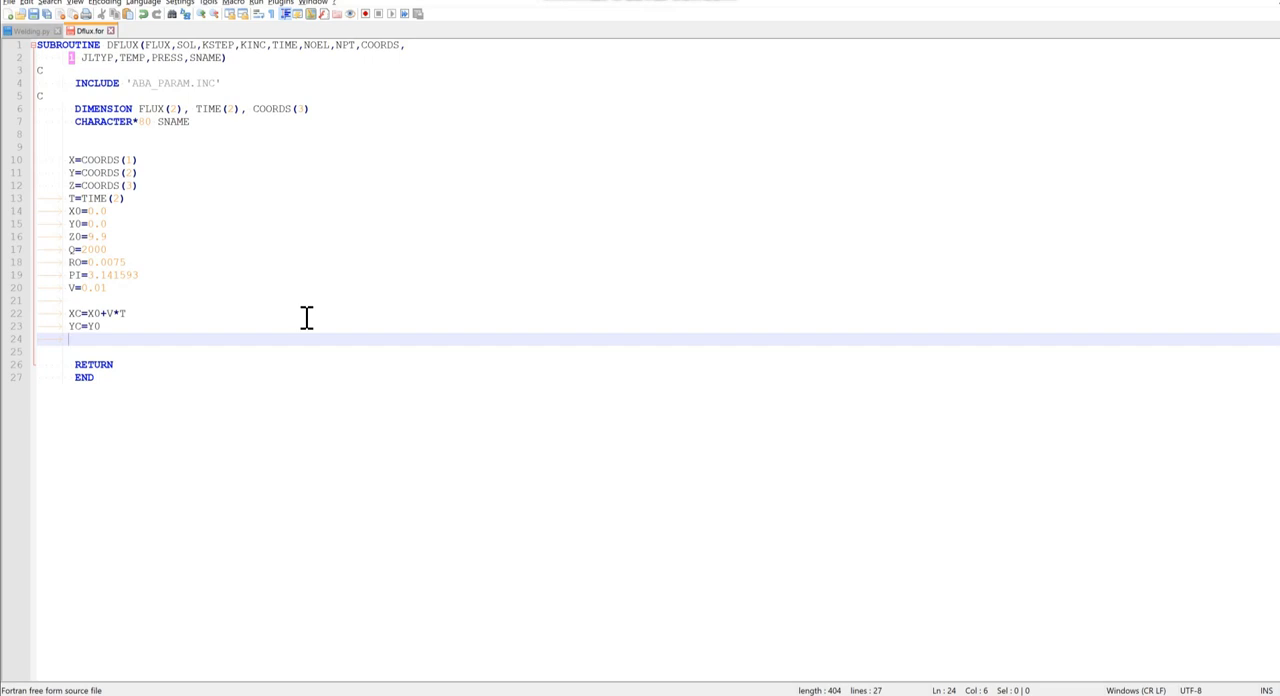
type("Z=")
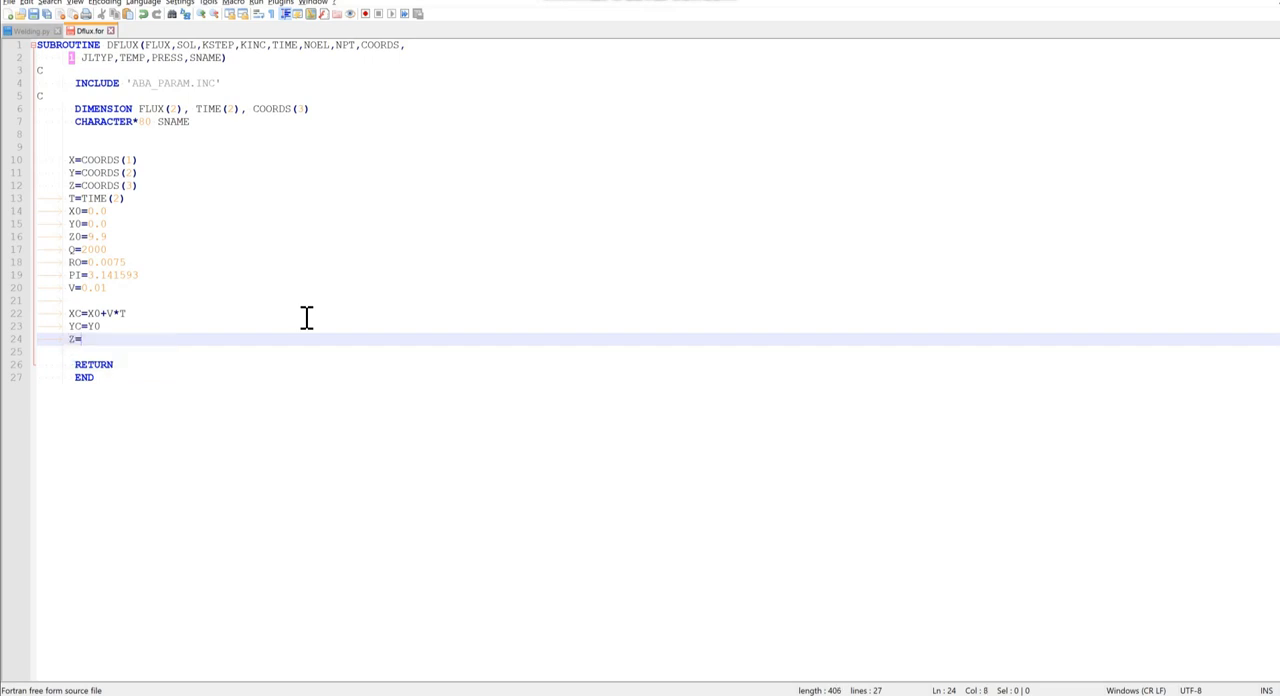
type("C")
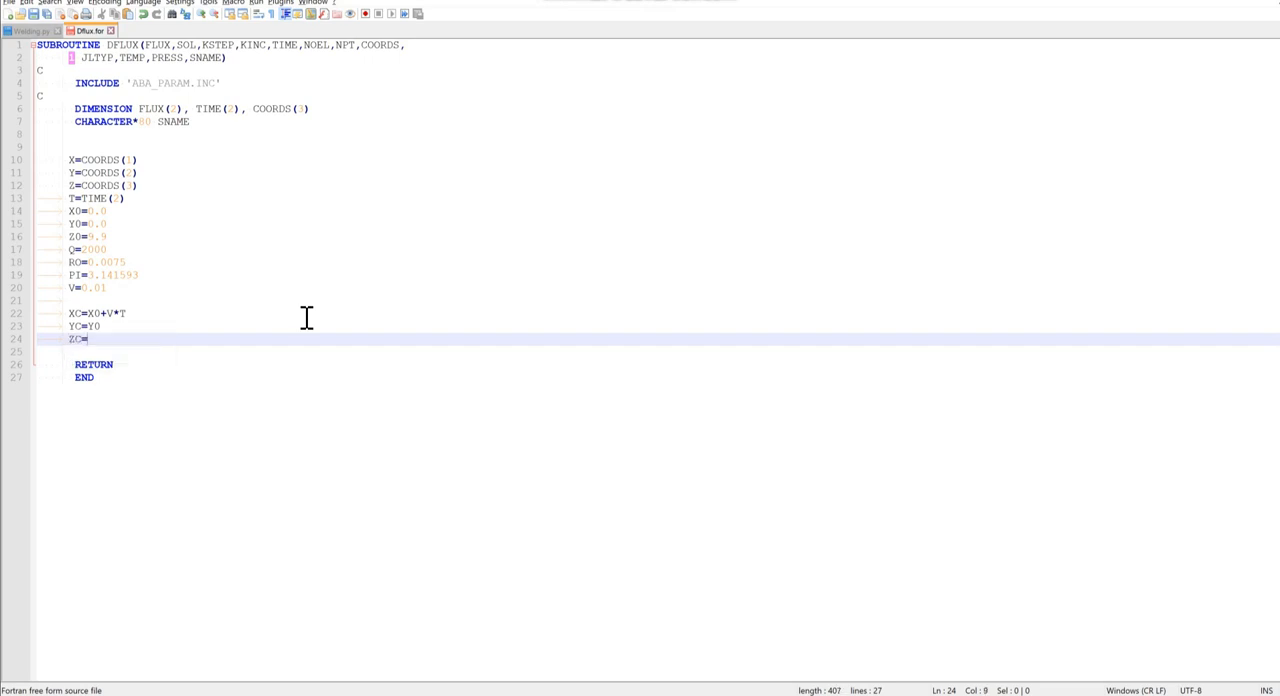
type("Z")
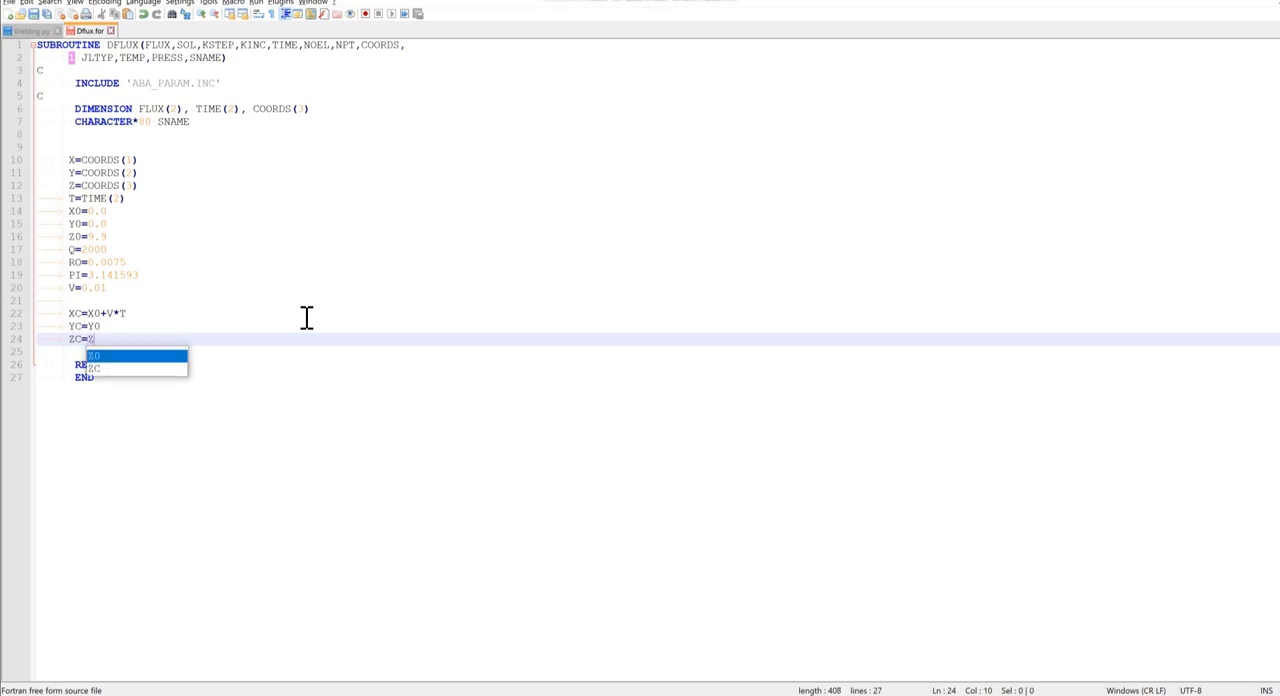
type("0")
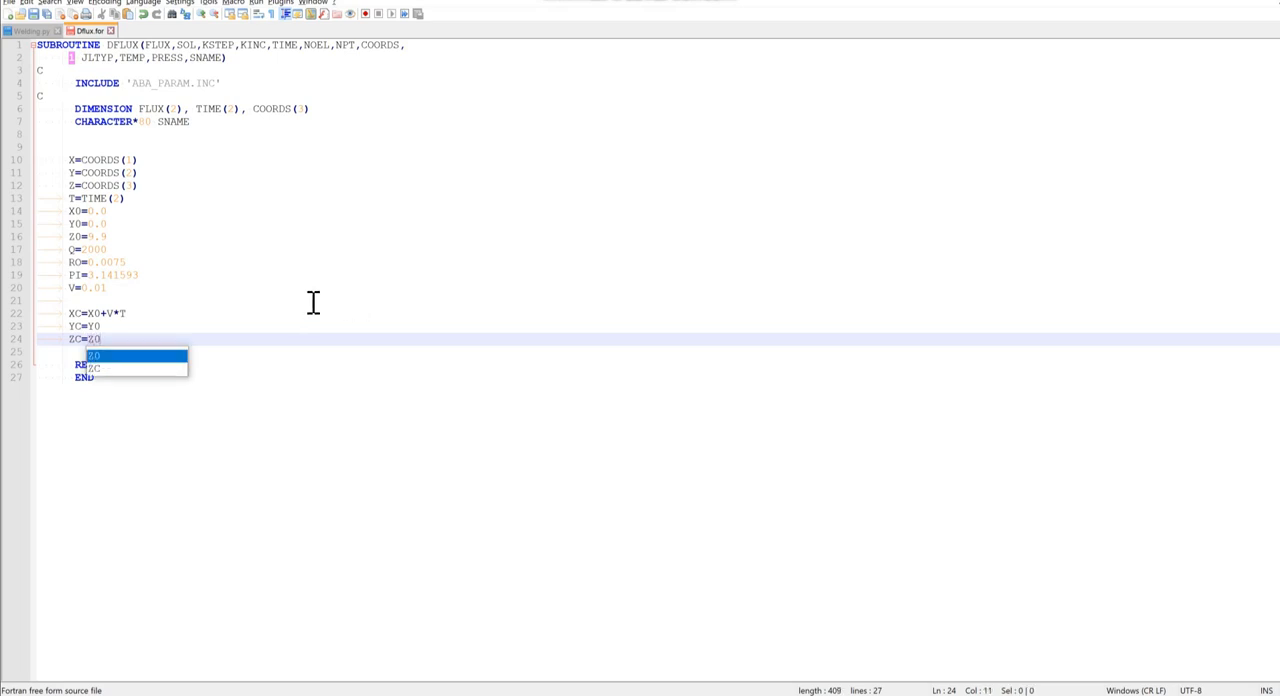
key("Return")
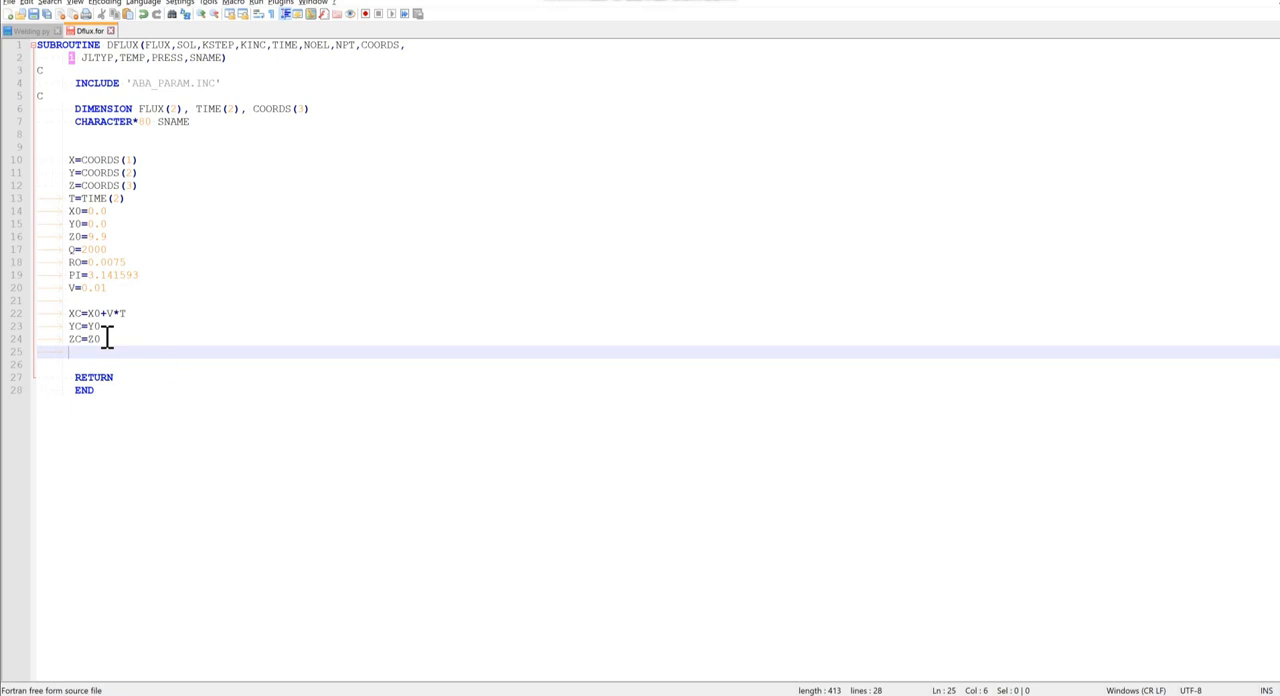
type("ETTA=")
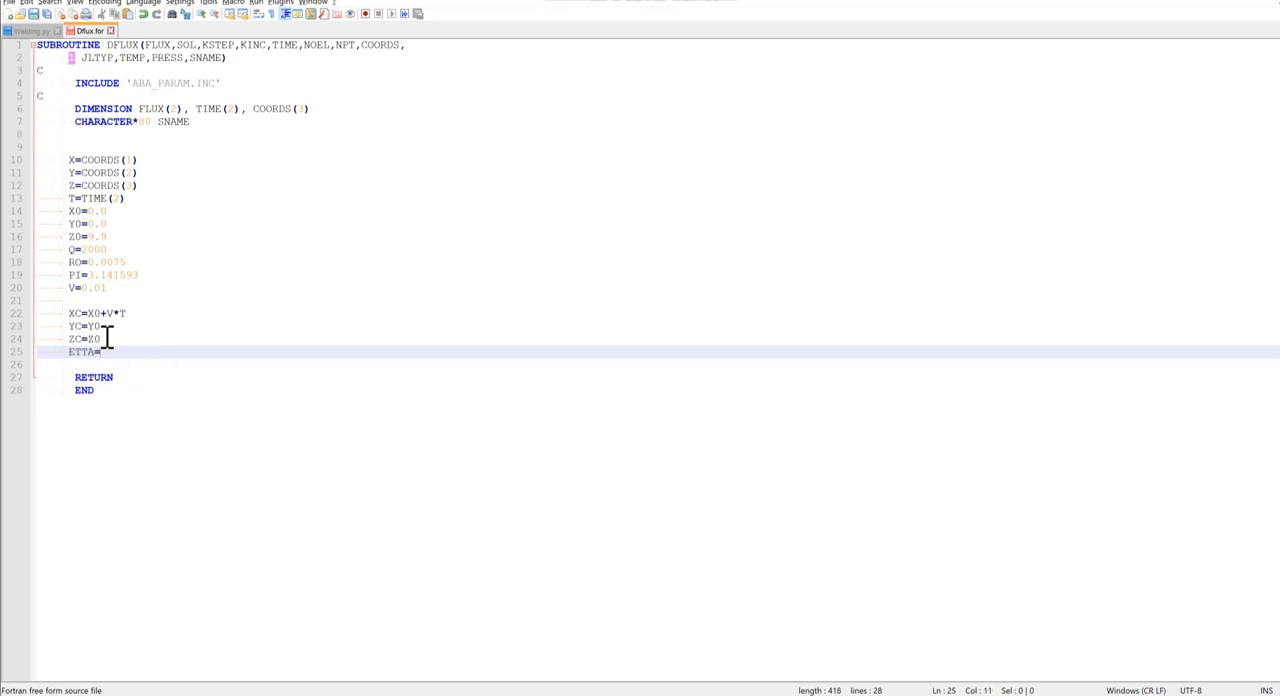
key("Return")
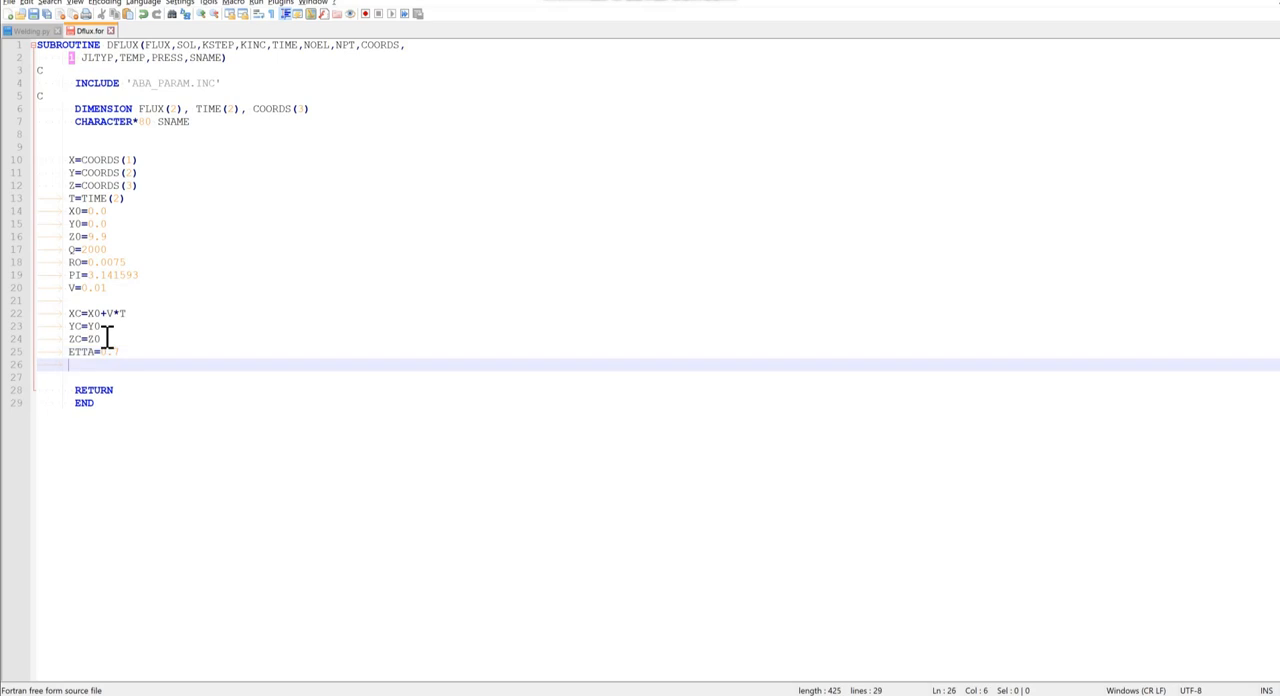
- Write FLUX(1)=0, Gaussian Q0=(3*Q*ETTA)/(...) with EXP, and an IF block applying Q0
key("Return")
type("FLUX(1)=0")
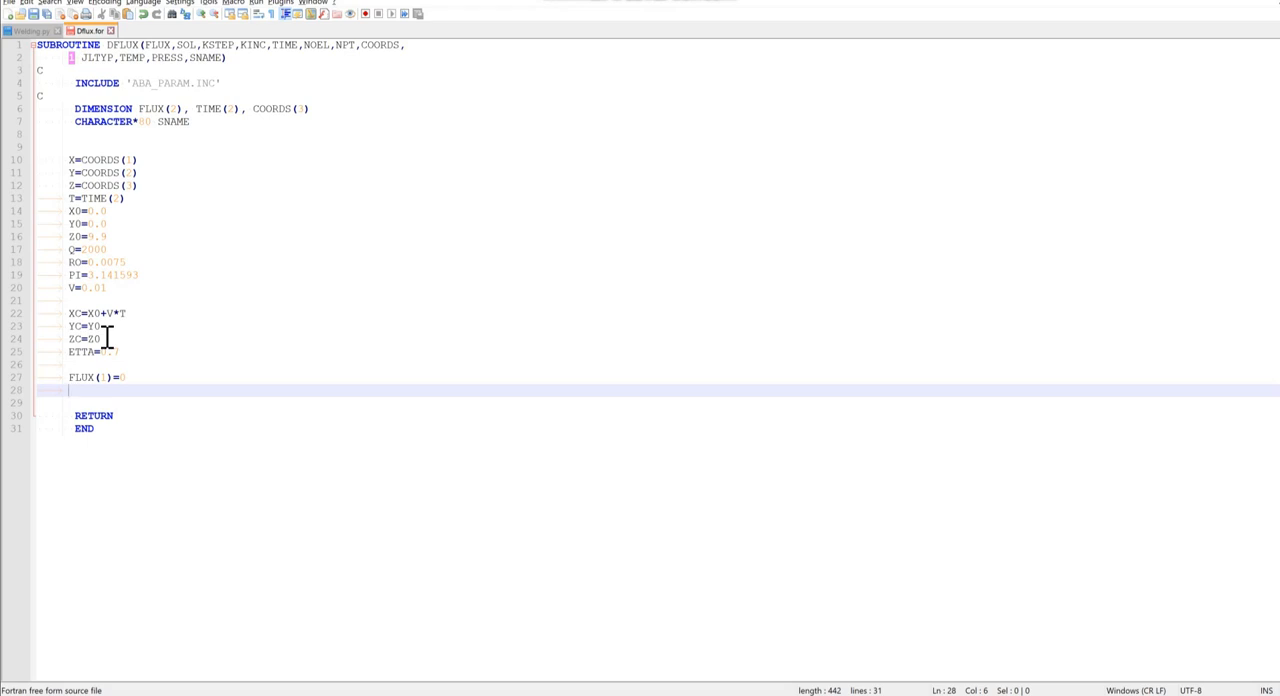
type("Q0= (3*Q*ETTA)")
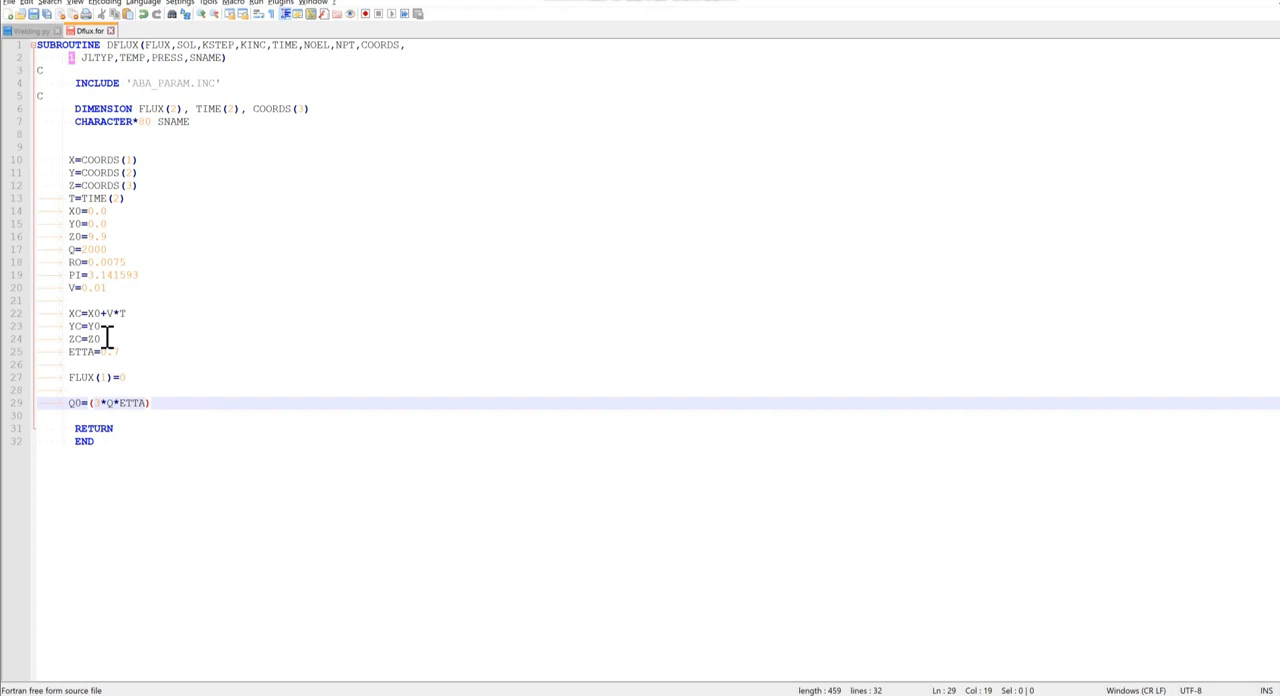
type("/()")
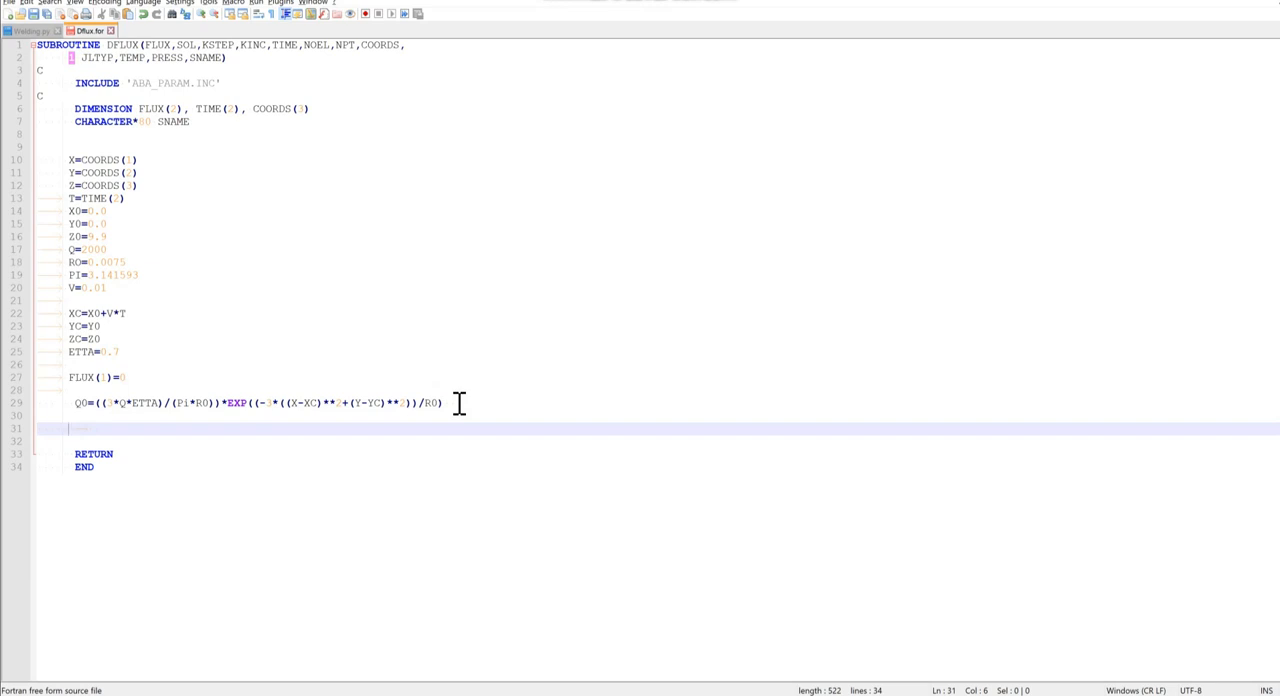
type("IF")
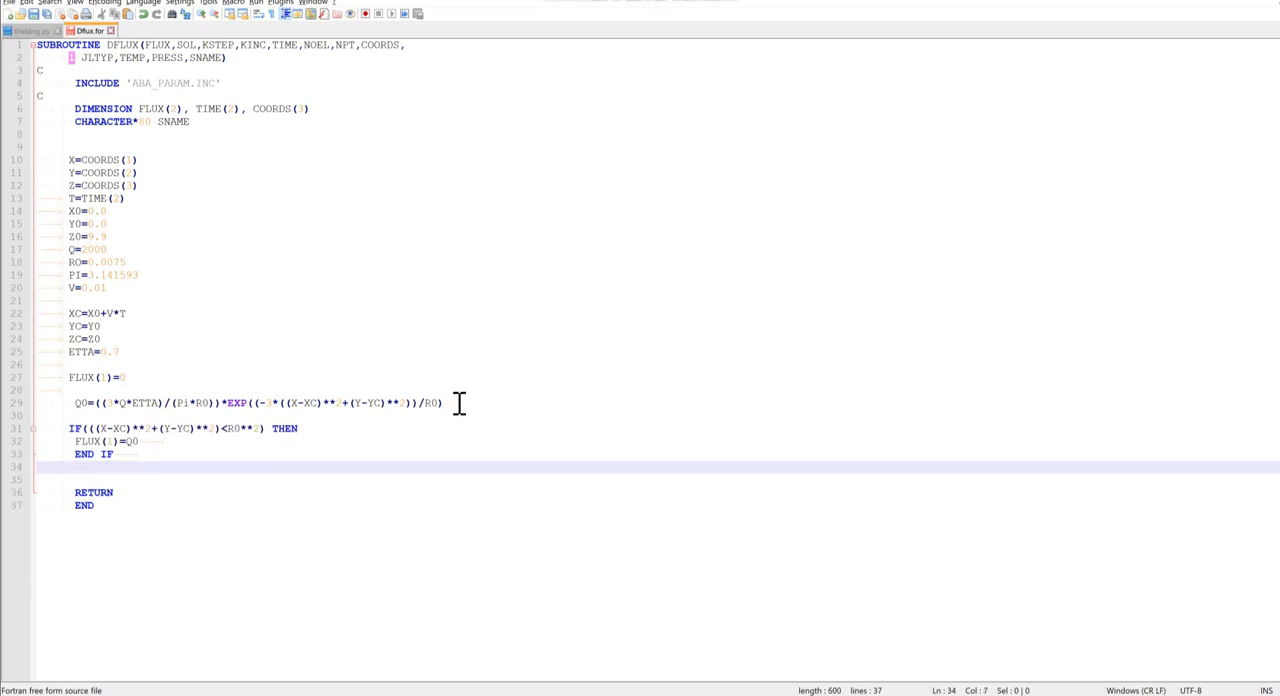
- Add the FLUX(2)=0.0 line after END IF in Dflux.for
type("FLUX(2)=0.0")
type("R0=R0**")
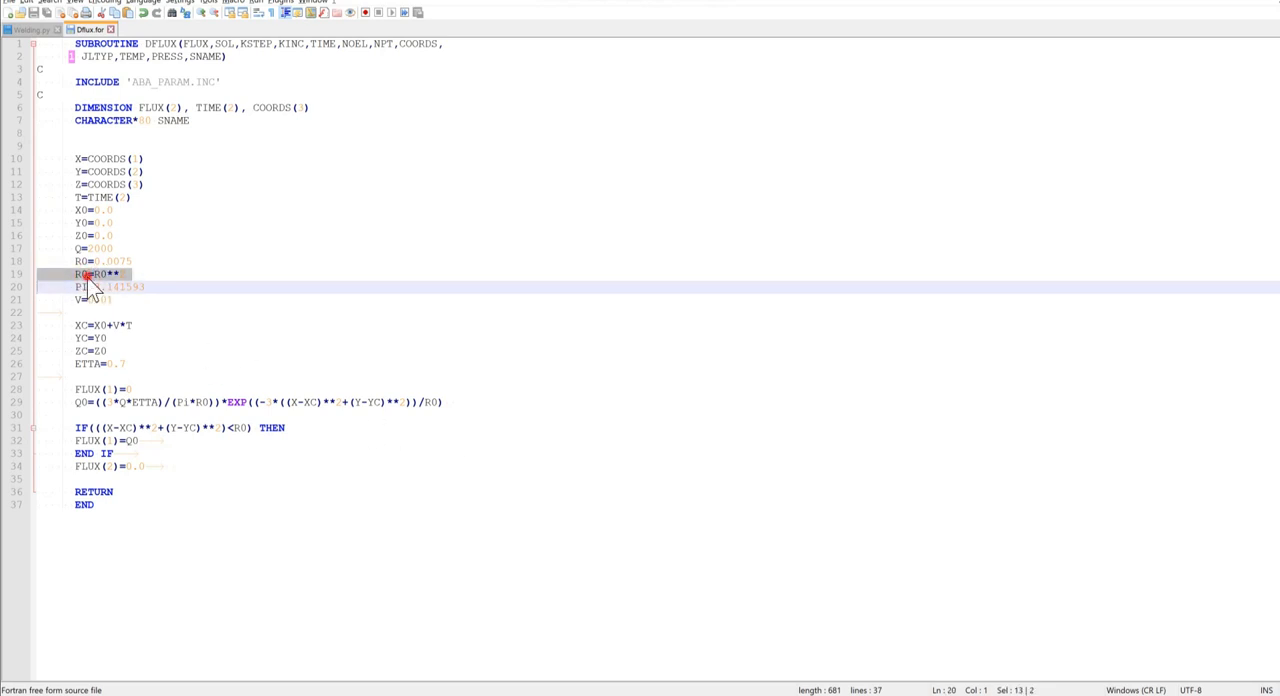
mouse_move(401, 402)
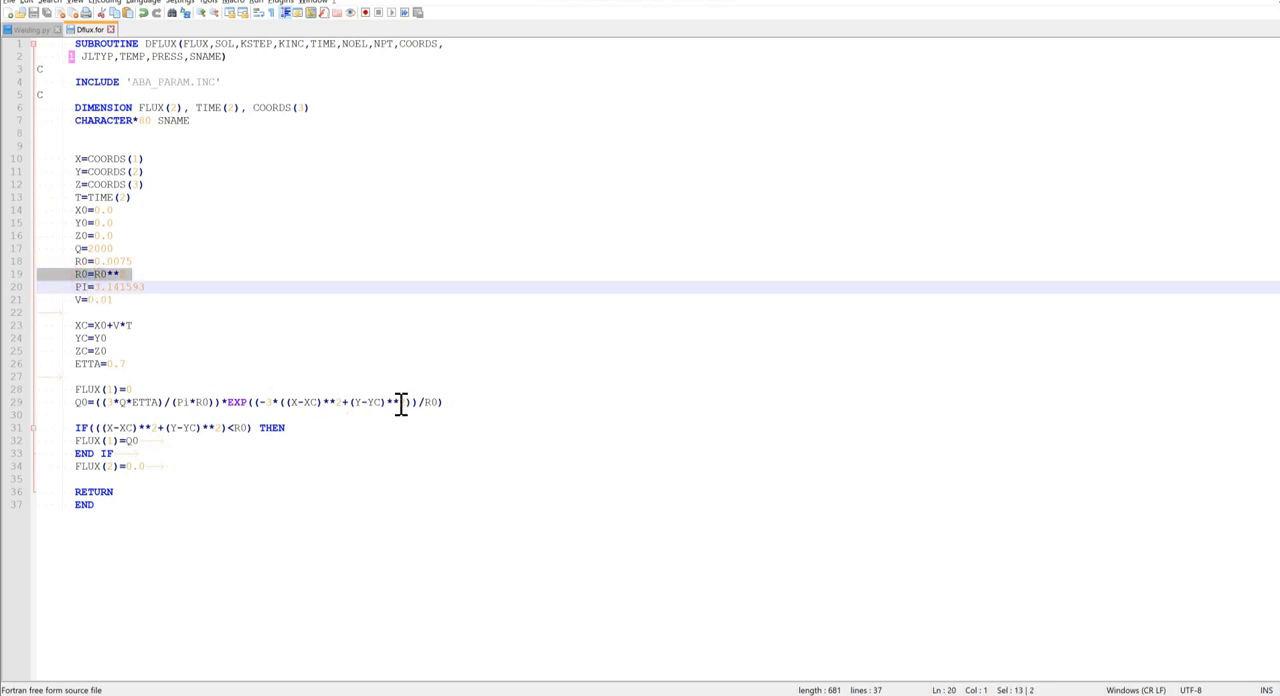
- In the Job module, create Job-1 for Model-1 and write its Job-1.inp file
left_click(205, 402)
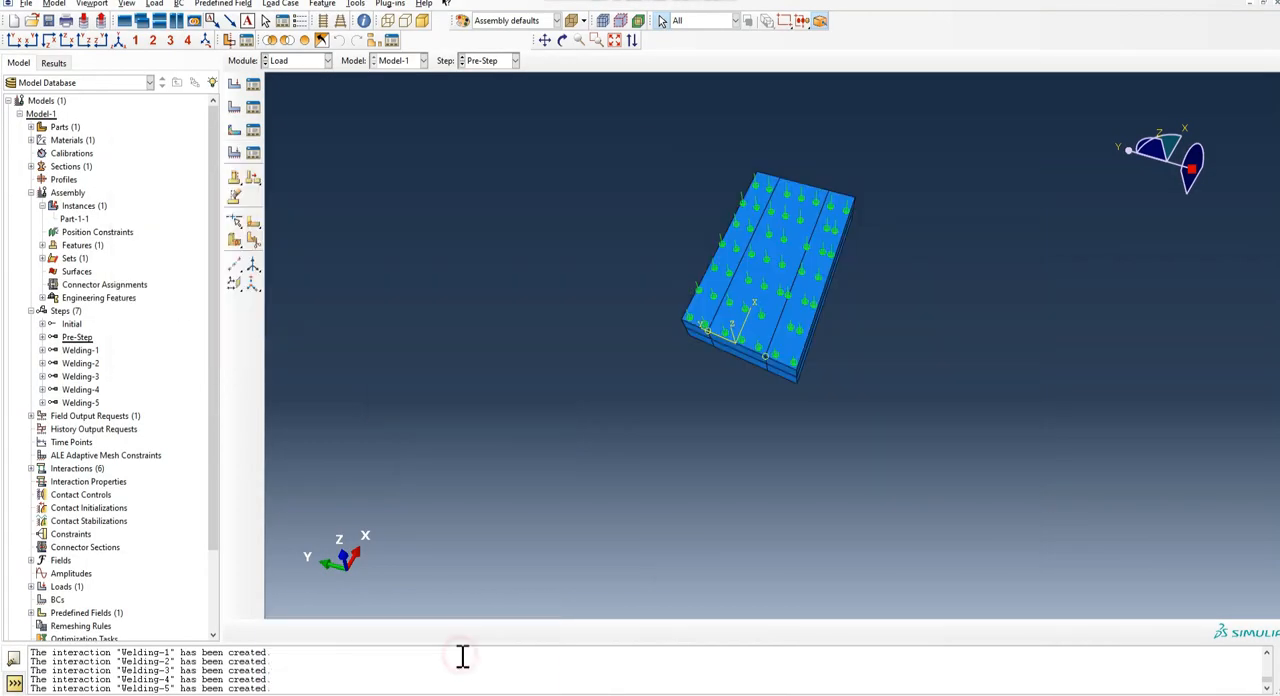
left_click(300, 61)
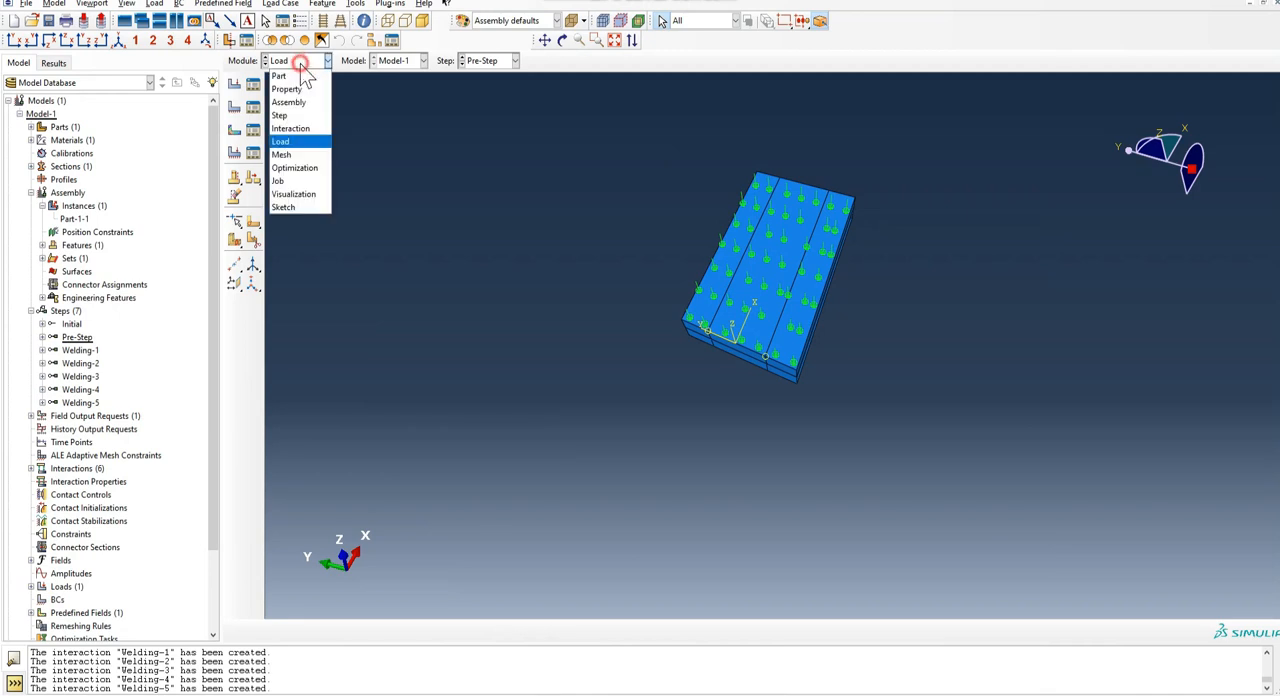
left_click(277, 180)
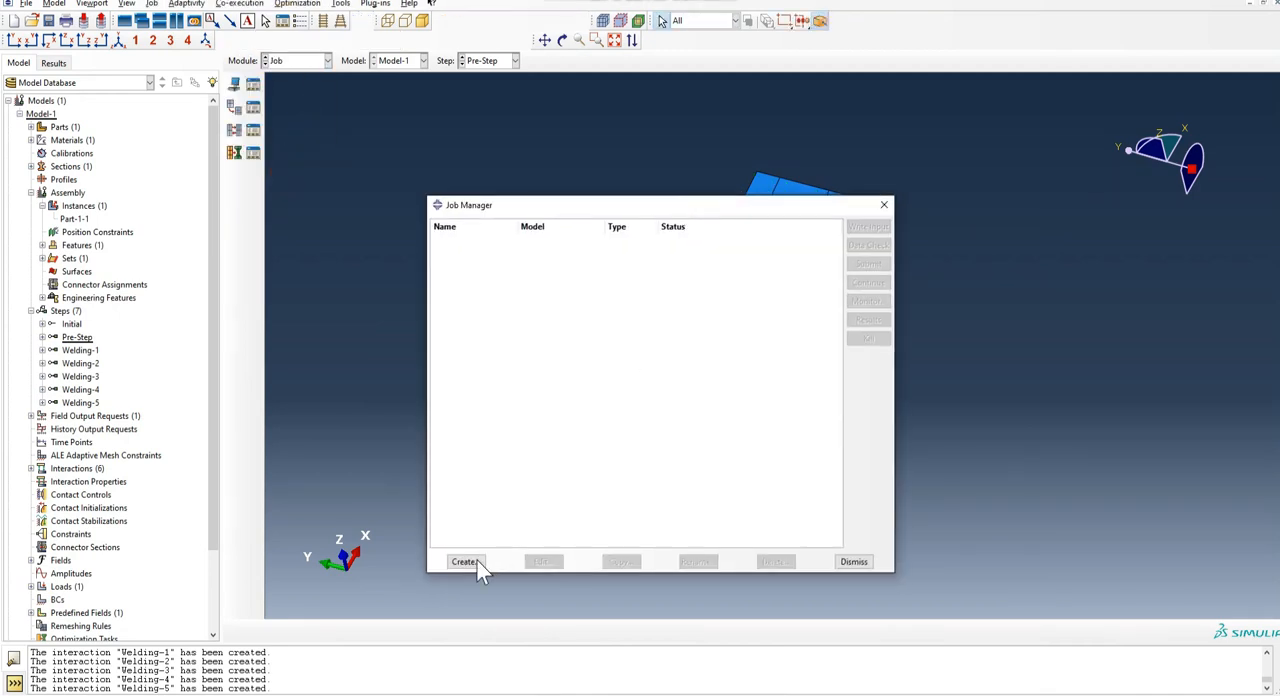
left_click(464, 561)
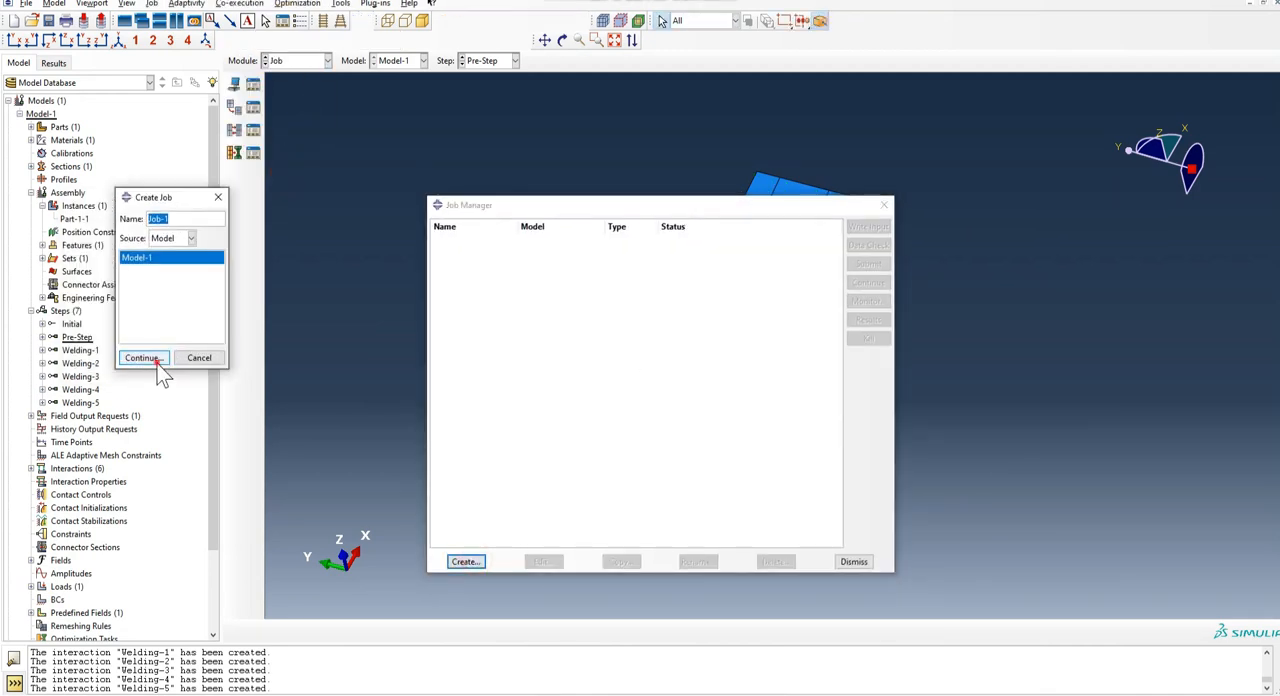
left_click(142, 358)
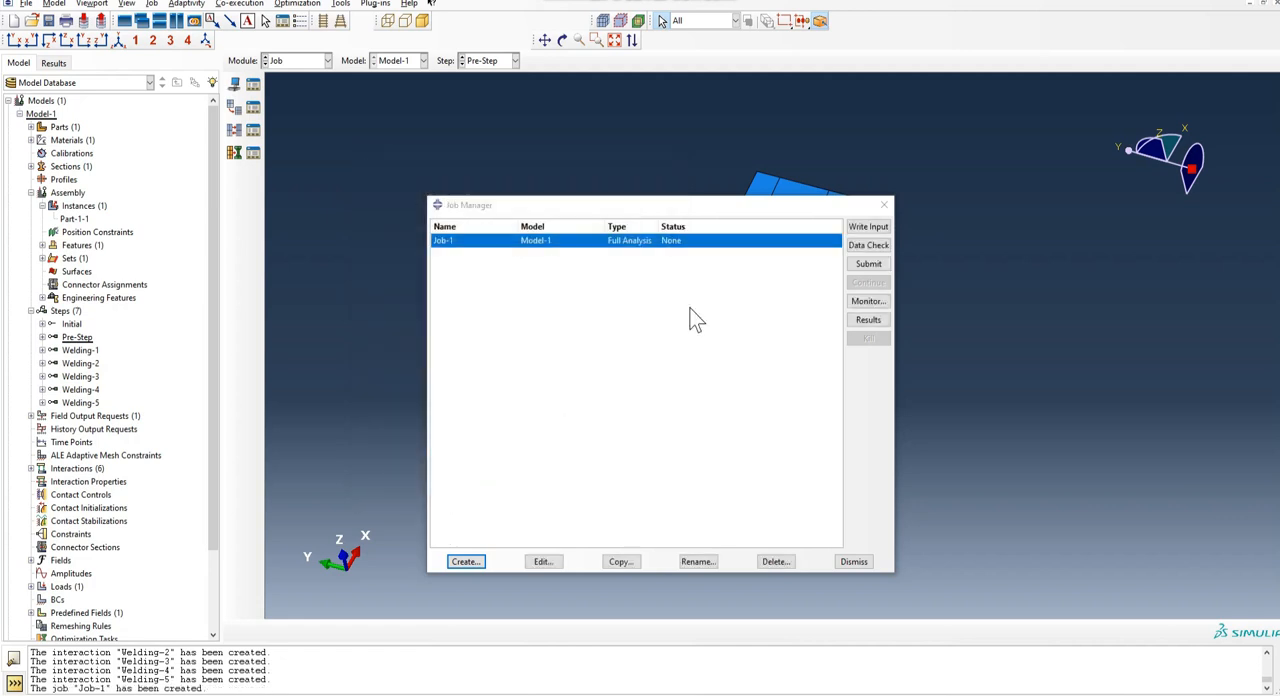
left_click(868, 226)
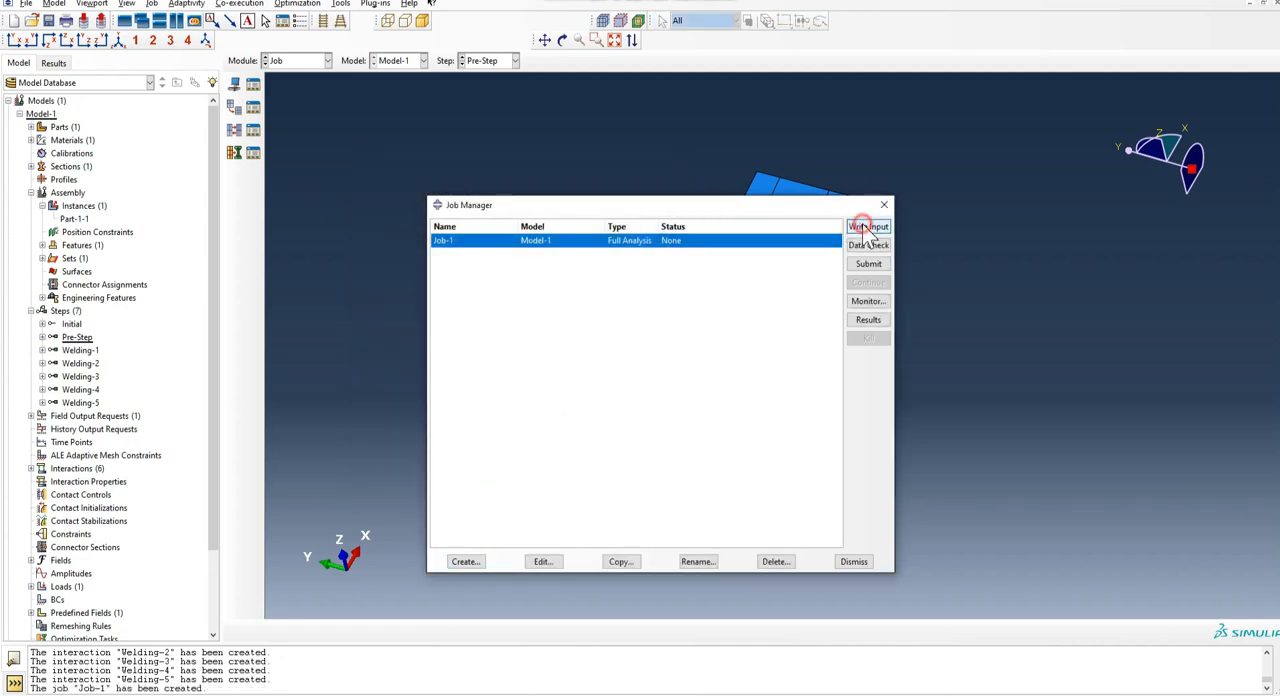
left_click(868, 226)
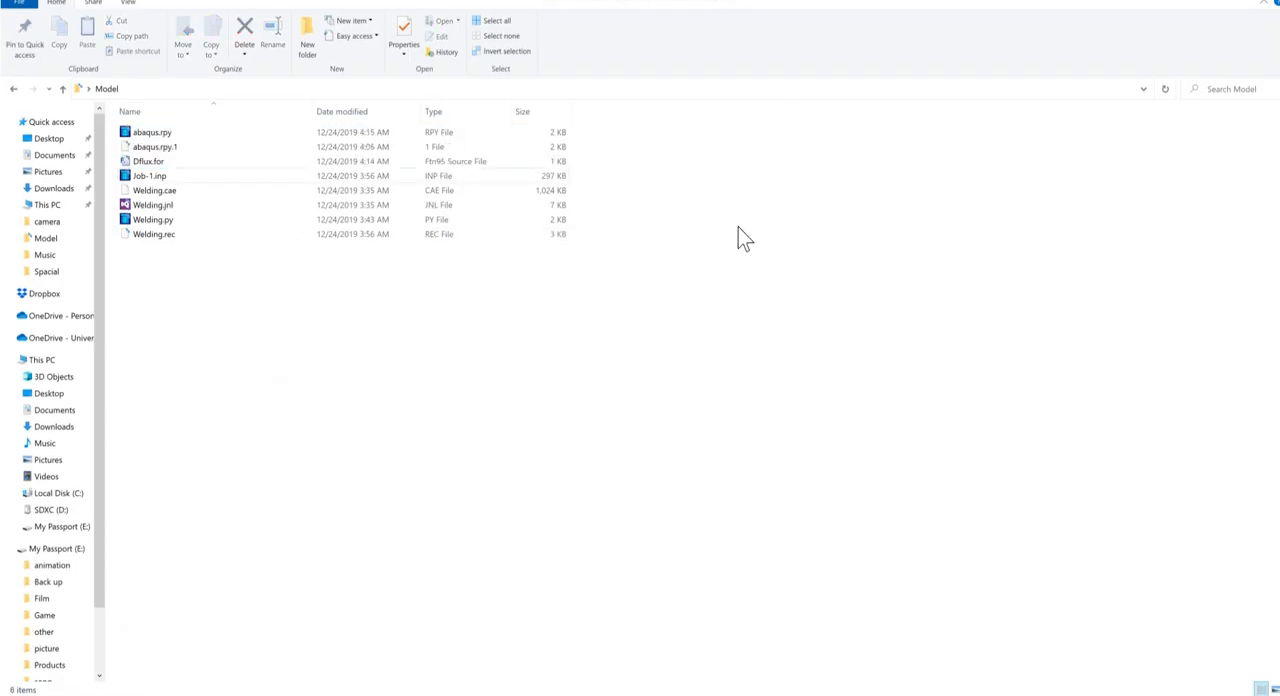
- From a PowerShell window in the Model folder, run 'abaqus user=dflux.for job=job-1.inp interactive'
right_click(710, 307)
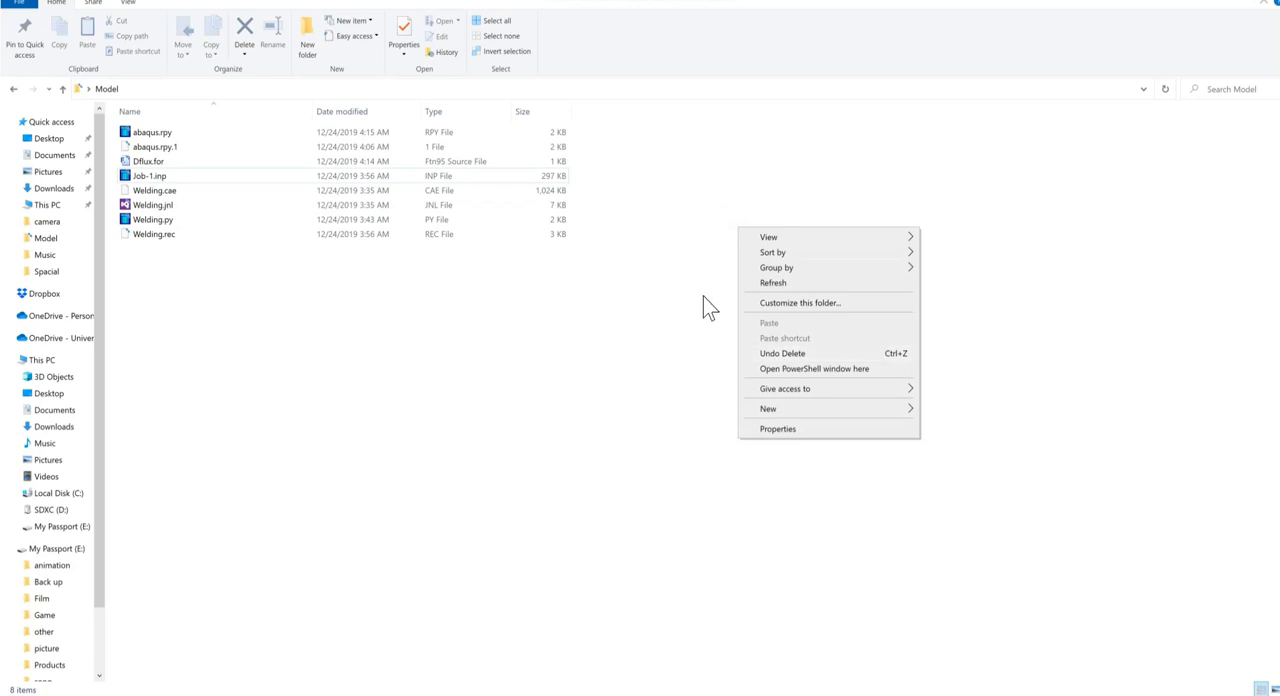
left_click(920, 625)
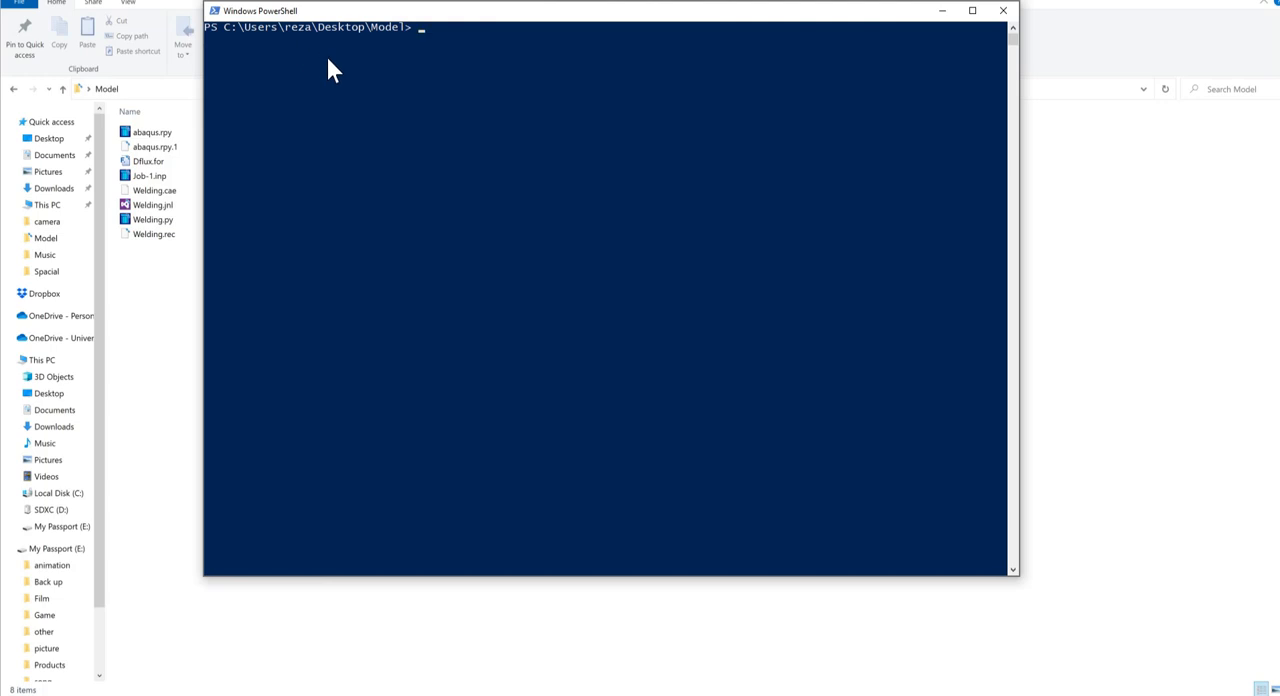
type("abaqus use")
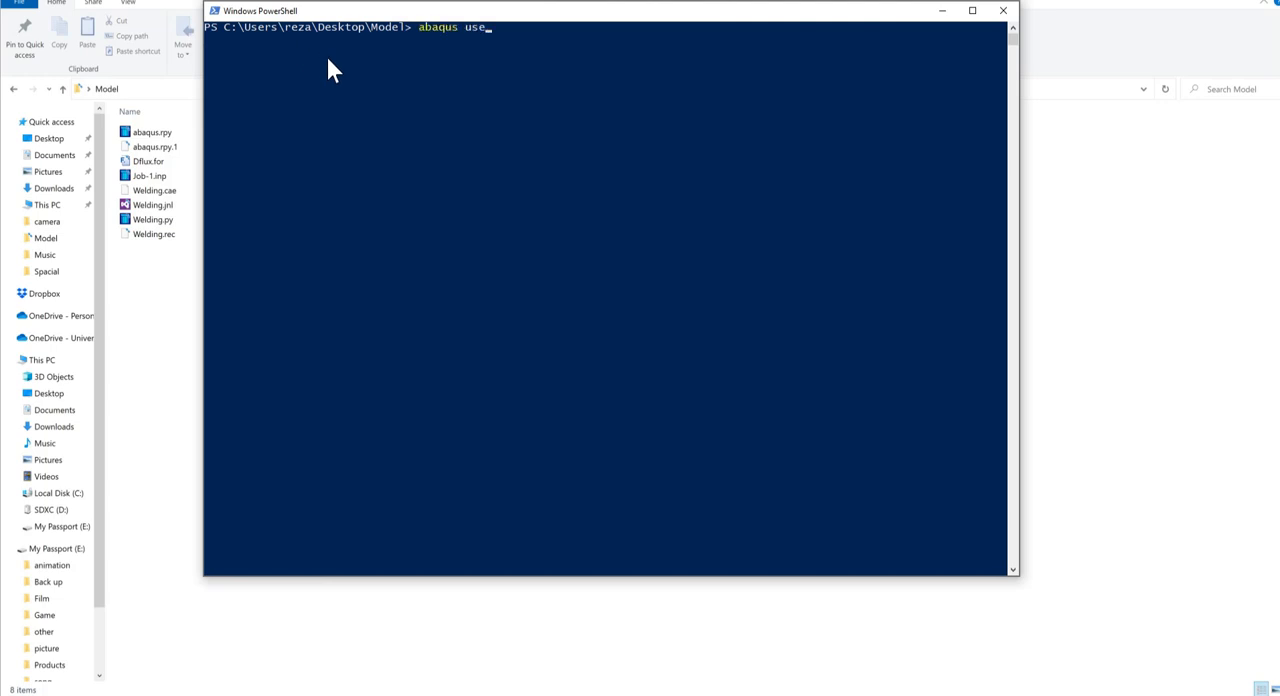
type("r=dflux.")
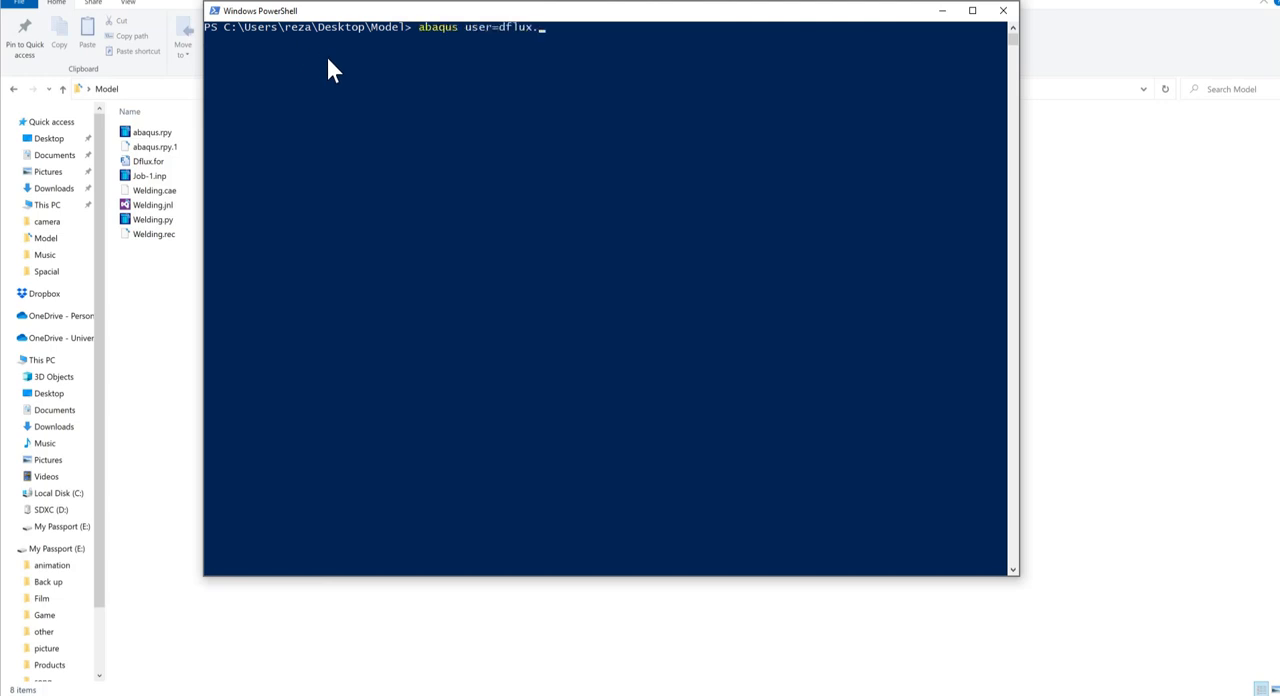
type("for job=job")
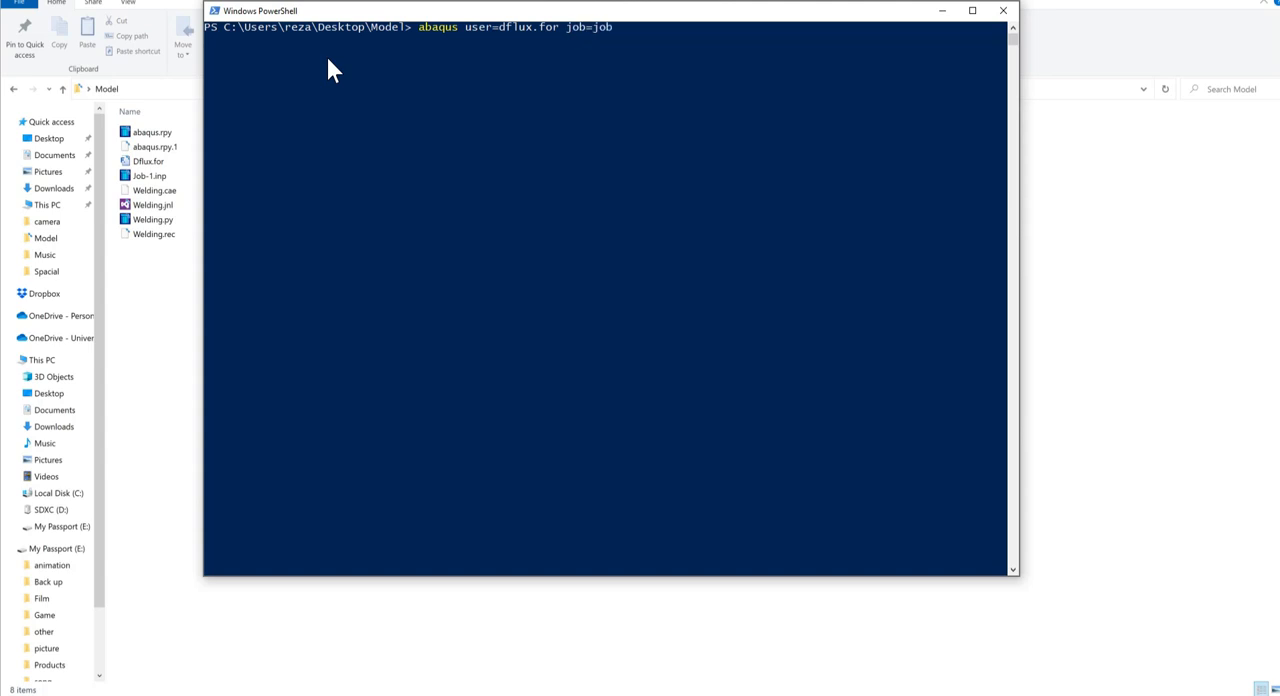
type("-1.inp")
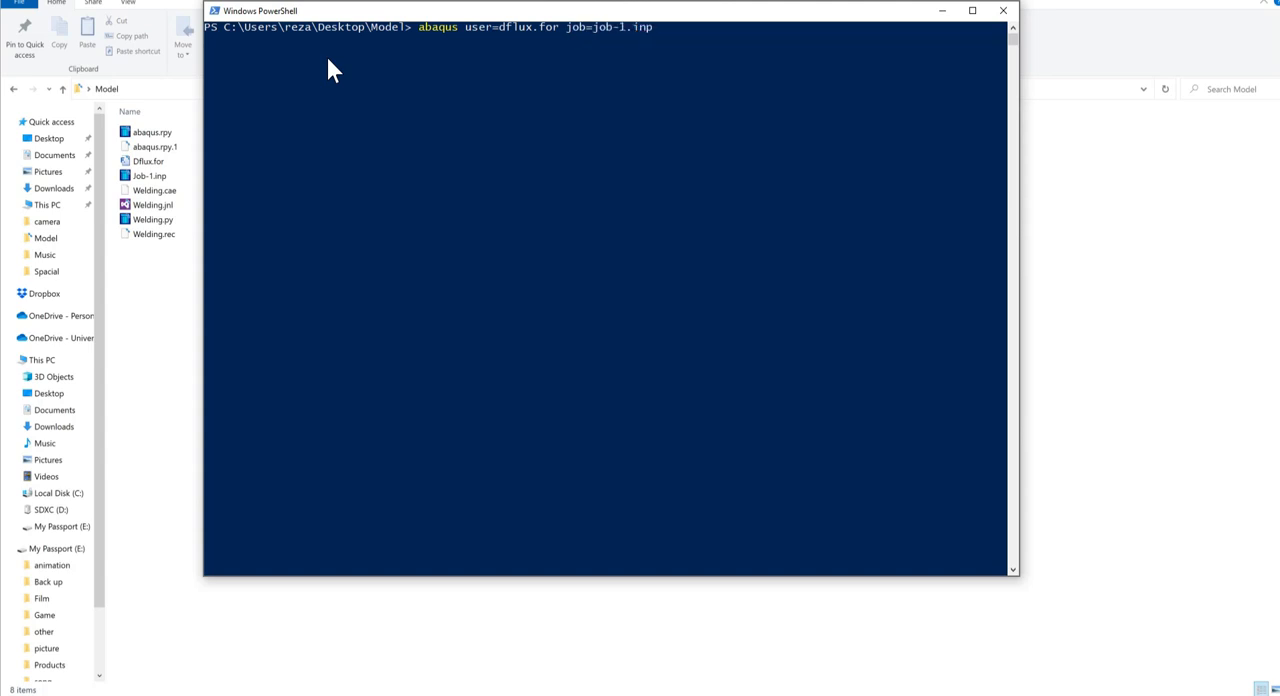
type("interactiv")
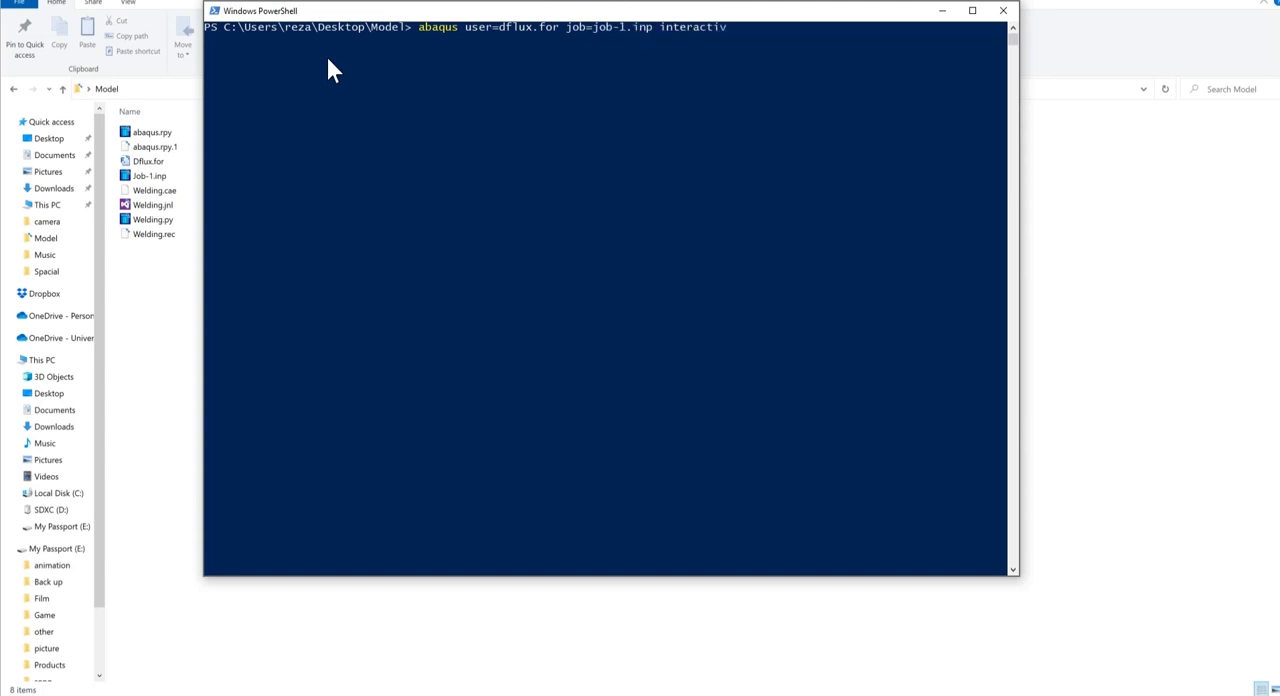
key("Return")
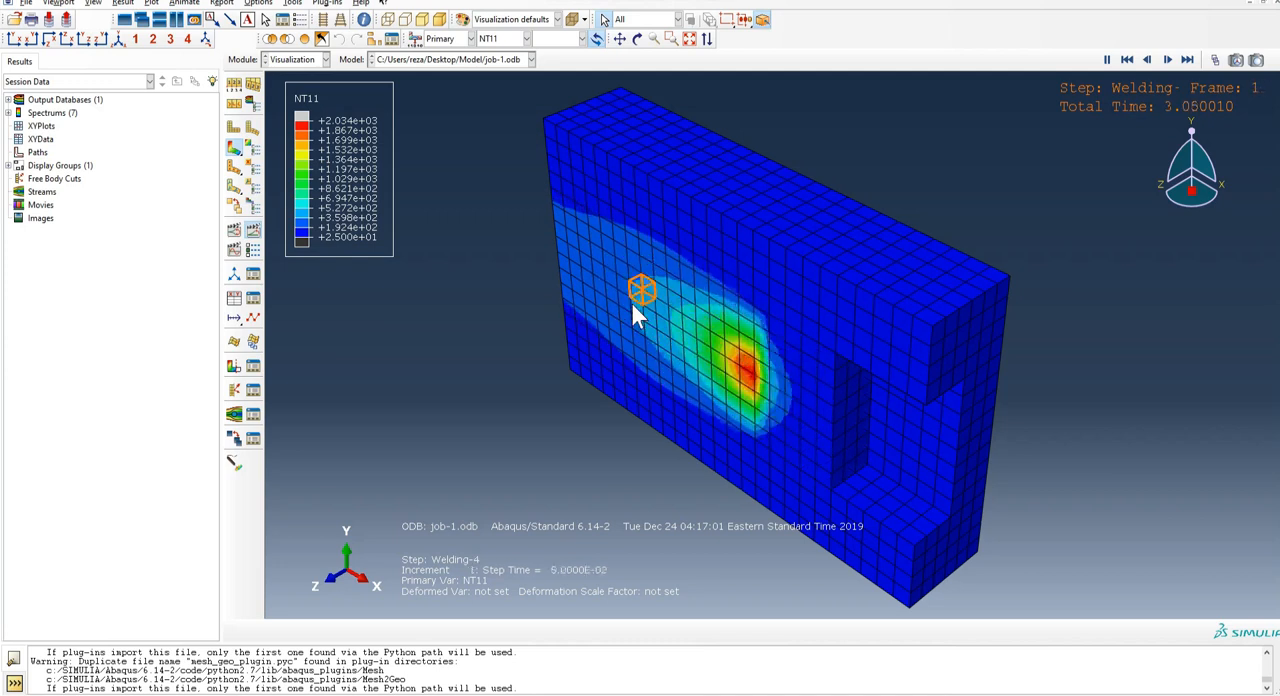
- Advance through result frames and keep NT11 as the contoured output variable
left_click(1167, 59)
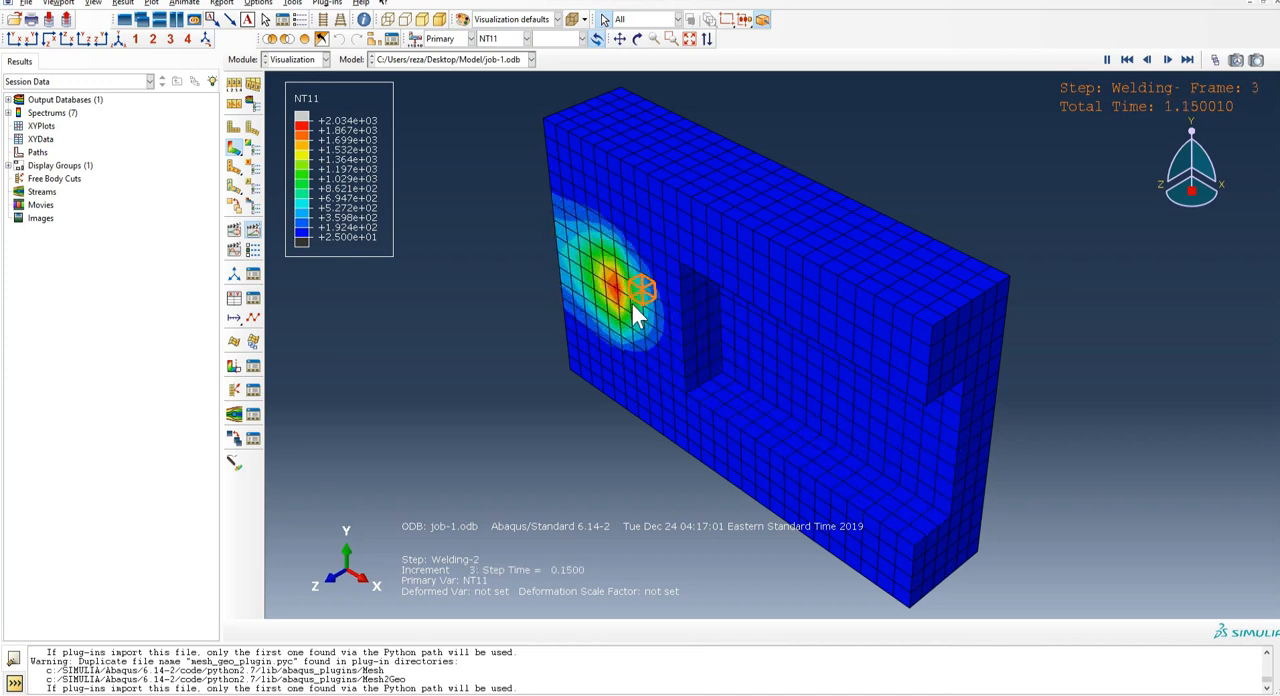
left_click(1188, 59)
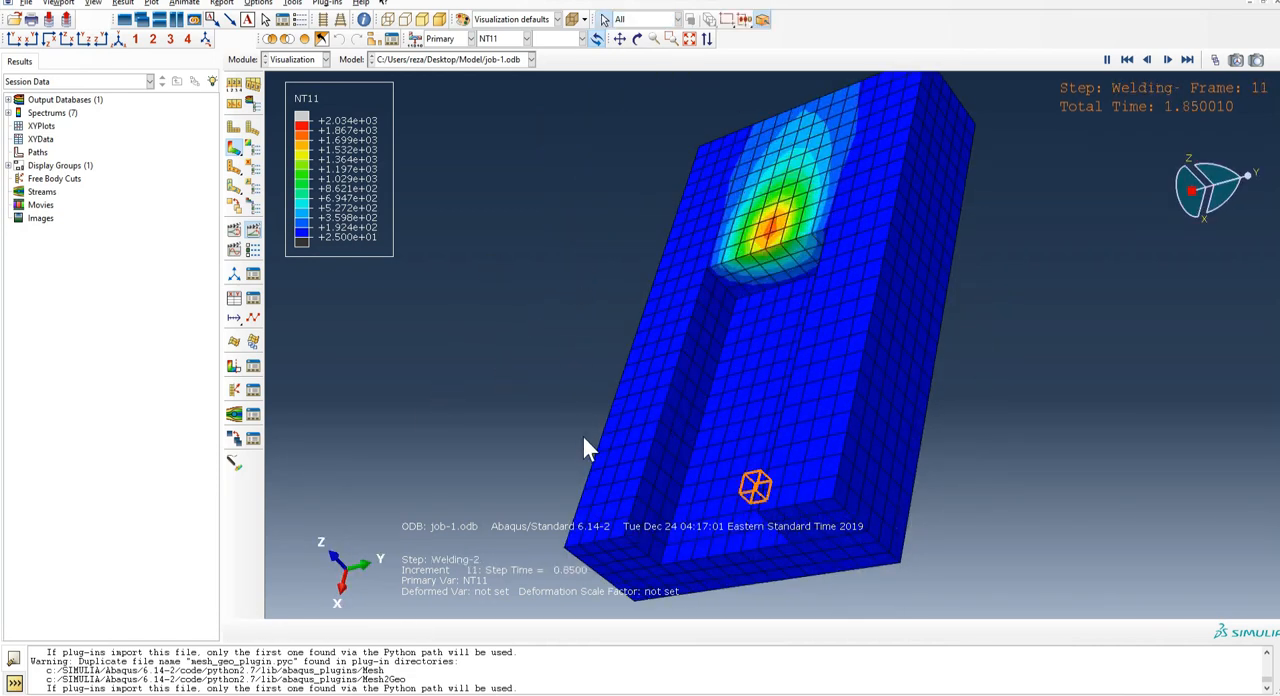
left_click(530, 38)
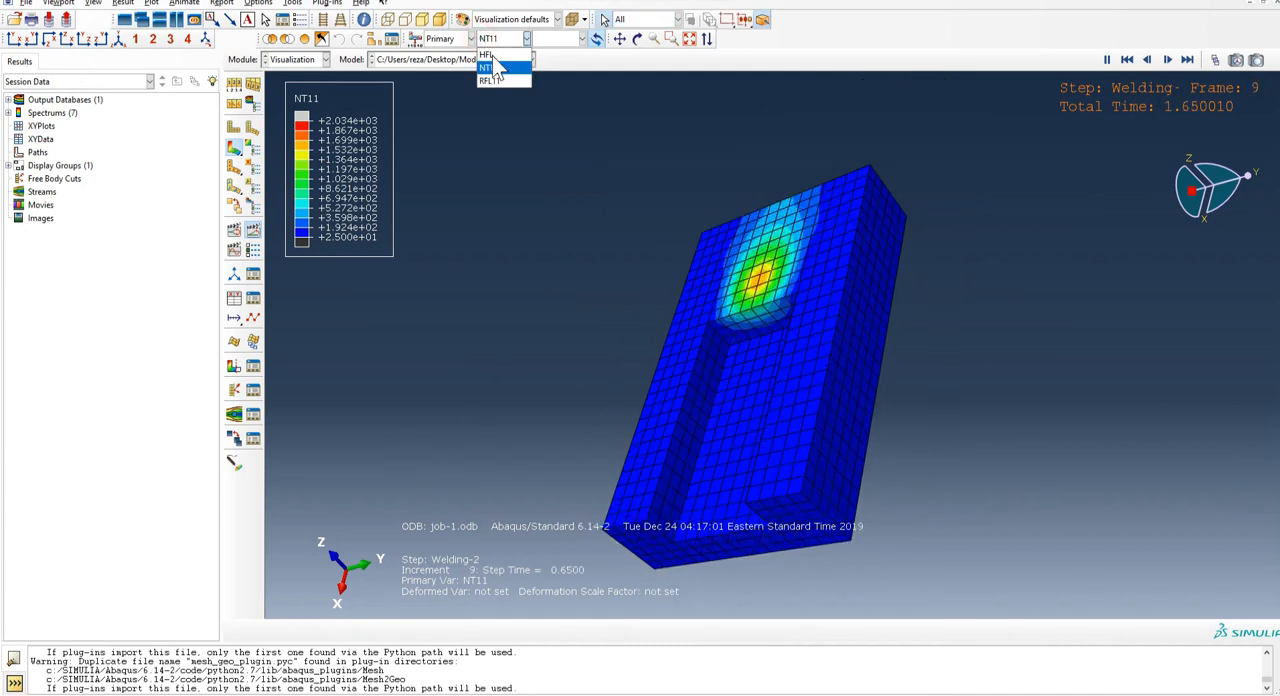
left_click(489, 69)
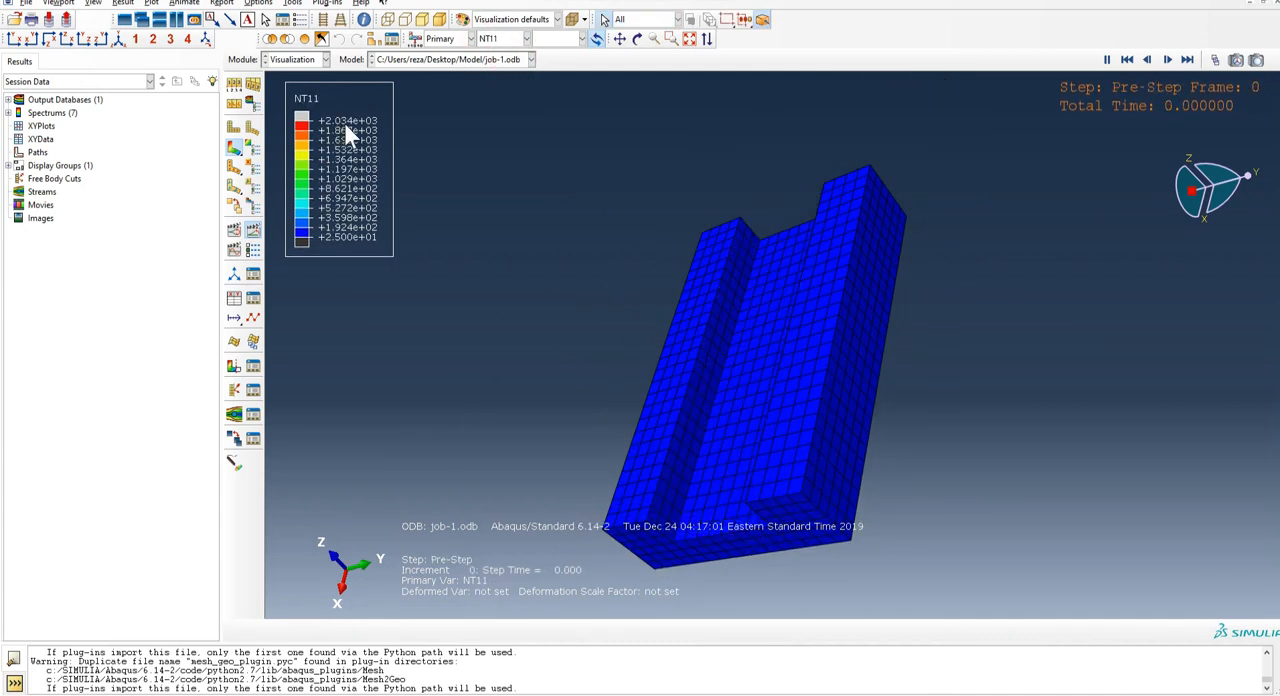
- Step back and forth through welding frames to follow the hot spot along the bead
left_click(1187, 59)
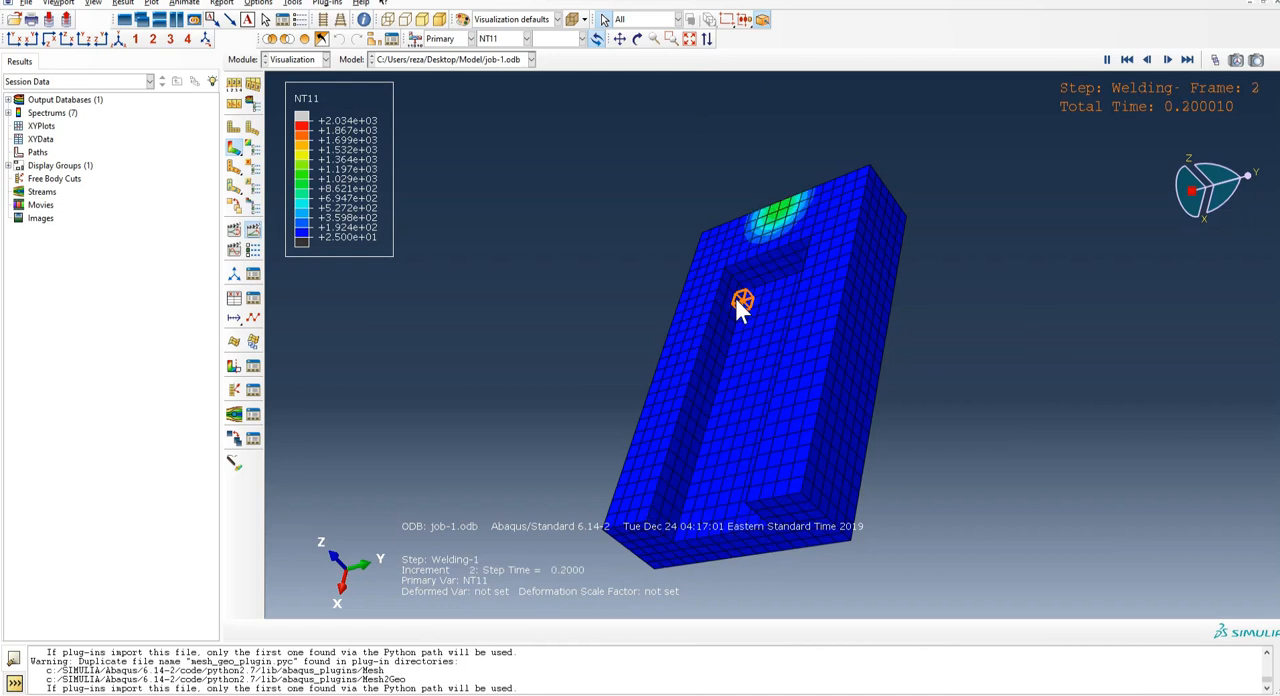
left_click(1167, 59)
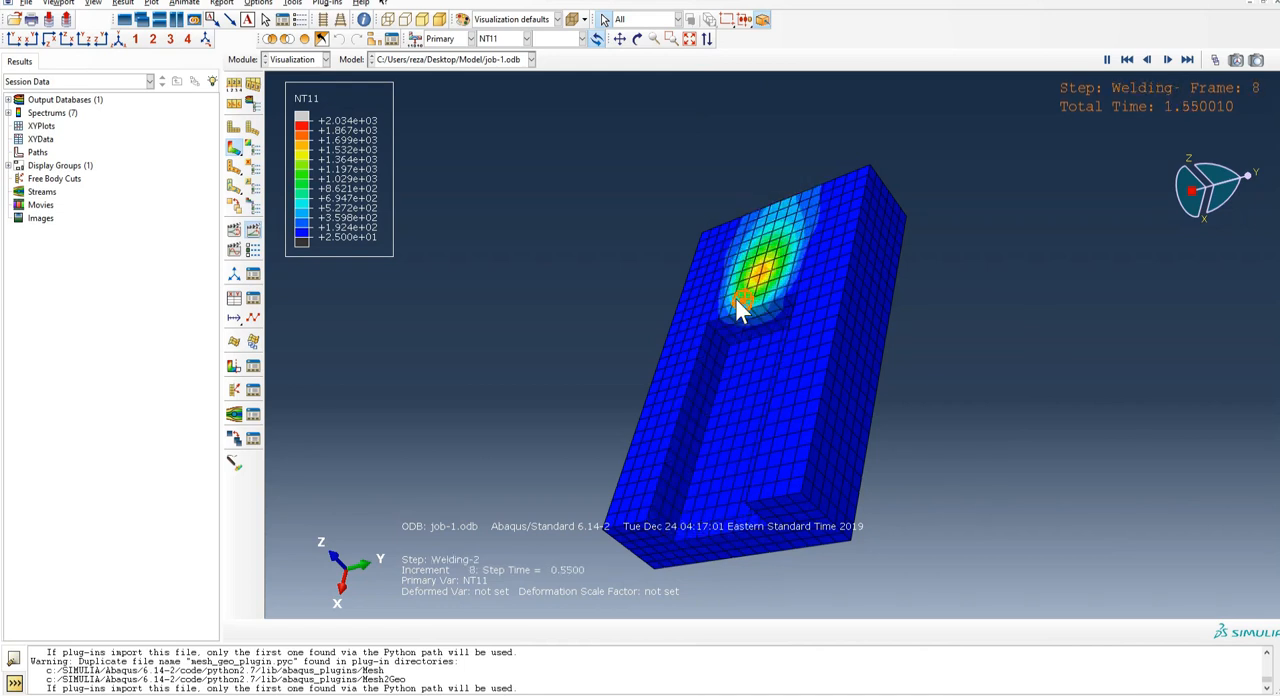
left_click(1187, 59)
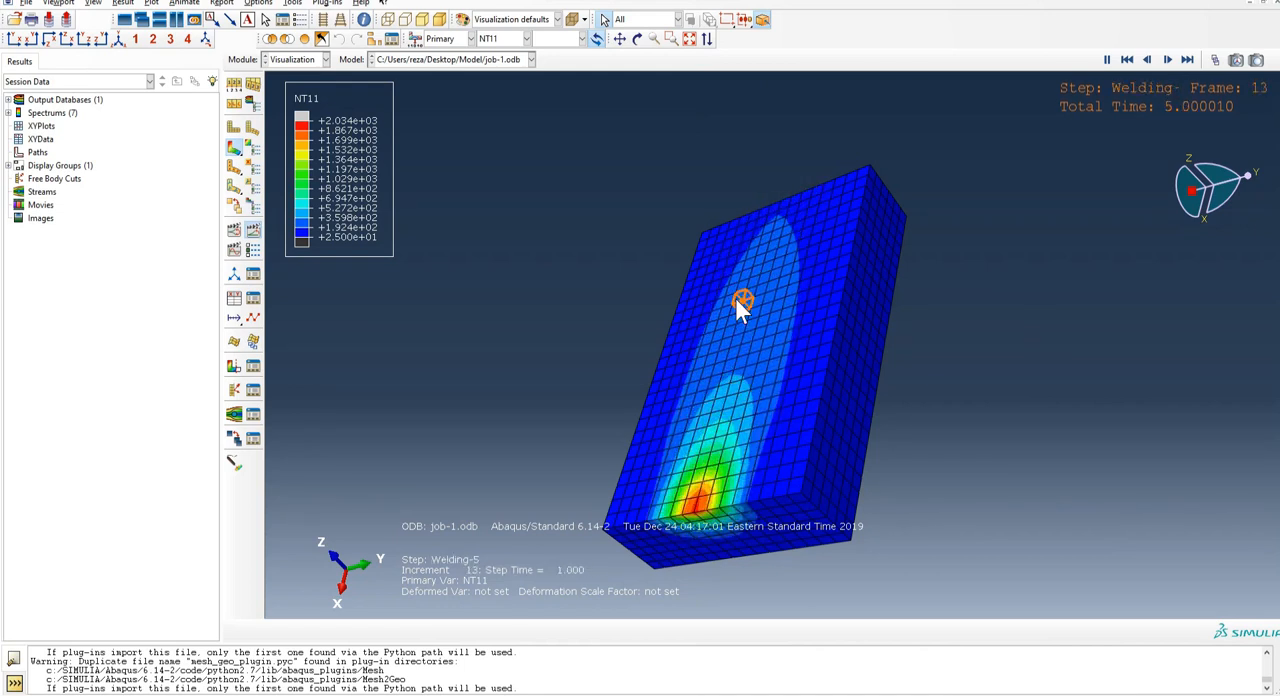
left_click(1146, 59)
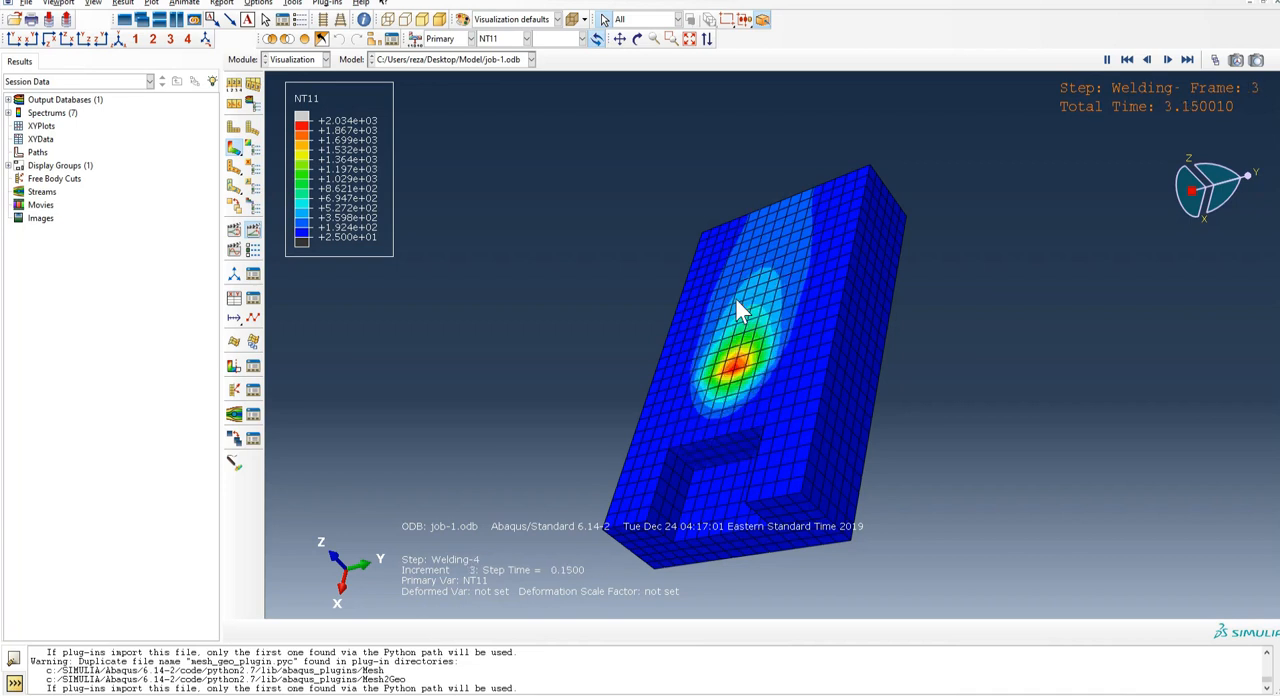
left_click(1167, 59)
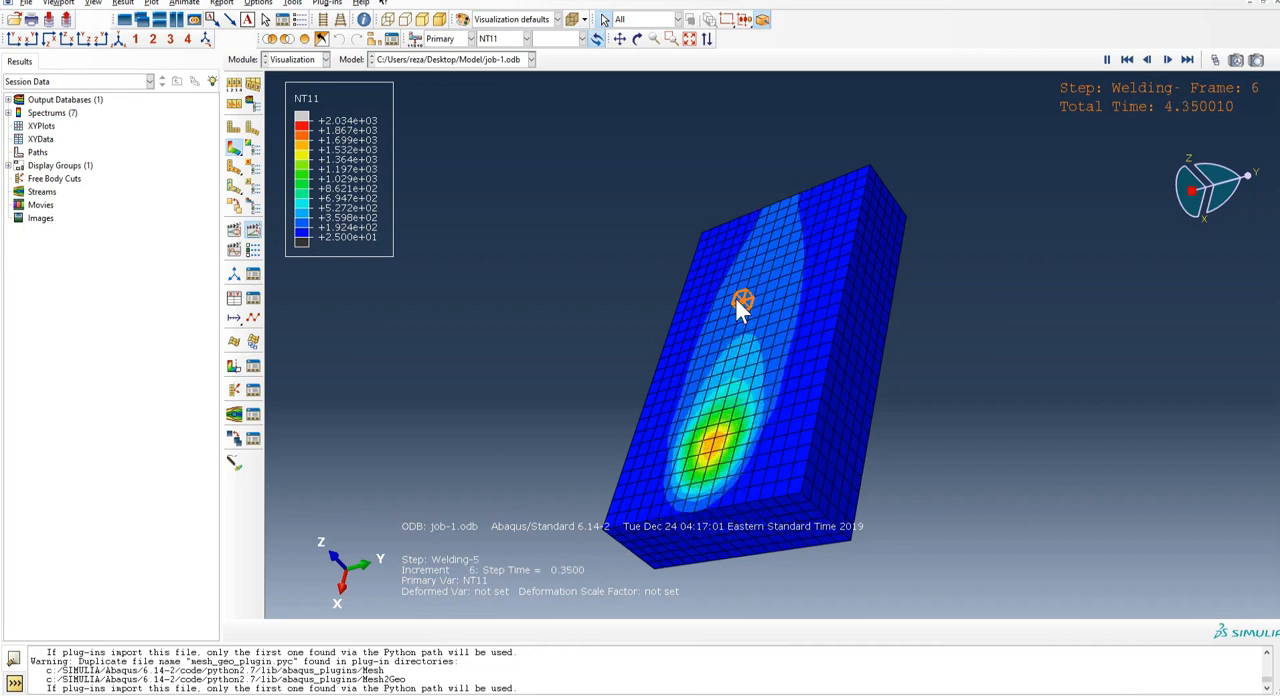
left_click(1167, 59)
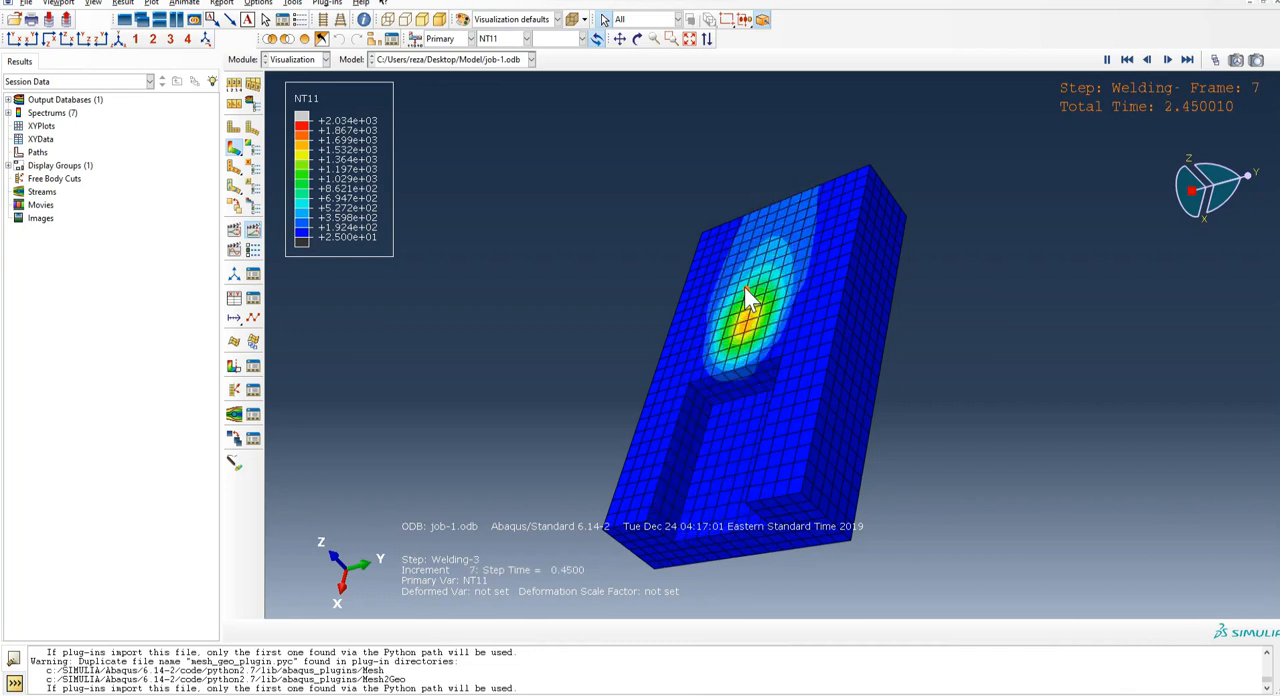